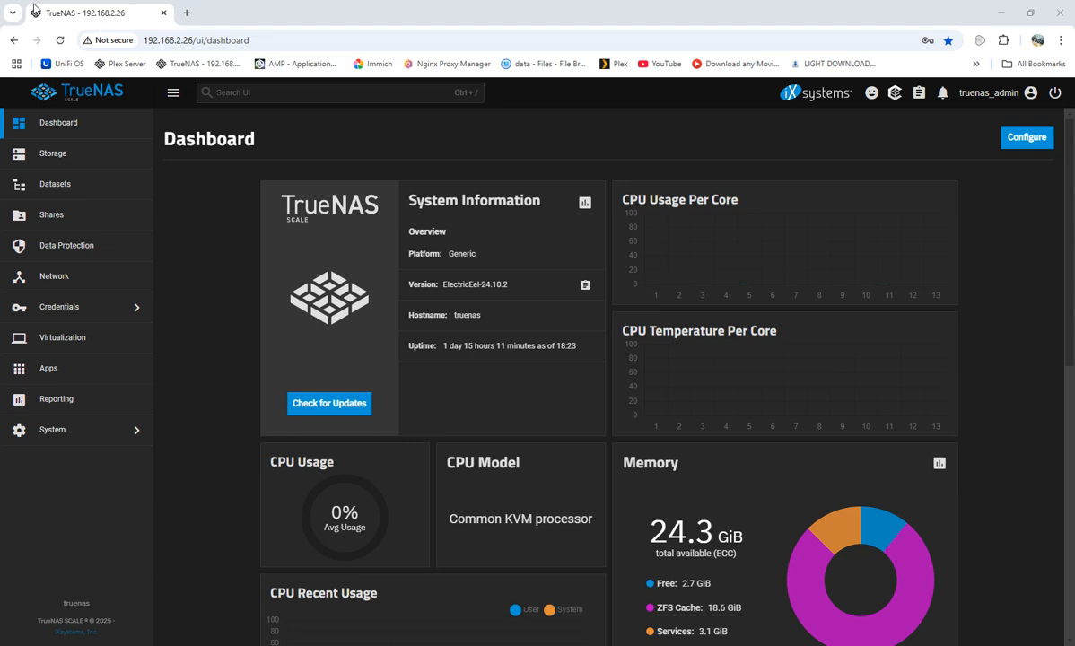
{"action": "mouse_move", "coordinate": [320, 226]}
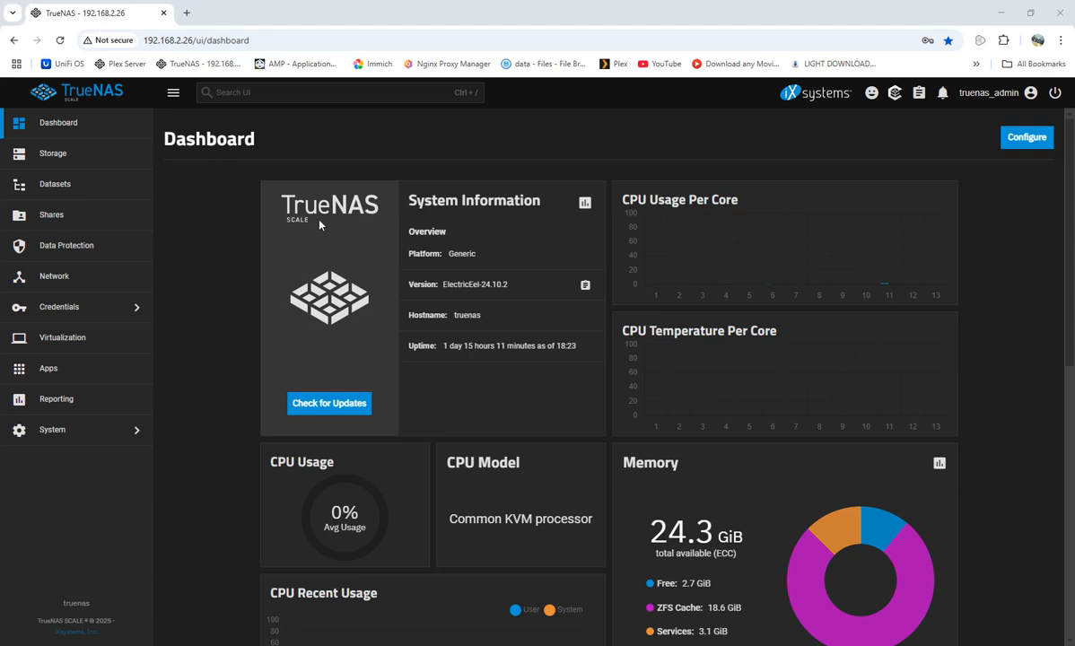
{"action": "mouse_move", "coordinate": [198, 223]}
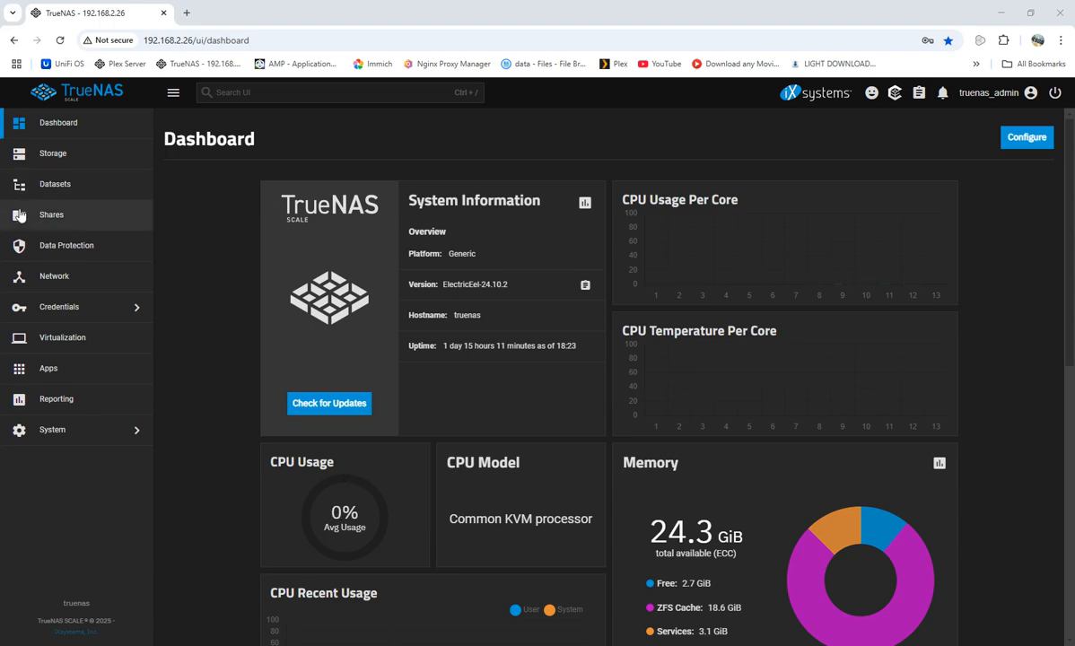
Start a new child dataset under jellyfin from the Datasets overview.
{"action": "left_click", "coordinate": [54, 183]}
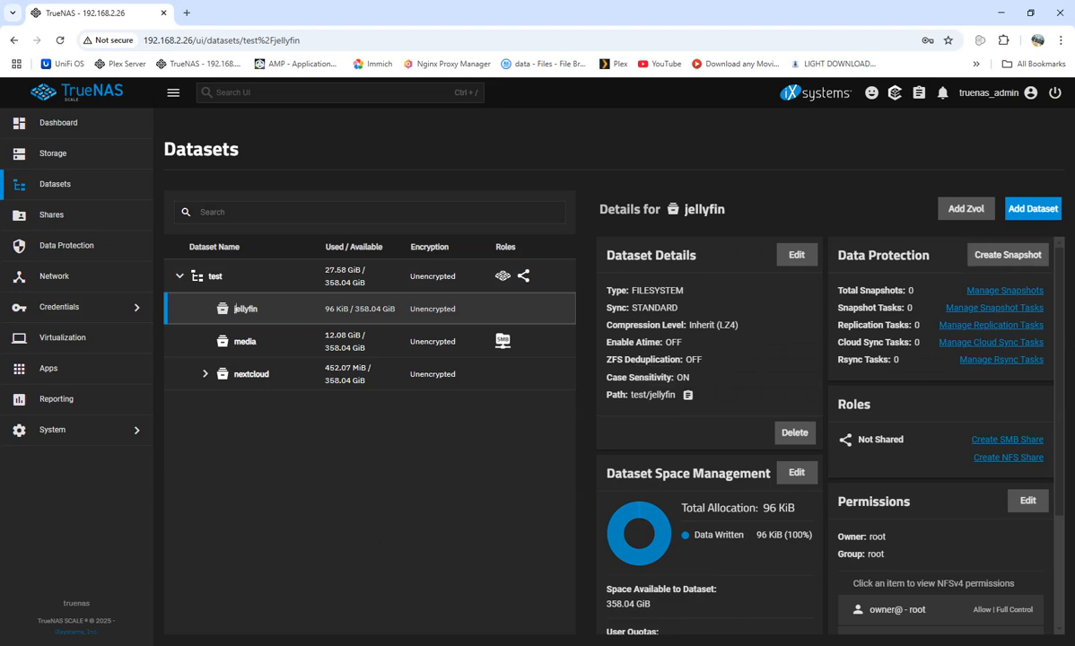
{"action": "mouse_move", "coordinate": [331, 309]}
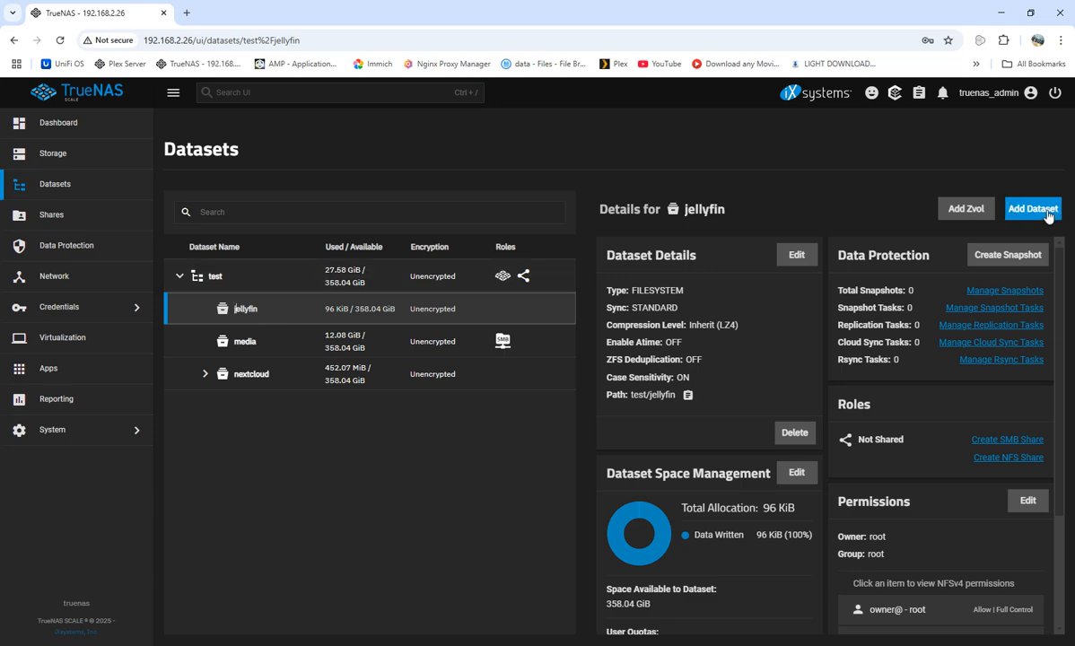
{"action": "left_click", "coordinate": [1033, 208]}
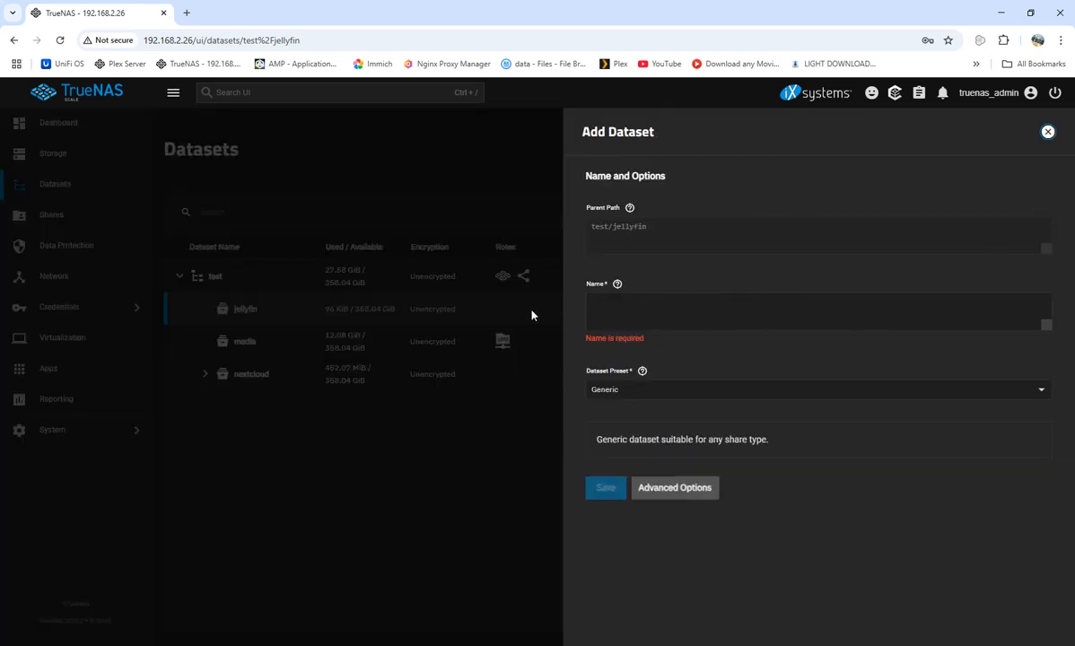
{"action": "left_click", "coordinate": [1049, 133]}
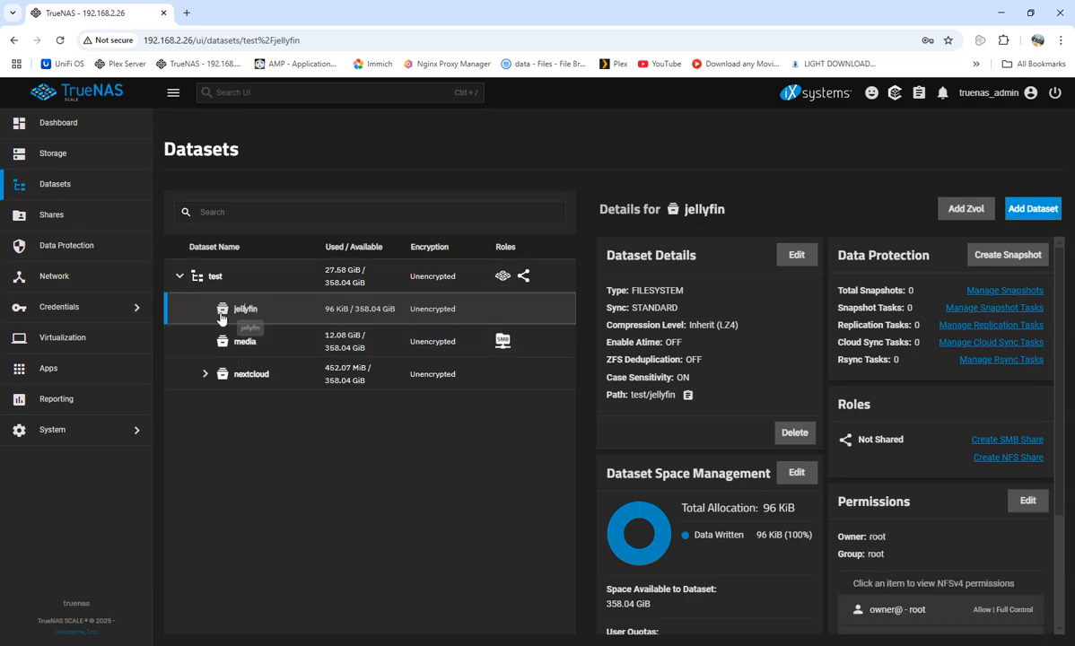
{"action": "mouse_move", "coordinate": [1034, 208]}
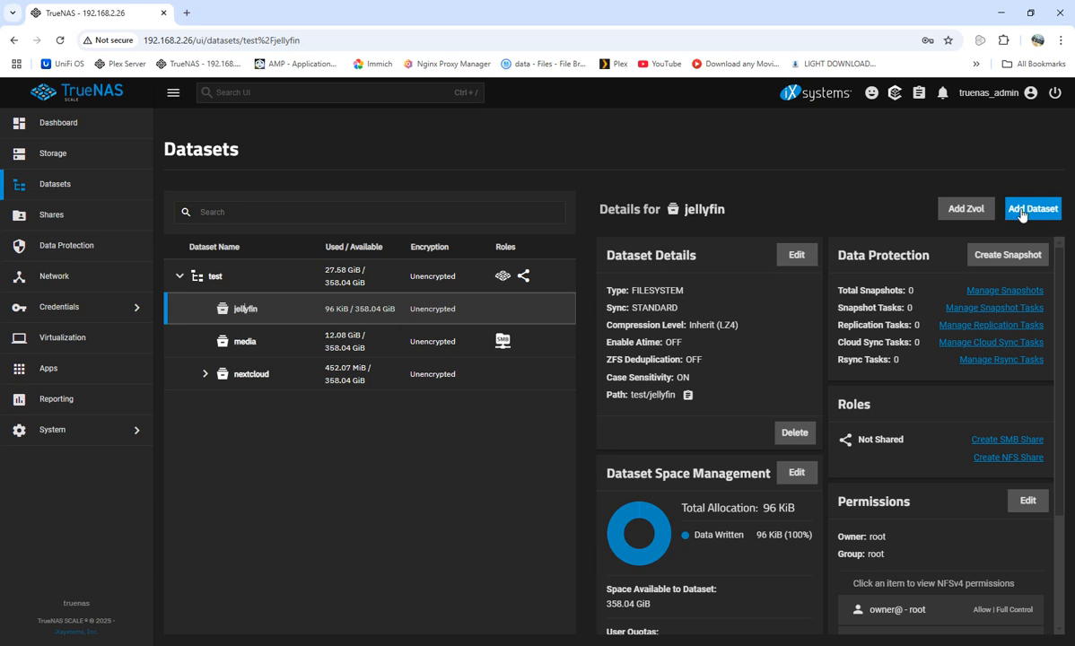
{"action": "left_click", "coordinate": [1032, 208]}
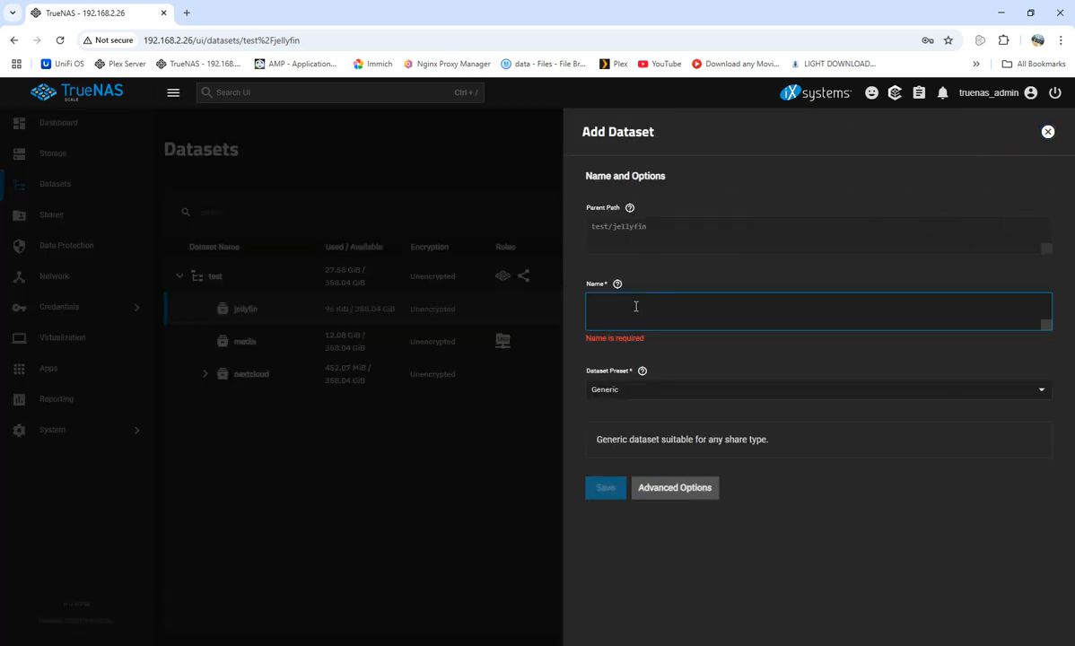
Name the dataset storage, choose the Apps preset, and save it.
{"action": "type", "text": "sta"}
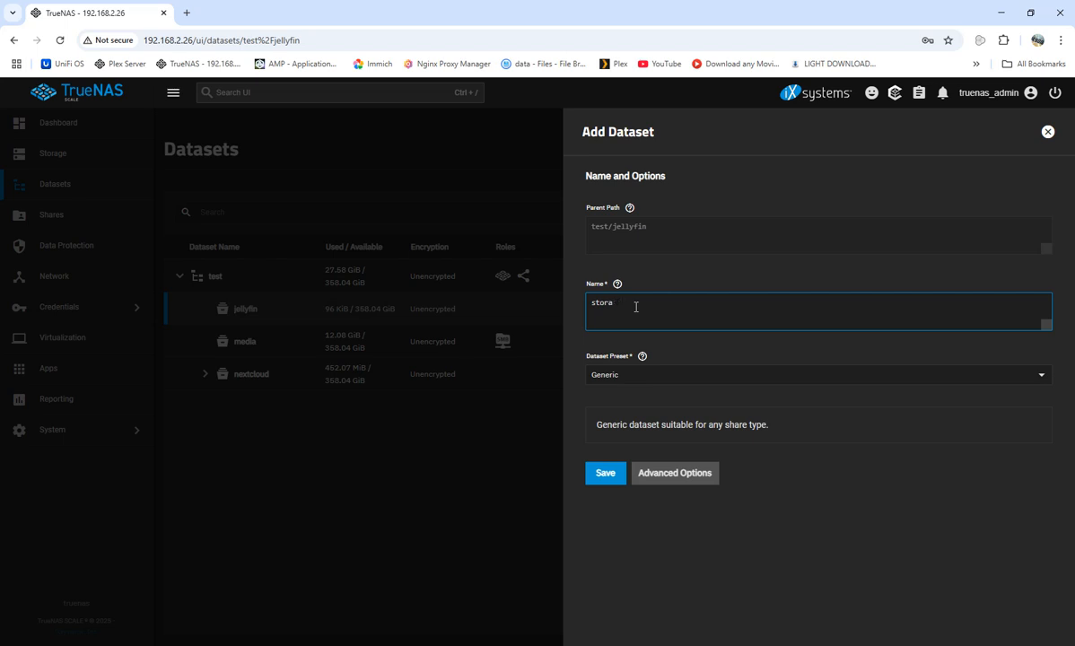
{"action": "type", "text": "ge"}
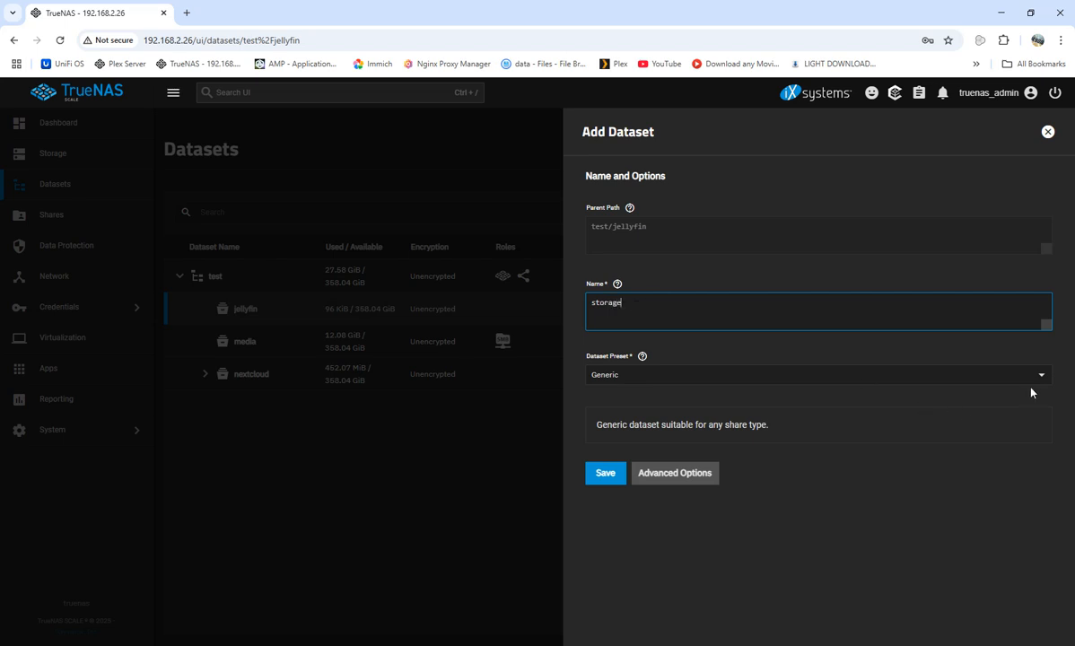
{"action": "left_click", "coordinate": [815, 375]}
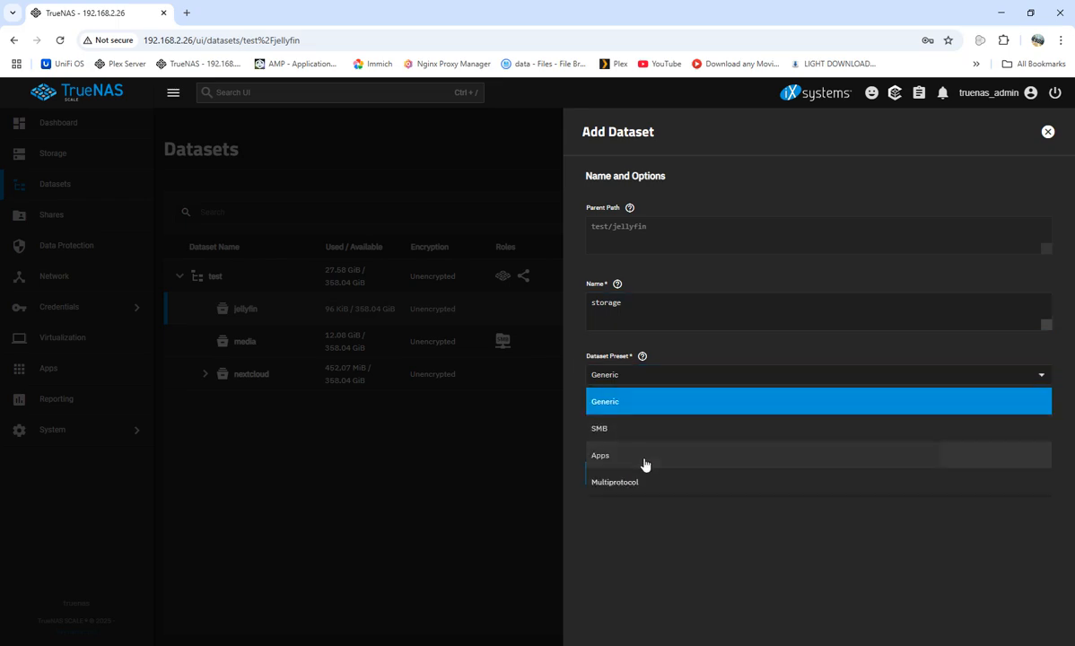
{"action": "left_click", "coordinate": [600, 456]}
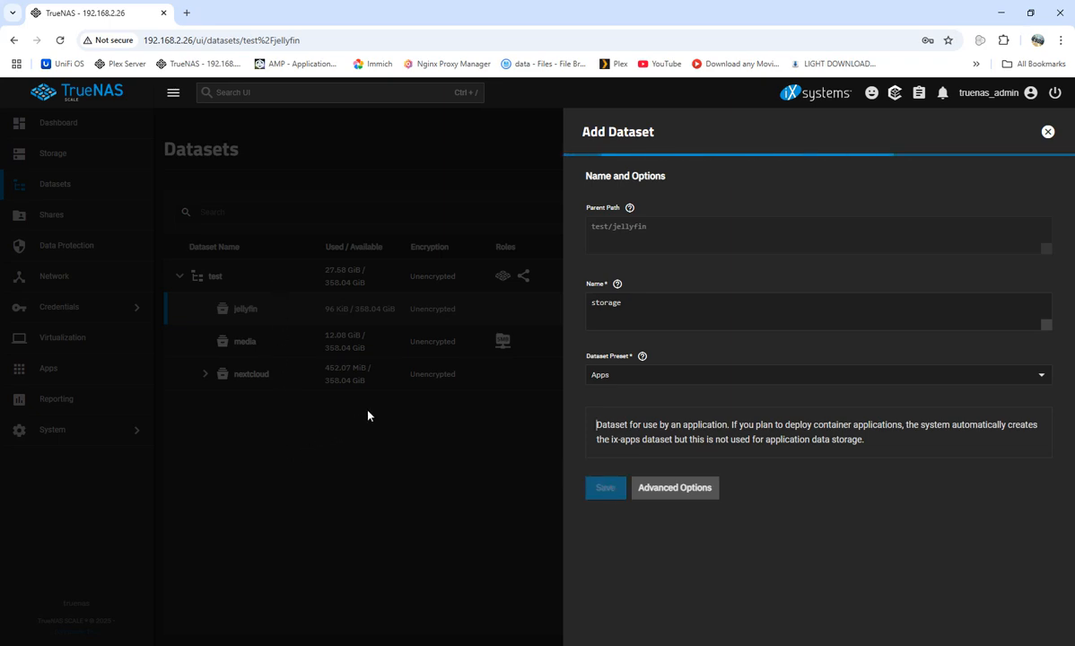
{"action": "left_click", "coordinate": [605, 488]}
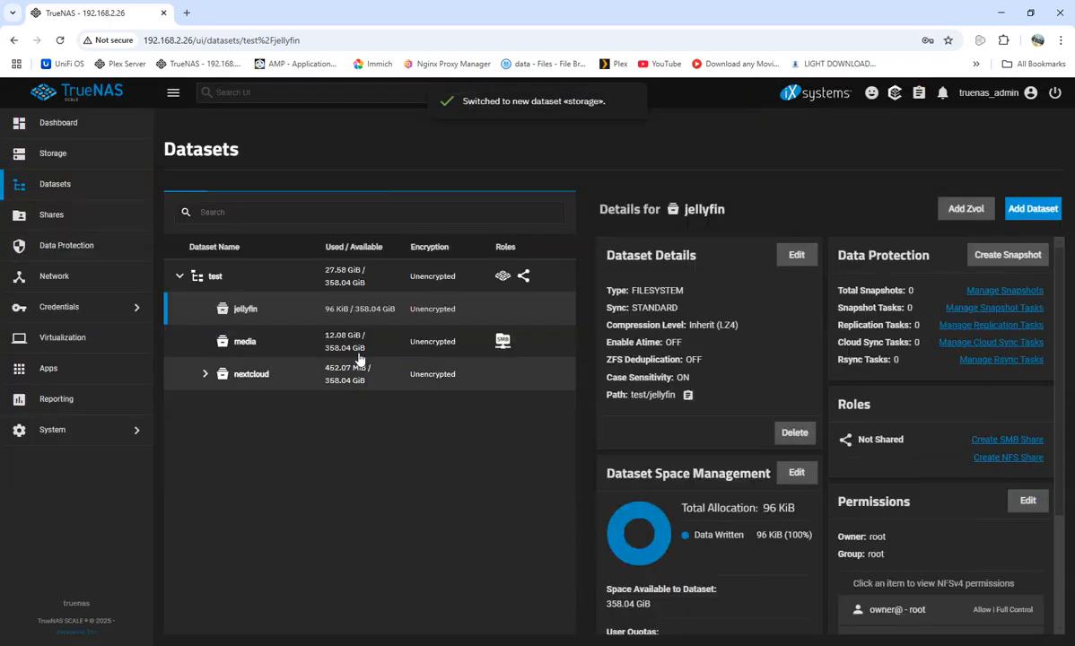
Add a dataset named cacha with the Apps preset directly under the test pool.
{"action": "left_click", "coordinate": [216, 277]}
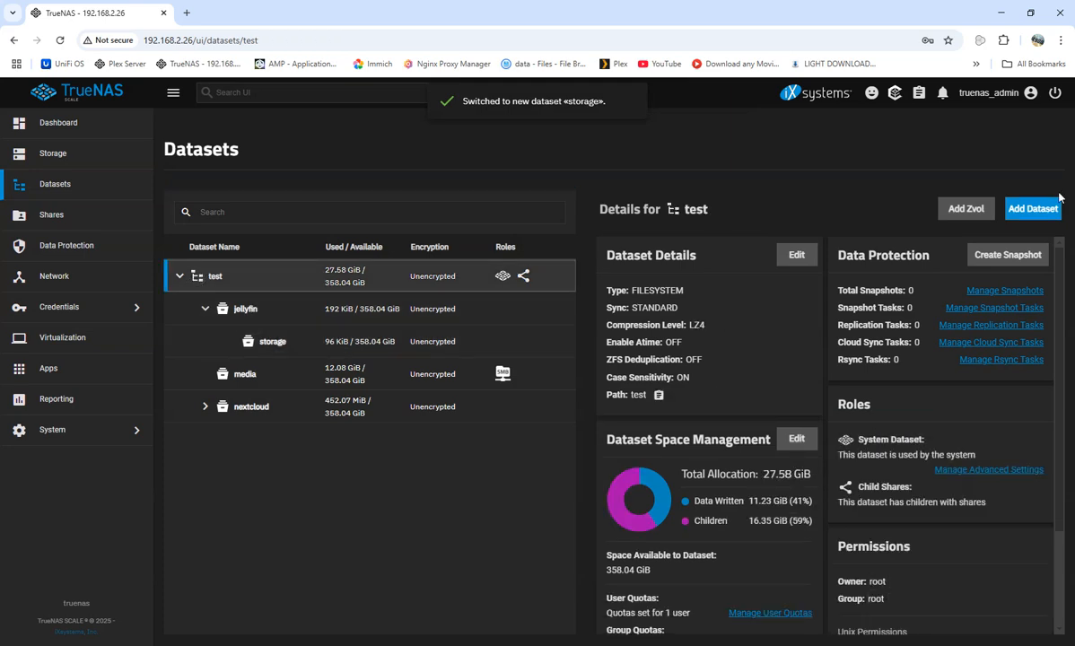
{"action": "left_click", "coordinate": [1034, 209]}
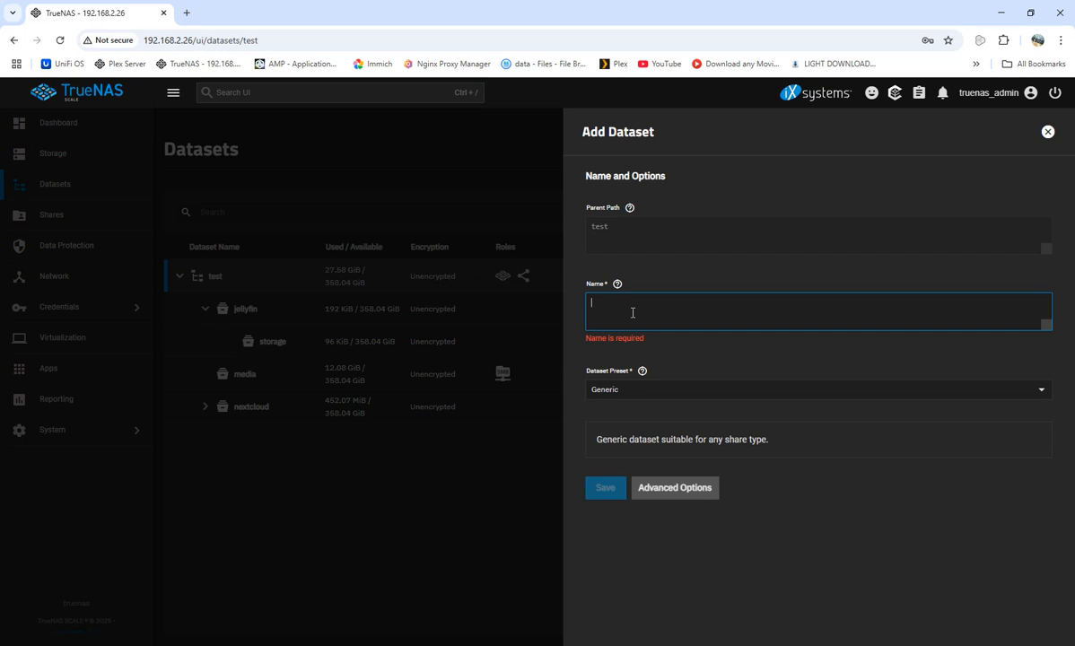
{"action": "type", "text": "cacha"}
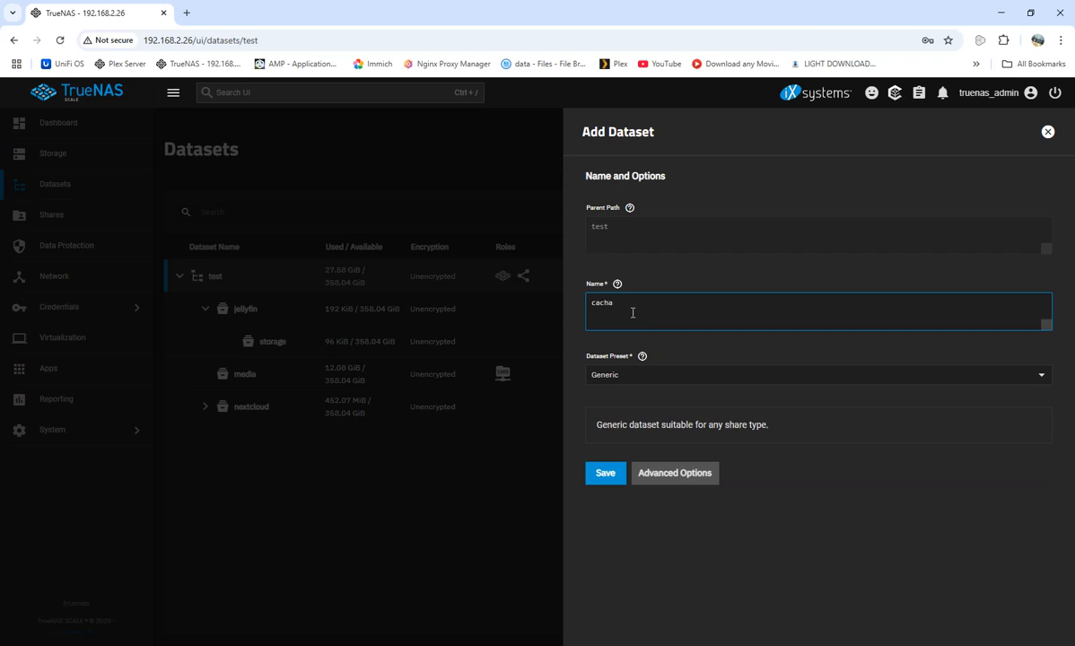
{"action": "left_click", "coordinate": [817, 375]}
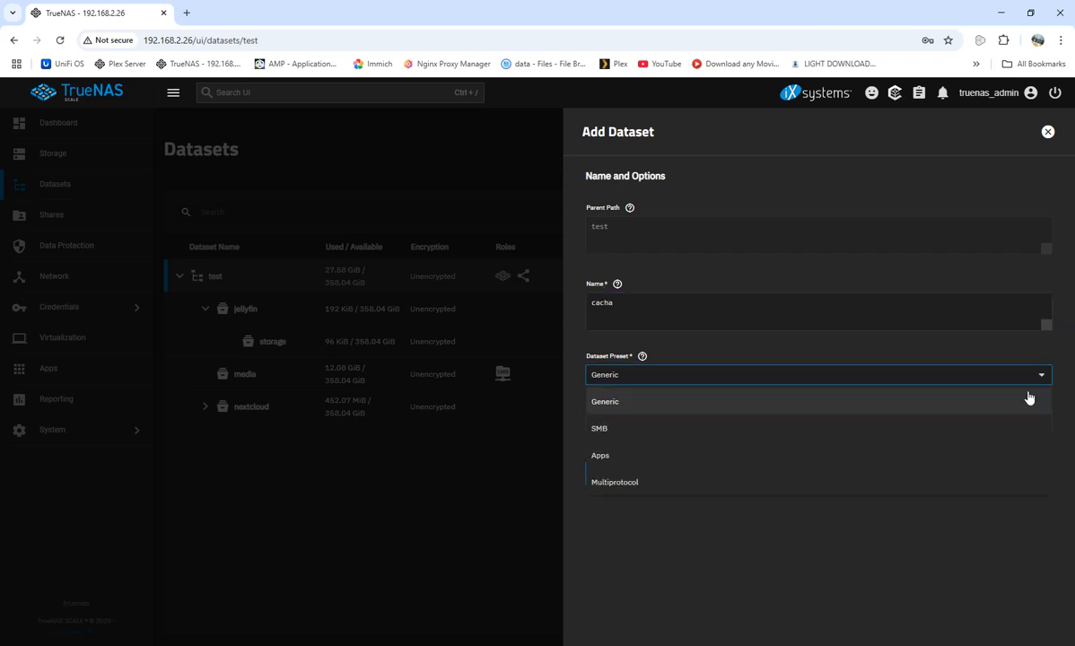
{"action": "left_click", "coordinate": [599, 456]}
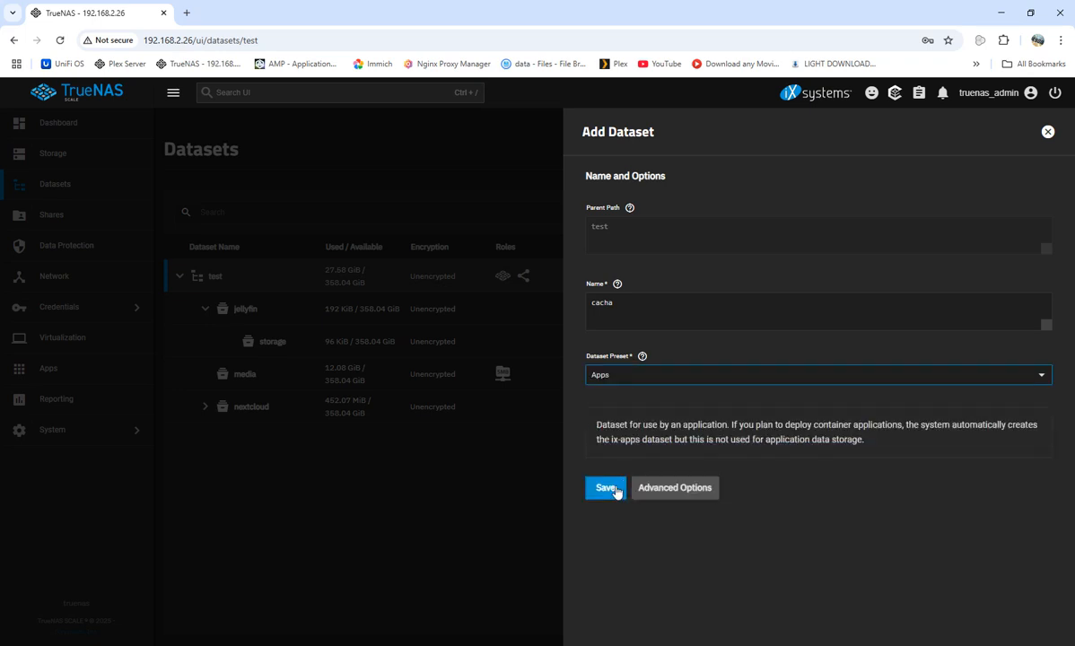
{"action": "left_click", "coordinate": [605, 488]}
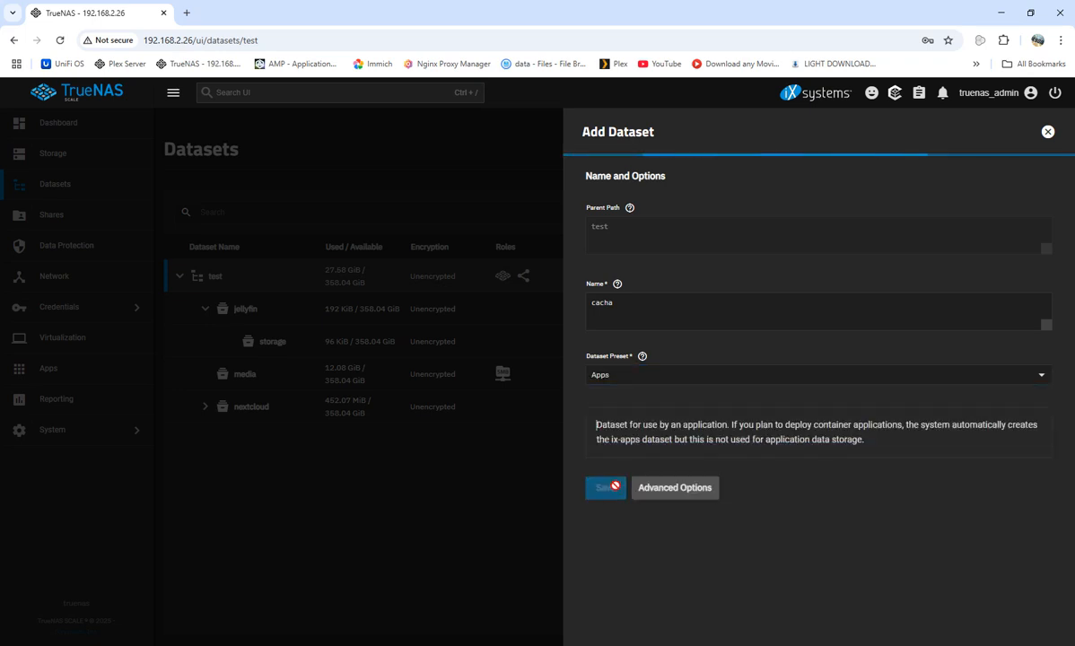
{"action": "left_click", "coordinate": [605, 488]}
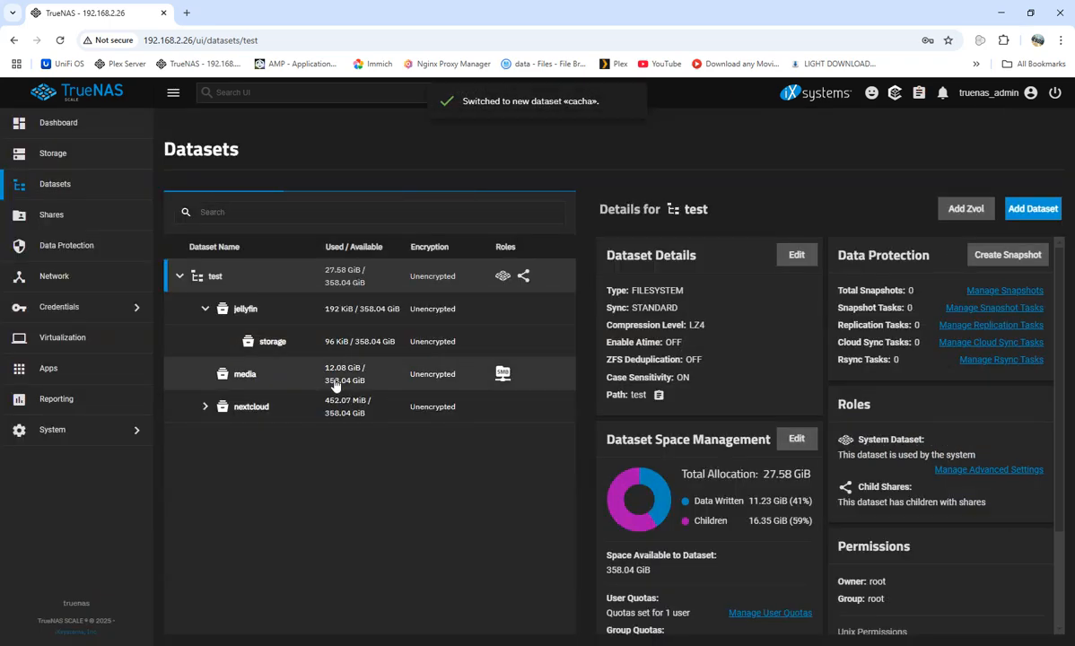
Delete the cacha dataset, confirming with the pasted name test/cacha.
{"action": "left_click", "coordinate": [244, 308]}
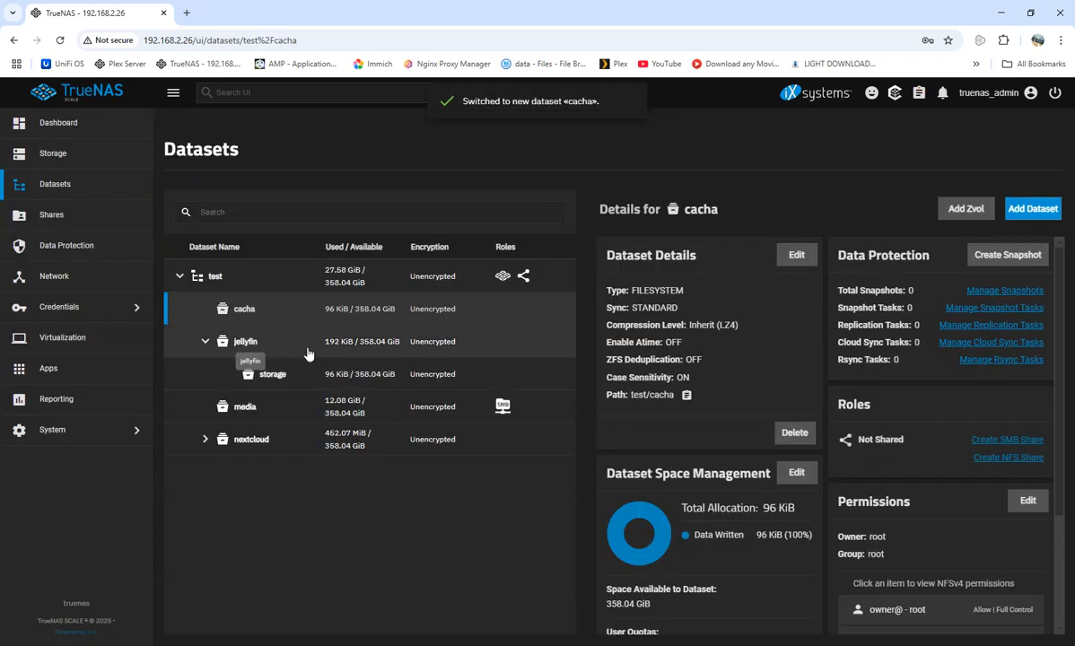
{"action": "left_click", "coordinate": [244, 308]}
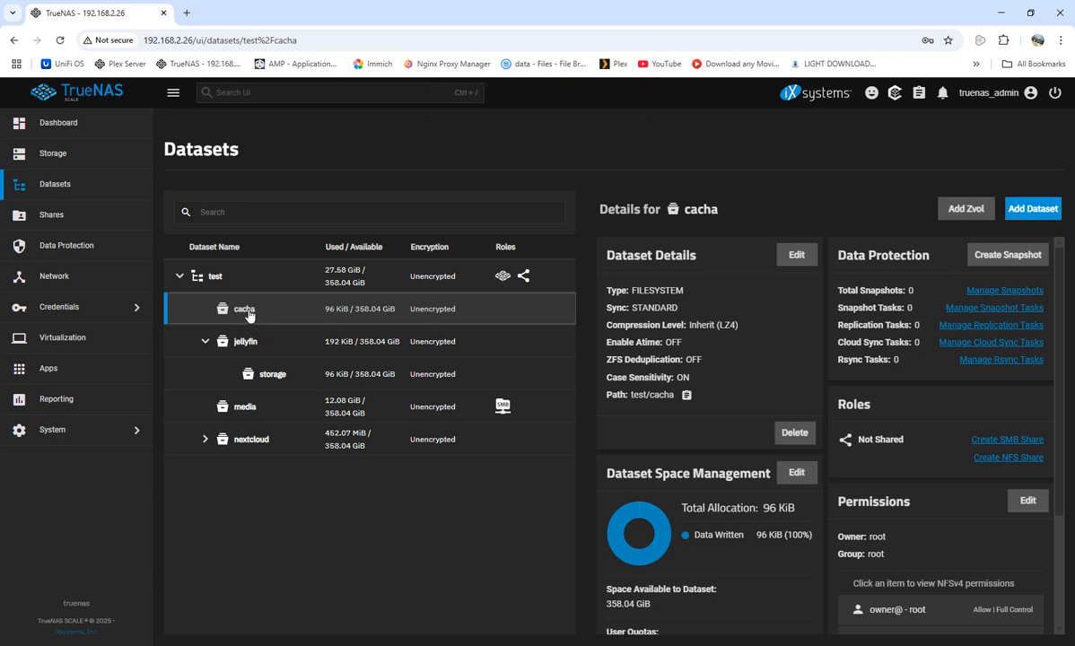
{"action": "mouse_move", "coordinate": [797, 415]}
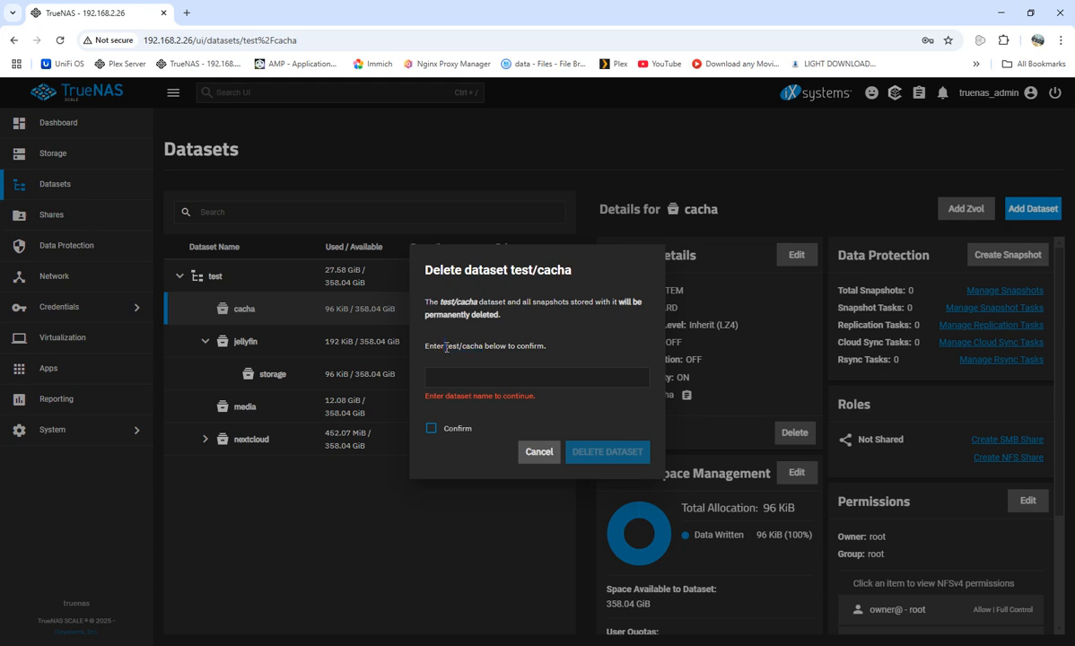
{"action": "double_click", "coordinate": [463, 345]}
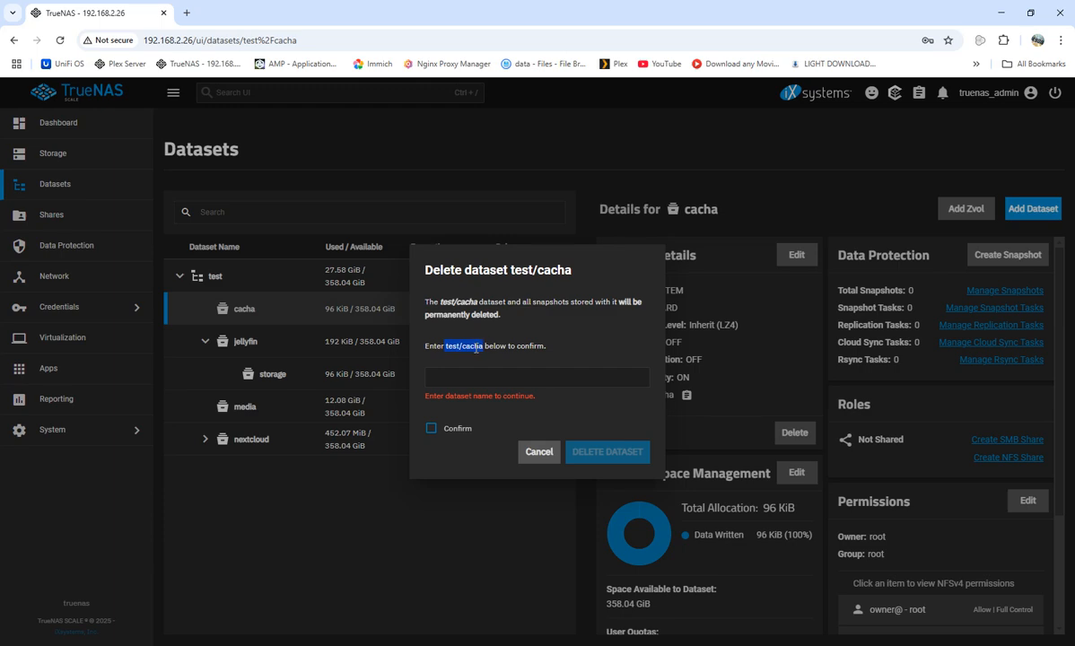
{"action": "left_click", "coordinate": [537, 377]}
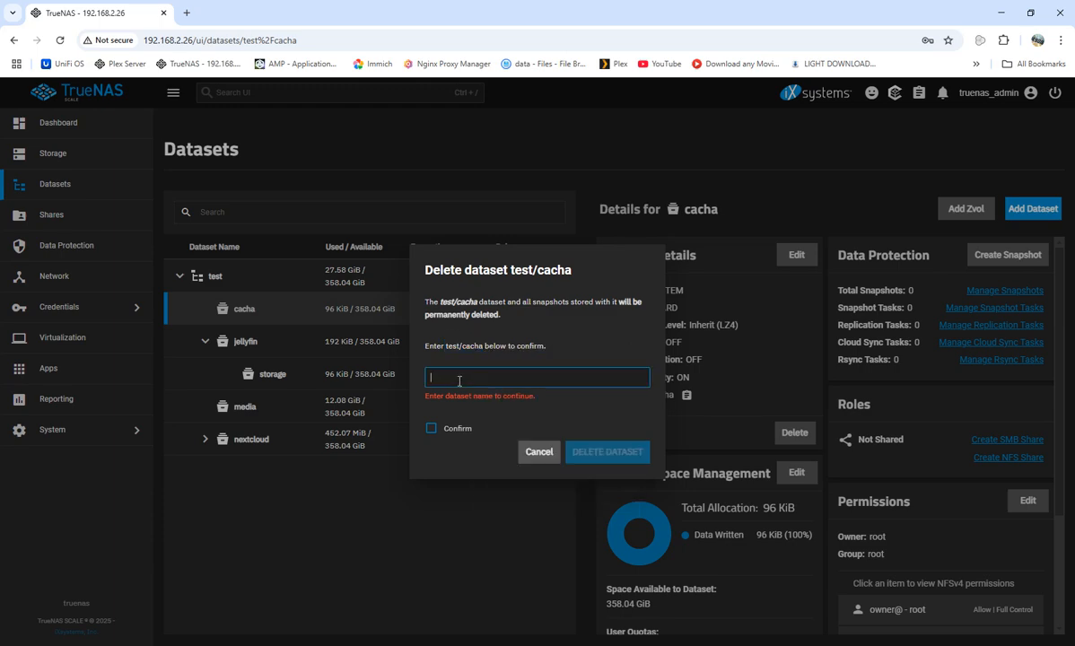
{"action": "right_click", "coordinate": [537, 377]}
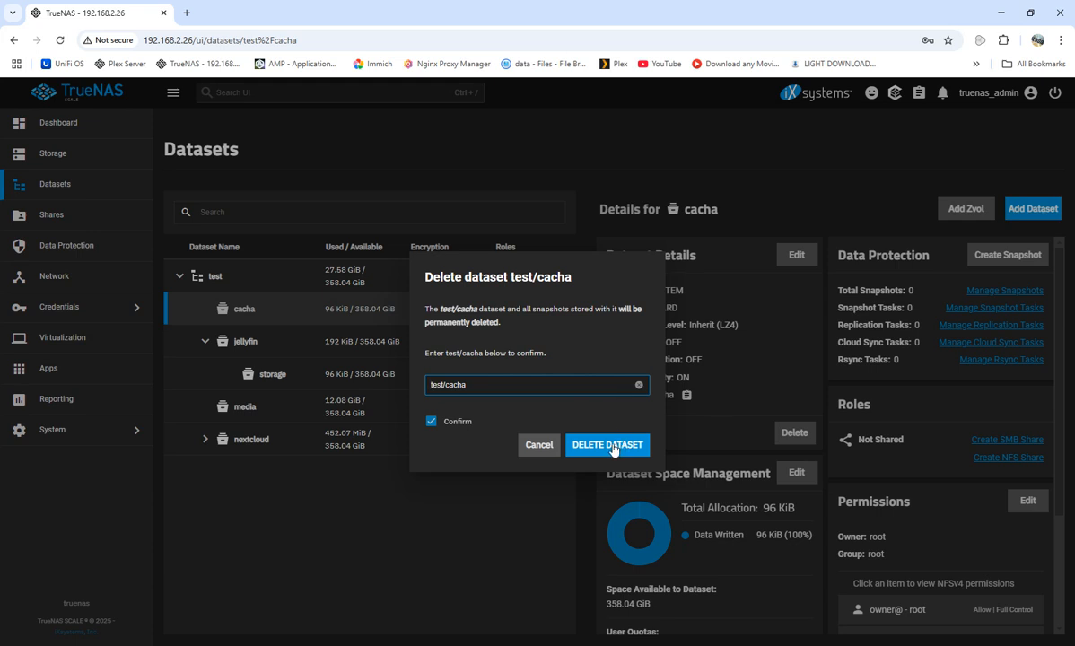
{"action": "left_click", "coordinate": [607, 445]}
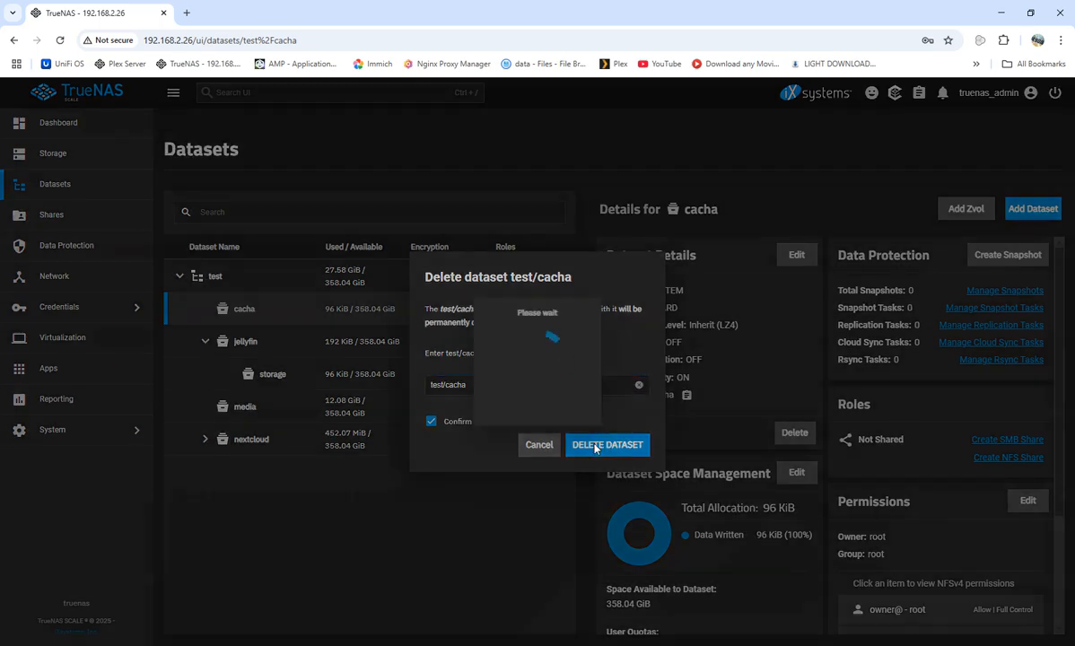
{"action": "left_click", "coordinate": [606, 445]}
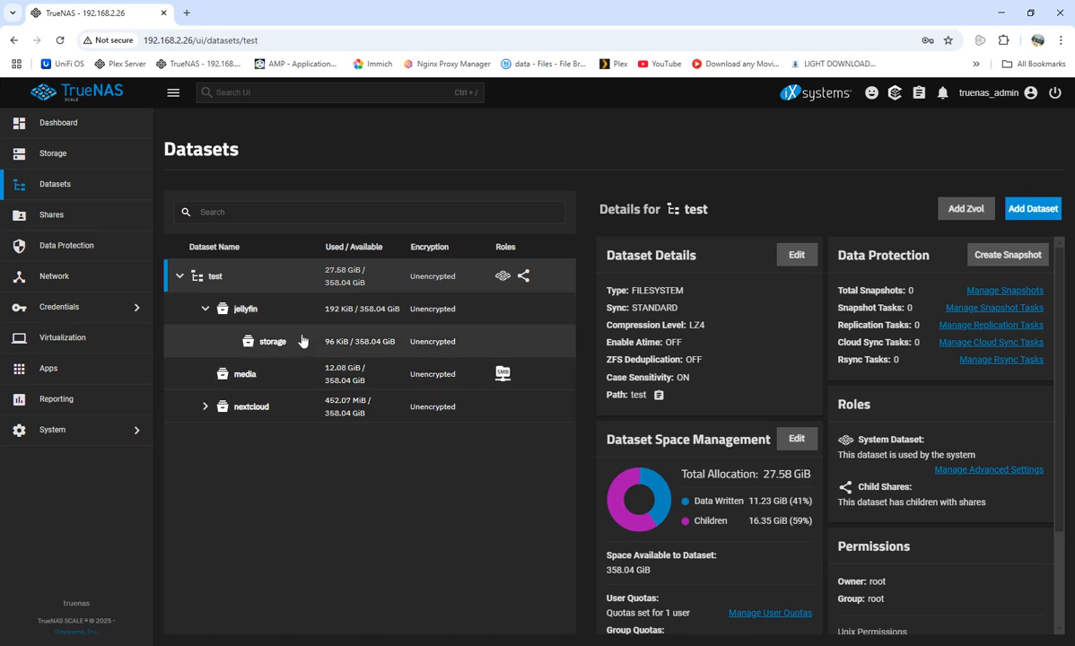
{"action": "mouse_move", "coordinate": [255, 313]}
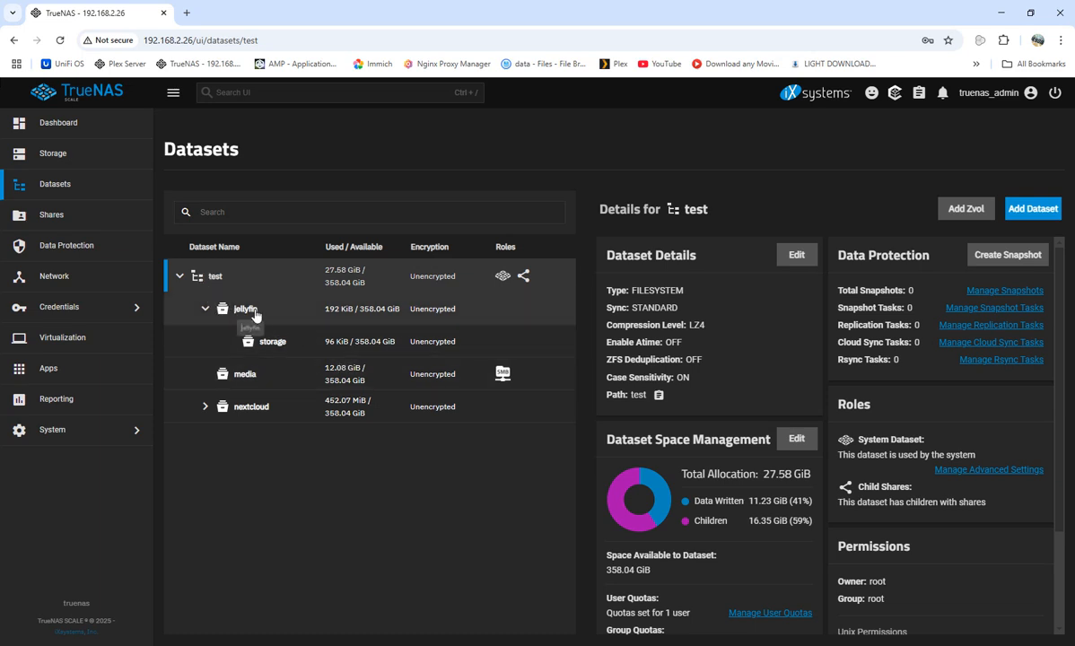
Add a dataset named cache with the Apps preset under test/jellyfin.
{"action": "left_click", "coordinate": [246, 309]}
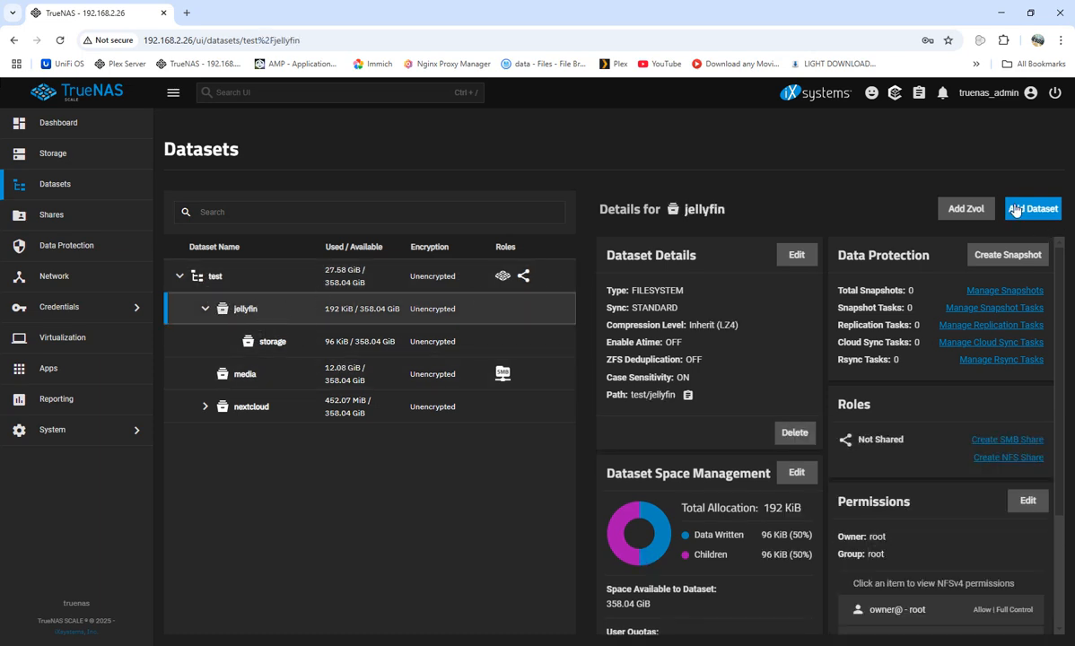
{"action": "left_click", "coordinate": [1032, 208]}
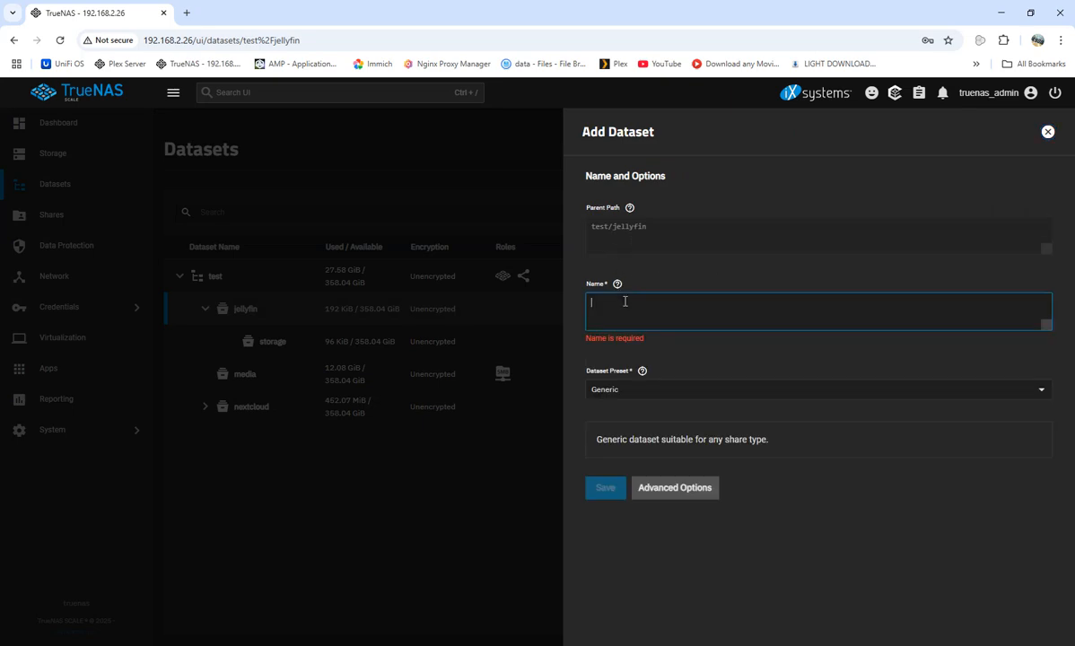
{"action": "type", "text": "cache"}
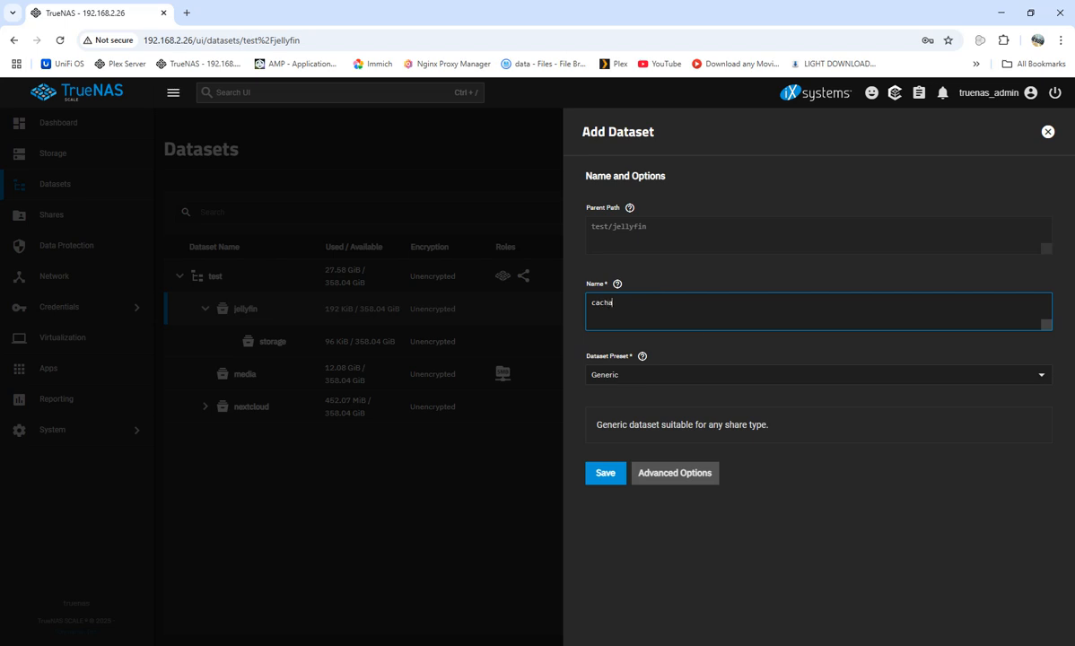
{"action": "left_click", "coordinate": [817, 375]}
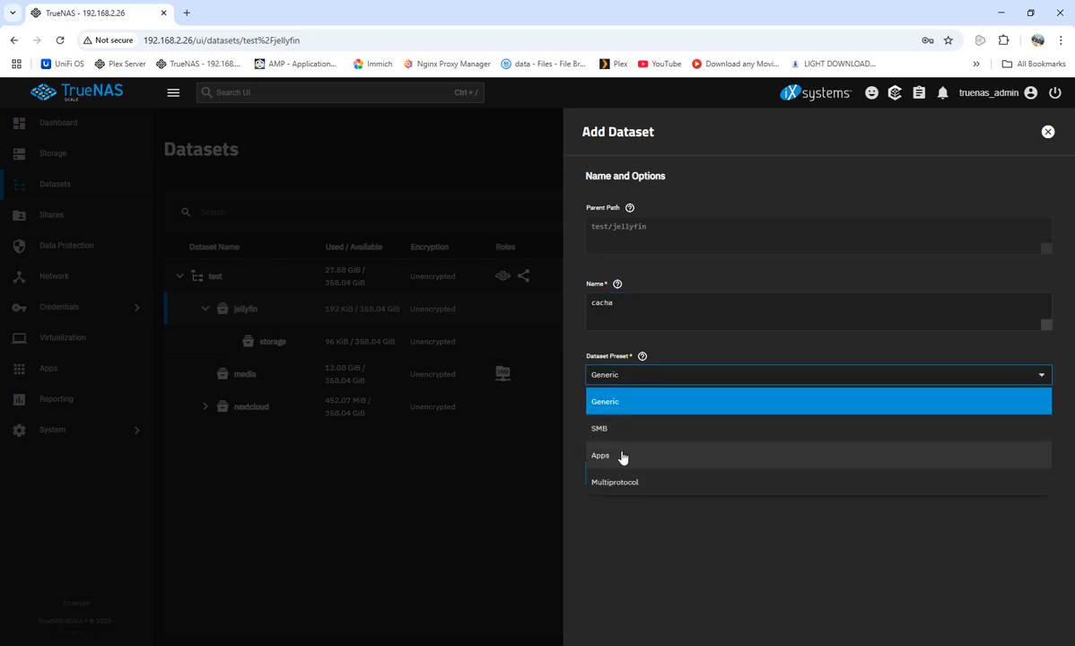
{"action": "left_click", "coordinate": [600, 456]}
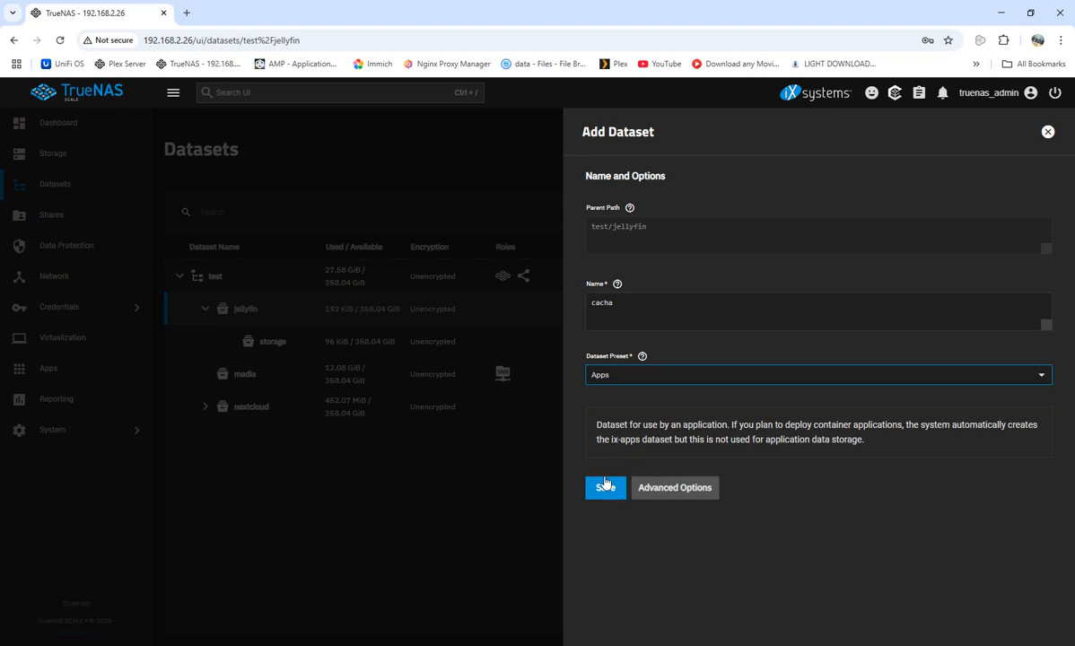
{"action": "mouse_move", "coordinate": [665, 341]}
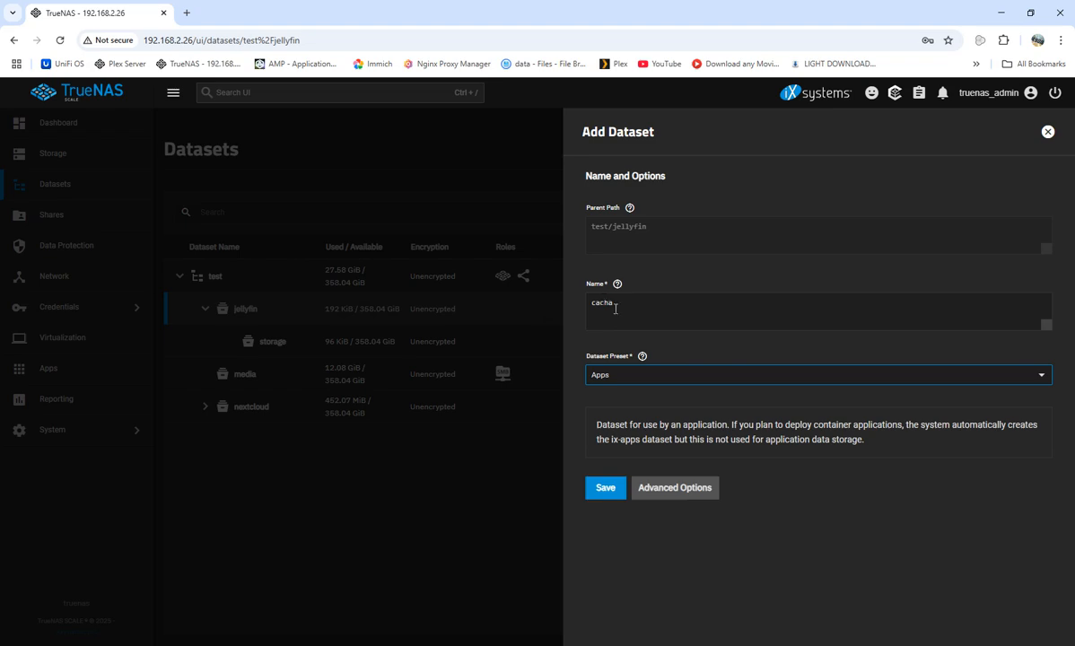
{"action": "mouse_move", "coordinate": [609, 391]}
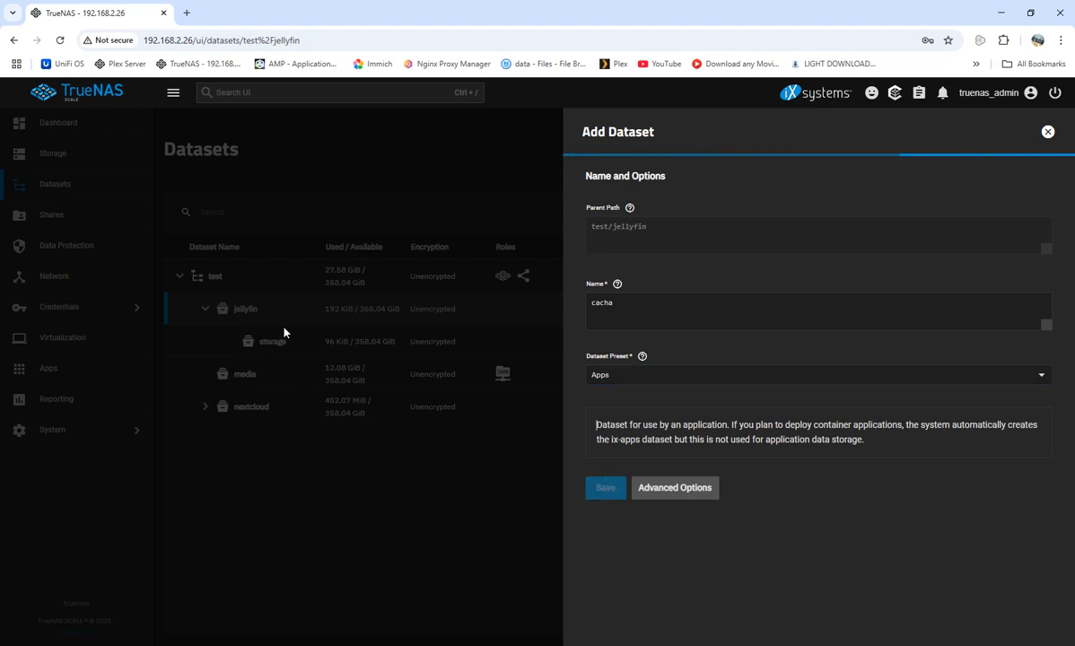
{"action": "left_click", "coordinate": [605, 488]}
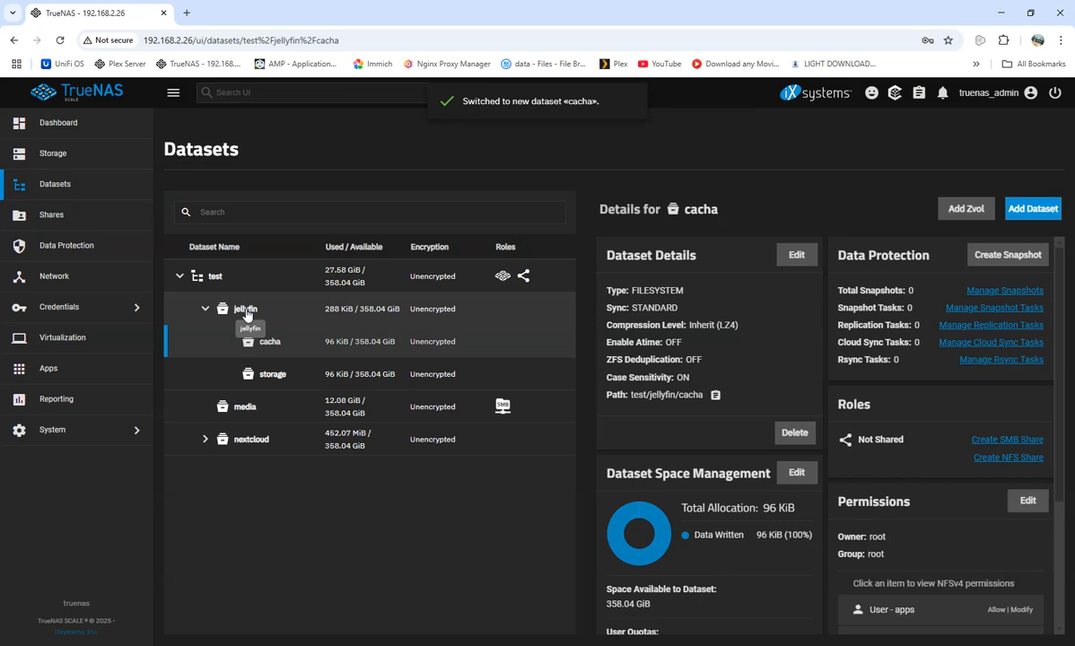
Add a transcode dataset with the Apps preset under jellyfin, skipping the ACL prompt.
{"action": "left_click", "coordinate": [1032, 208]}
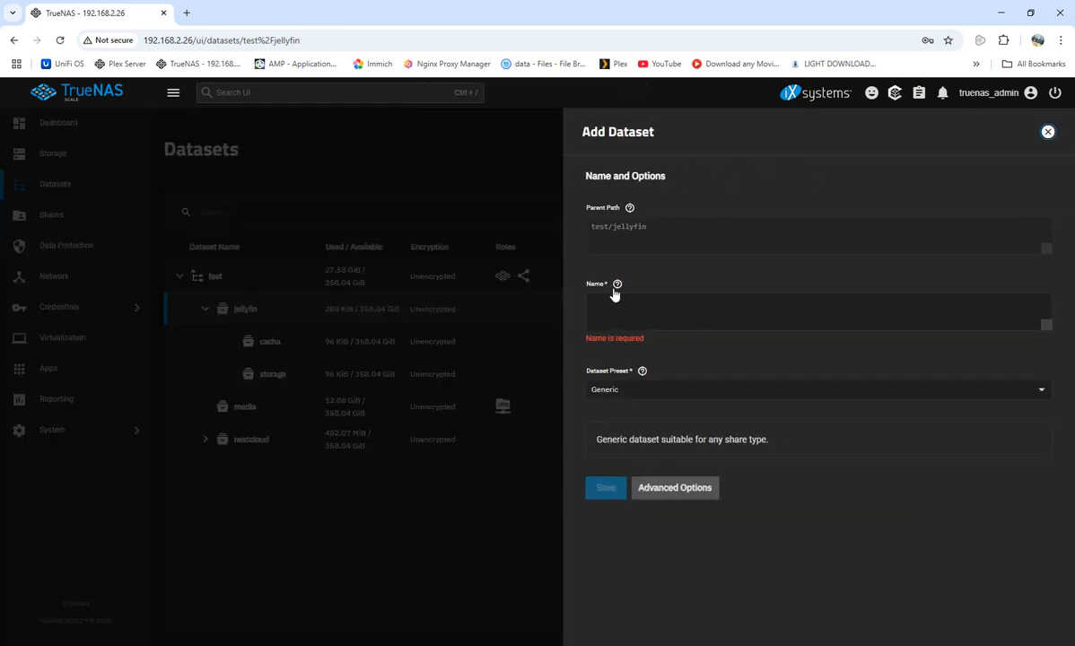
{"action": "type", "text": "transc"}
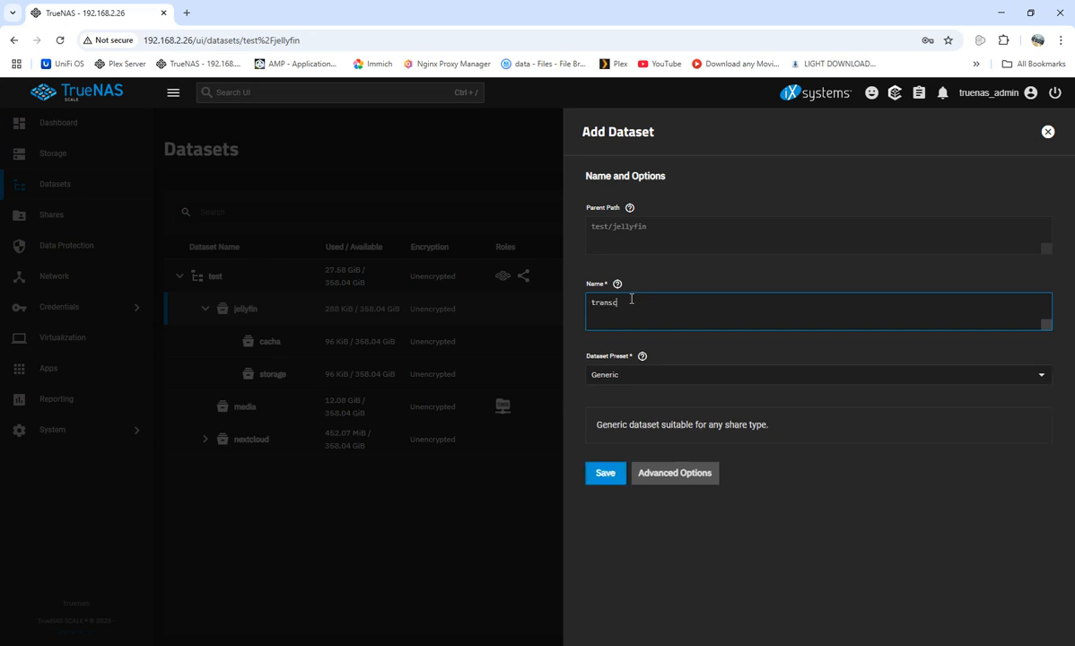
{"action": "type", "text": "ode"}
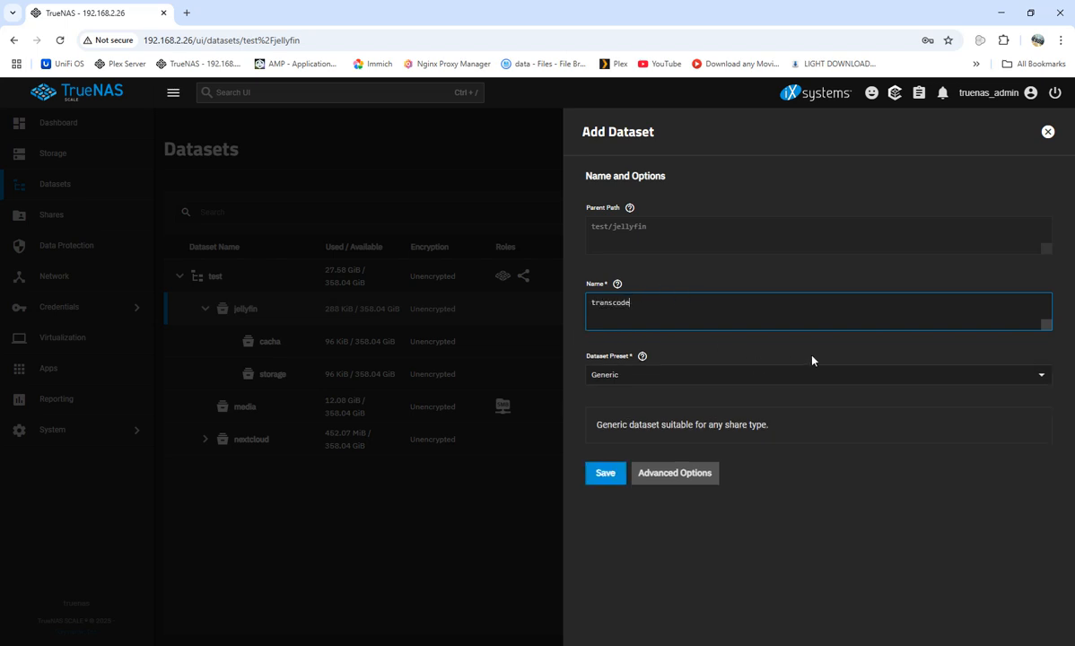
{"action": "left_click", "coordinate": [817, 375]}
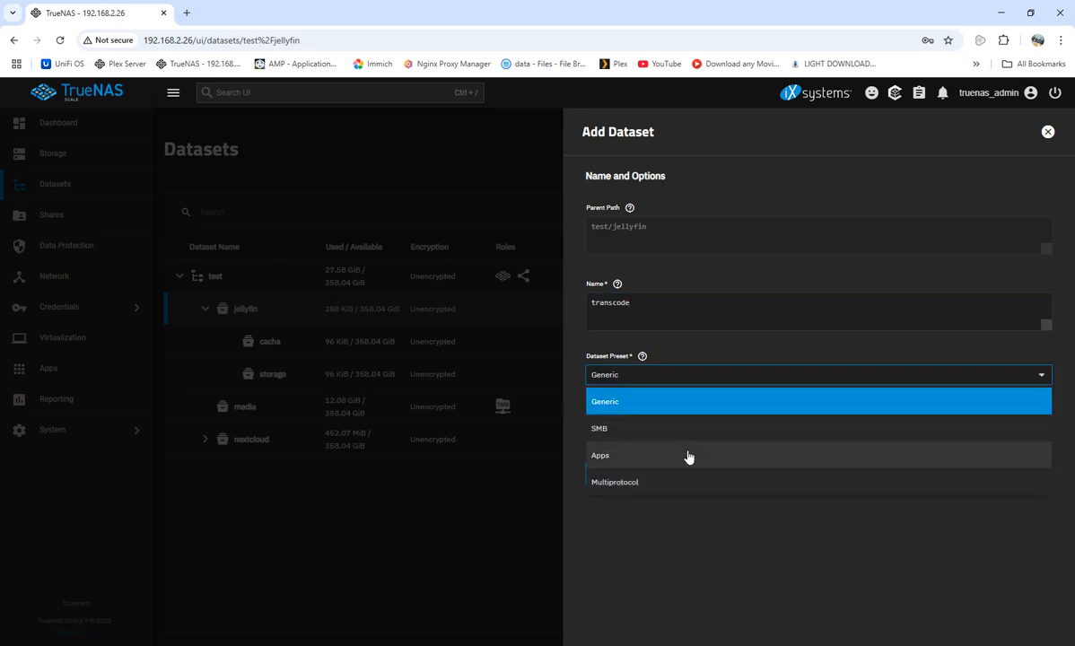
{"action": "left_click", "coordinate": [599, 456]}
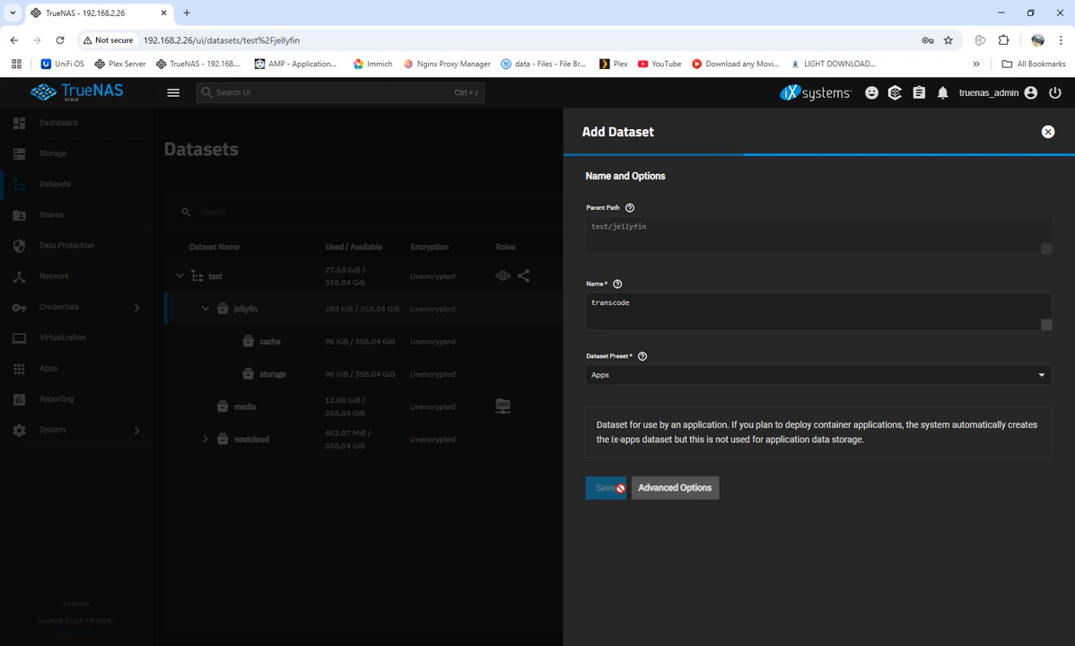
{"action": "left_click", "coordinate": [605, 489]}
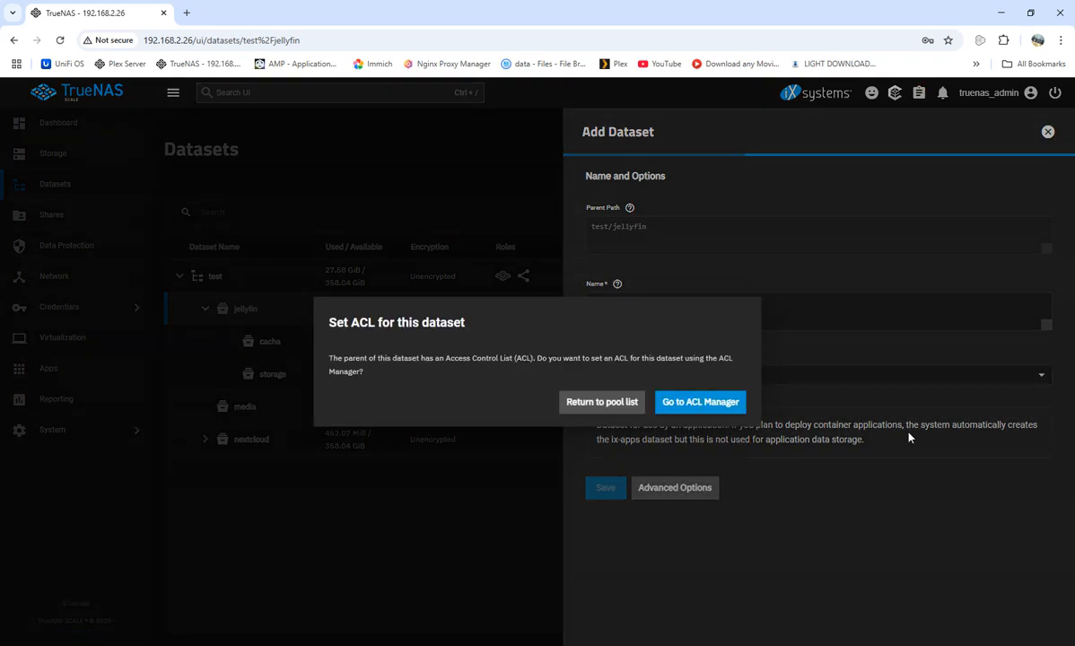
{"action": "left_click", "coordinate": [602, 402]}
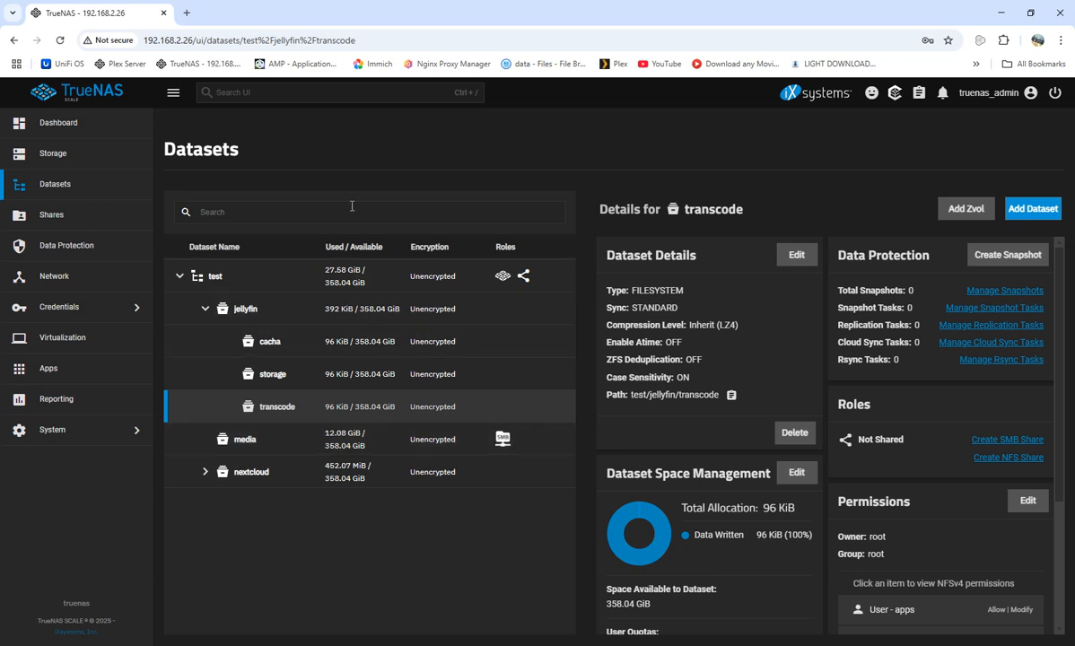
Show the installed applications list with emby, filebrowser and nextcloud.
{"action": "left_click", "coordinate": [48, 368]}
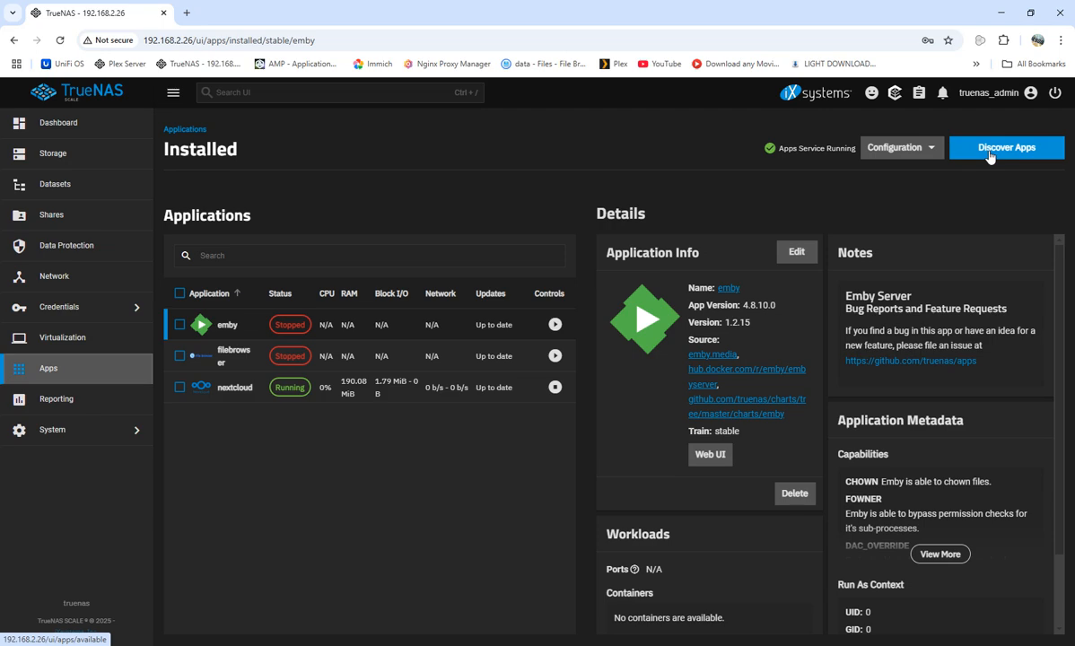
Reach the Jellyfin catalogue page via Discover Apps and Emby Server's similar apps.
{"action": "left_click", "coordinate": [1005, 147]}
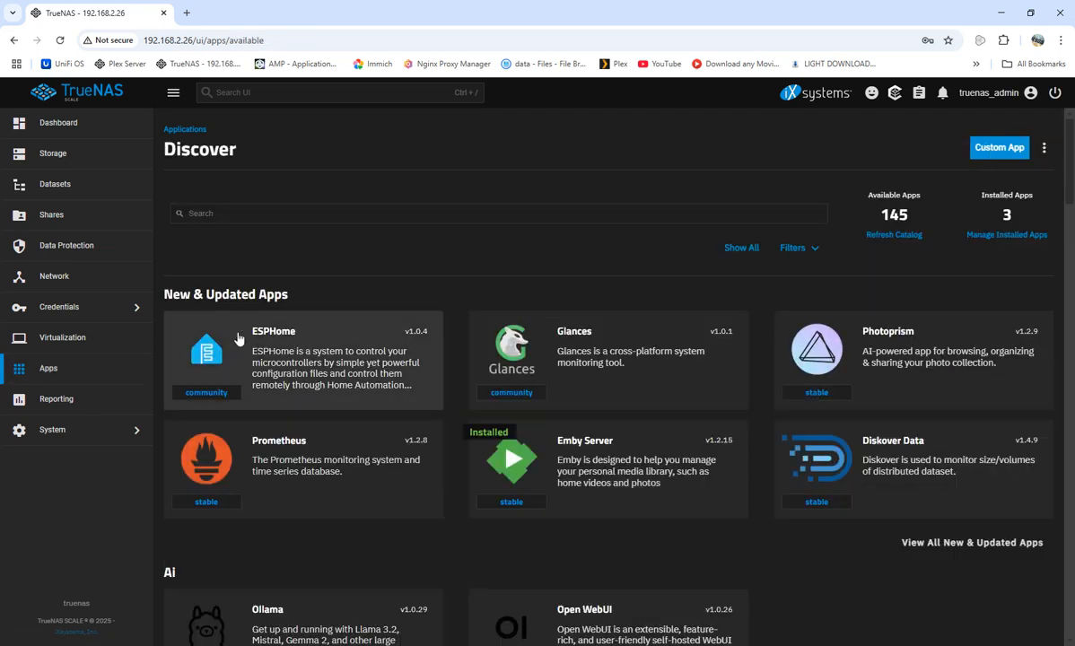
{"action": "mouse_move", "coordinate": [488, 431]}
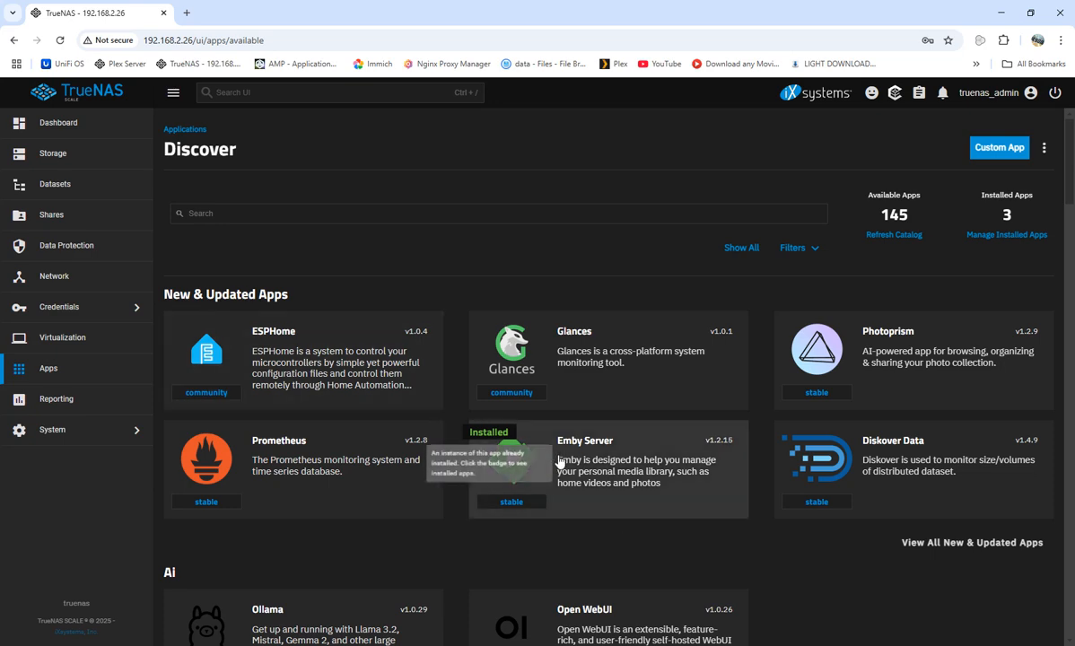
{"action": "left_click", "coordinate": [585, 441]}
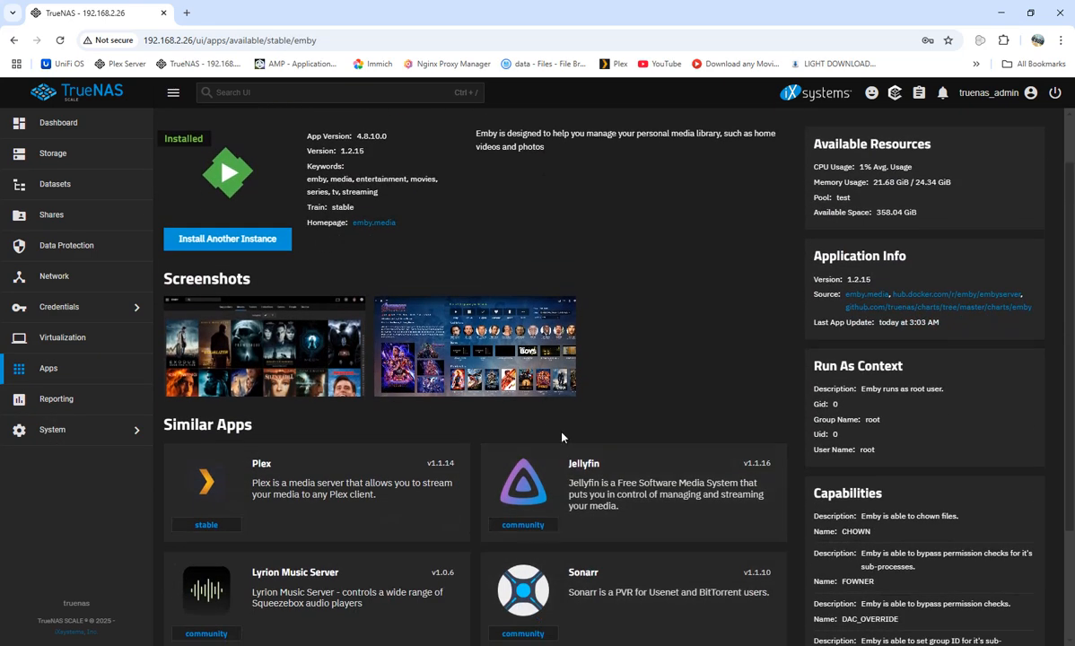
{"action": "left_click", "coordinate": [583, 463]}
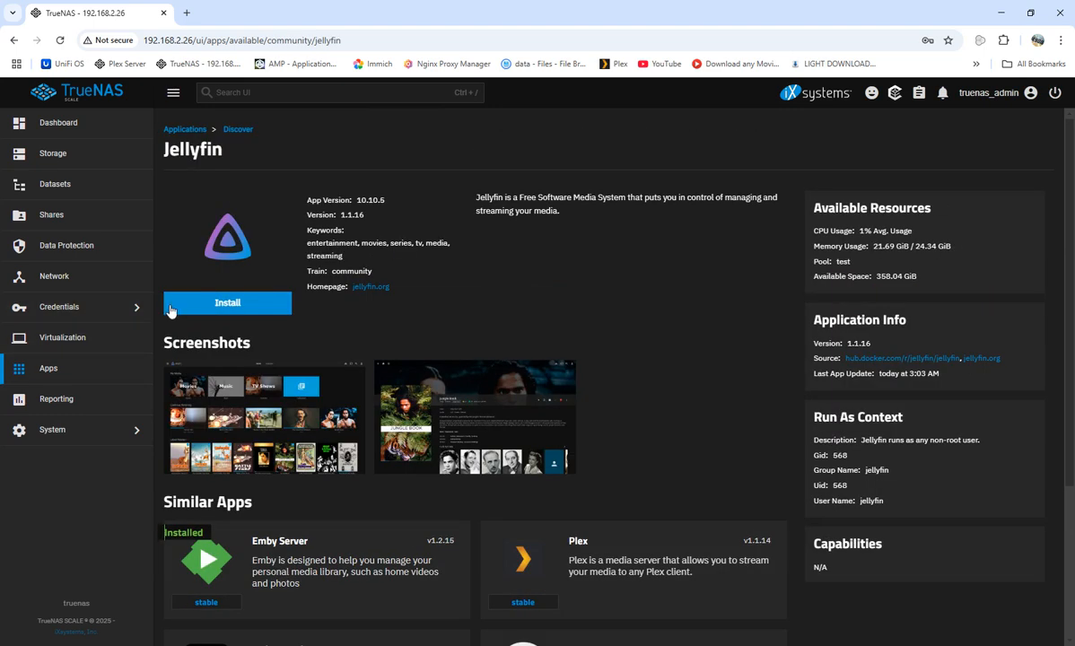
Begin the Jellyfin install and review the default name and configuration sections.
{"action": "left_click", "coordinate": [227, 302]}
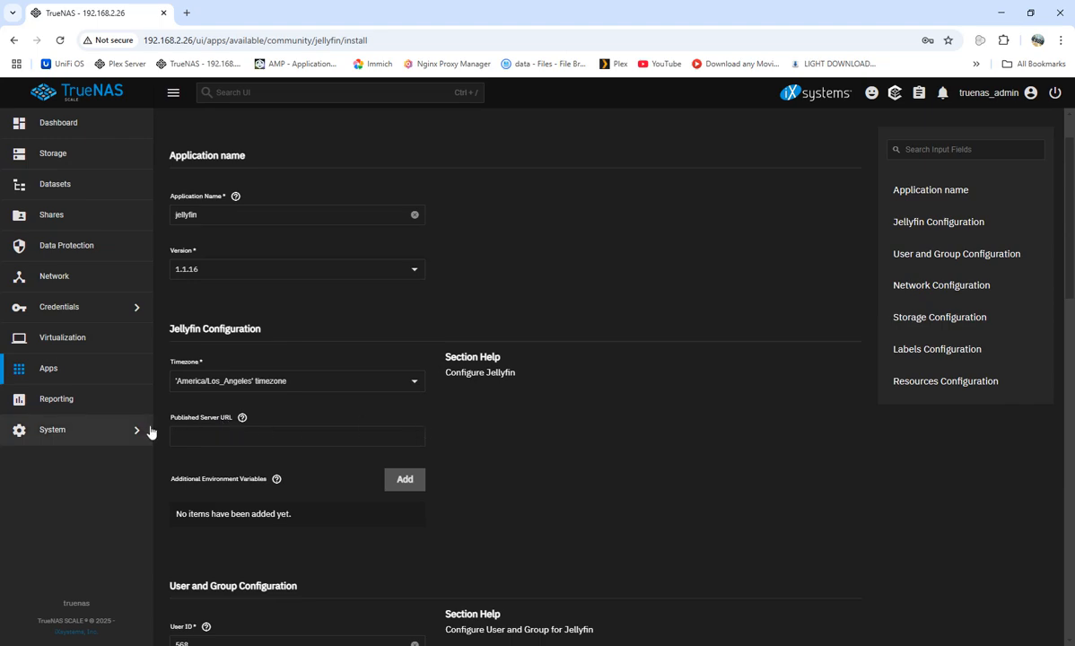
{"action": "scroll", "scroll_direction": "down", "scroll_amount": 3}
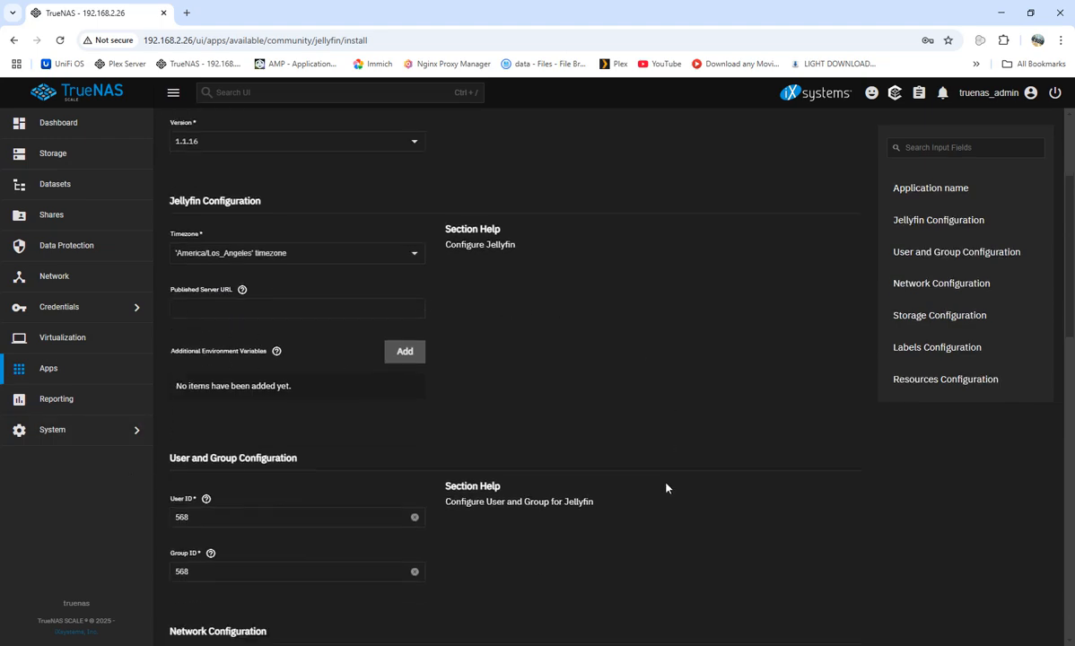
{"action": "scroll", "scroll_direction": "down", "scroll_amount": 3}
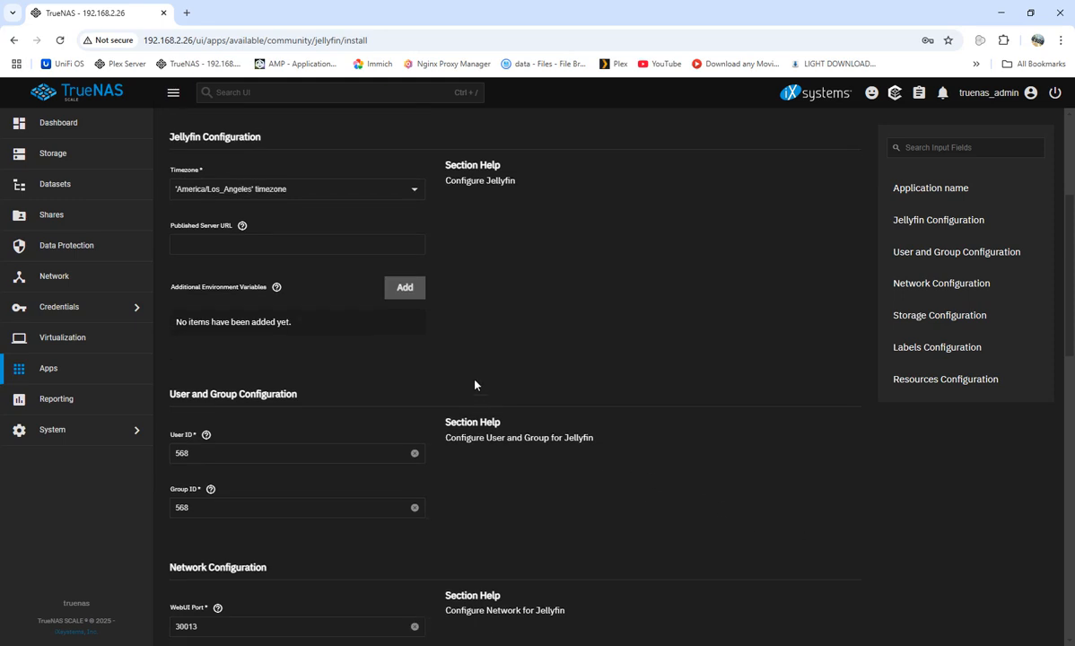
{"action": "mouse_move", "coordinate": [585, 323]}
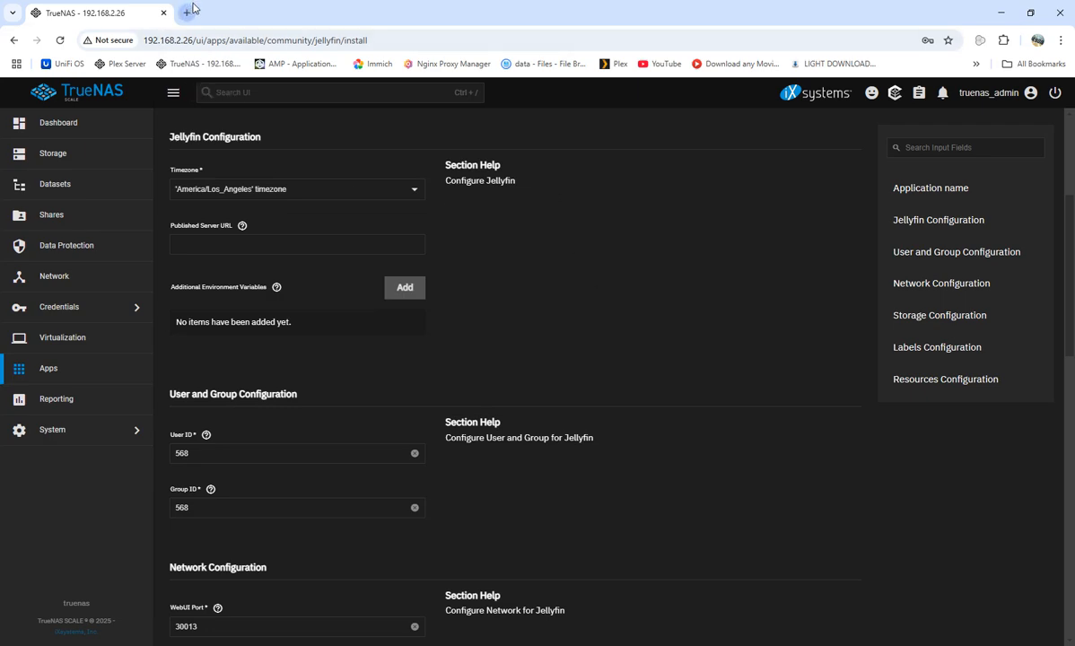
{"action": "mouse_move", "coordinate": [309, 162]}
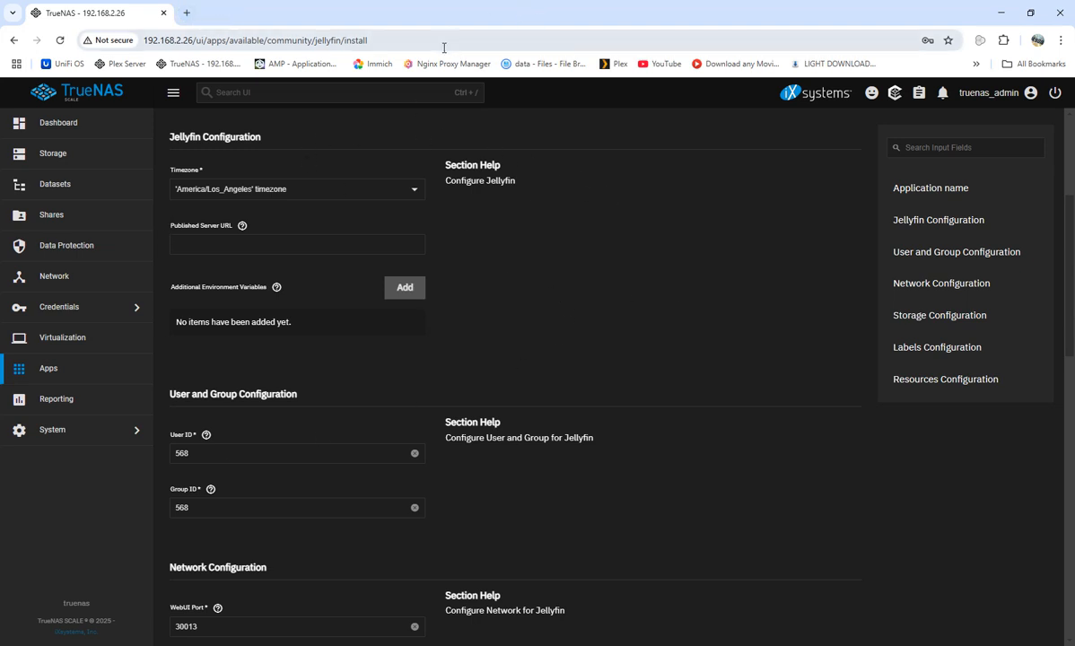
{"action": "mouse_move", "coordinate": [239, 405]}
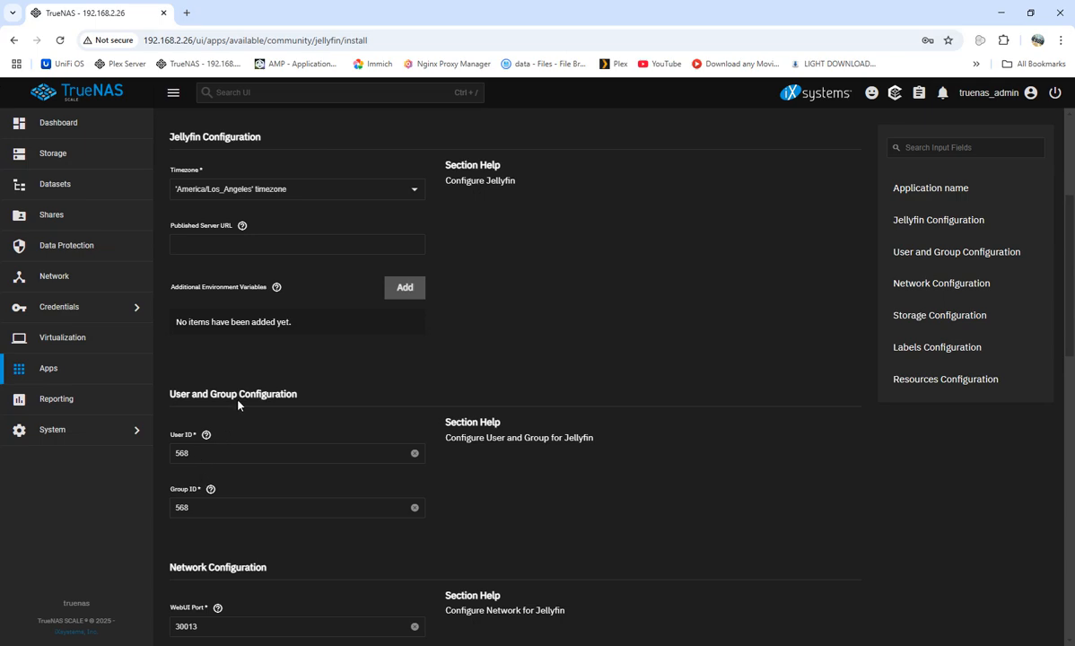
{"action": "mouse_move", "coordinate": [507, 377]}
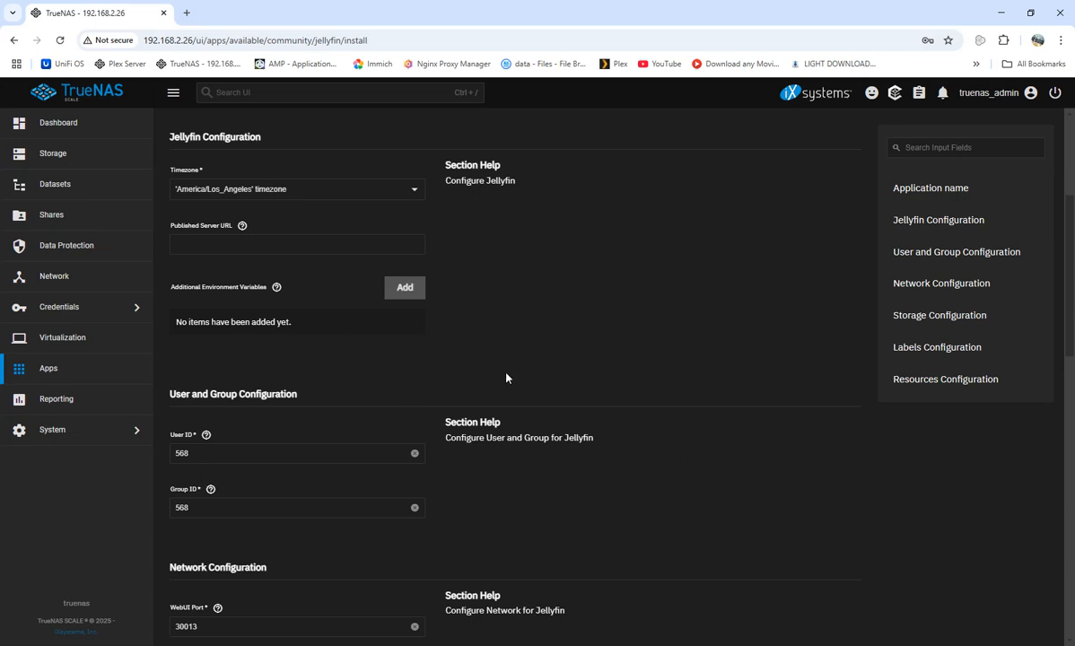
{"action": "mouse_move", "coordinate": [679, 308]}
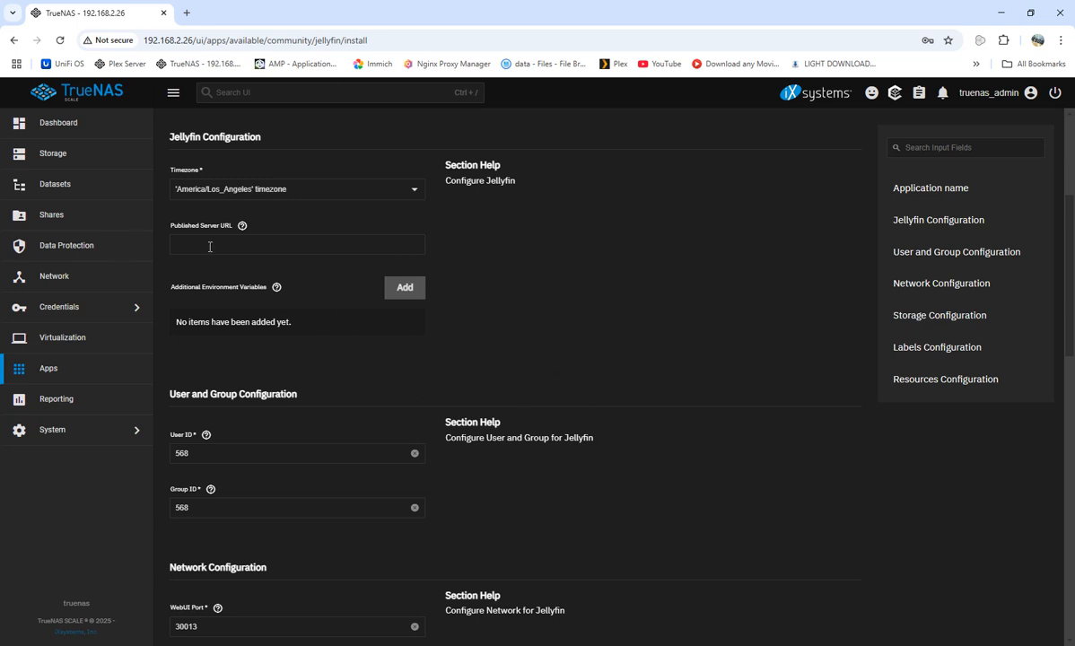
{"action": "mouse_move", "coordinate": [104, 399]}
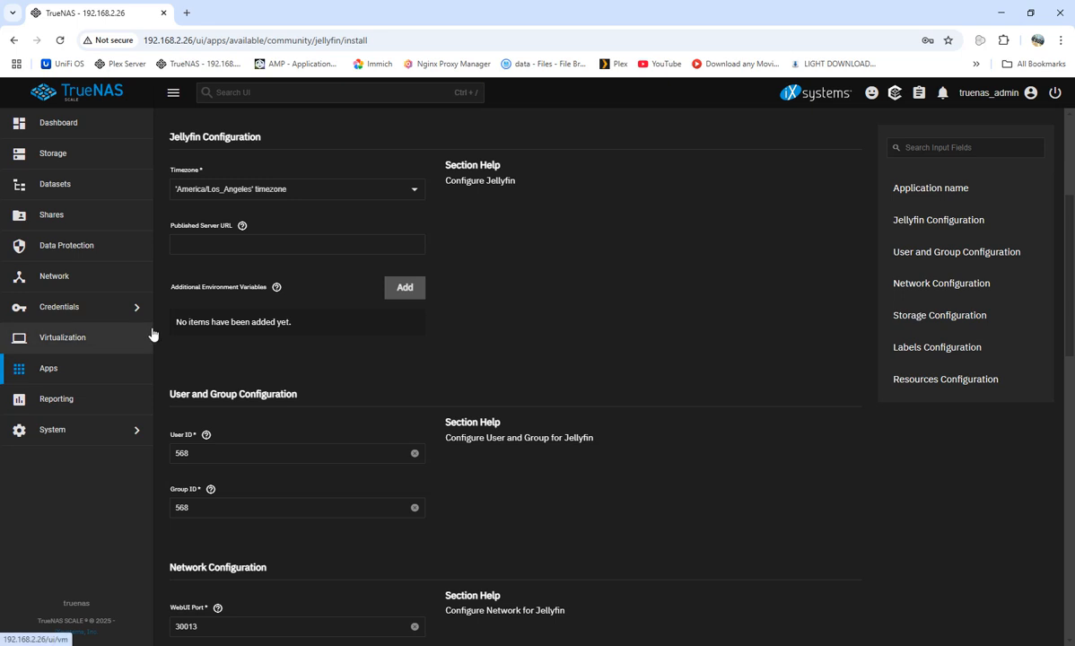
{"action": "scroll", "scroll_direction": "down", "scroll_amount": 3}
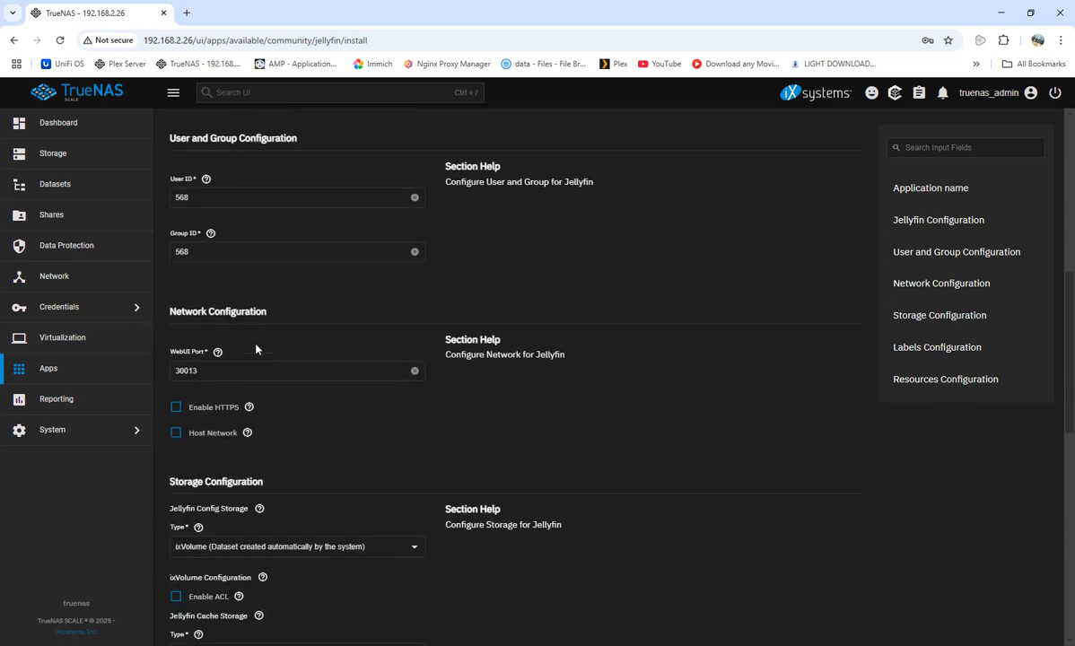
{"action": "mouse_move", "coordinate": [192, 354]}
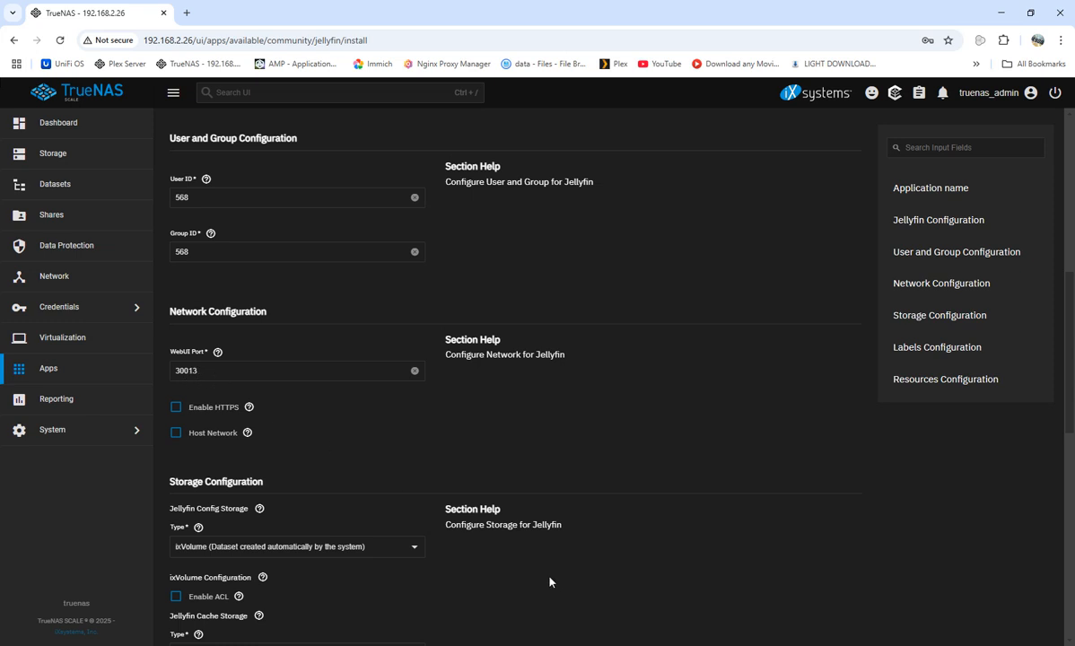
{"action": "mouse_move", "coordinate": [449, 524]}
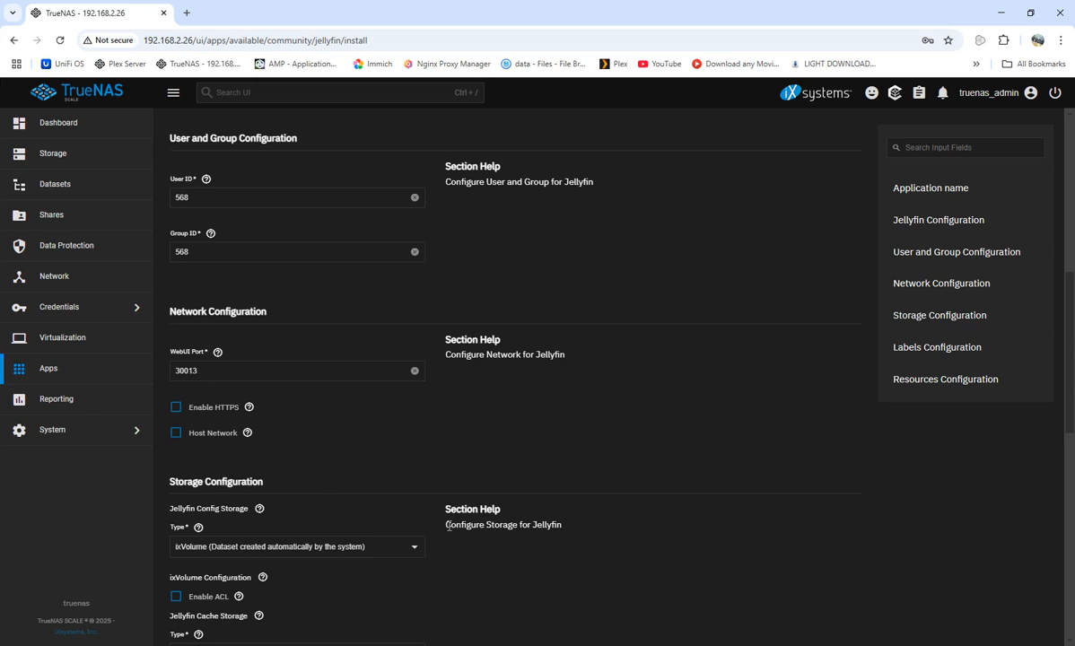
{"action": "scroll", "scroll_direction": "down", "scroll_amount": 3}
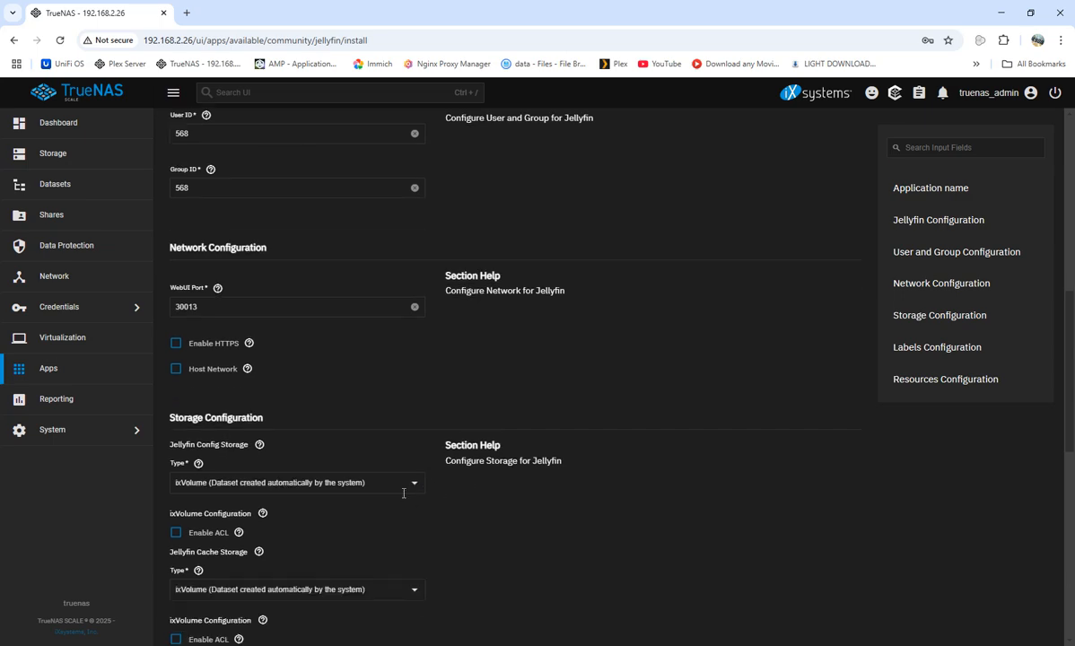
Set Jellyfin config storage to host path /mnt/test/jellyfin/storage.
{"action": "left_click", "coordinate": [296, 483]}
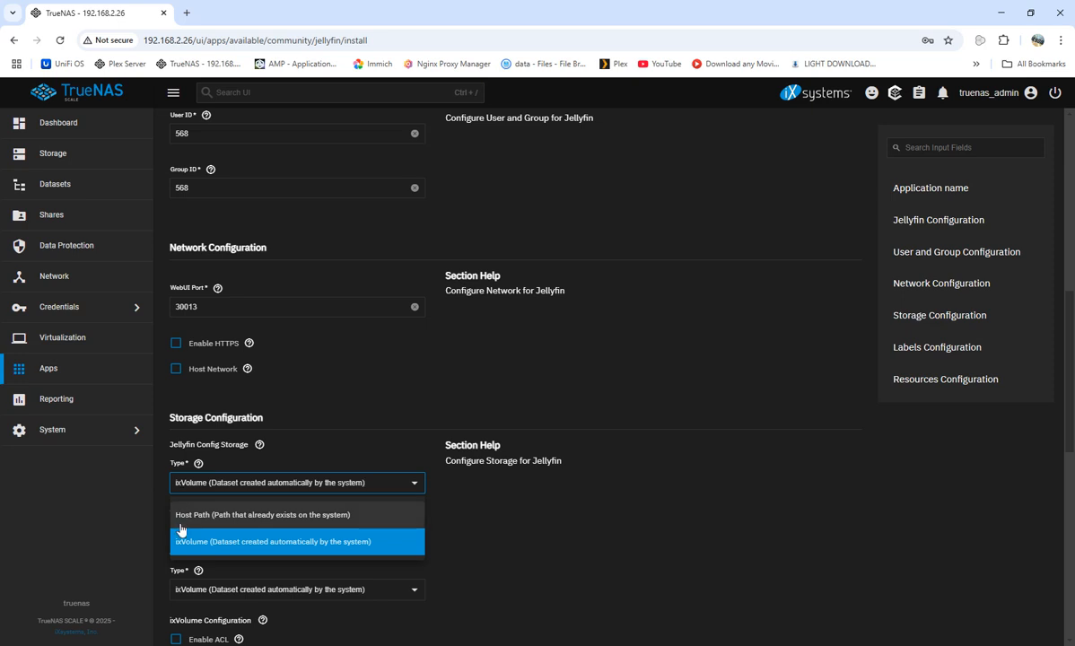
{"action": "left_click", "coordinate": [262, 513]}
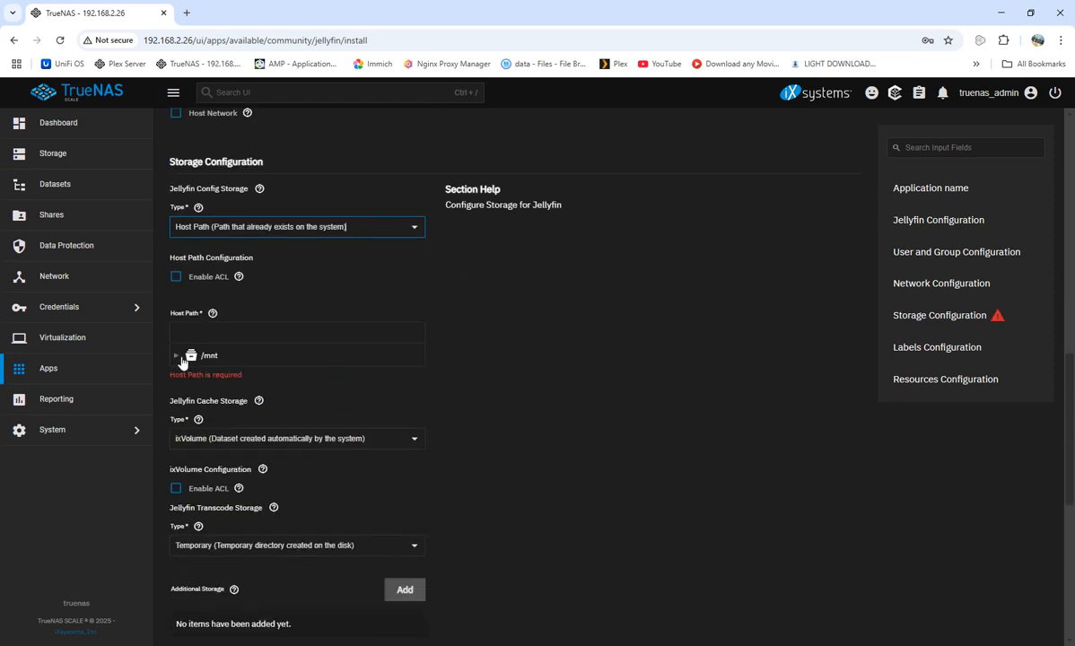
{"action": "left_click", "coordinate": [176, 355]}
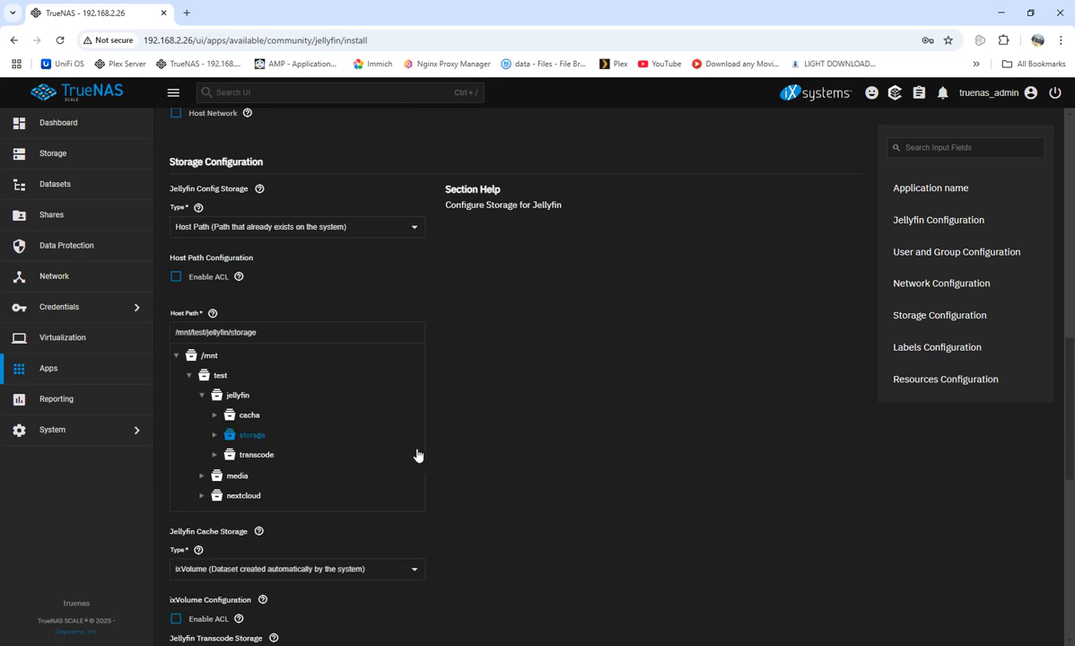
{"action": "scroll", "scroll_direction": "down", "scroll_amount": 3}
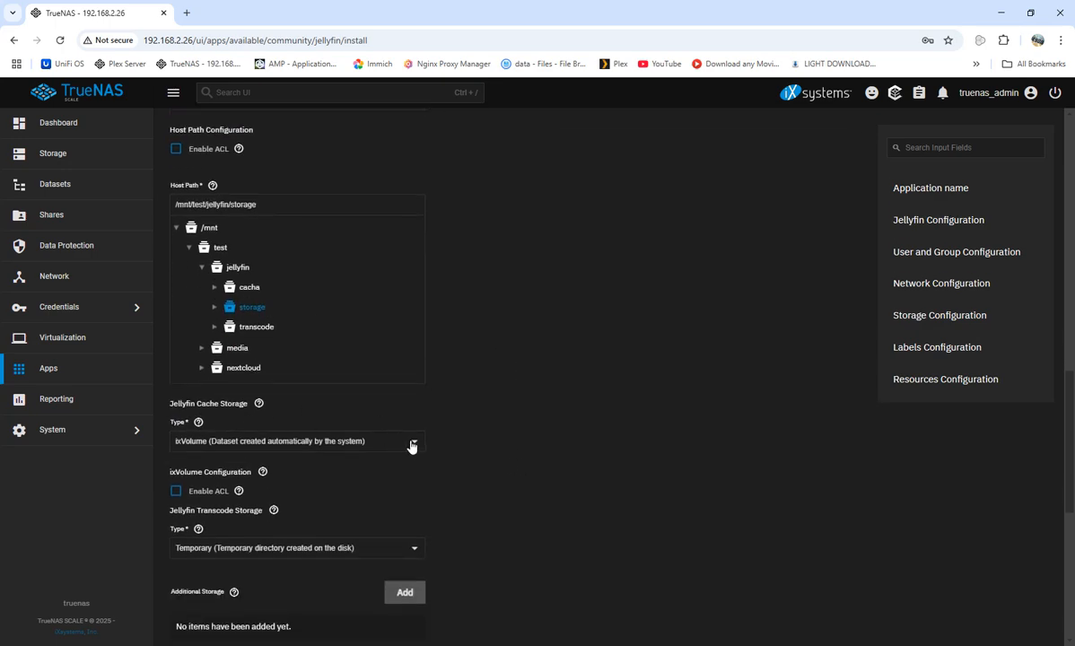
Set Jellyfin cache storage to host path /mnt/test/jellyfin/cache.
{"action": "left_click", "coordinate": [413, 442]}
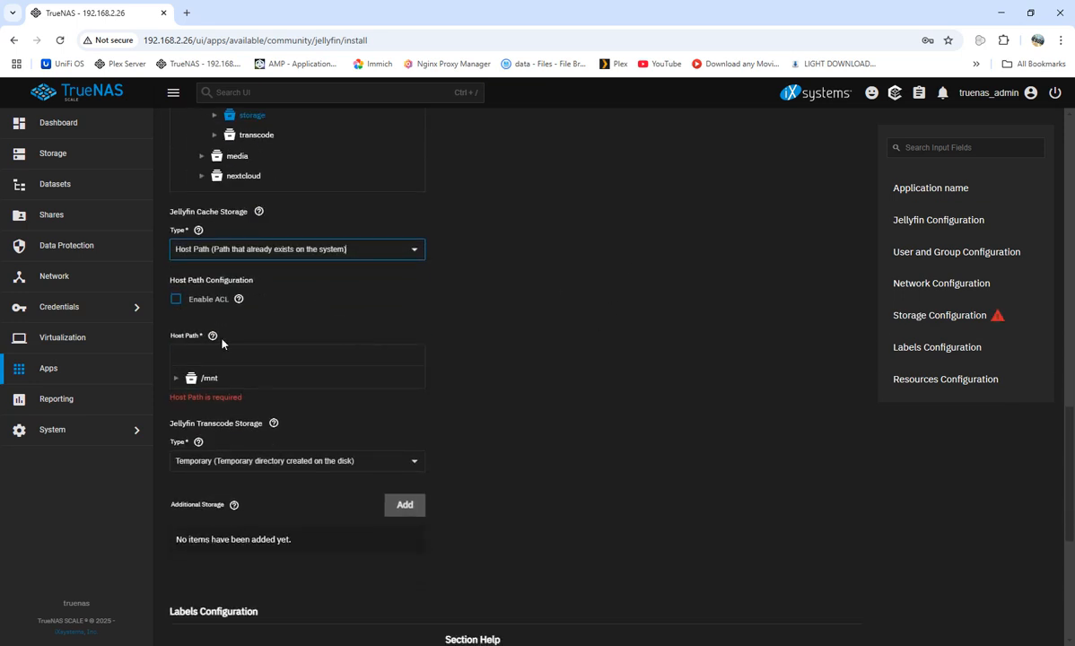
{"action": "left_click", "coordinate": [176, 377]}
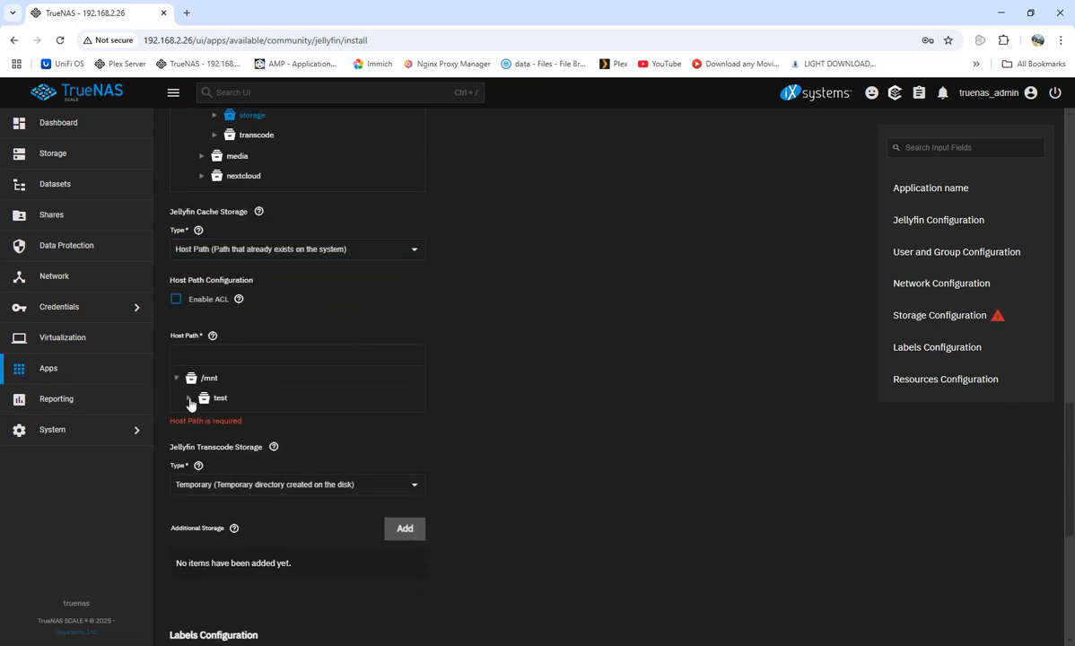
{"action": "left_click", "coordinate": [190, 398]}
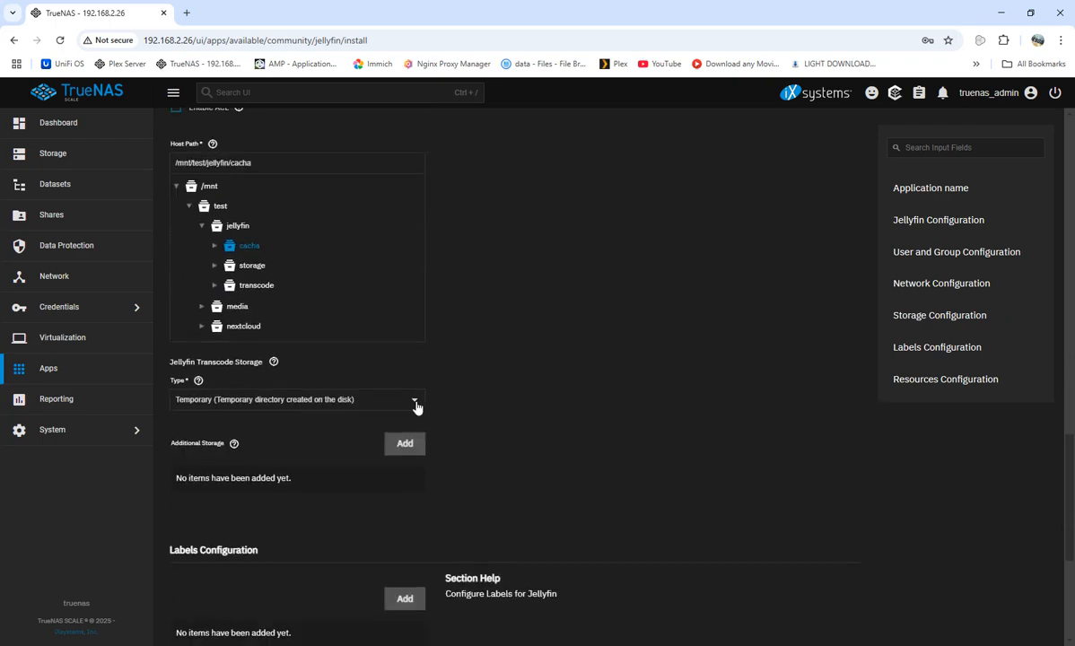
Switch transcode storage to Host Path and browse to /mnt/test/jellyfin/transcode.
{"action": "left_click", "coordinate": [417, 399]}
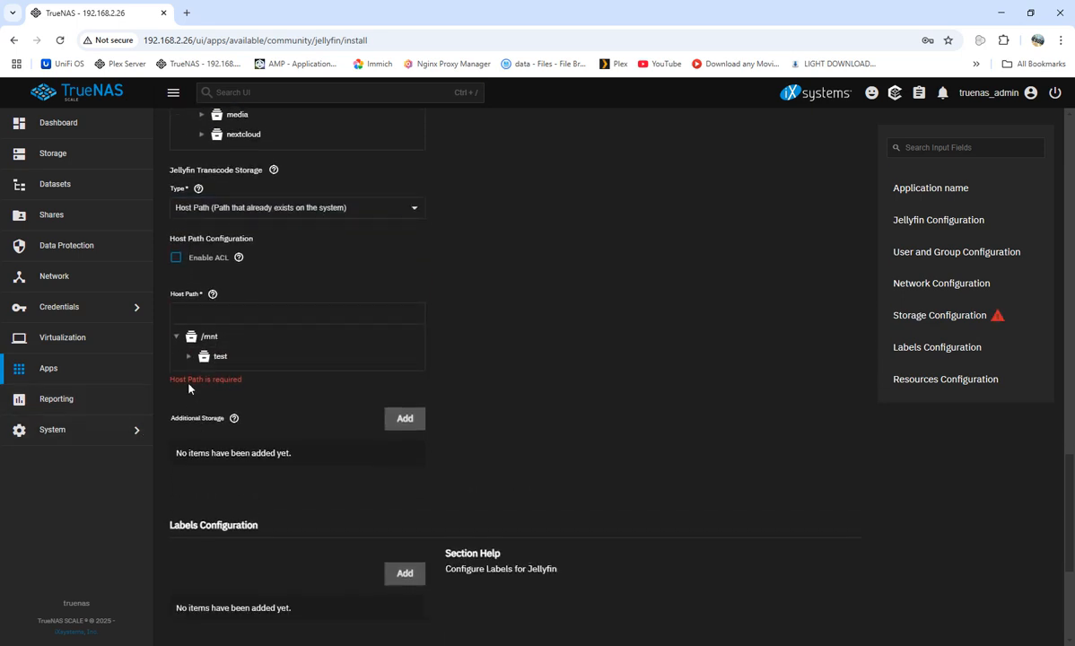
{"action": "left_click", "coordinate": [189, 356]}
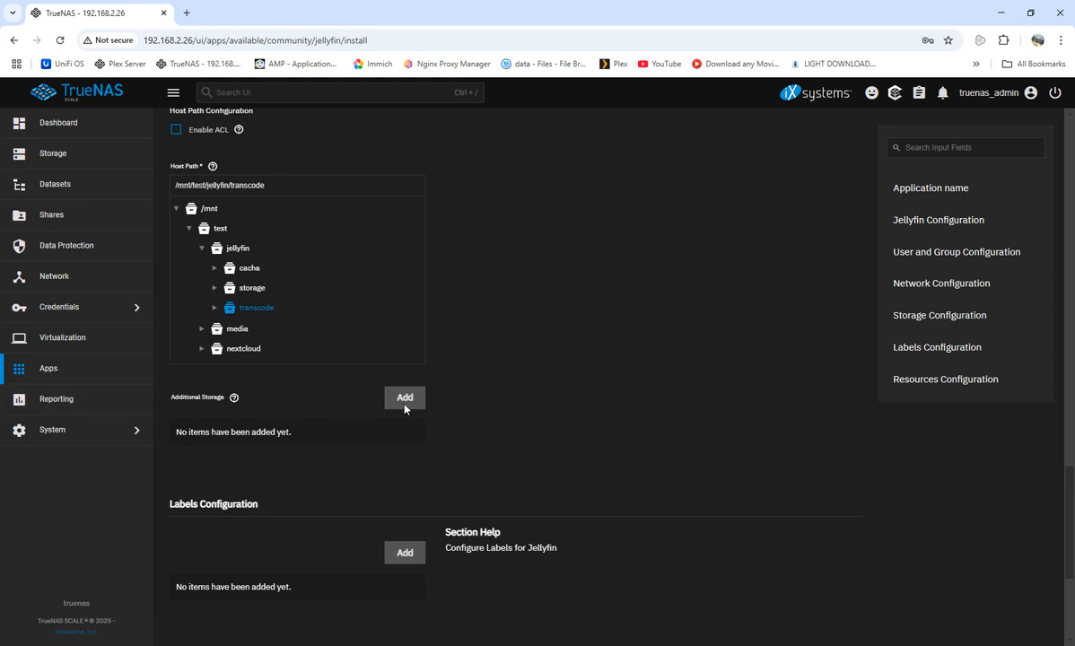
{"action": "mouse_move", "coordinate": [407, 400]}
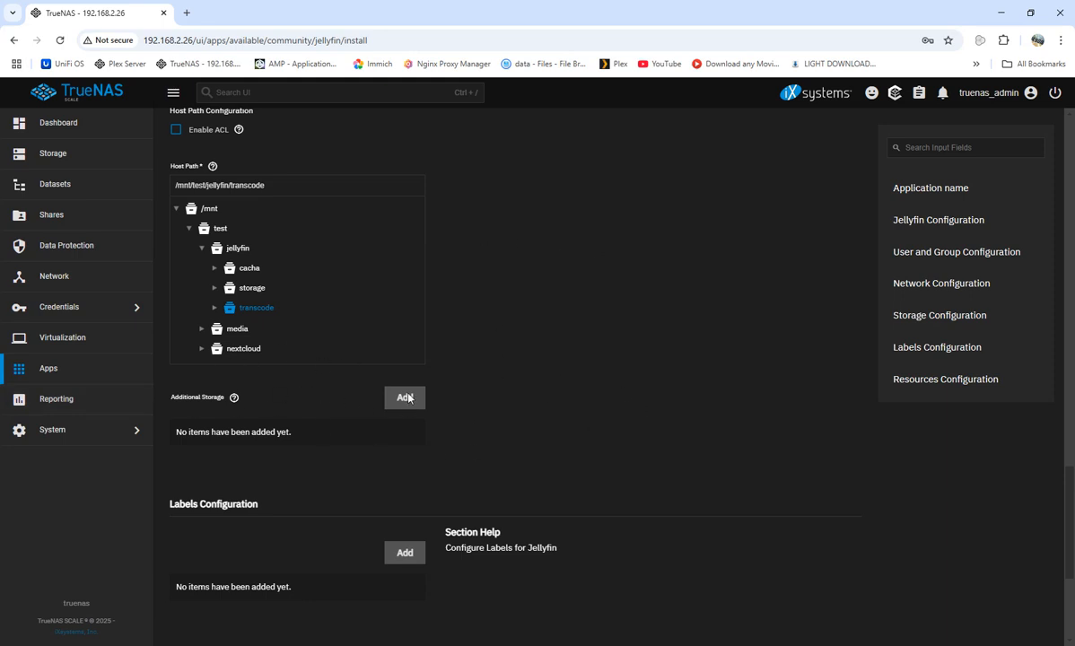
{"action": "mouse_move", "coordinate": [201, 417]}
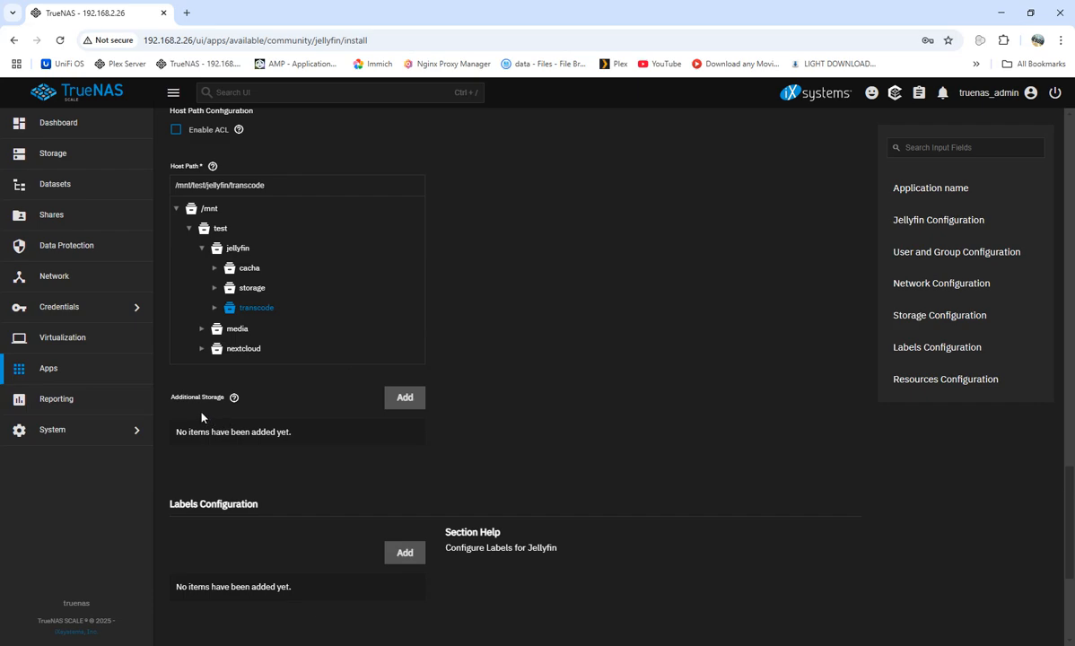
Add an additional Host Path storage entry with mount path /media.
{"action": "left_click", "coordinate": [406, 399]}
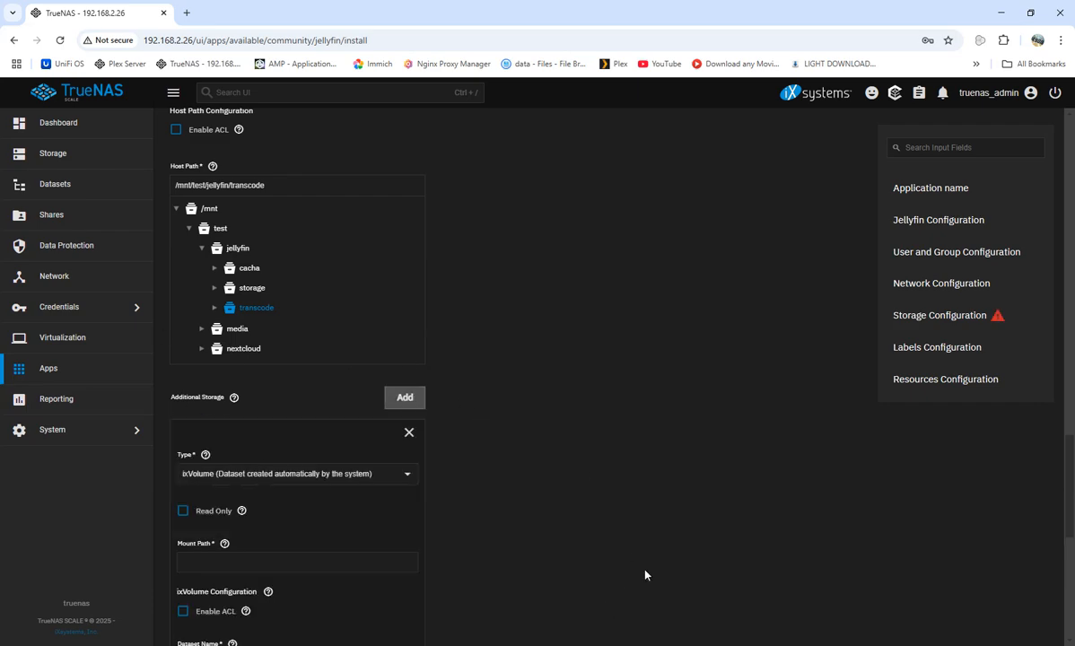
{"action": "left_click", "coordinate": [298, 473]}
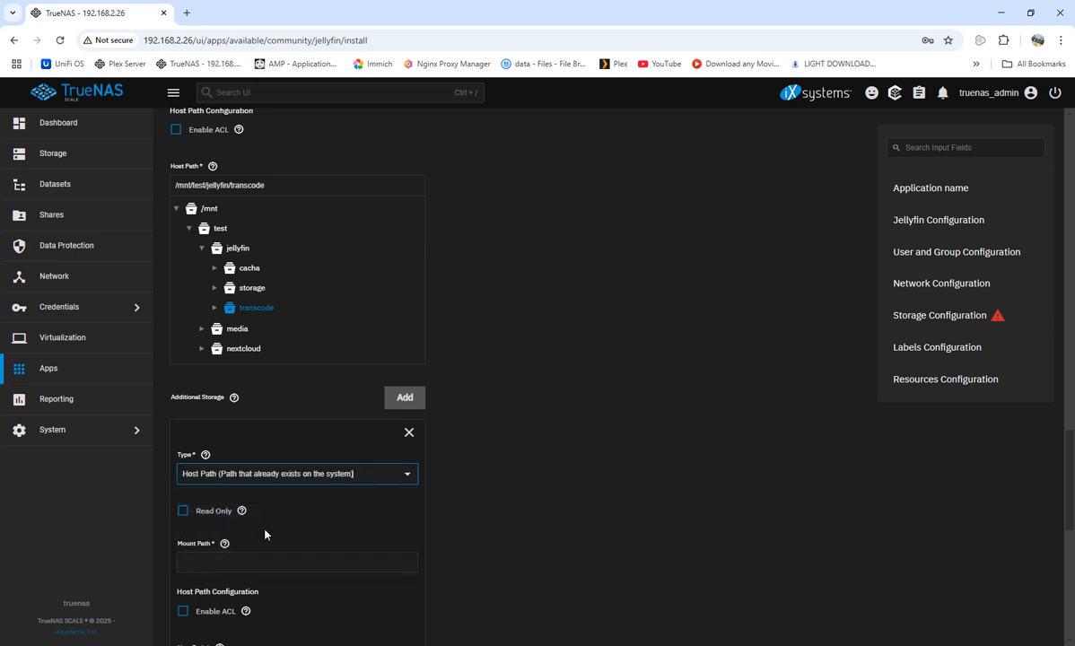
{"action": "left_click", "coordinate": [298, 562]}
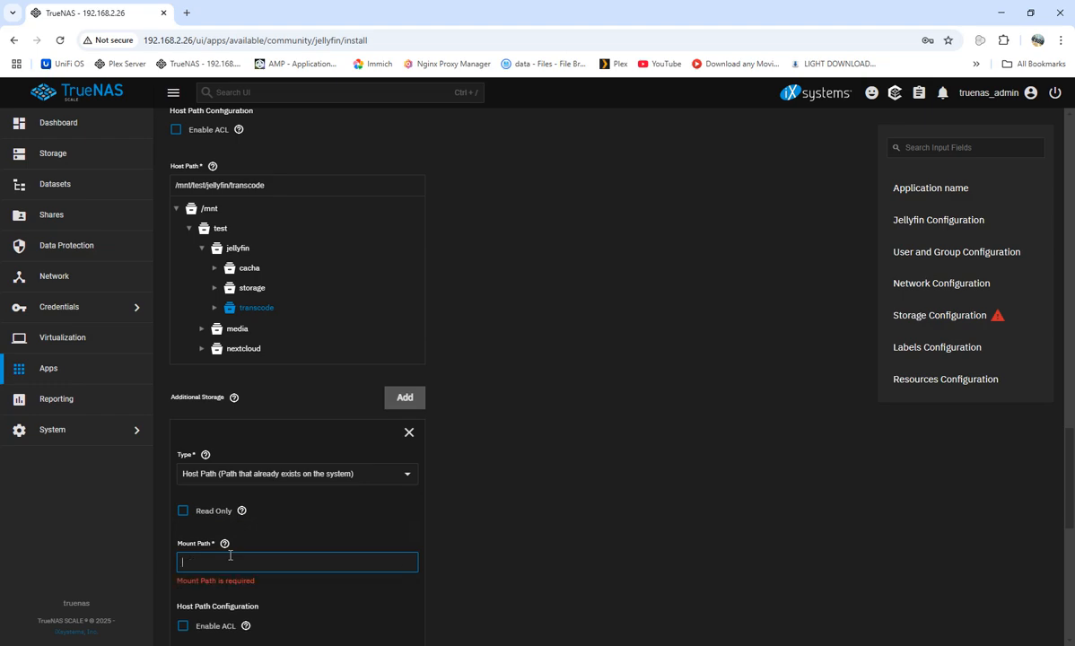
{"action": "type", "text": "/"}
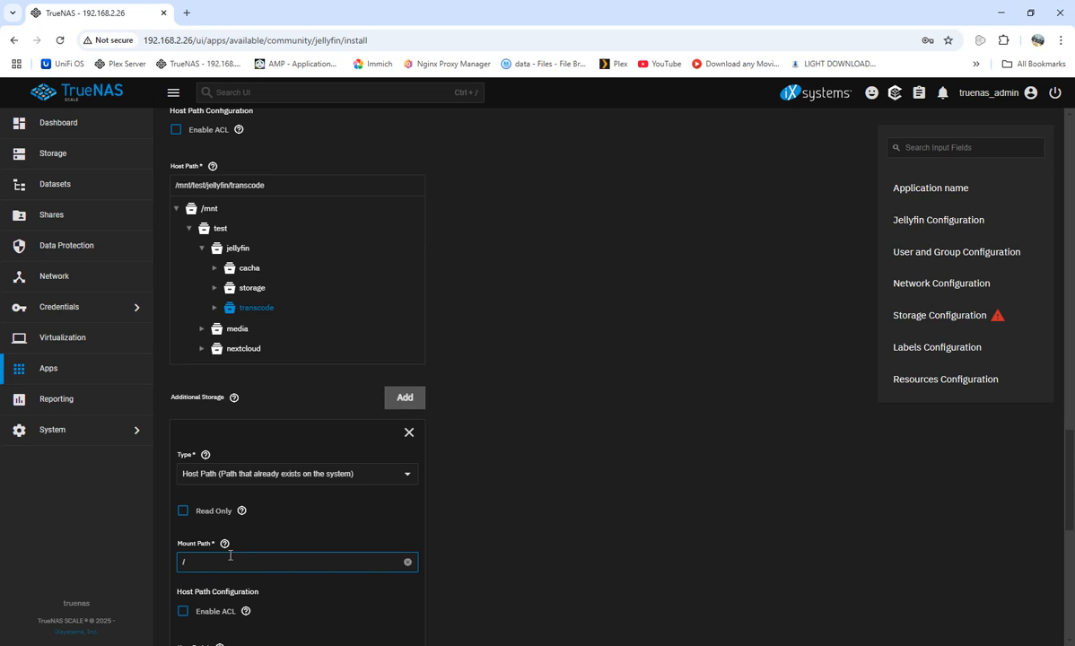
{"action": "type", "text": "media"}
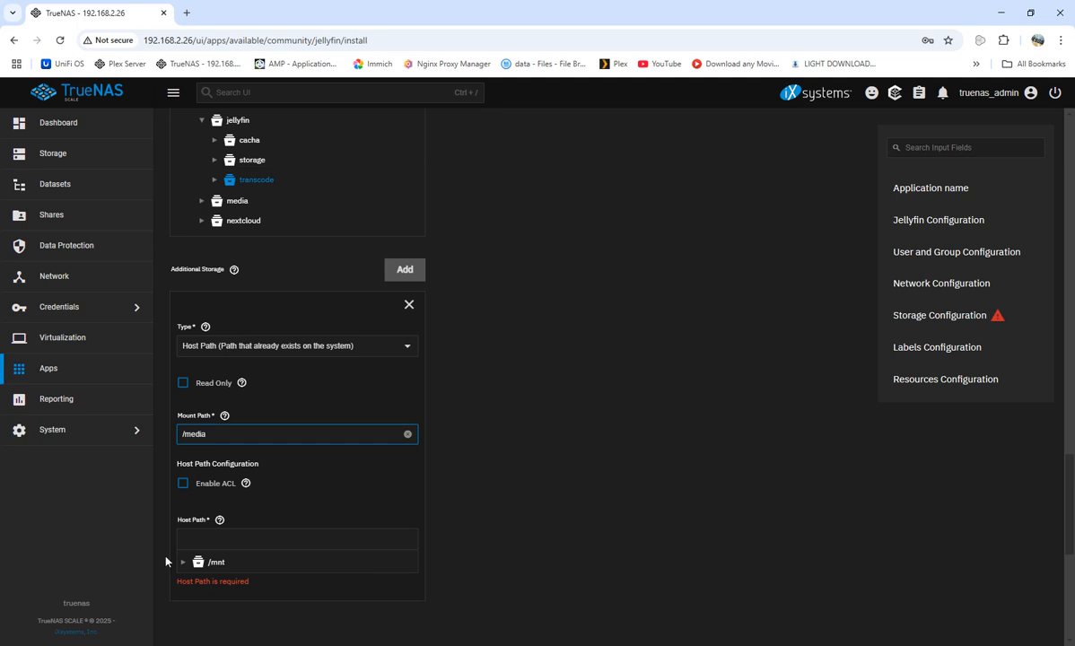
Point the additional /media storage to host folder /mnt/test/media.
{"action": "left_click", "coordinate": [183, 562]}
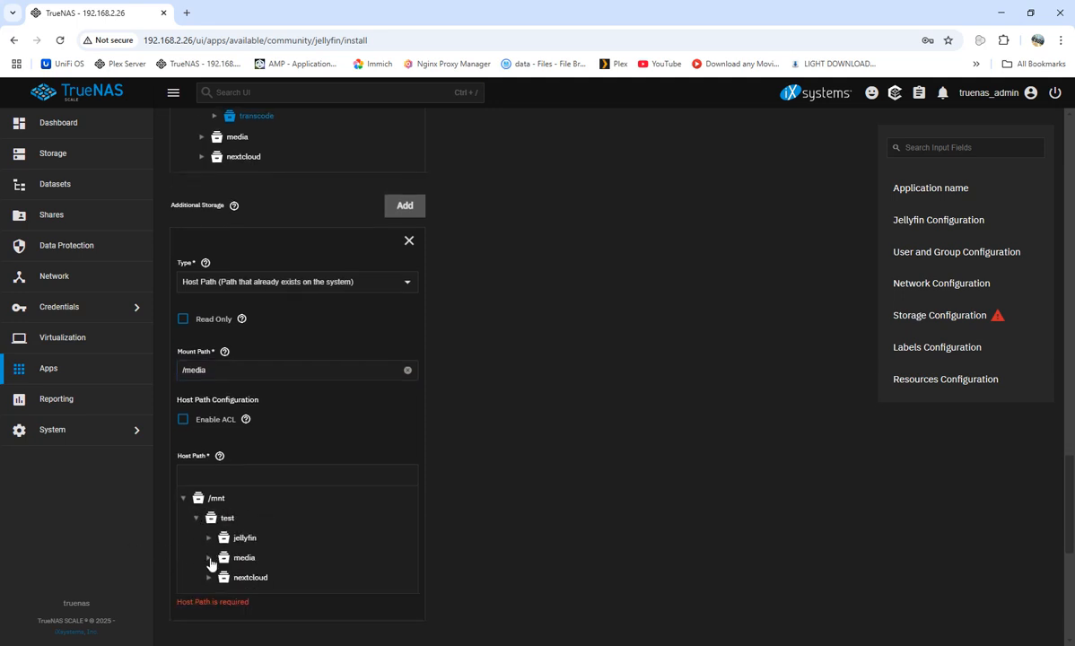
{"action": "left_click", "coordinate": [244, 557]}
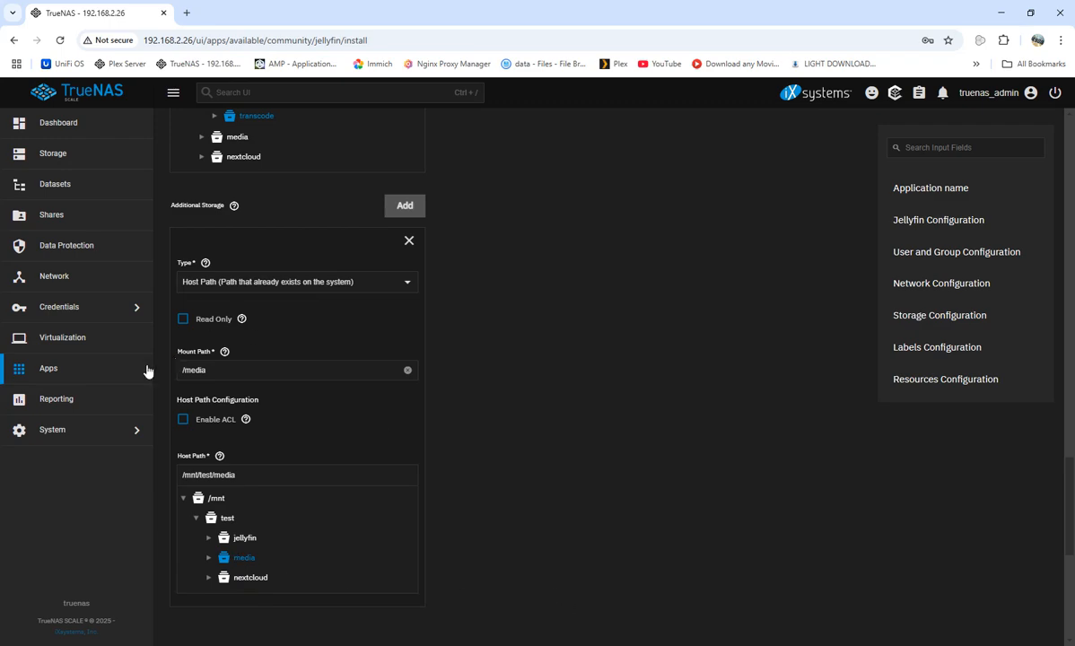
{"action": "left_click", "coordinate": [237, 474]}
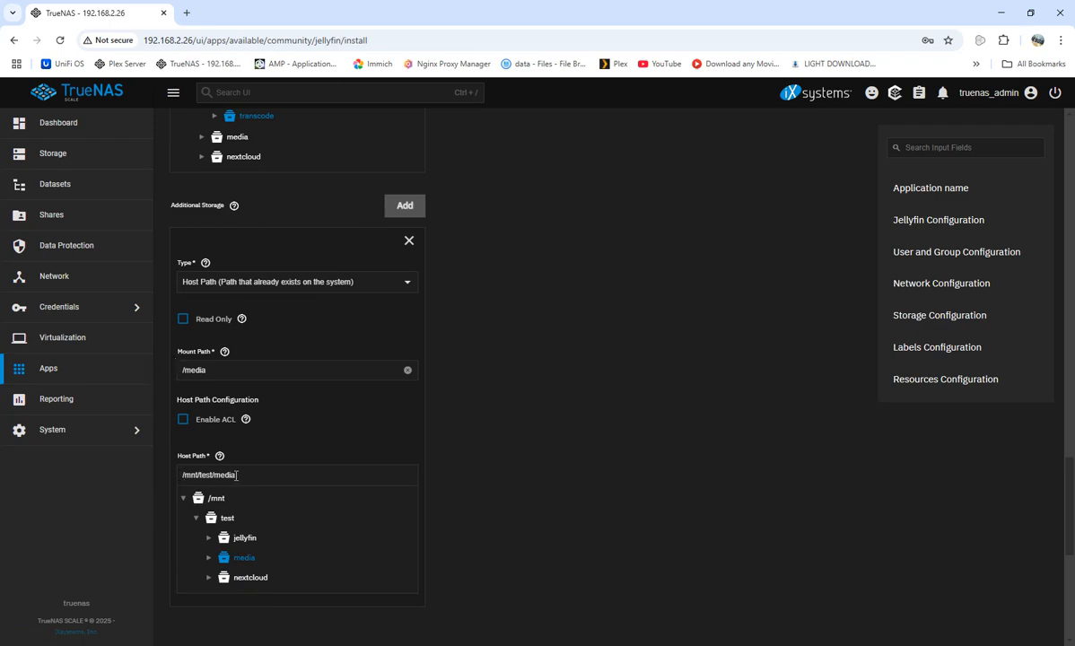
{"action": "scroll", "scroll_direction": "down", "scroll_amount": 3}
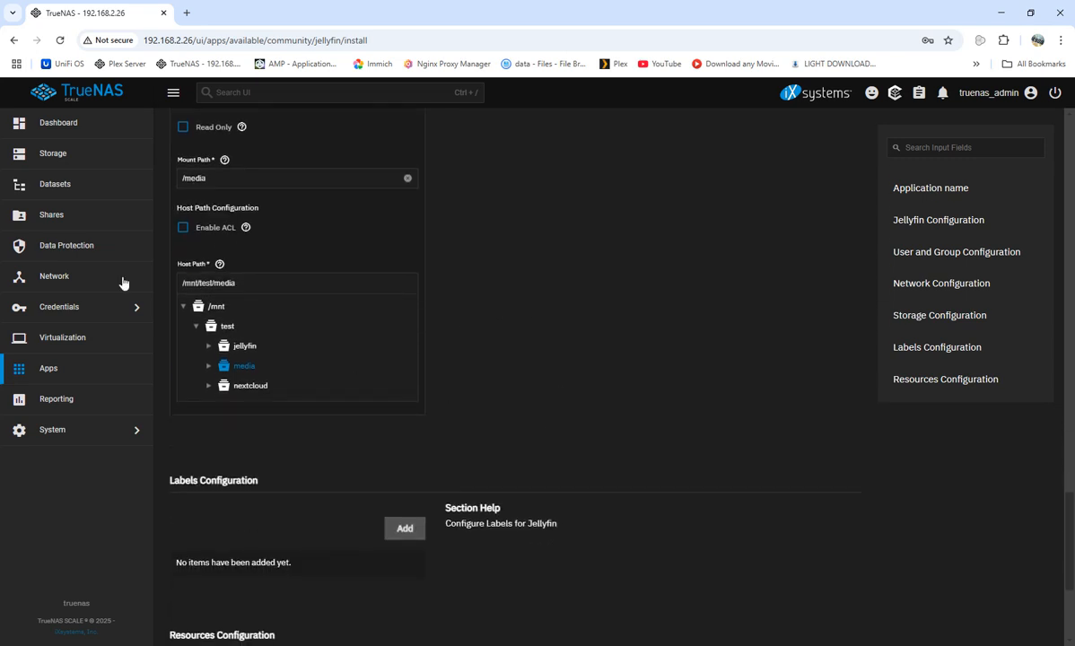
{"action": "mouse_move", "coordinate": [200, 289]}
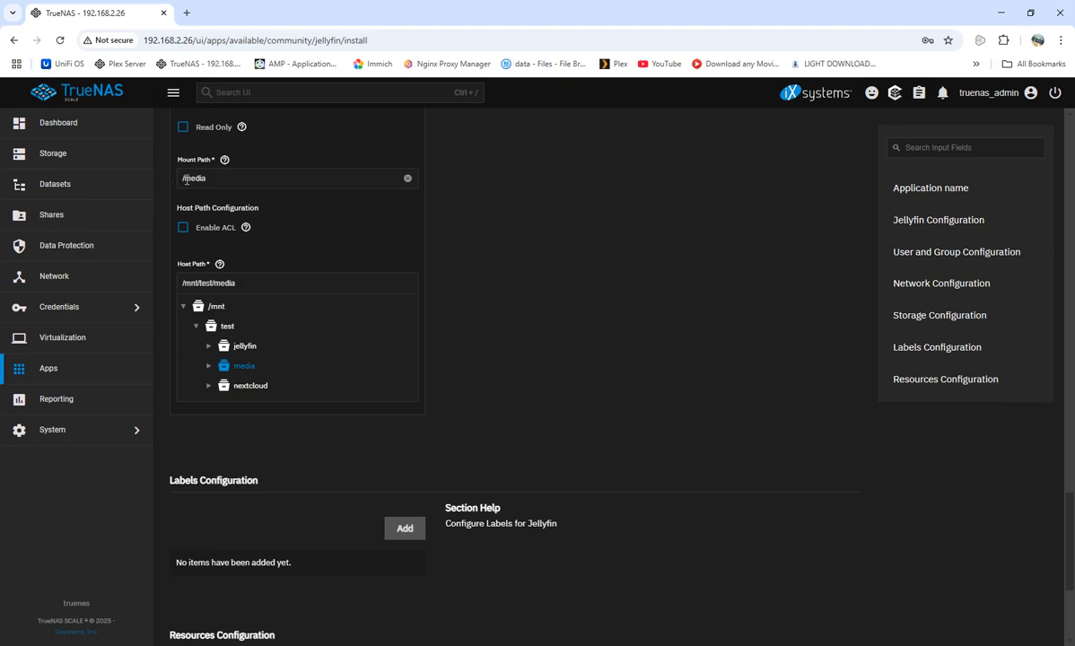
{"action": "mouse_move", "coordinate": [179, 183]}
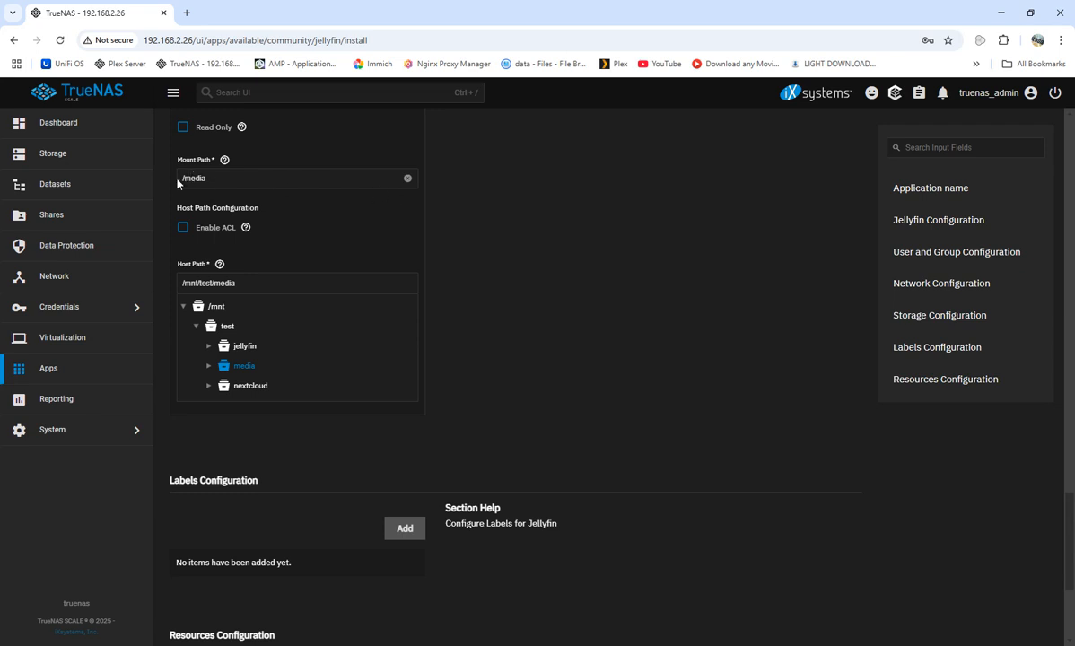
{"action": "mouse_move", "coordinate": [431, 208]}
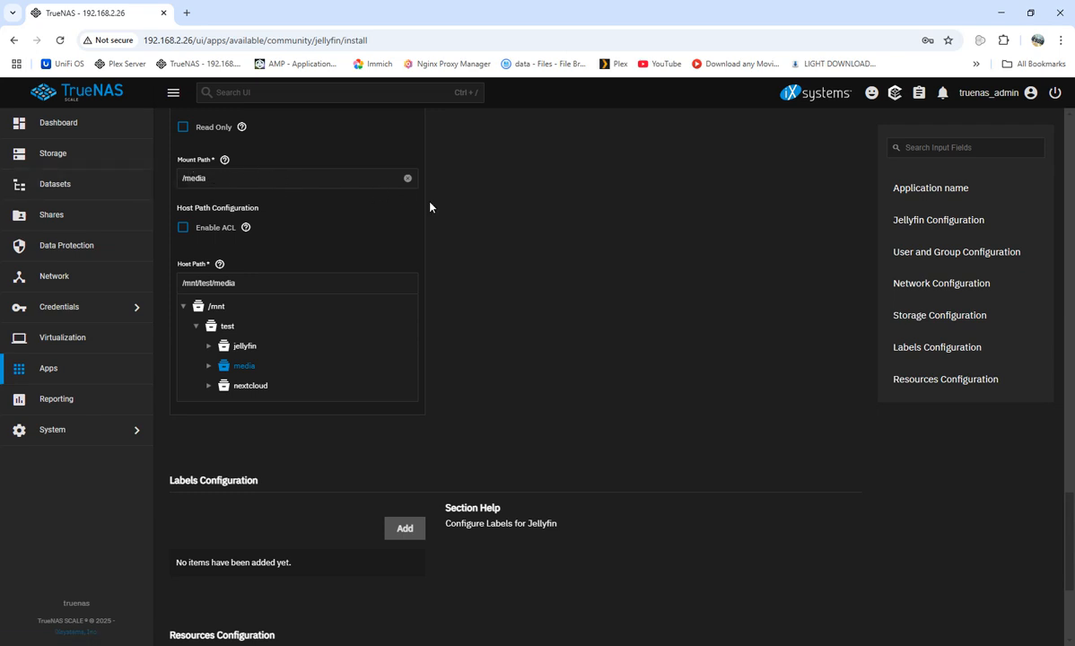
Keep the 2 CPUs and 4096 MiB limits and start the Jellyfin installation.
{"action": "scroll", "scroll_direction": "down", "scroll_amount": 3}
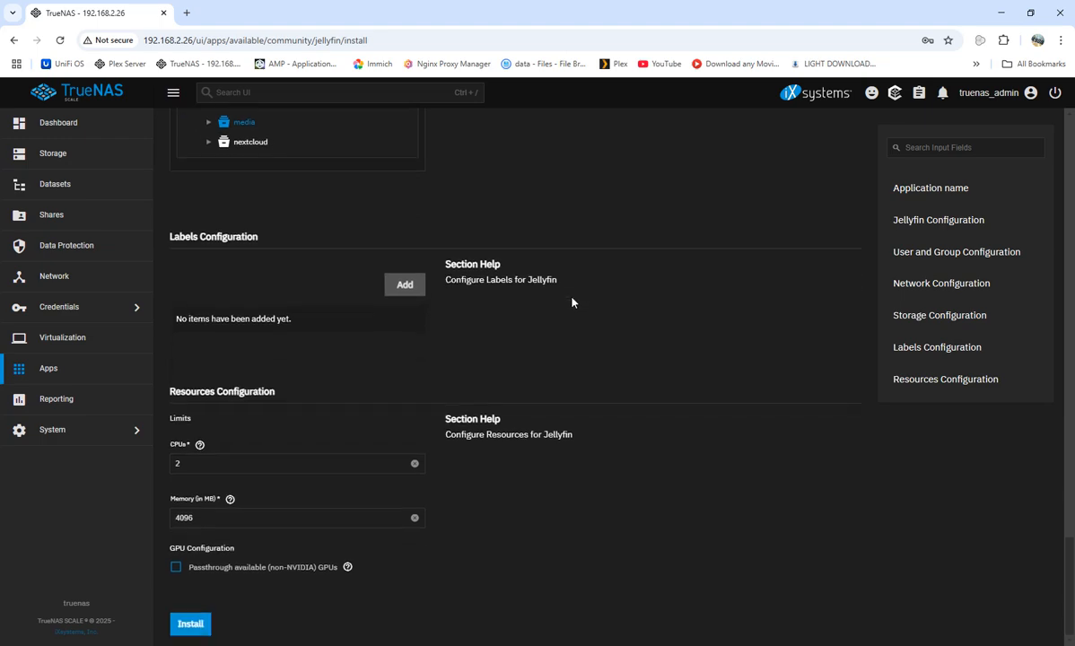
{"action": "mouse_move", "coordinate": [262, 553]}
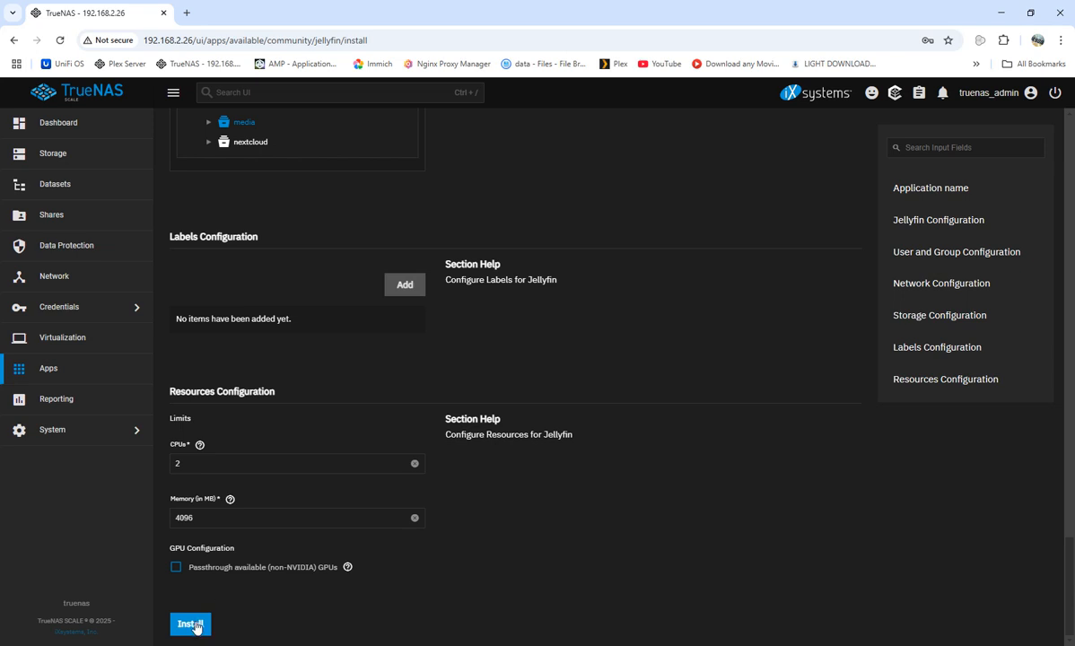
{"action": "left_click", "coordinate": [190, 624]}
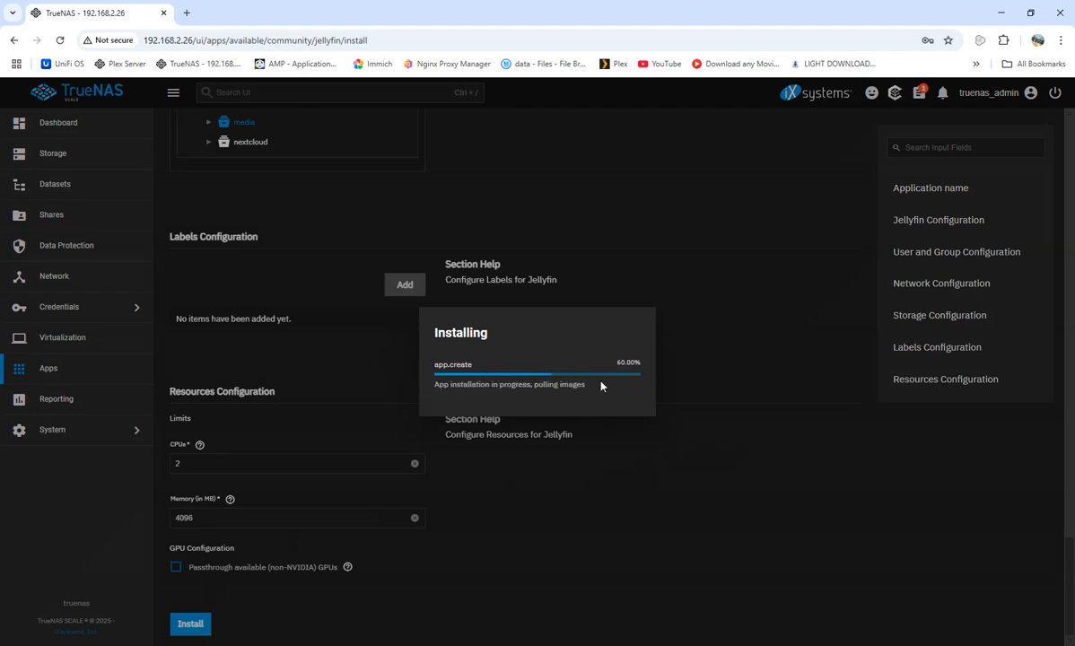
{"action": "mouse_move", "coordinate": [596, 409]}
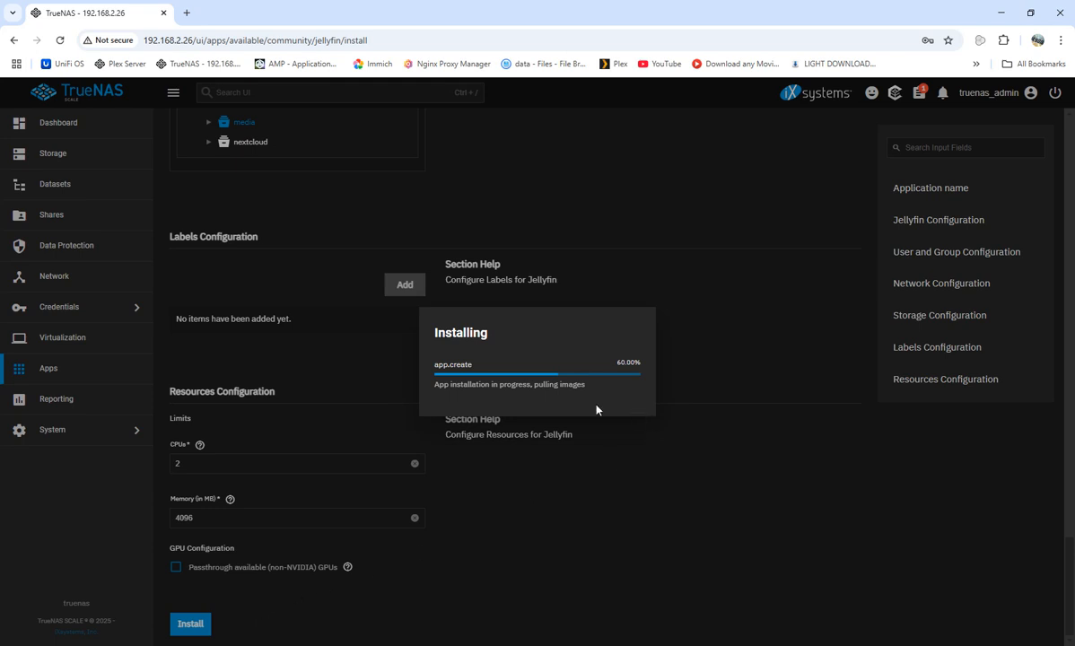
{"action": "mouse_move", "coordinate": [589, 388]}
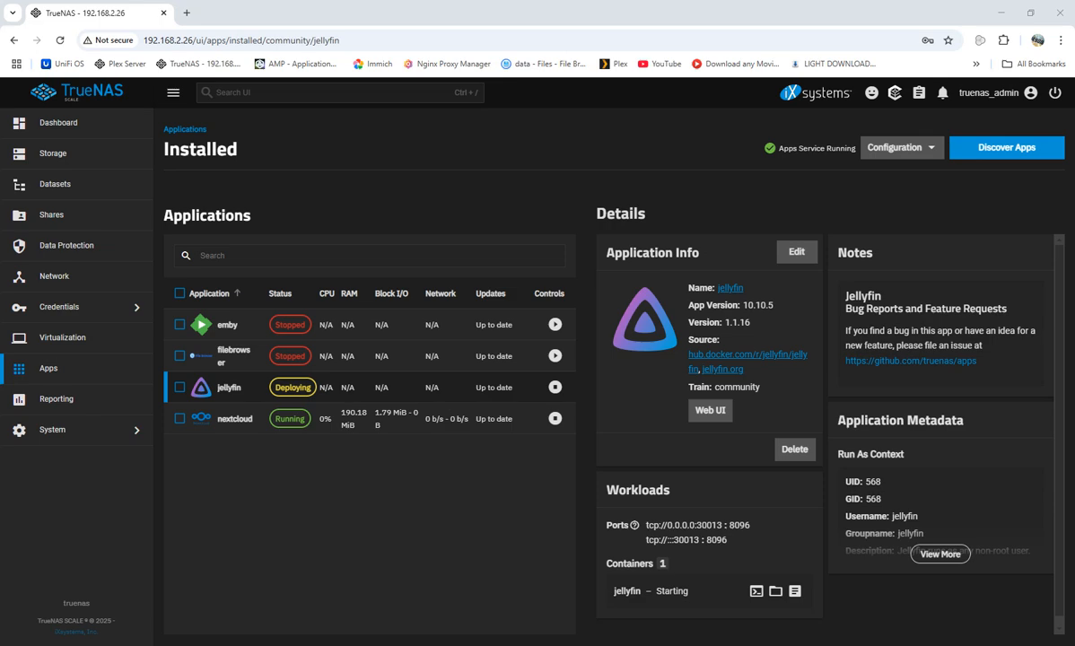
{"action": "mouse_move", "coordinate": [283, 510]}
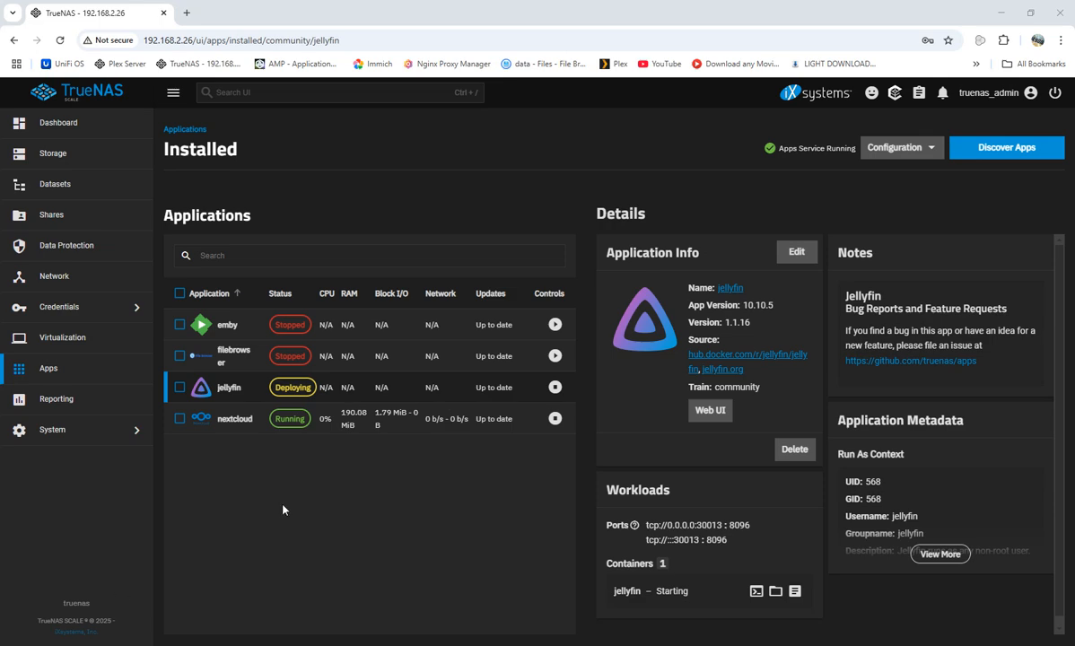
View the Jellyfin container logs, then return to Installed Applications.
{"action": "left_click", "coordinate": [793, 591]}
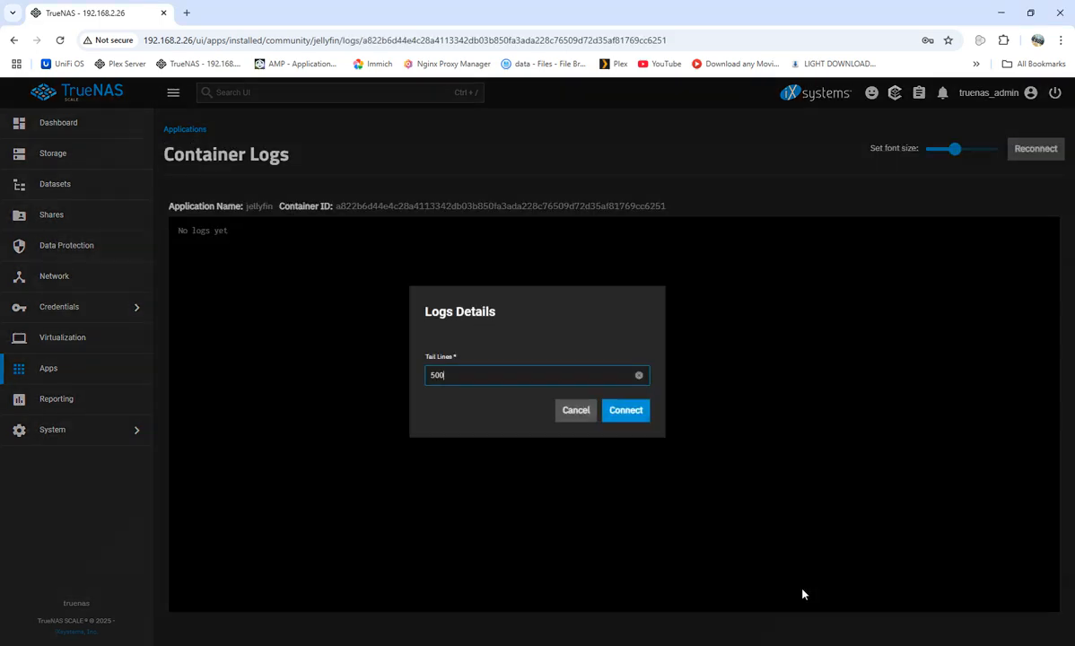
{"action": "left_click", "coordinate": [625, 410]}
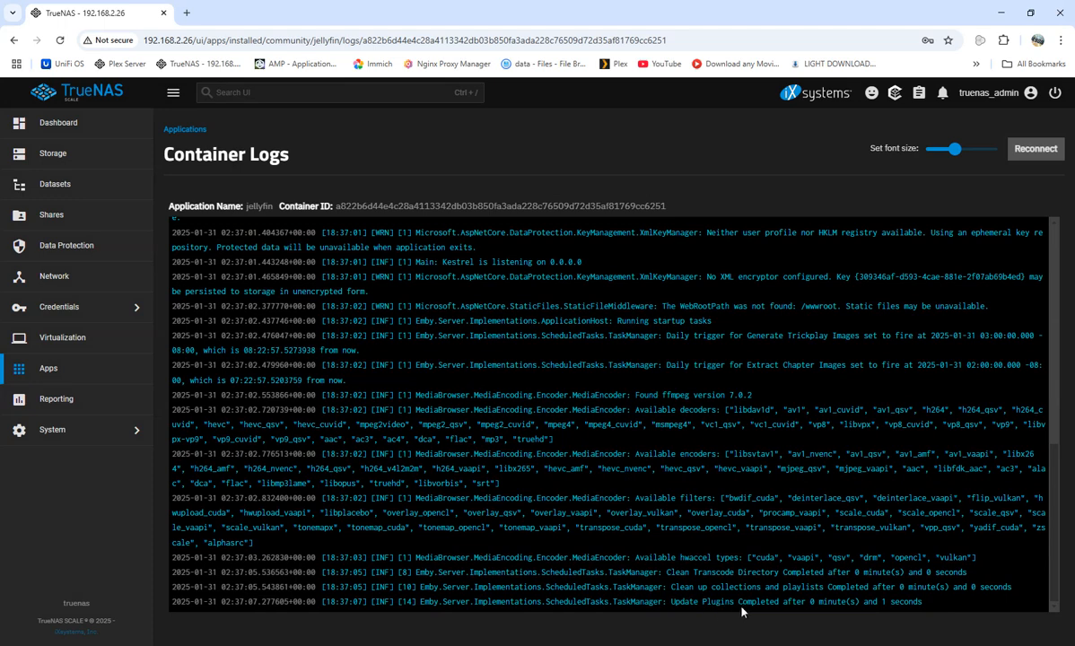
{"action": "mouse_move", "coordinate": [880, 619]}
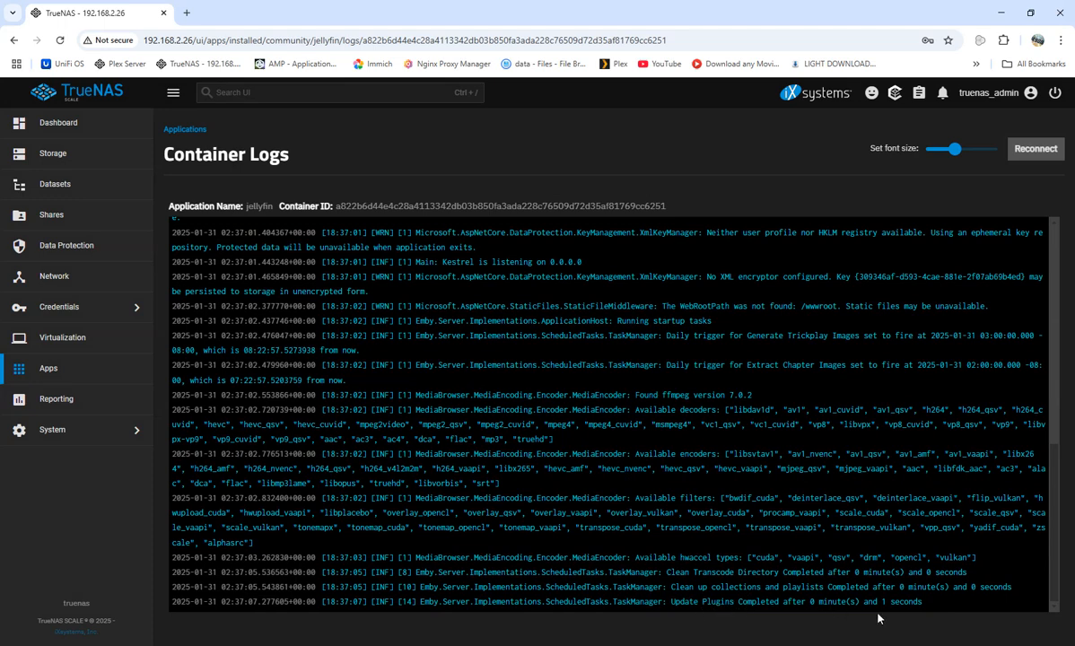
{"action": "mouse_move", "coordinate": [348, 501]}
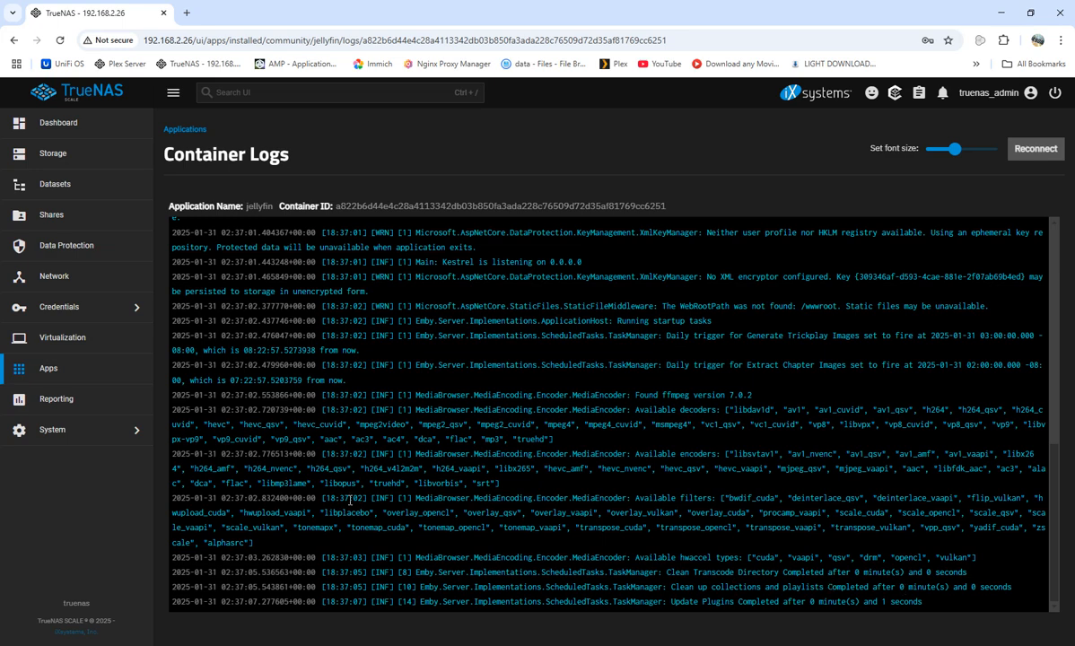
{"action": "left_click", "coordinate": [49, 368]}
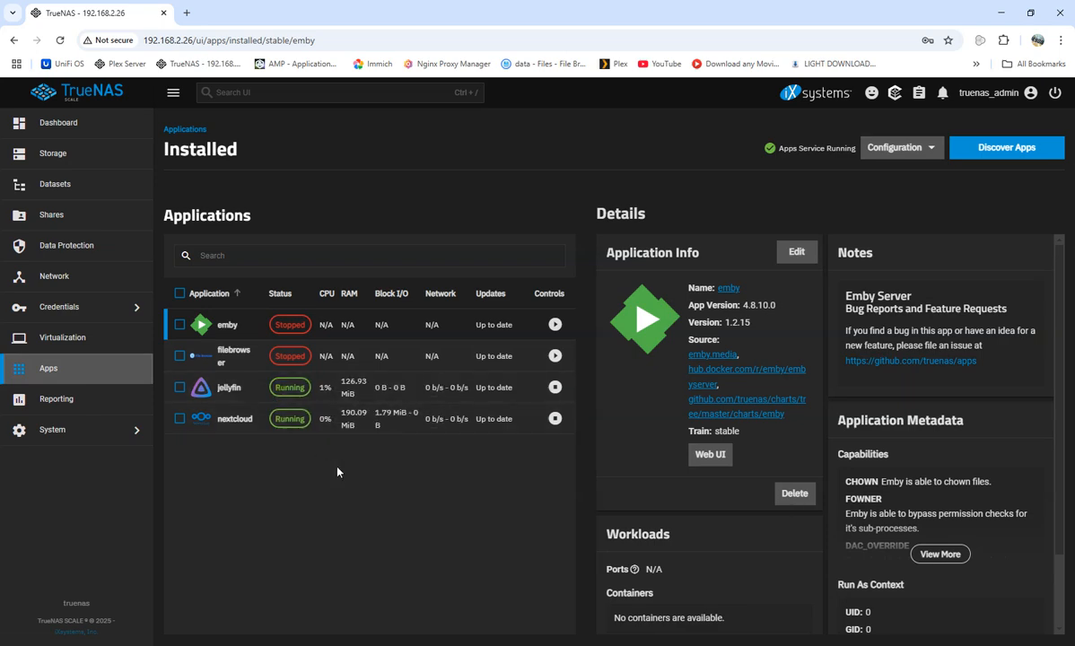
{"action": "mouse_move", "coordinate": [779, 463]}
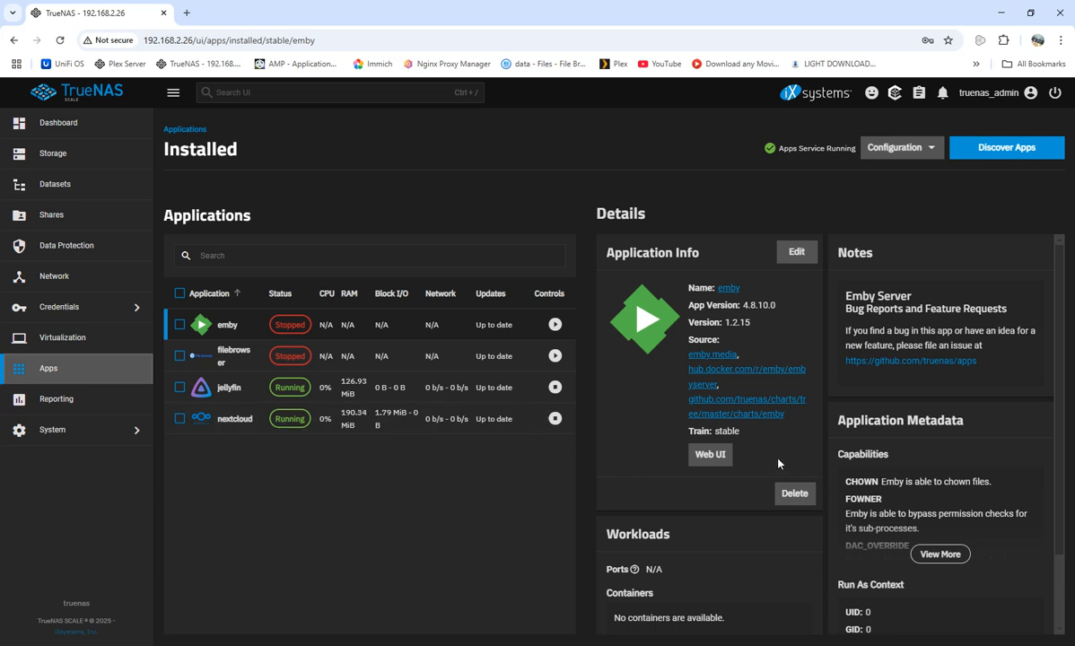
Show the jellyfin app's details and launch its Web UI.
{"action": "left_click", "coordinate": [230, 388]}
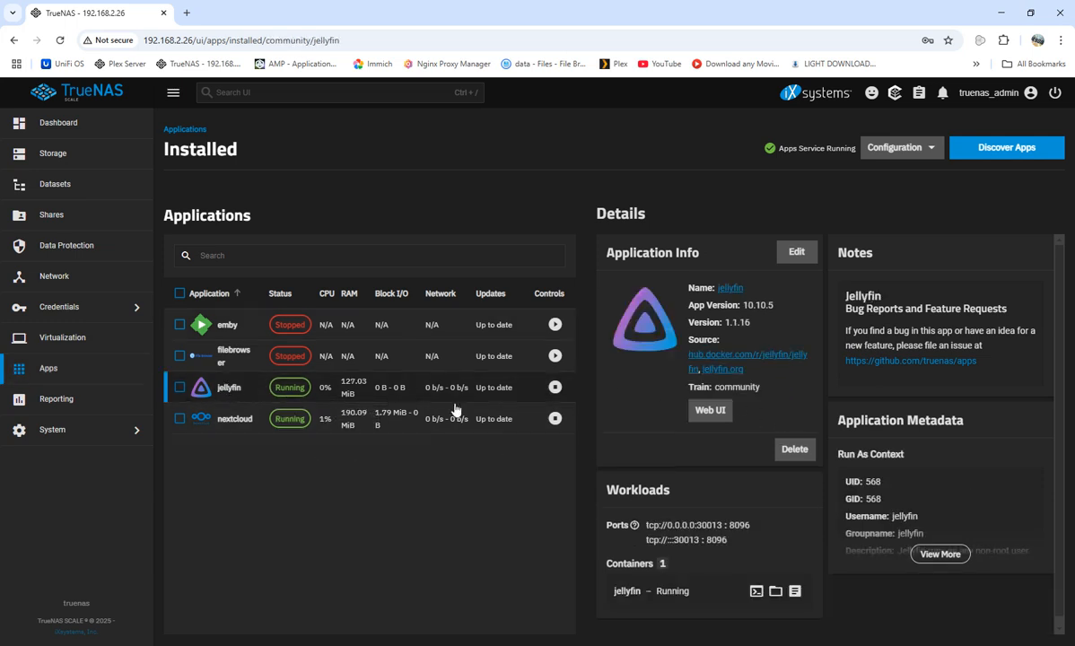
{"action": "left_click", "coordinate": [711, 409]}
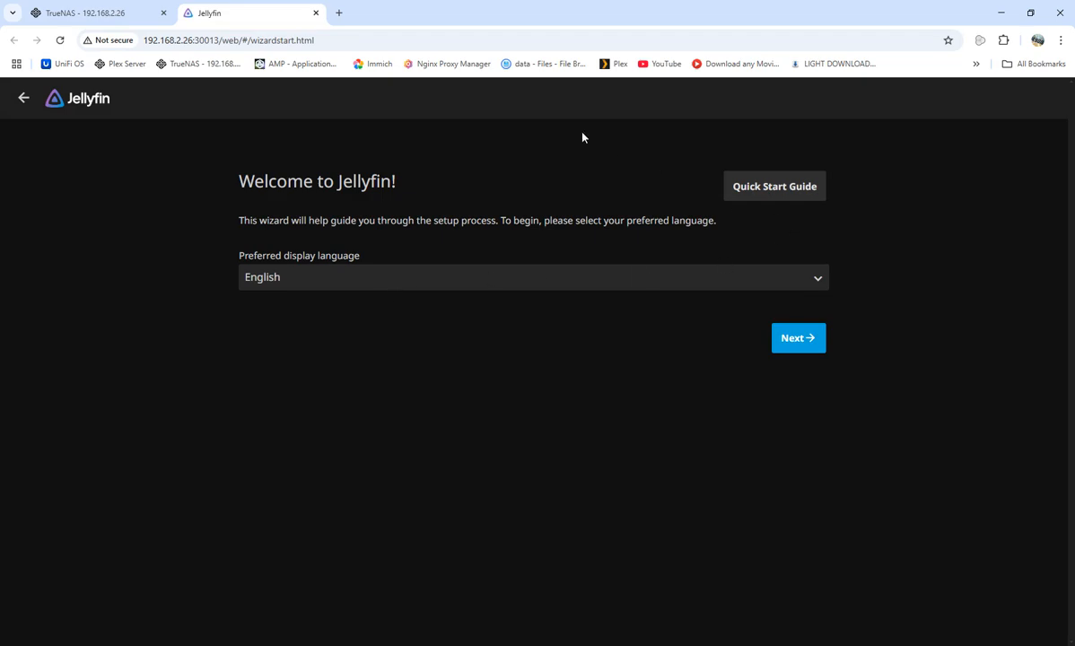
{"action": "mouse_move", "coordinate": [284, 183]}
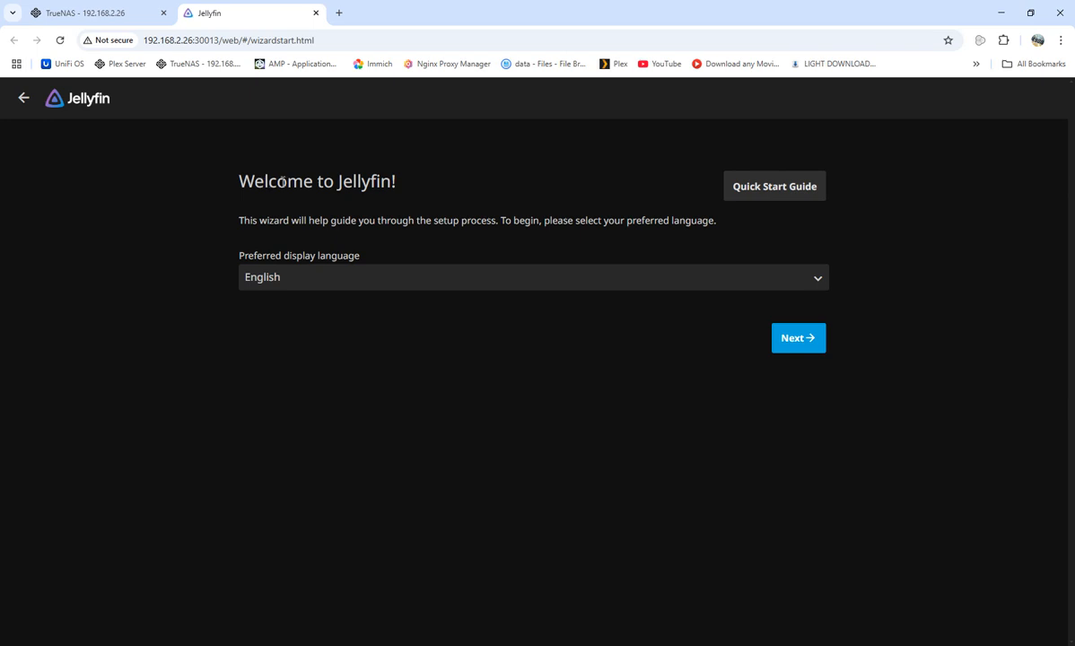
{"action": "mouse_move", "coordinate": [764, 184]}
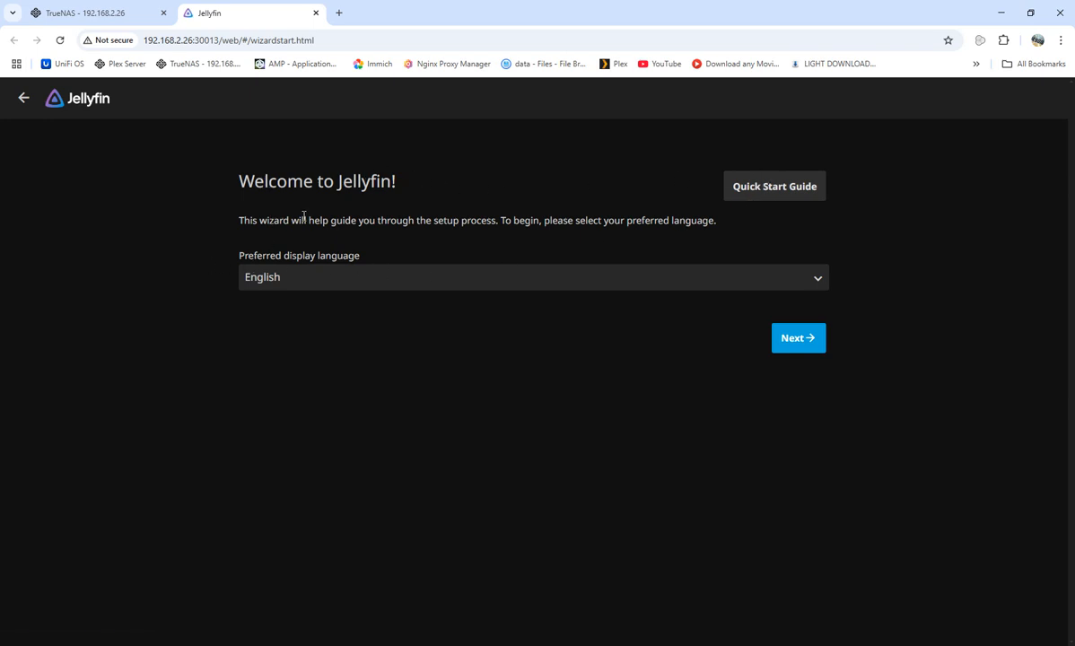
{"action": "mouse_move", "coordinate": [684, 216]}
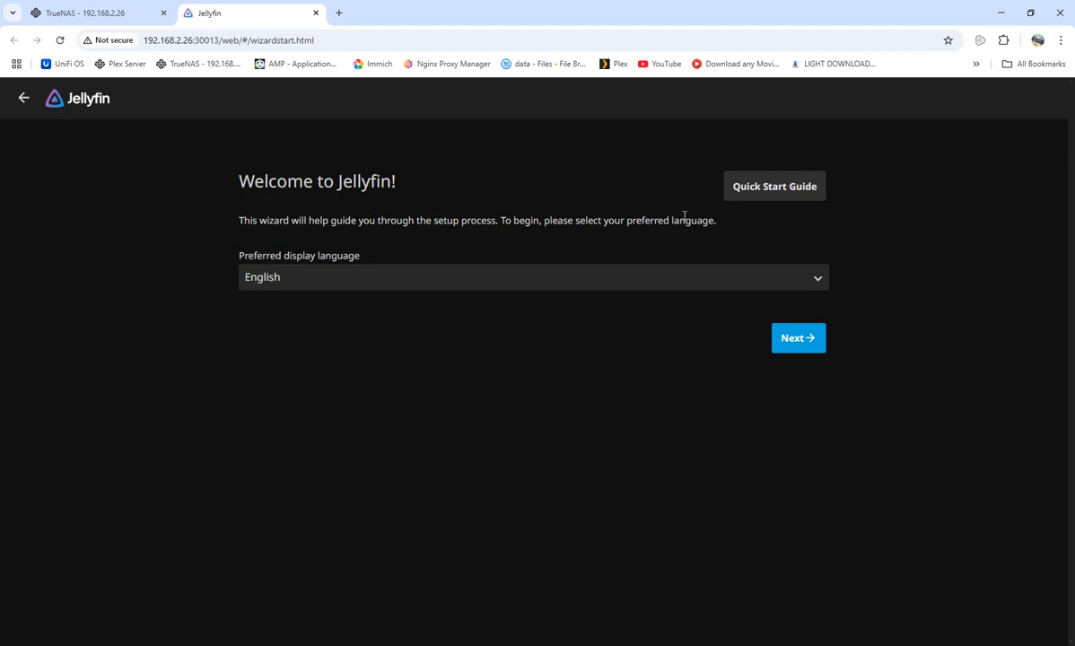
{"action": "mouse_move", "coordinate": [481, 242]}
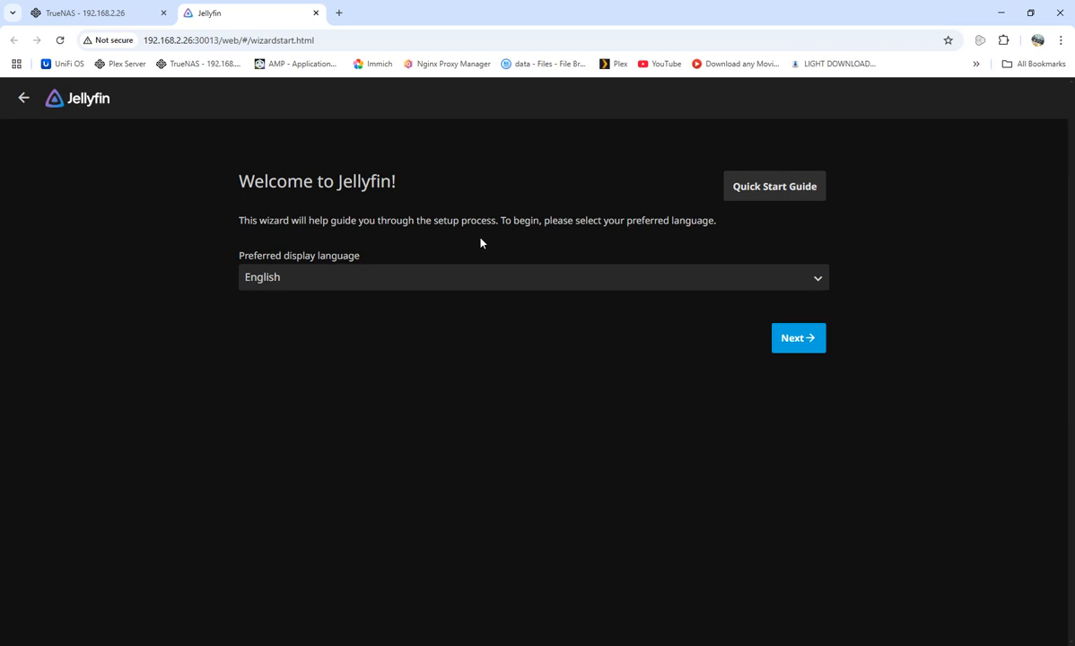
{"action": "mouse_move", "coordinate": [560, 289]}
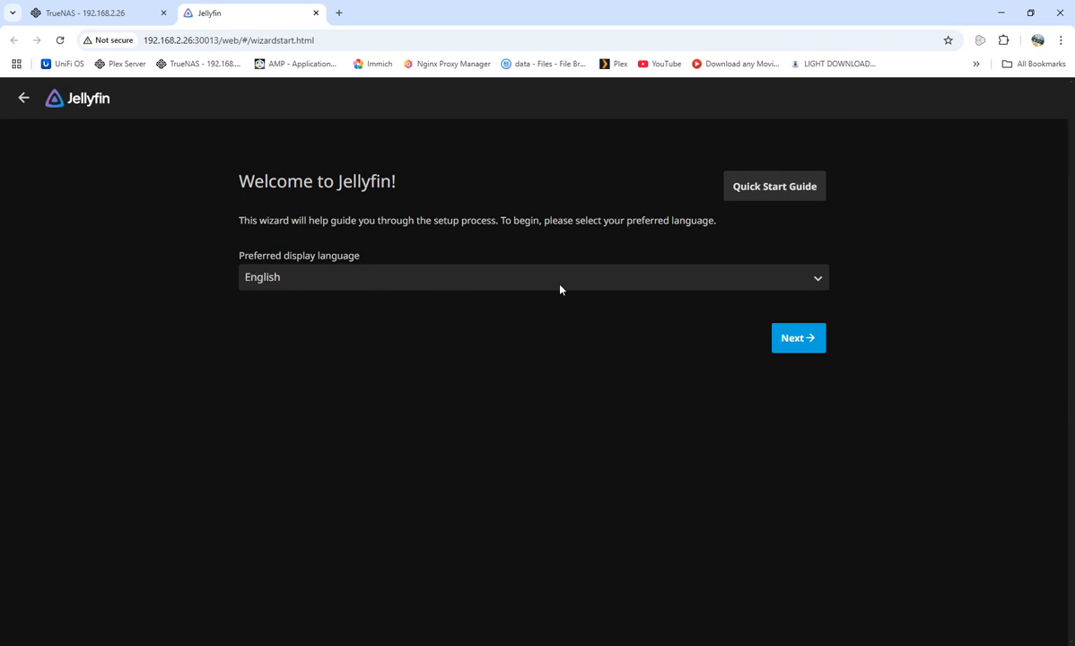
{"action": "mouse_move", "coordinate": [797, 339]}
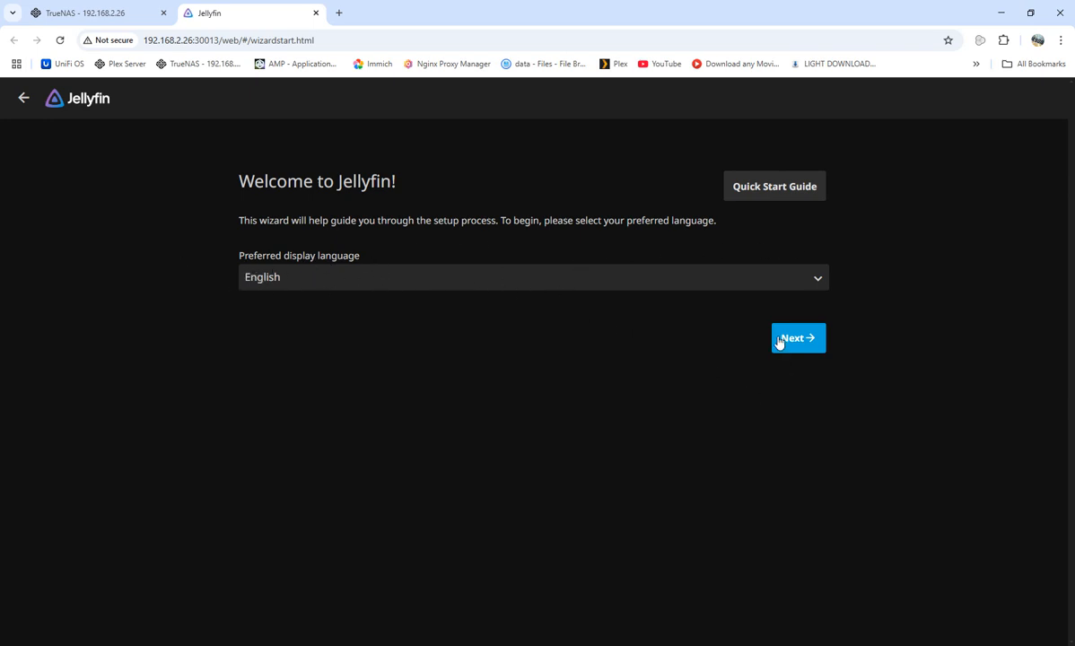
{"action": "mouse_move", "coordinate": [269, 276]}
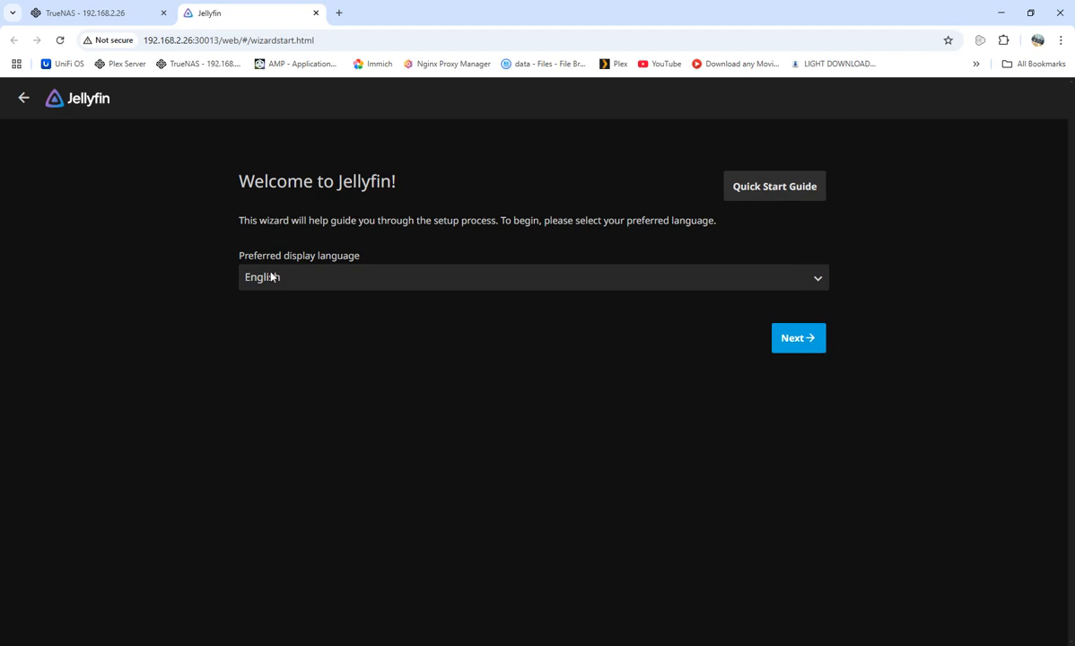
{"action": "mouse_move", "coordinate": [251, 266]}
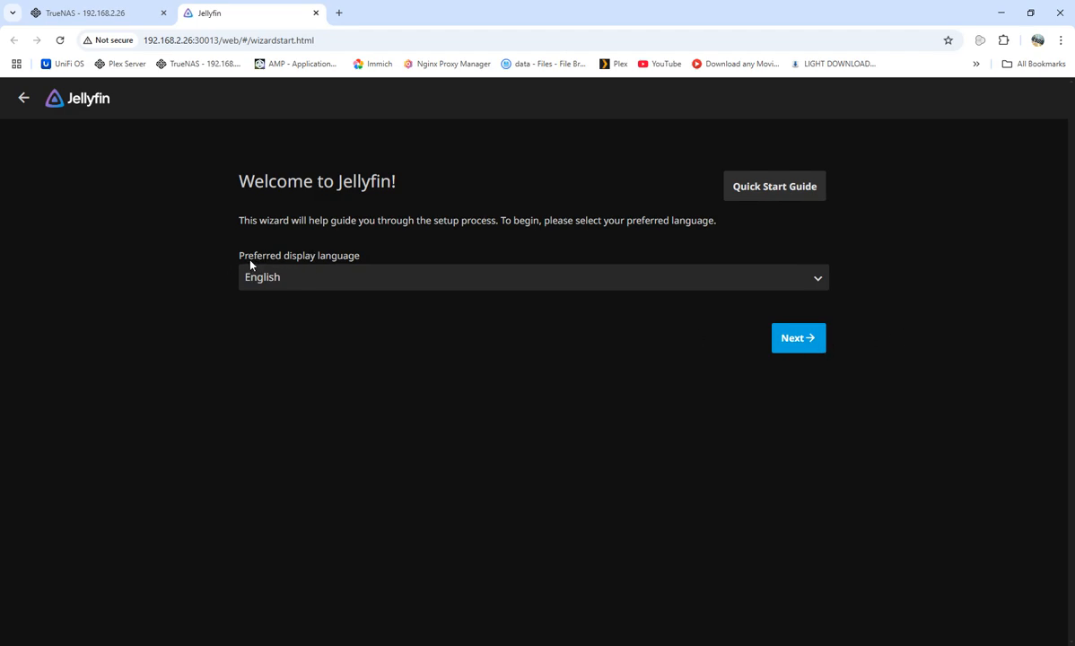
Browse the display languages, keep English and continue to the admin account step.
{"action": "left_click", "coordinate": [533, 276]}
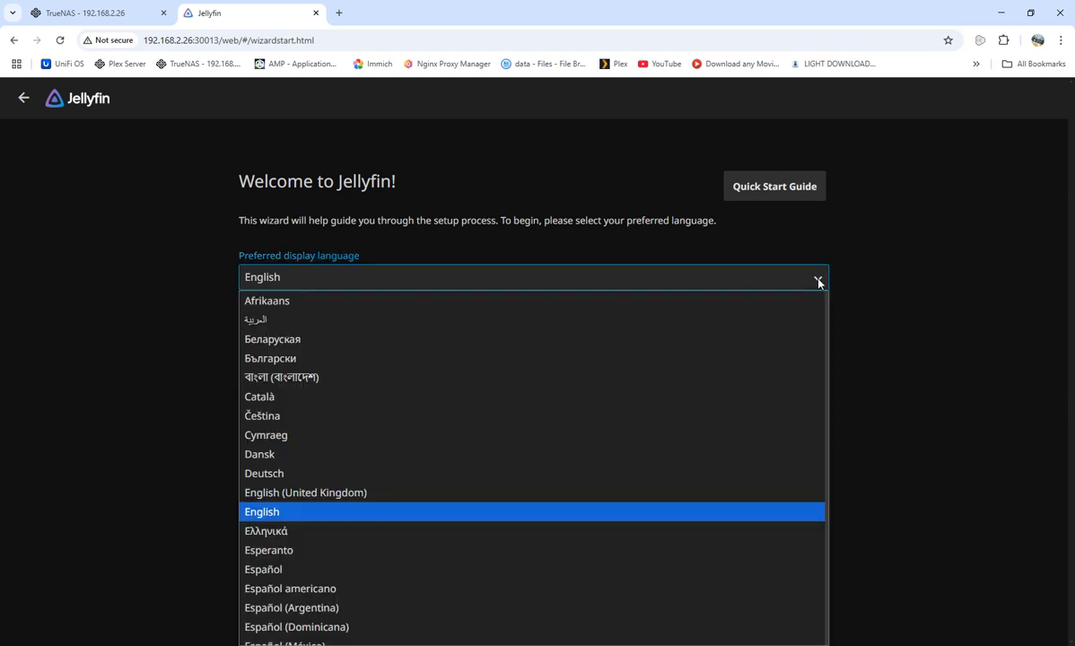
{"action": "scroll", "scroll_direction": "down", "scroll_amount": 3}
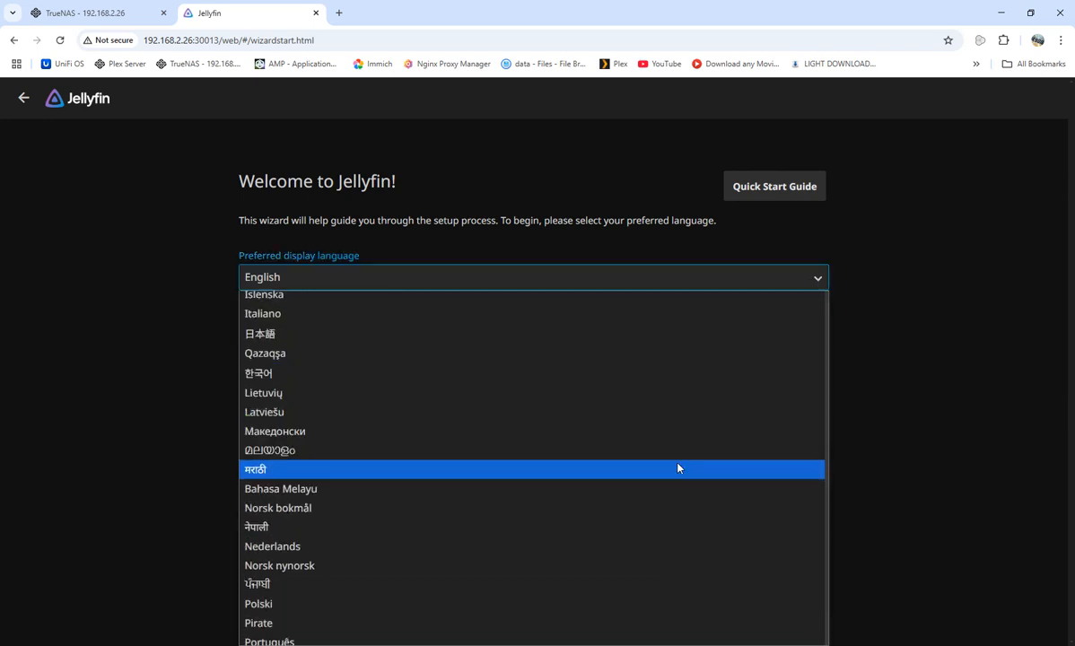
{"action": "scroll", "scroll_direction": "down", "scroll_amount": 3}
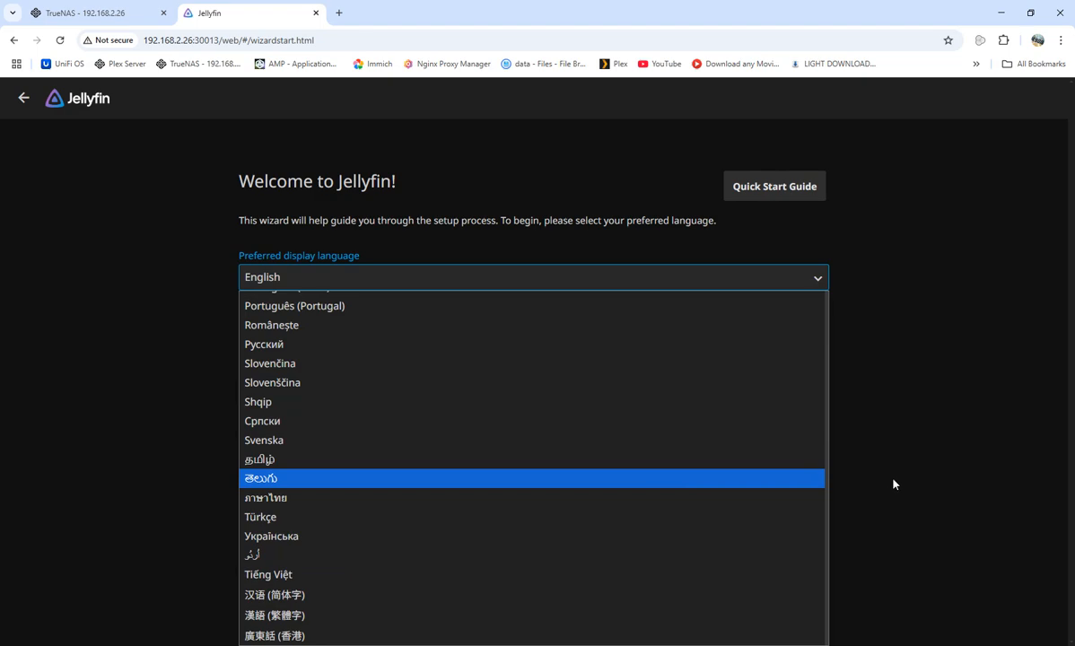
{"action": "mouse_move", "coordinate": [917, 477]}
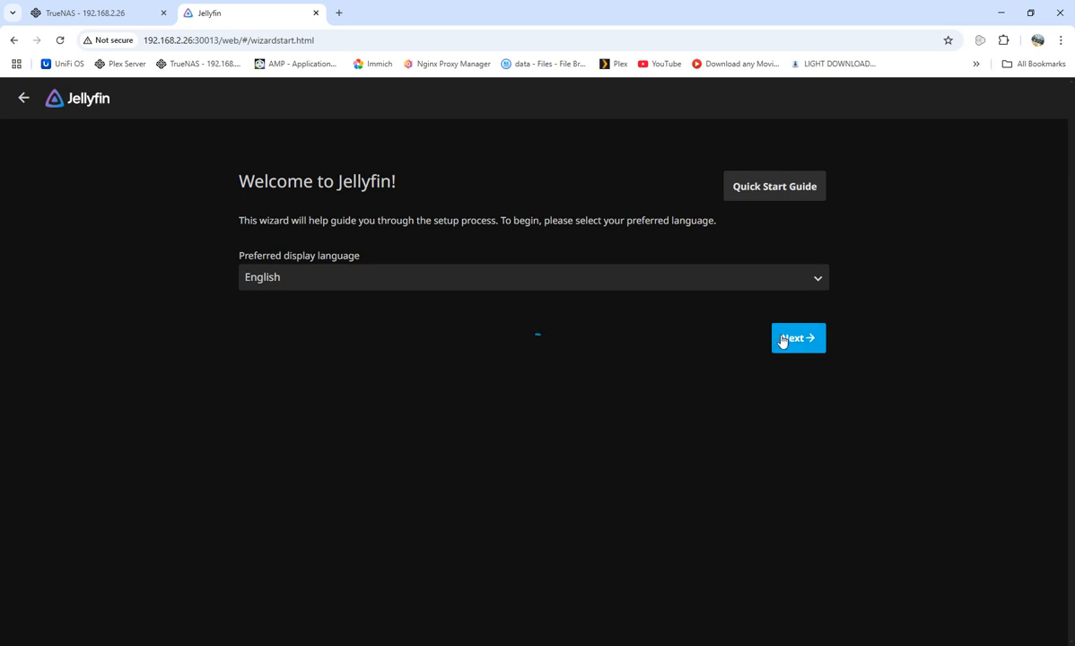
{"action": "left_click", "coordinate": [797, 338]}
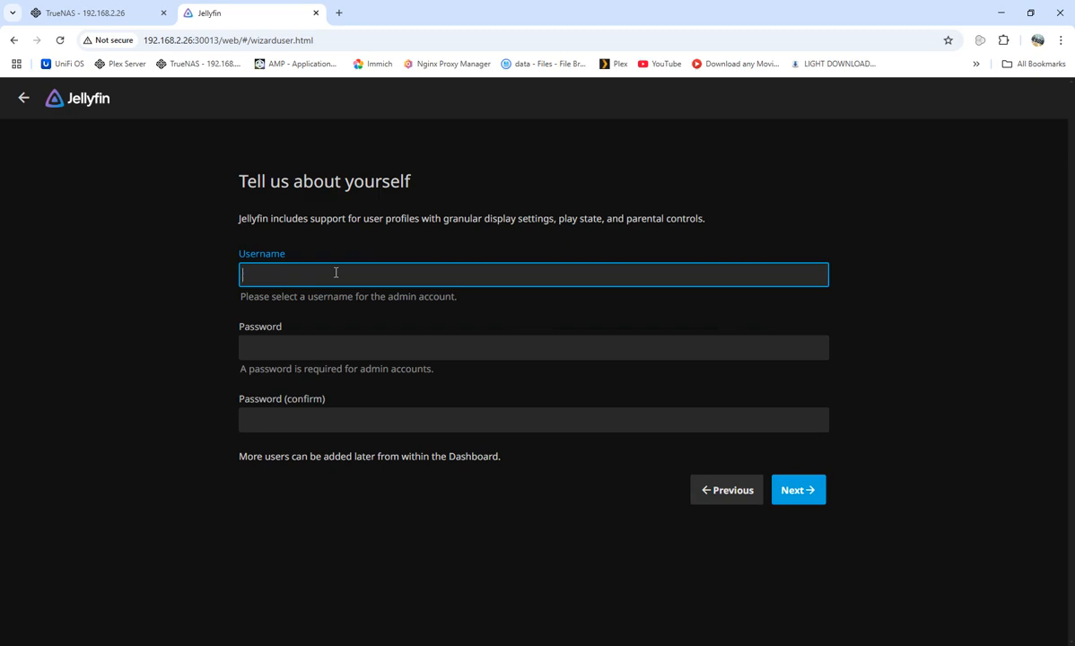
Create the admin account 'wolf' with a confirmed password and continue.
{"action": "type", "text": "wolf"}
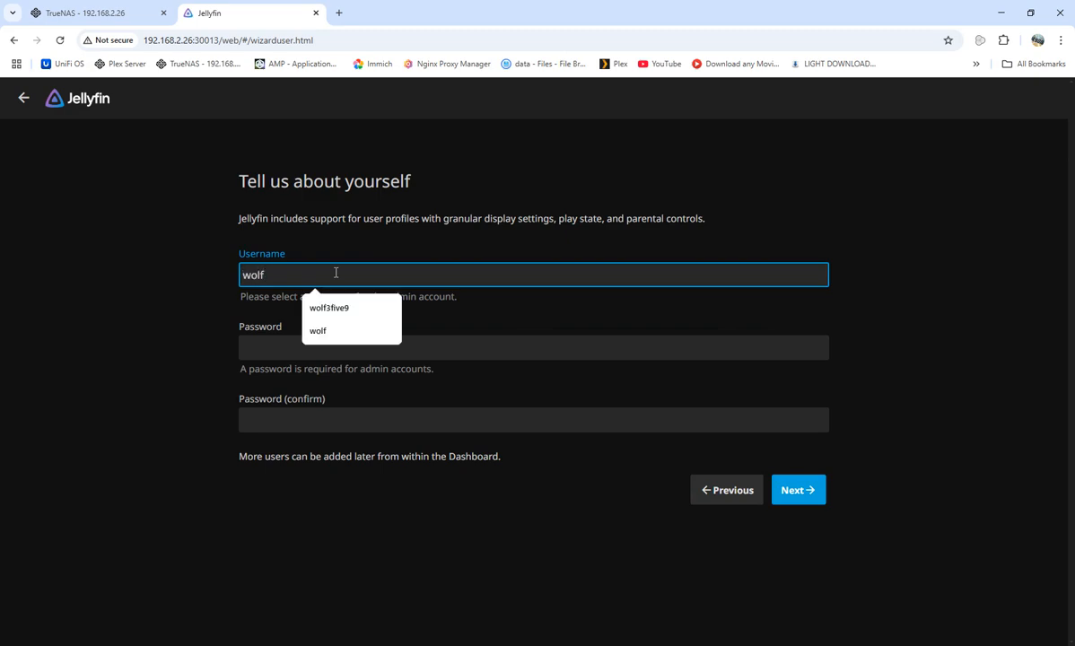
{"action": "left_click", "coordinate": [533, 348]}
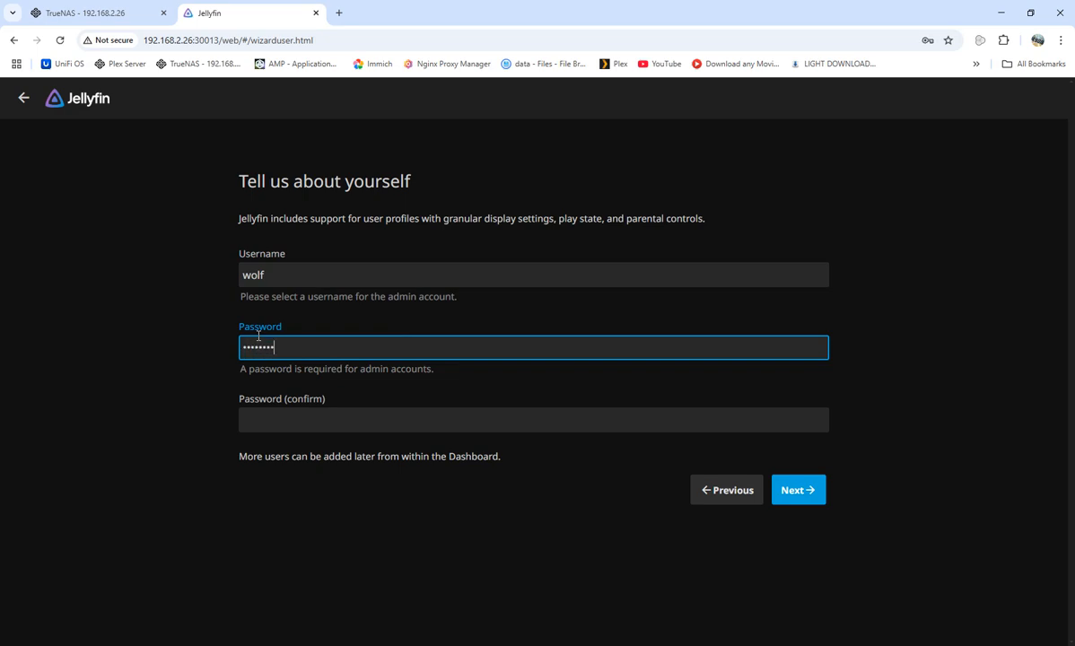
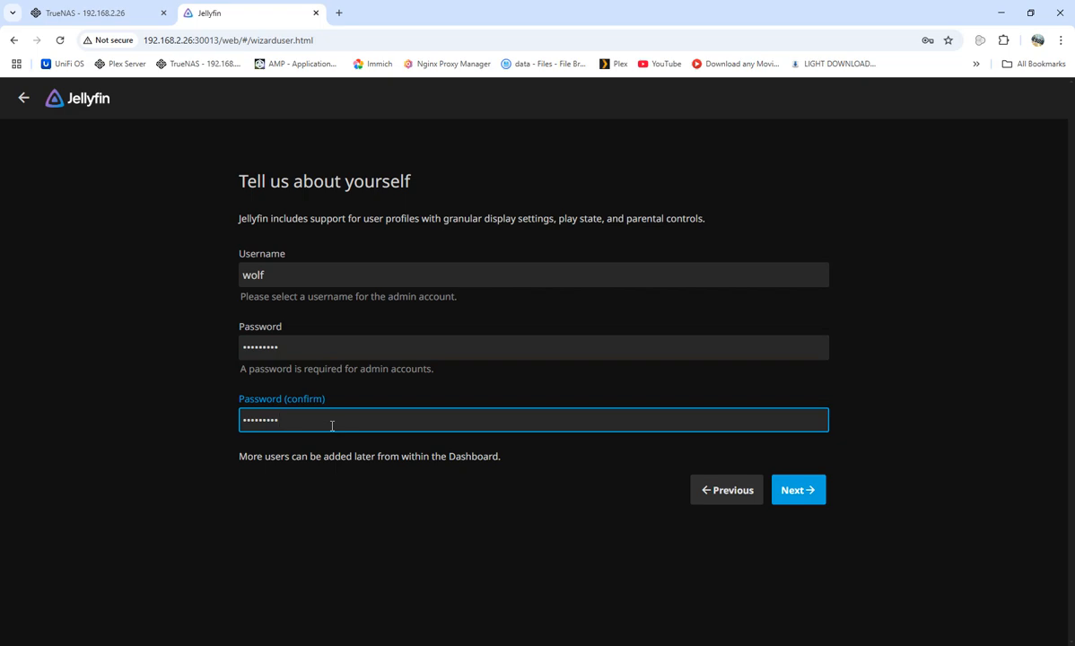
{"action": "mouse_move", "coordinate": [797, 510]}
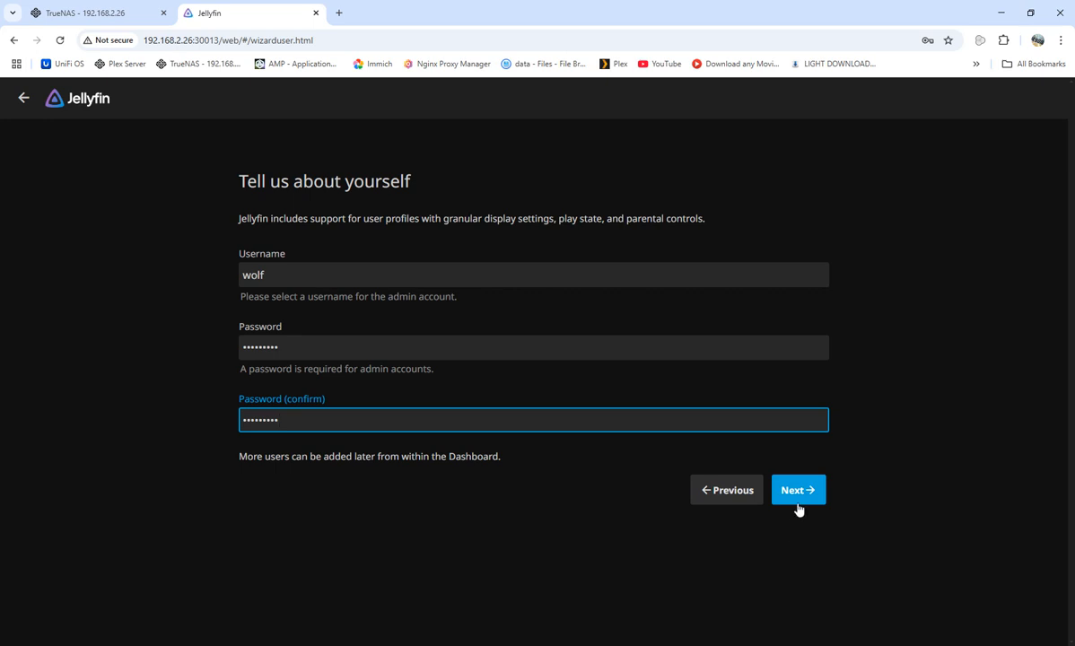
{"action": "left_click", "coordinate": [797, 488]}
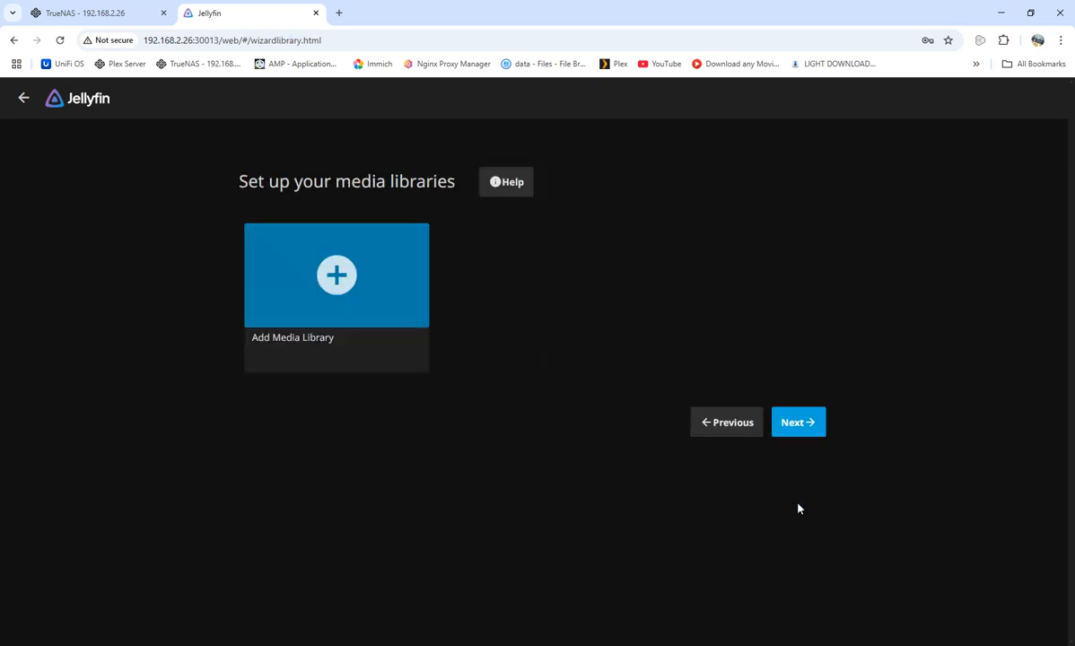
{"action": "mouse_move", "coordinate": [350, 273]}
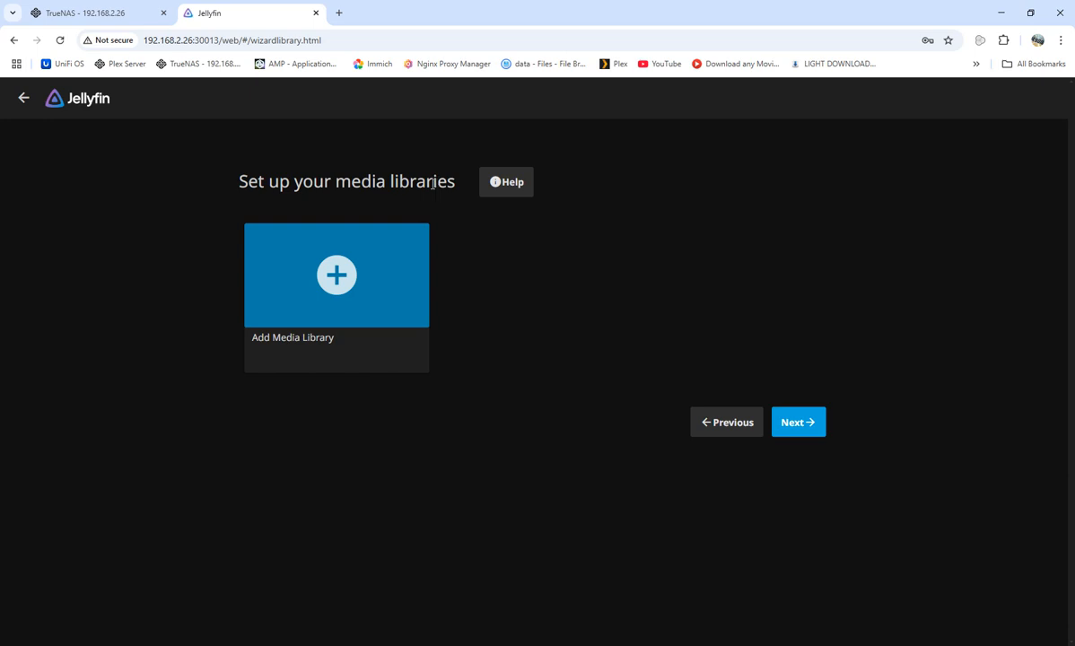
Add a Movies library with the /media folder and save it.
{"action": "left_click", "coordinate": [337, 276]}
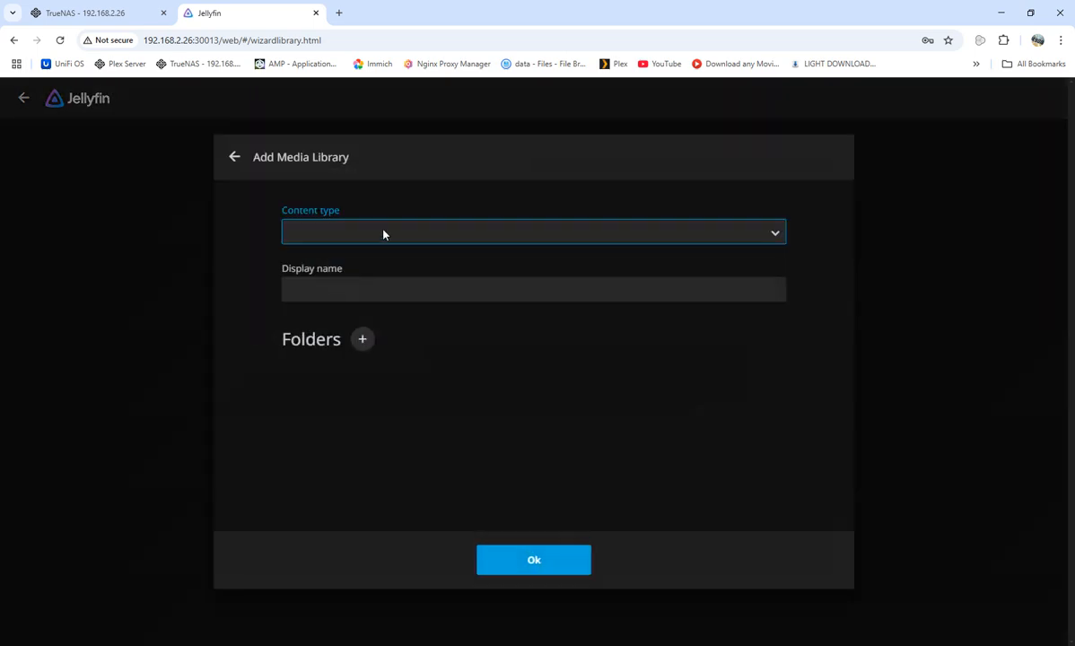
{"action": "left_click", "coordinate": [533, 232]}
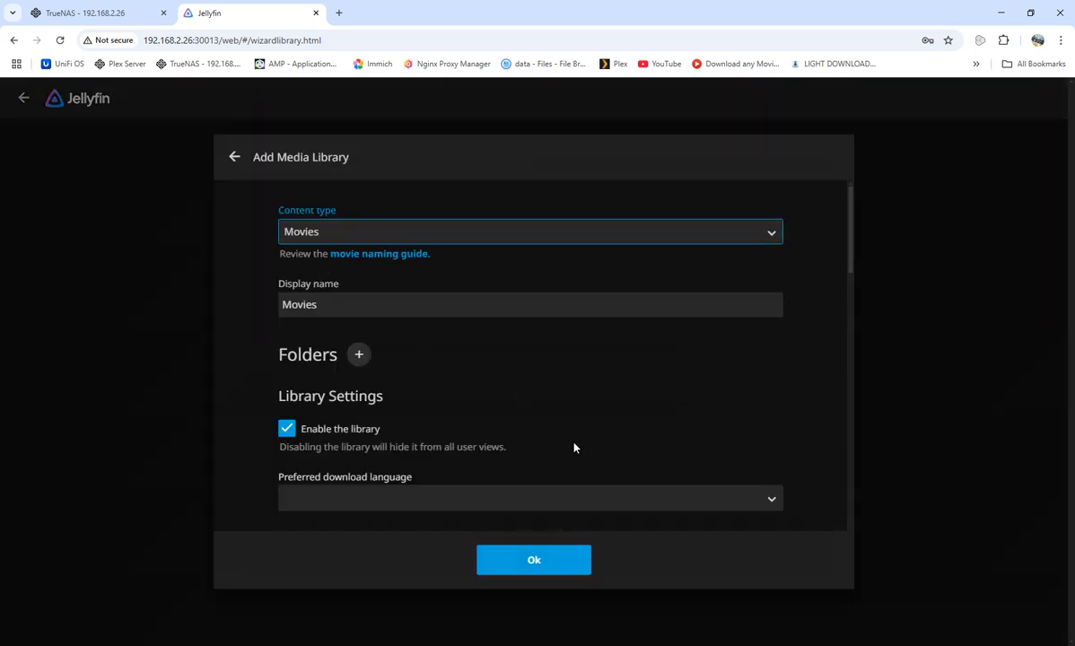
{"action": "left_click", "coordinate": [359, 353]}
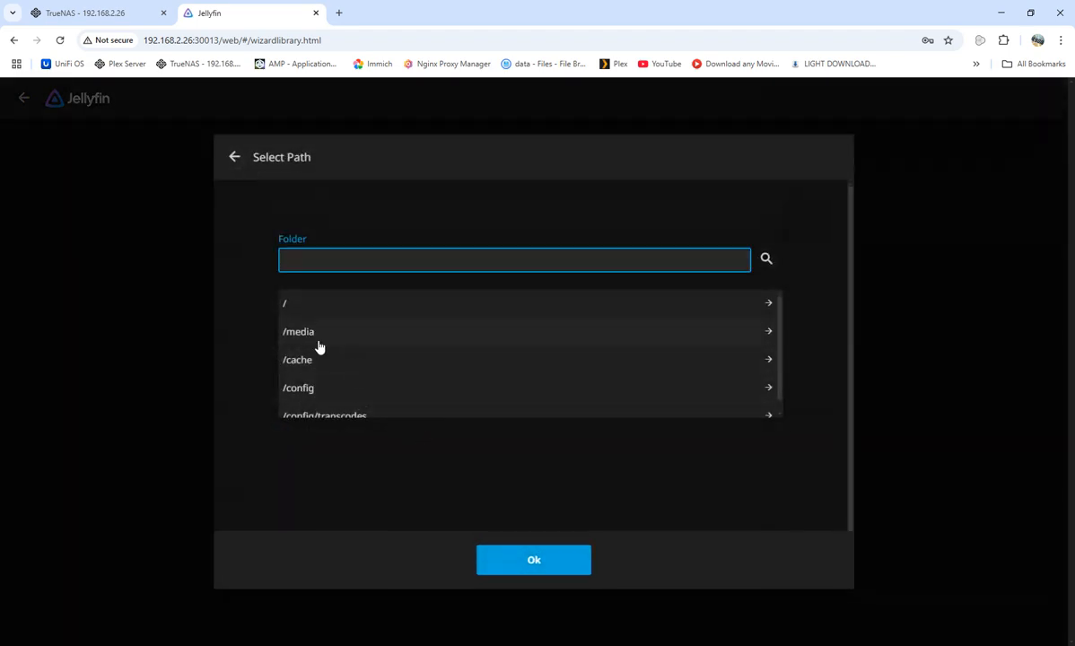
{"action": "left_click", "coordinate": [298, 330]}
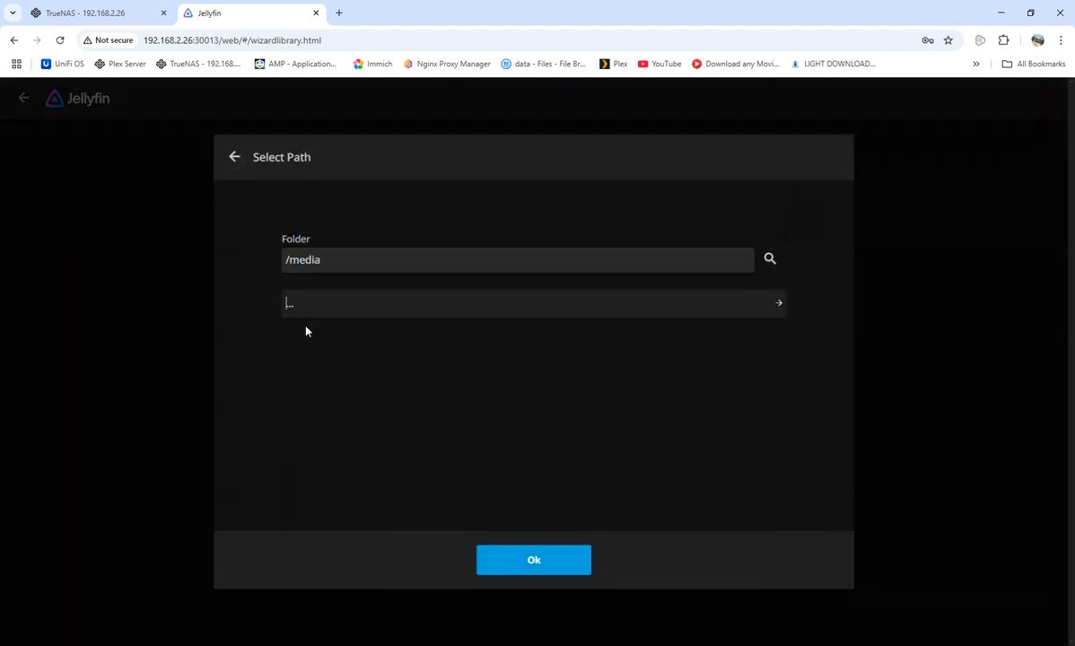
{"action": "left_click", "coordinate": [533, 560]}
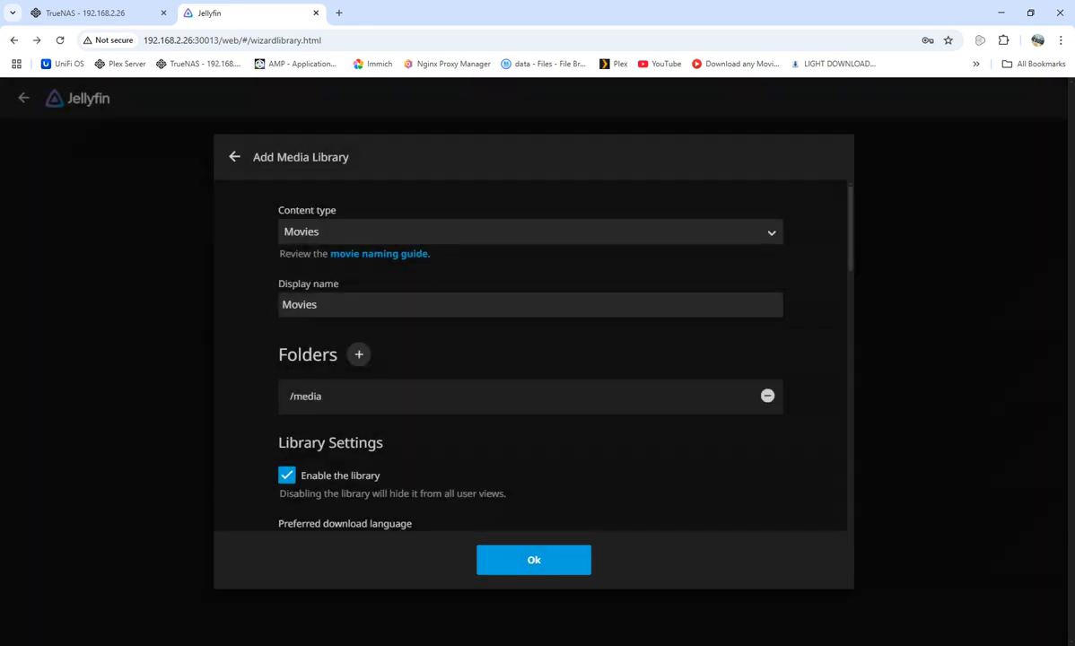
{"action": "mouse_move", "coordinate": [445, 488]}
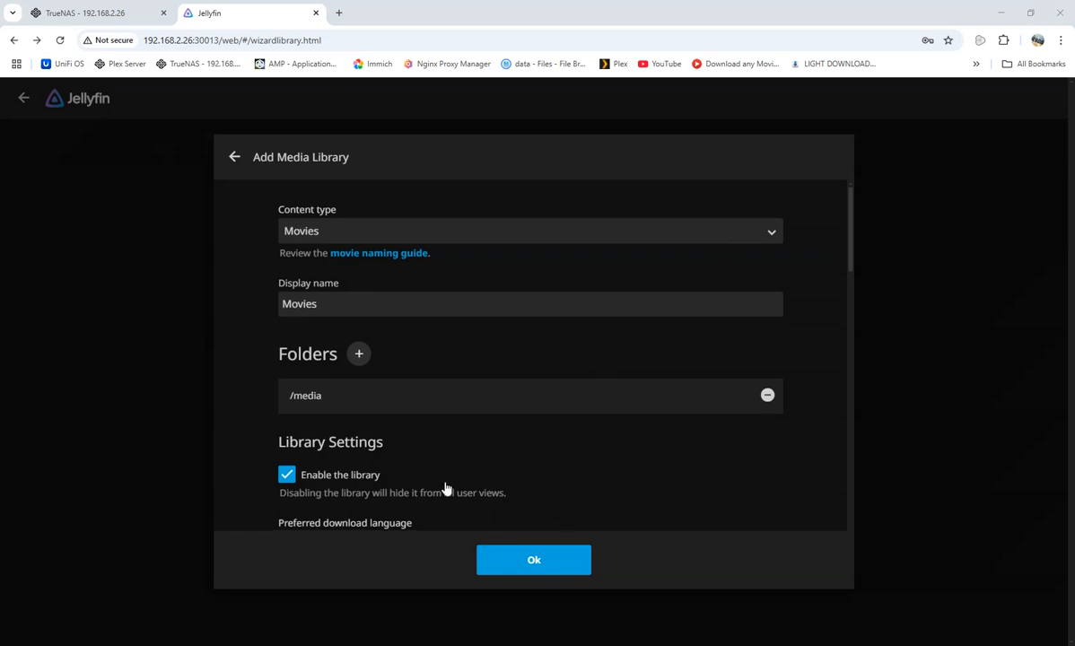
{"action": "scroll", "scroll_direction": "down", "scroll_amount": 3}
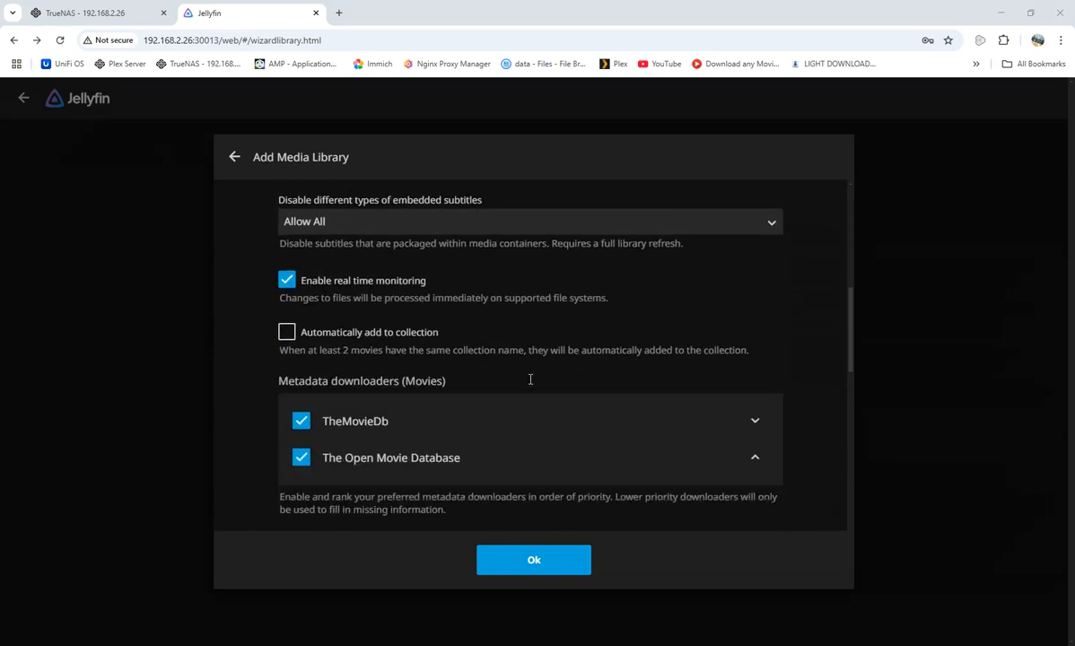
{"action": "scroll", "scroll_direction": "down", "scroll_amount": 3}
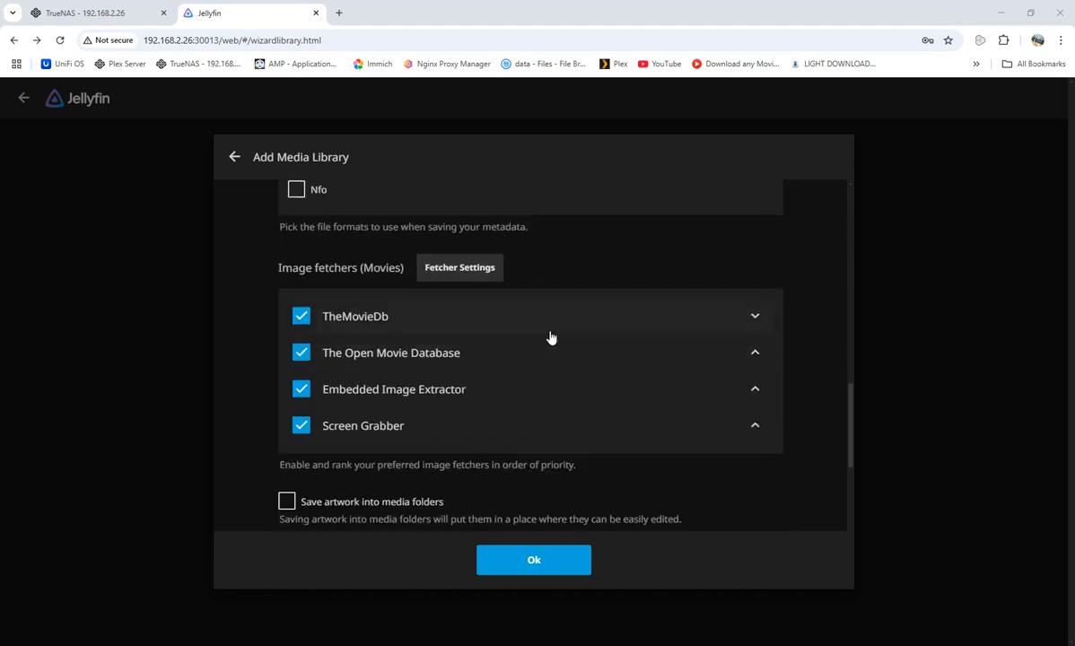
{"action": "scroll", "scroll_direction": "down", "scroll_amount": 3}
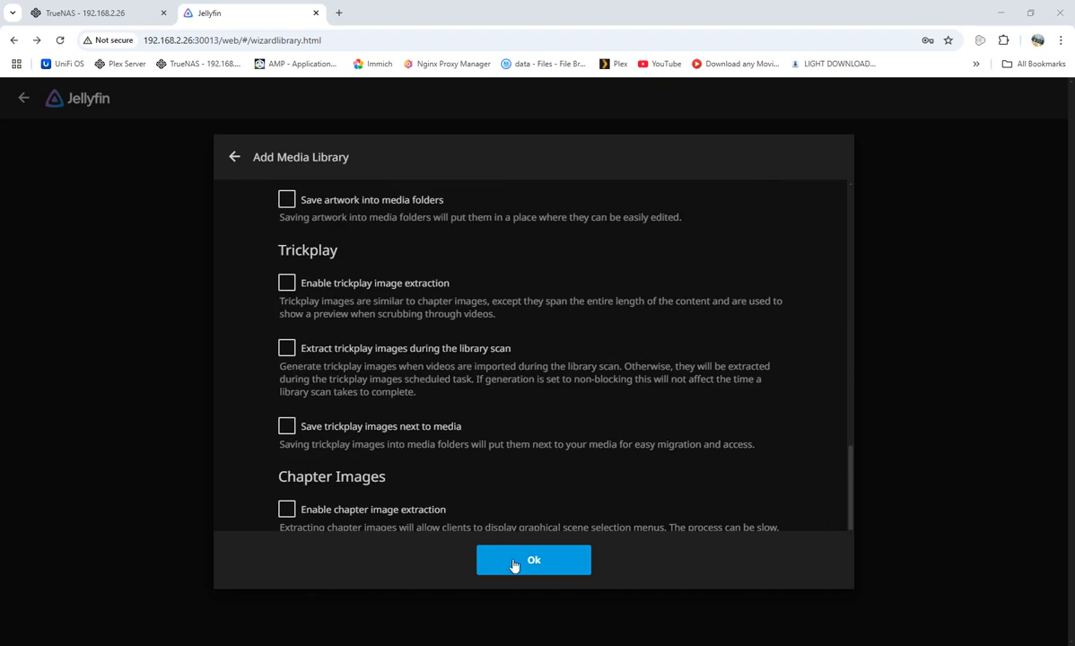
{"action": "left_click", "coordinate": [533, 560]}
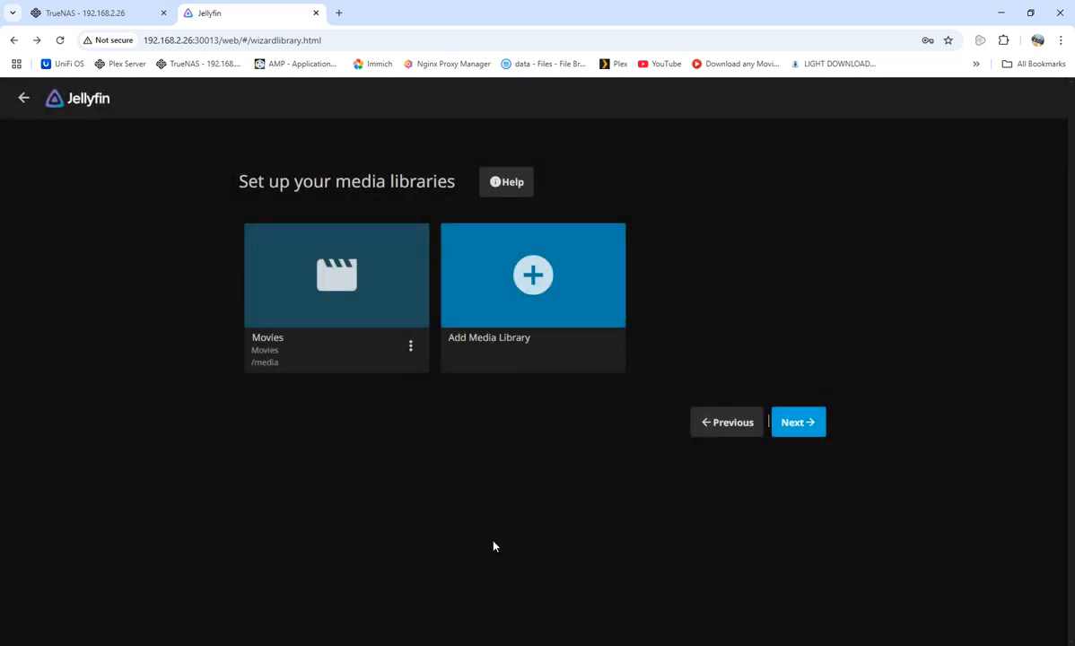
{"action": "mouse_move", "coordinate": [361, 334]}
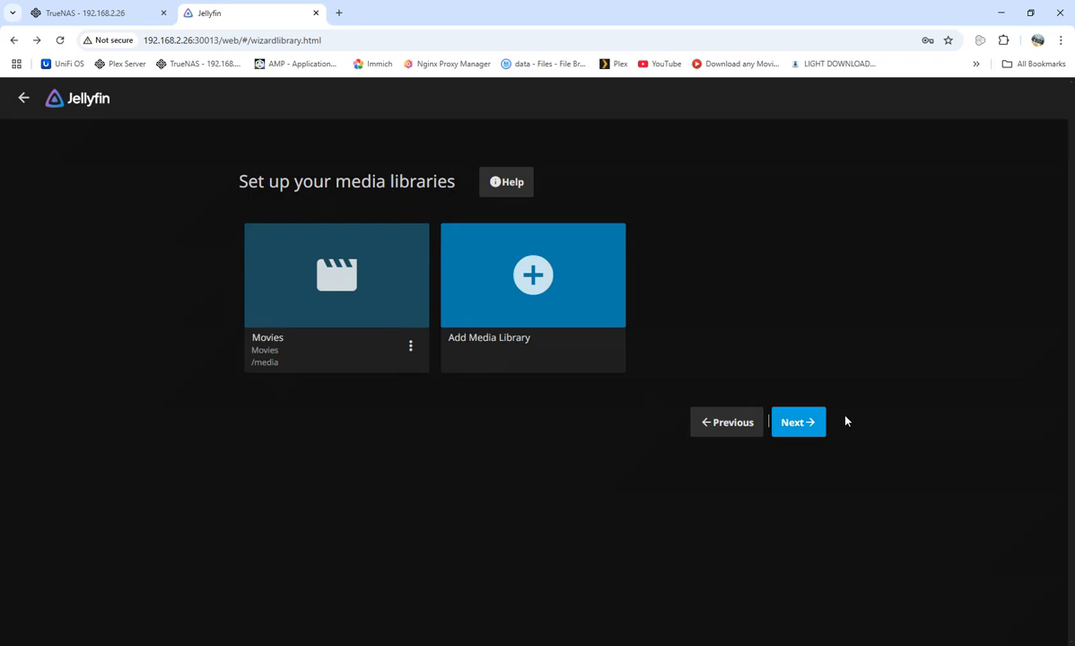
{"action": "mouse_move", "coordinate": [470, 280]}
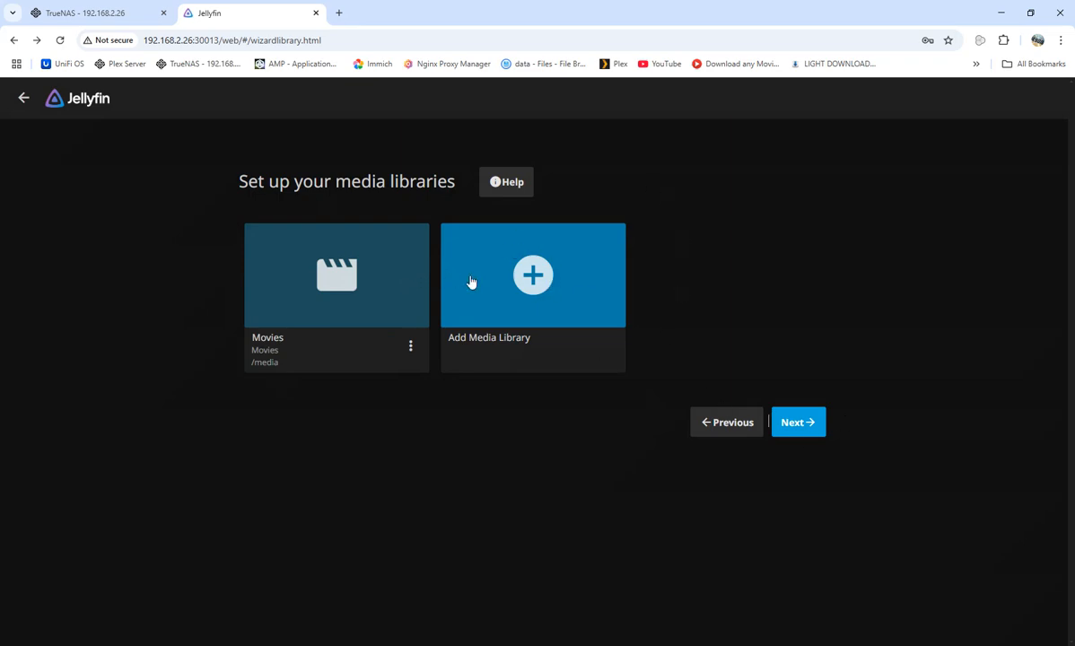
Cancel a second Add Media Library dialog and continue to the metadata language step.
{"action": "left_click", "coordinate": [531, 276]}
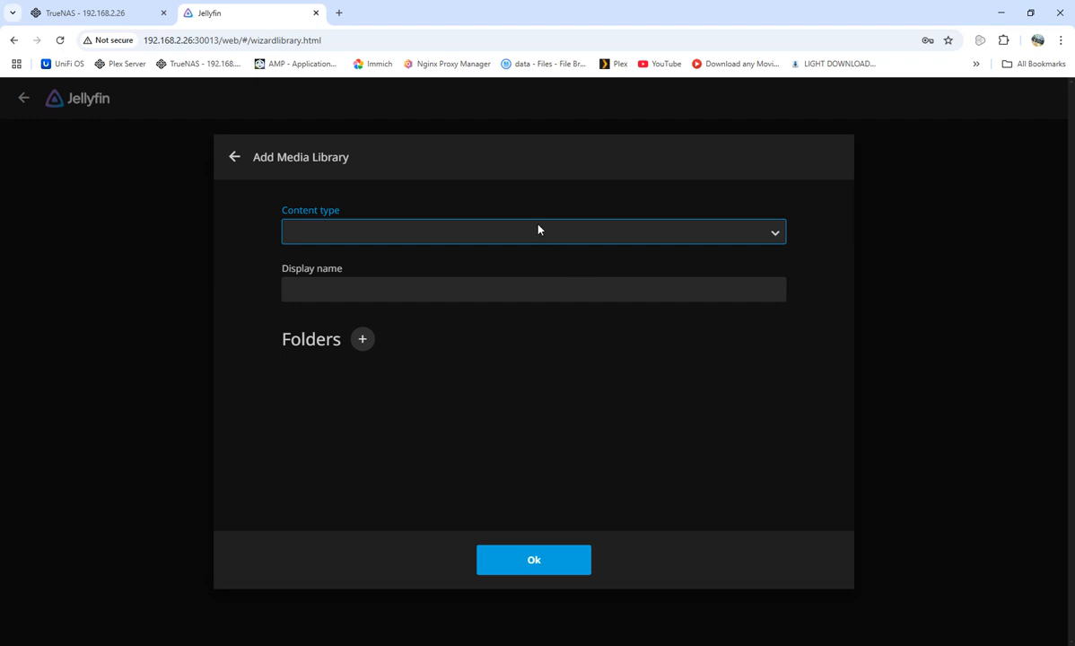
{"action": "left_click", "coordinate": [533, 230]}
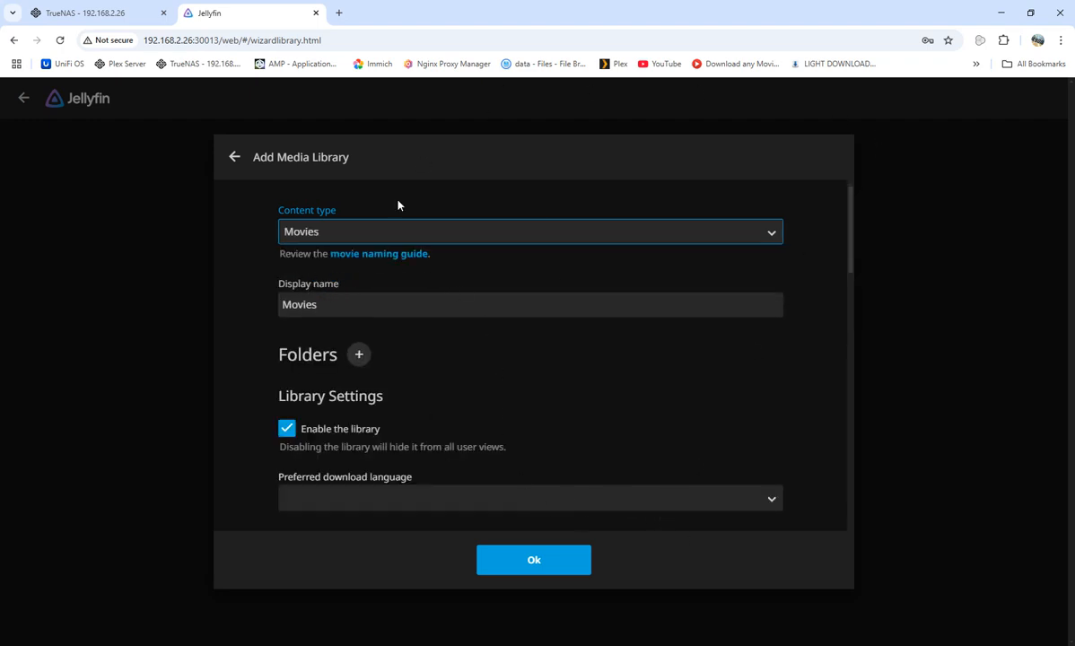
{"action": "left_click", "coordinate": [535, 560]}
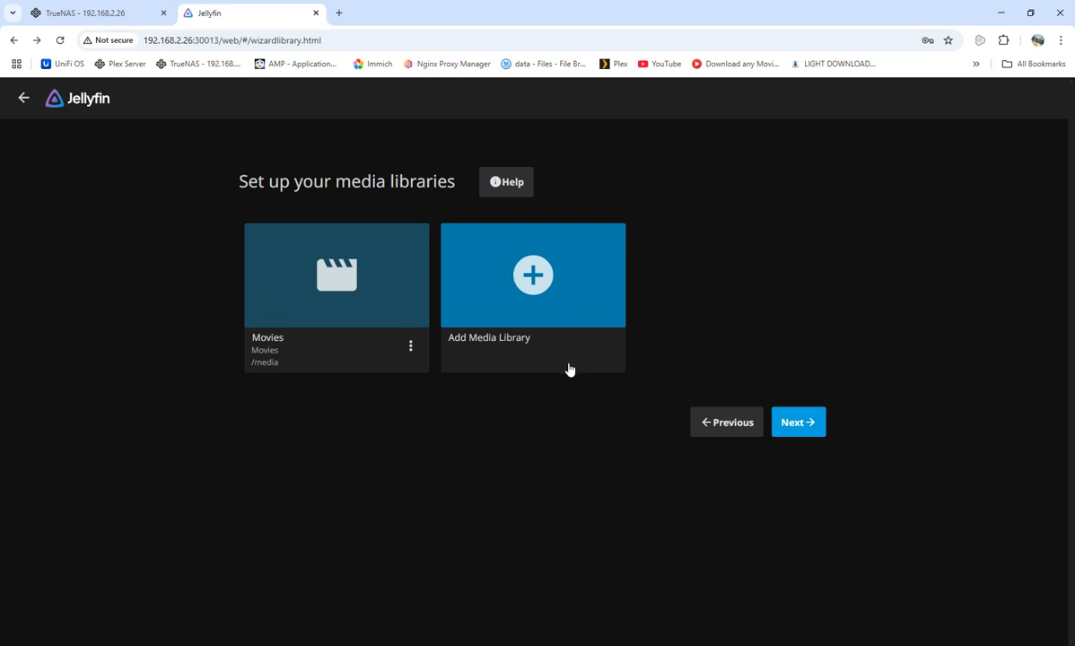
{"action": "left_click", "coordinate": [797, 422]}
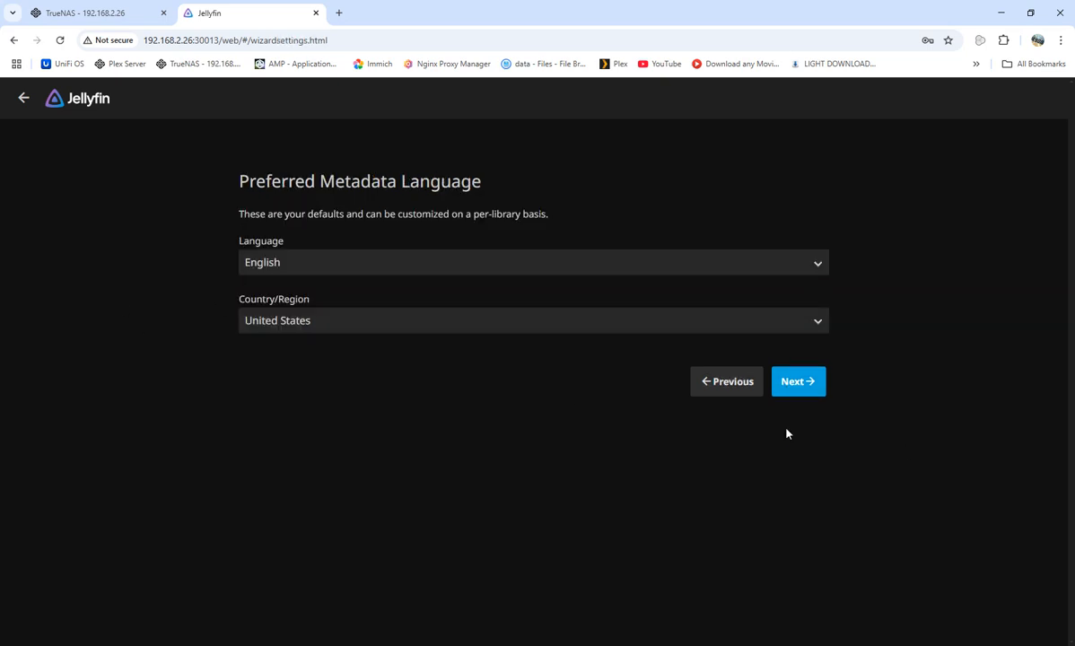
{"action": "mouse_move", "coordinate": [279, 330]}
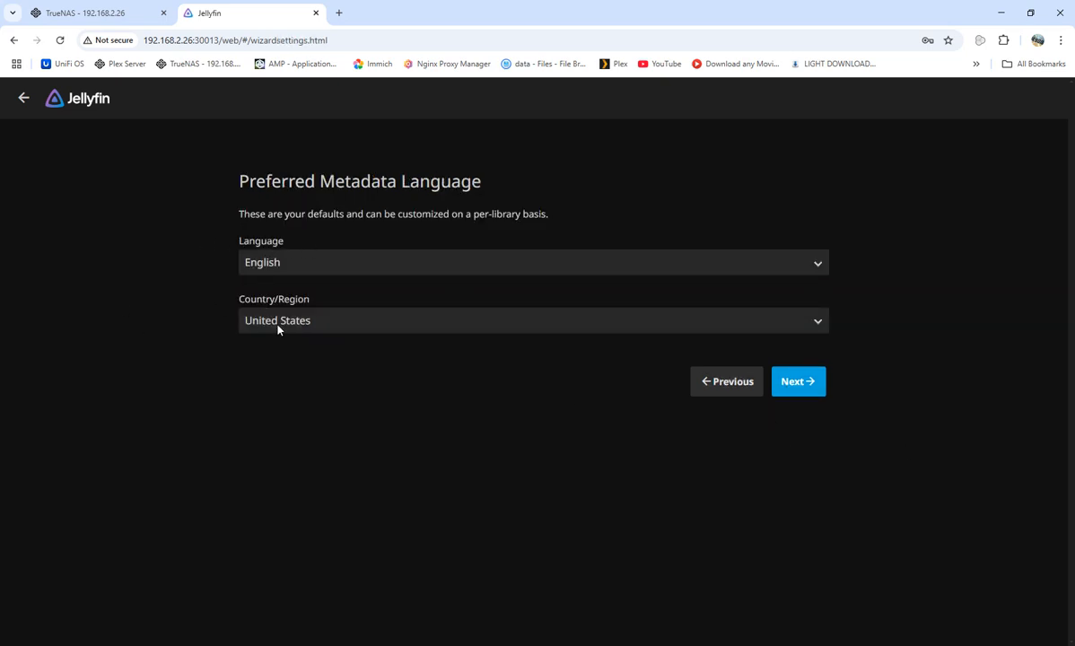
{"action": "mouse_move", "coordinate": [306, 309]}
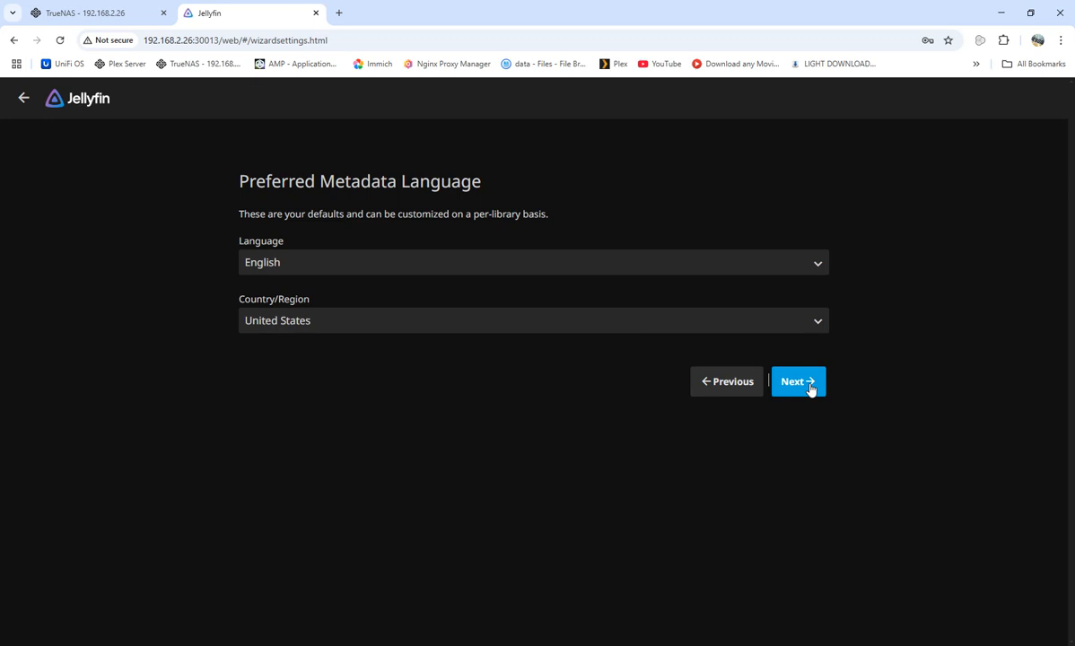
Accept English/United States metadata, keep remote connections allowed, and finish setup.
{"action": "left_click", "coordinate": [797, 381]}
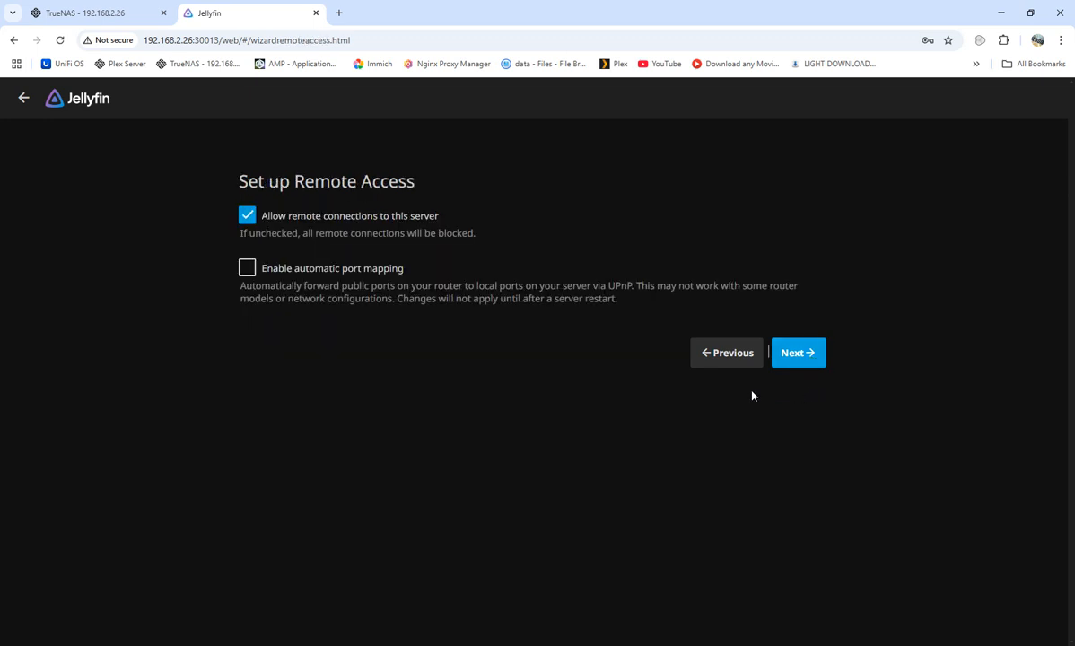
{"action": "mouse_move", "coordinate": [324, 233]}
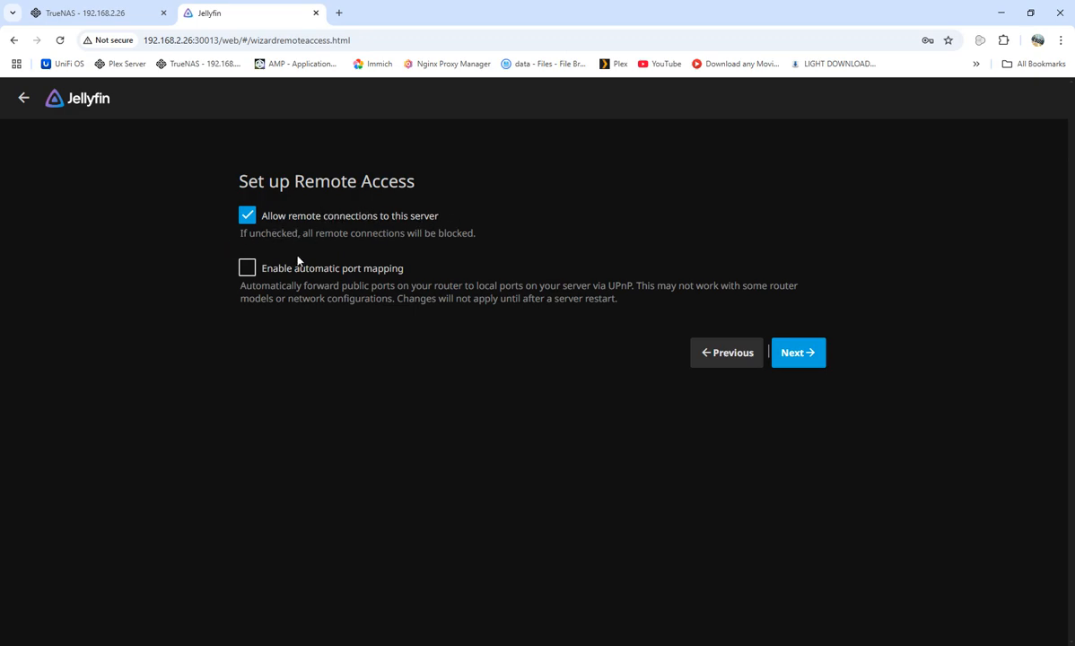
{"action": "mouse_move", "coordinate": [270, 244]}
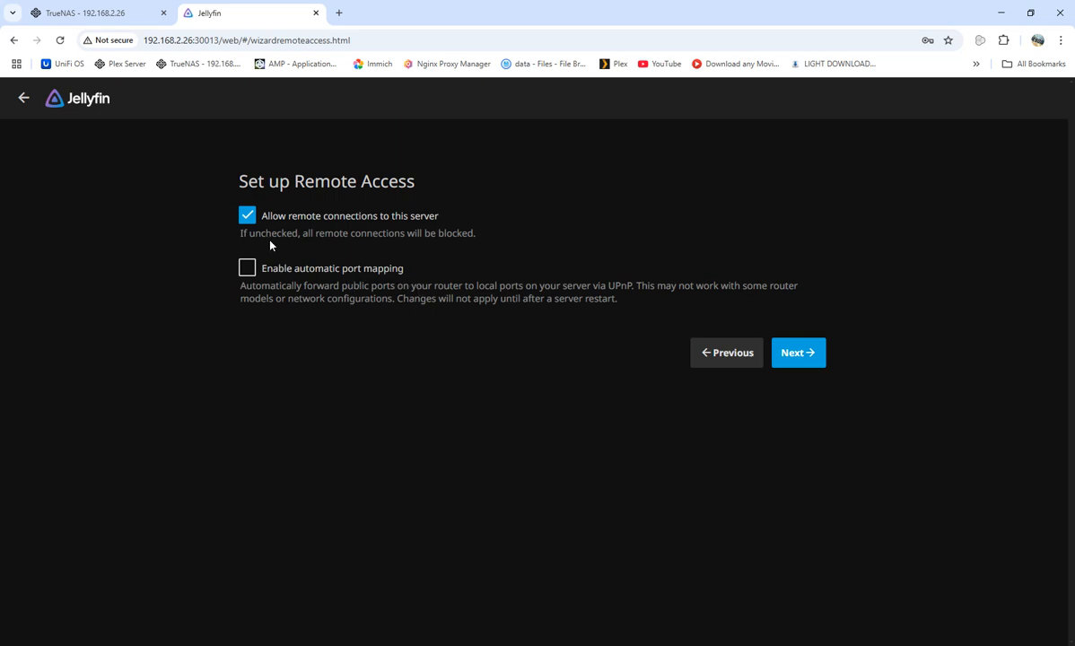
{"action": "mouse_move", "coordinate": [876, 309]}
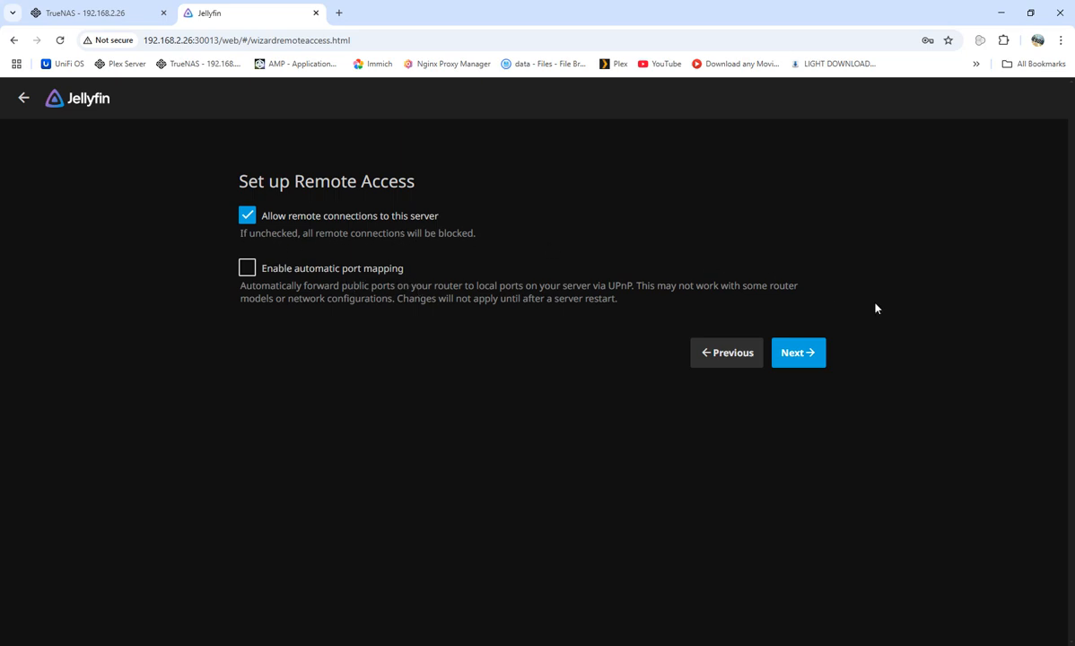
{"action": "mouse_move", "coordinate": [487, 237]}
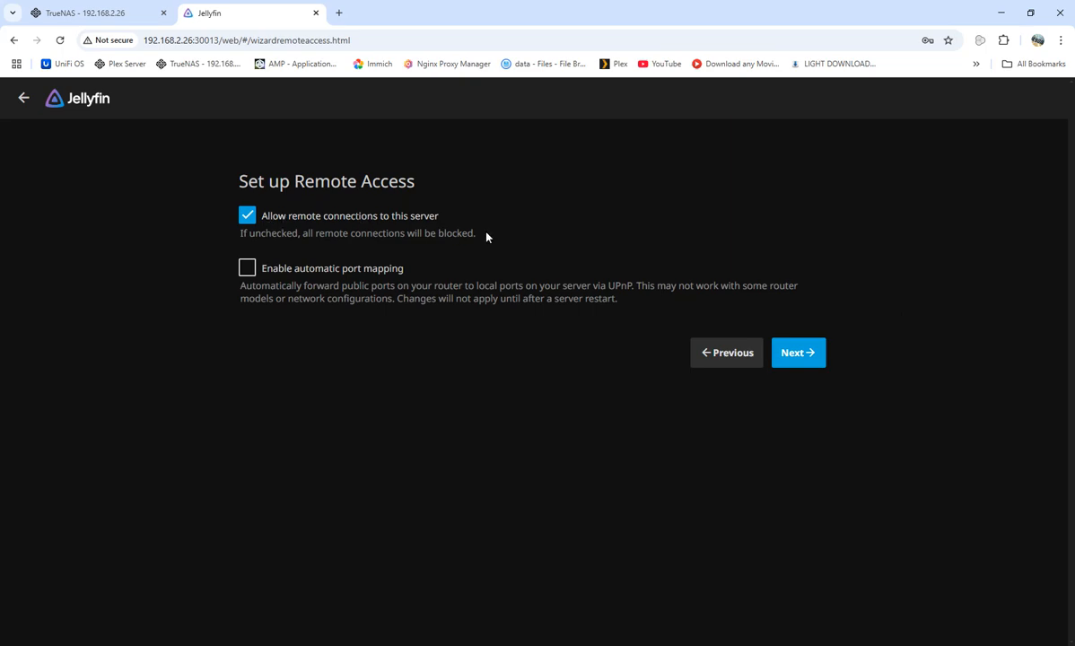
{"action": "mouse_move", "coordinate": [781, 320]}
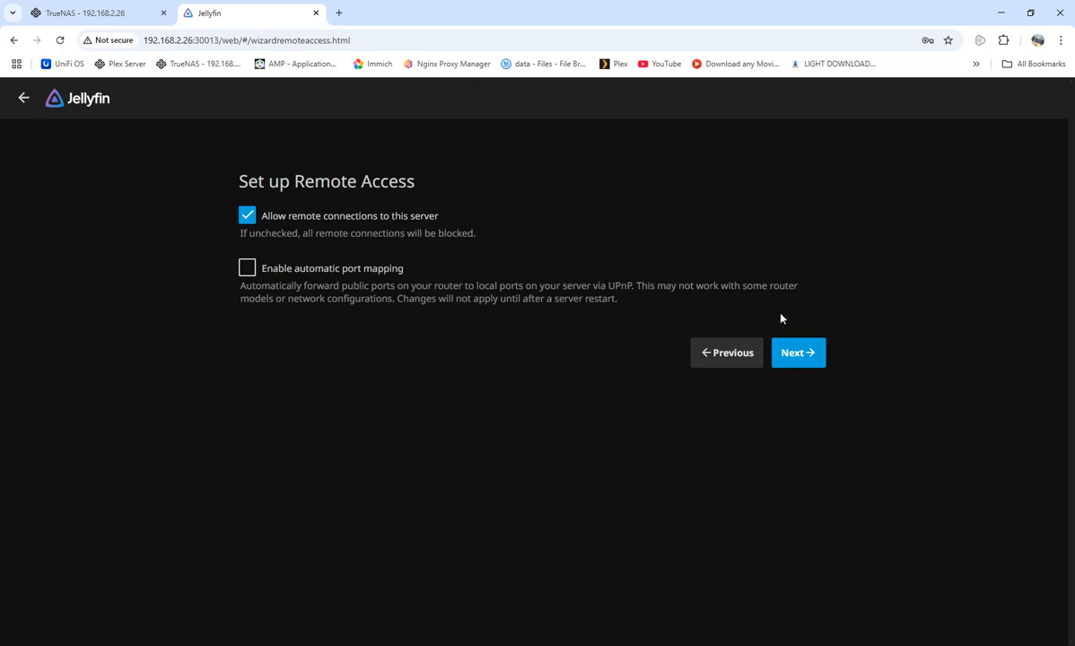
{"action": "left_click", "coordinate": [796, 352]}
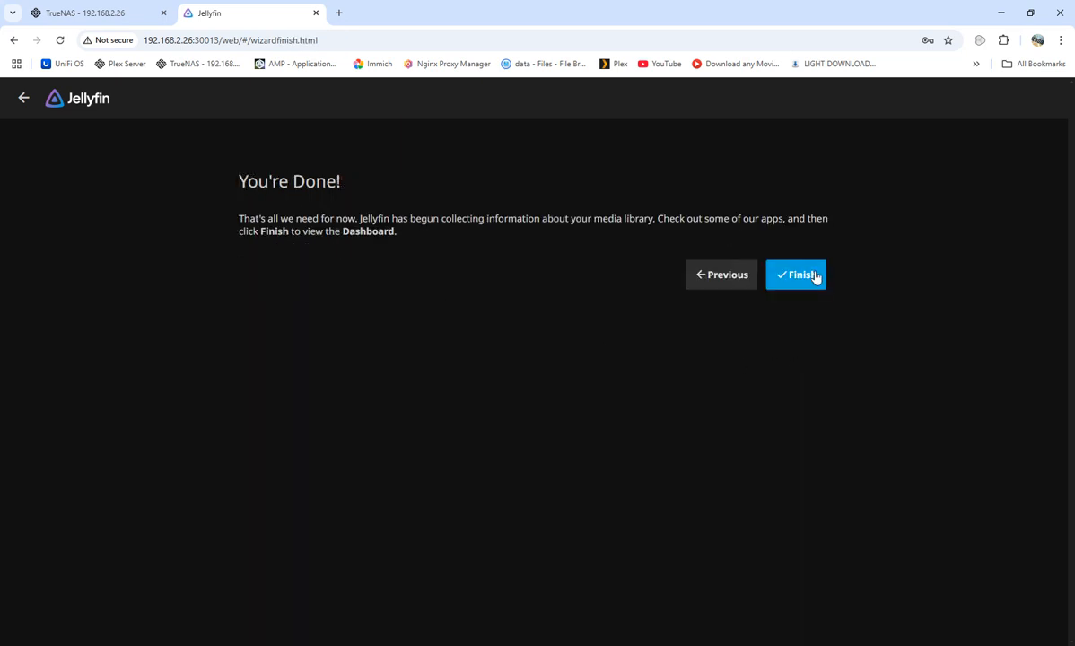
{"action": "left_click", "coordinate": [797, 275]}
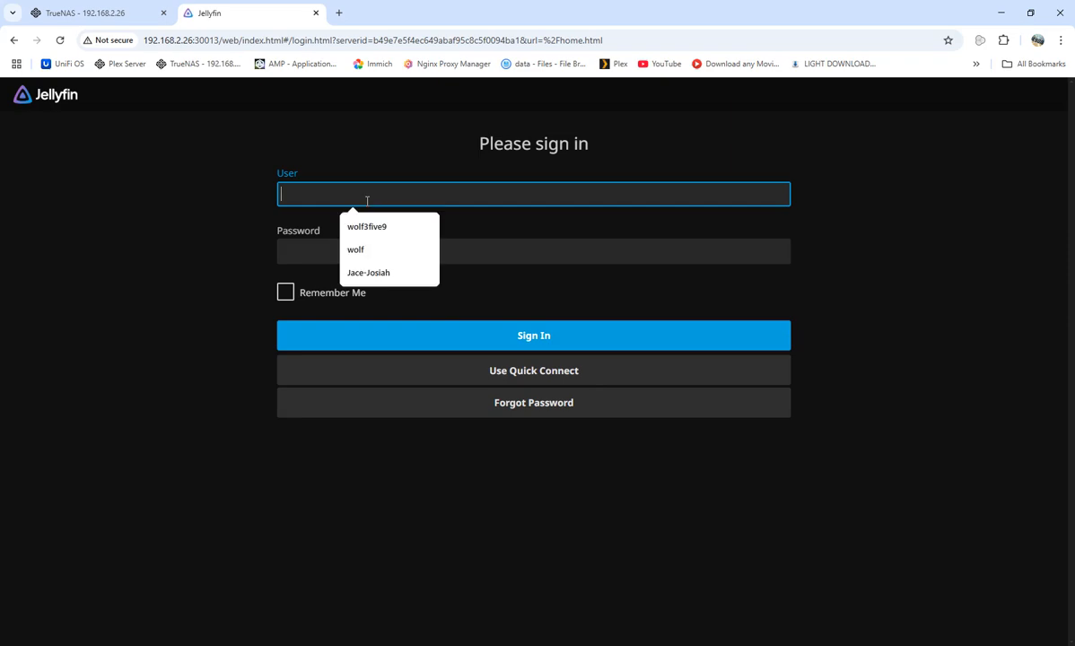
Sign in to Jellyfin with the admin user name and password.
{"action": "left_click", "coordinate": [355, 249]}
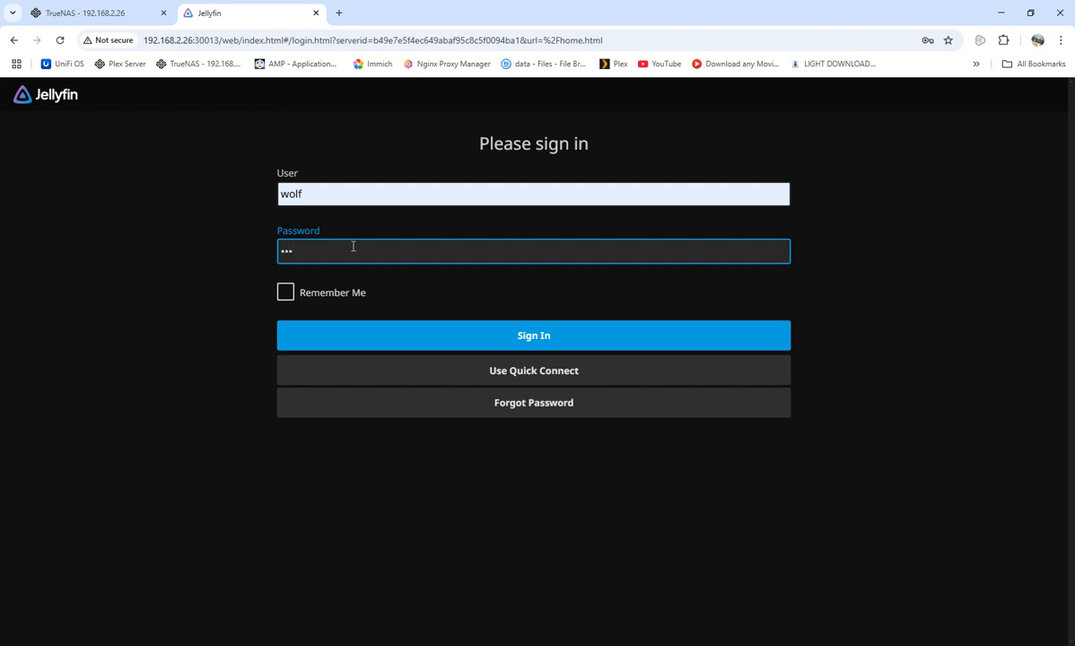
{"action": "type", "text": "•"}
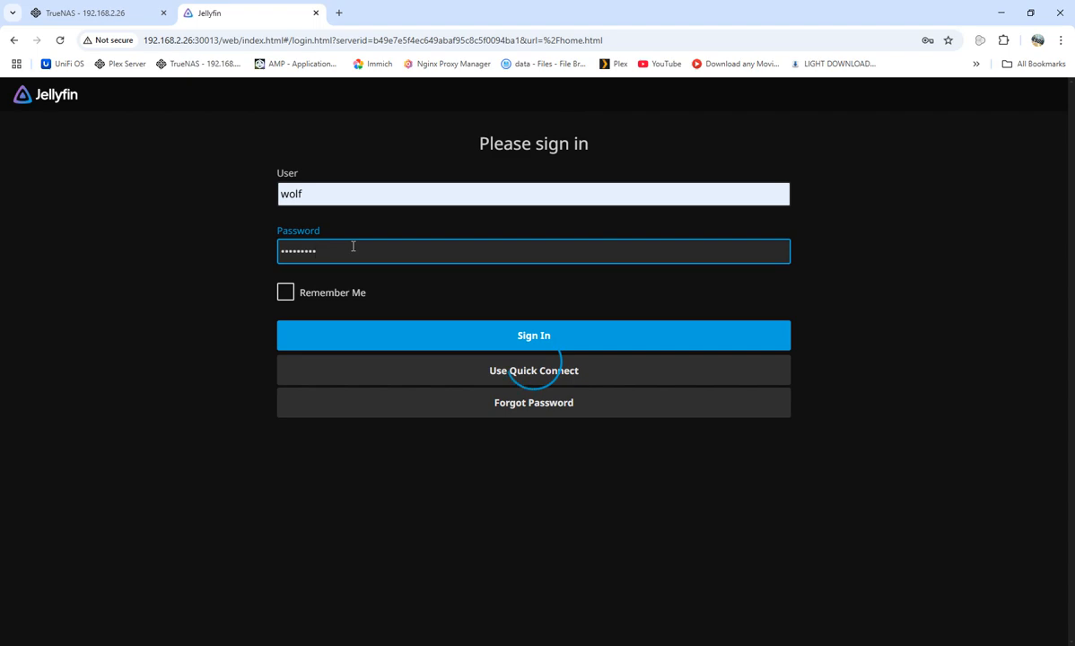
{"action": "left_click", "coordinate": [533, 336]}
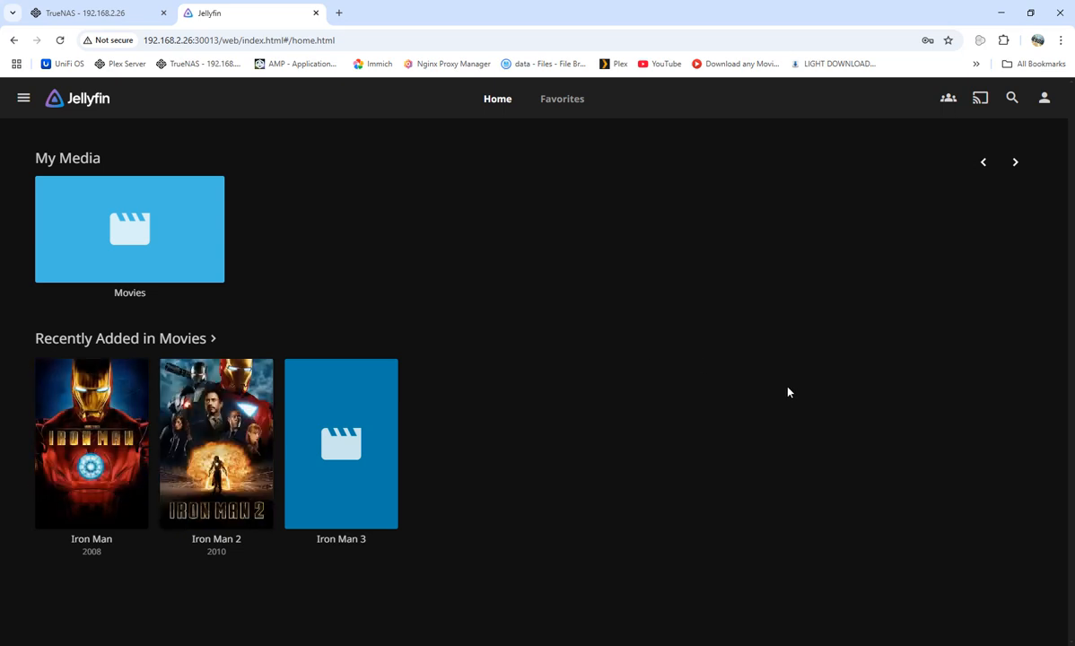
{"action": "mouse_move", "coordinate": [566, 420]}
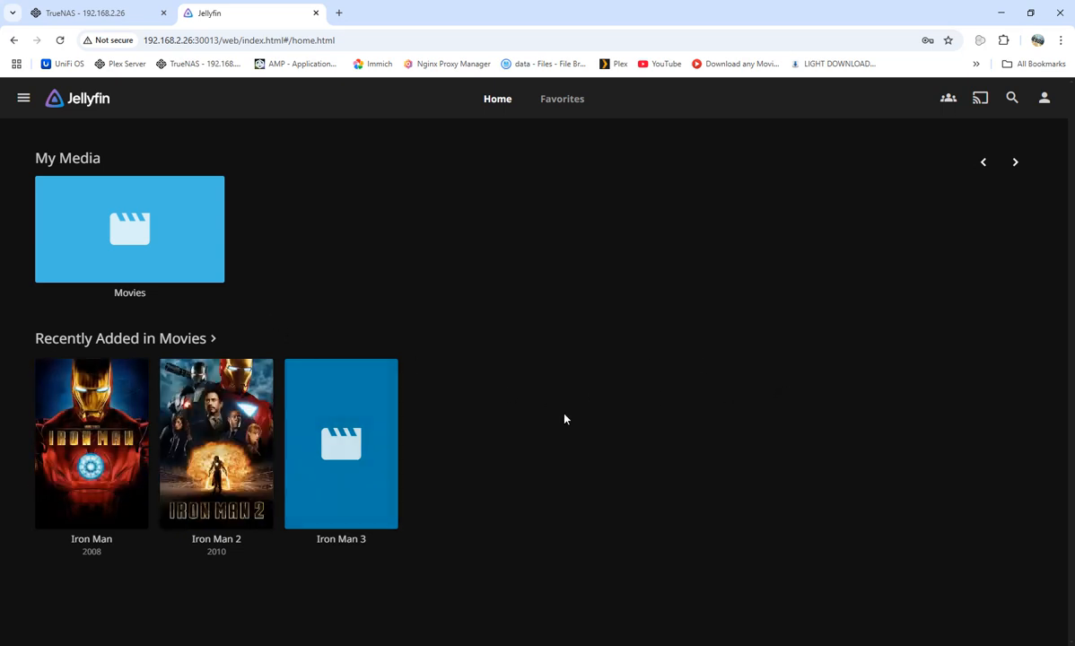
{"action": "mouse_move", "coordinate": [187, 278]}
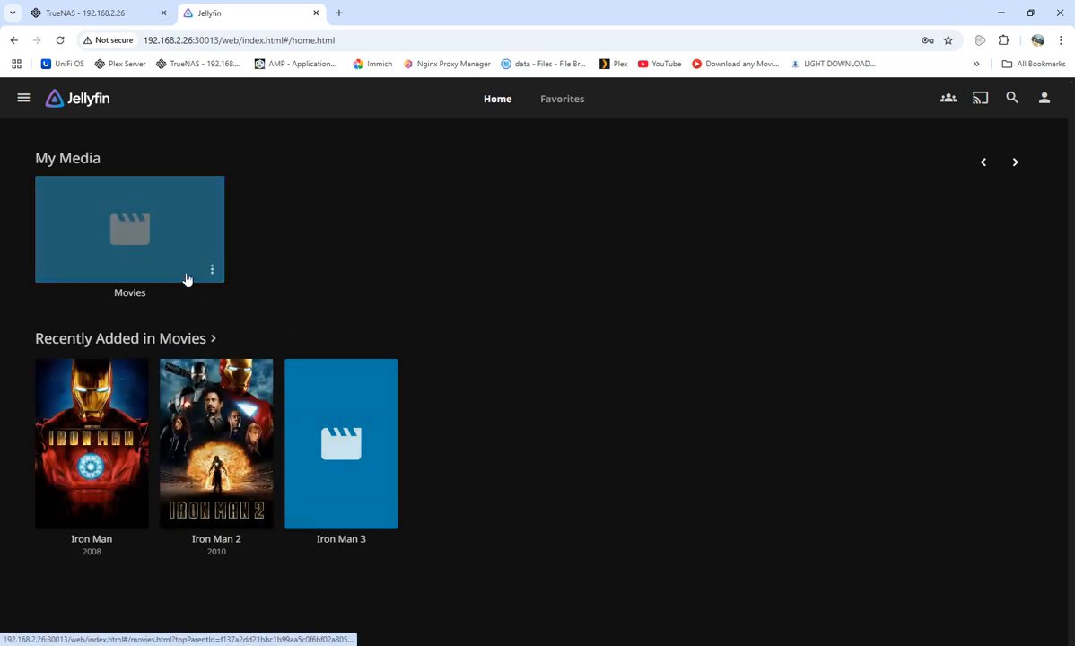
Sign in again as the saved user with Remember Me ticked after visiting Movies.
{"action": "left_click", "coordinate": [212, 269]}
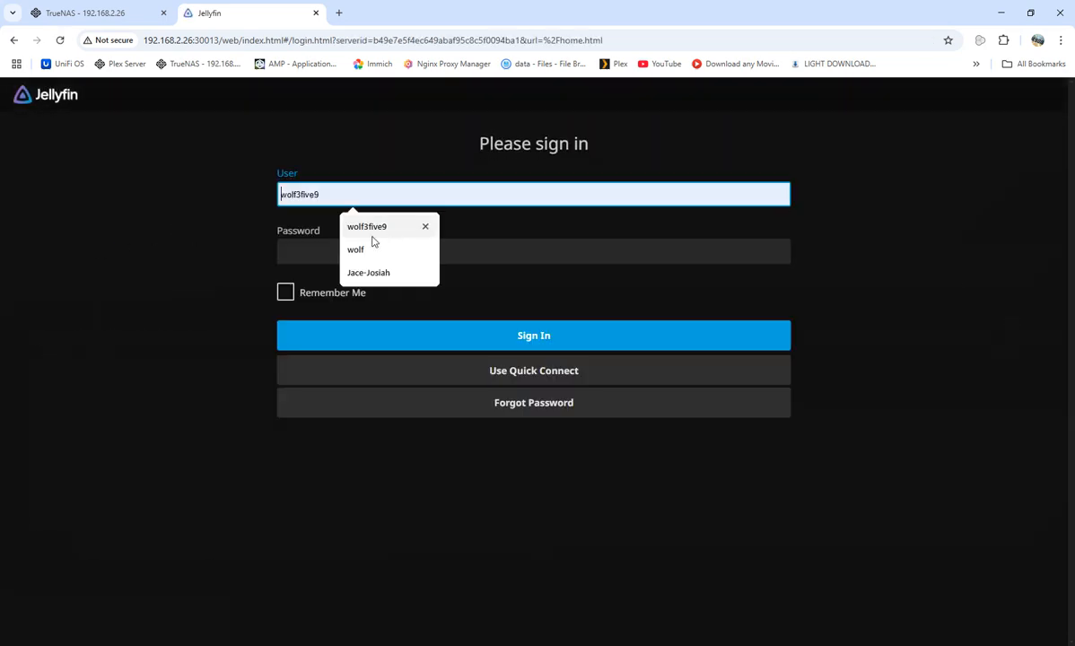
{"action": "left_click", "coordinate": [356, 248]}
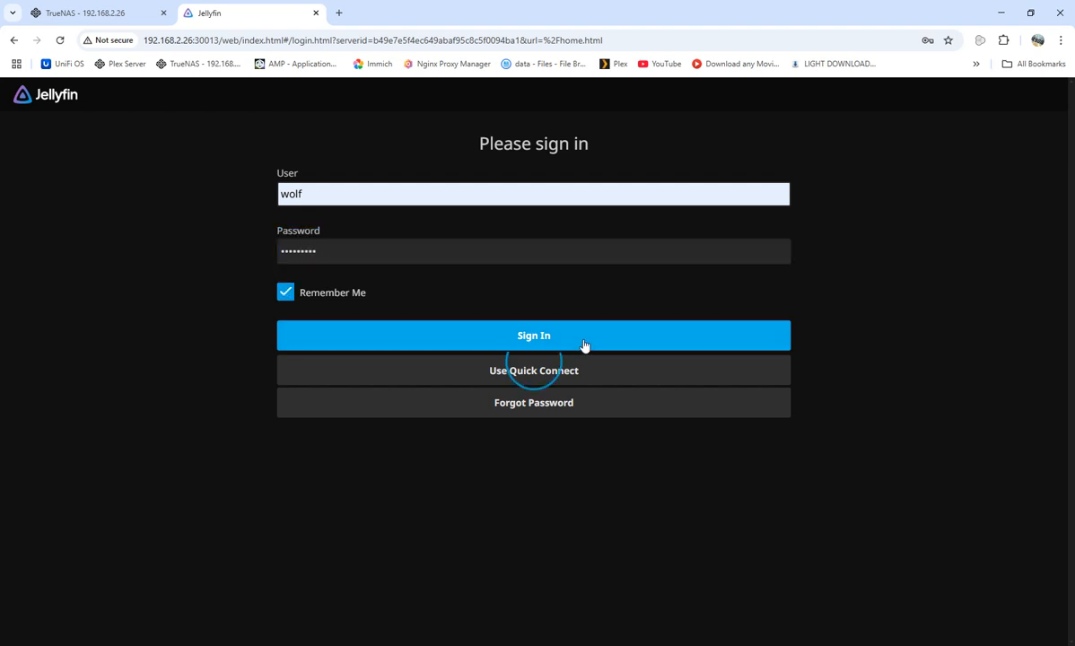
{"action": "left_click", "coordinate": [533, 336]}
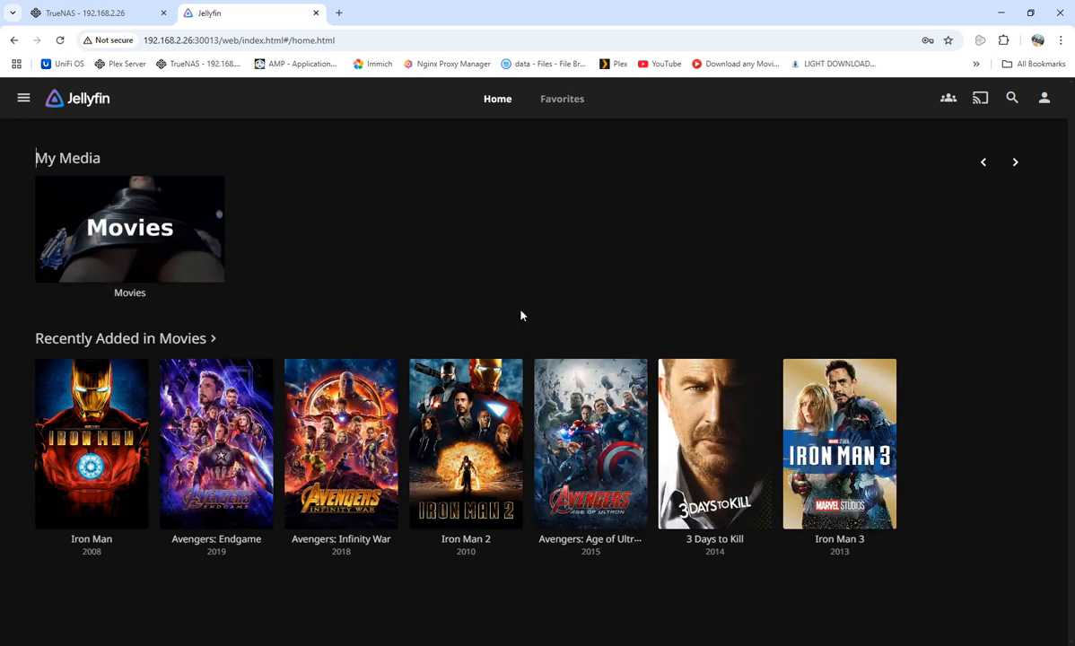
Browse the seven titles in the Movies library, then show the navigation menu from Home.
{"action": "left_click", "coordinate": [129, 230]}
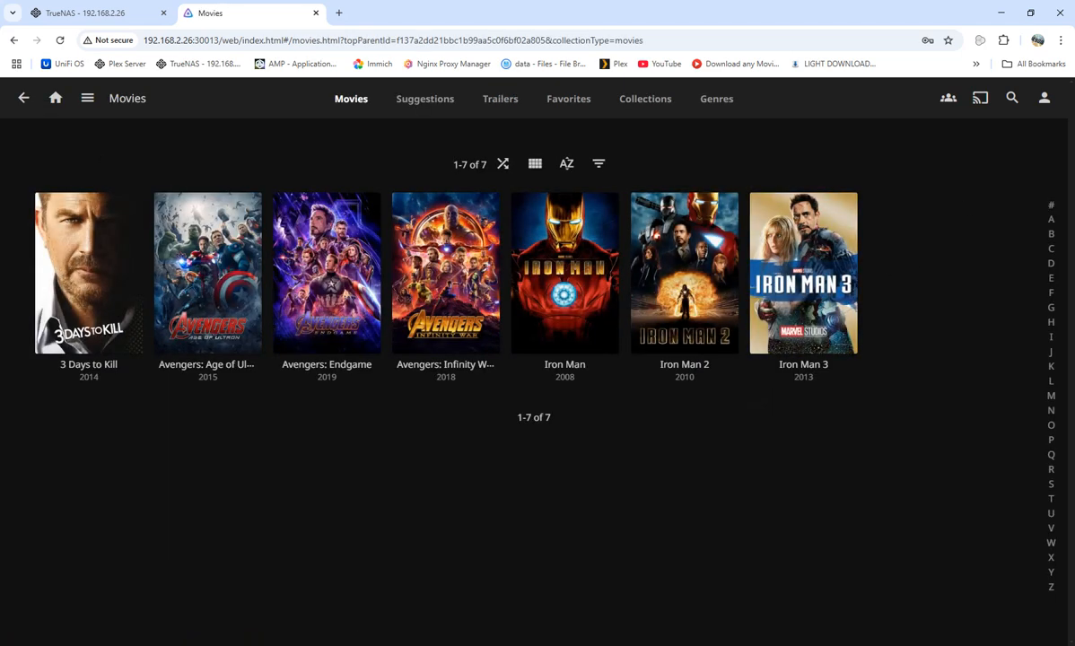
{"action": "mouse_move", "coordinate": [714, 207]}
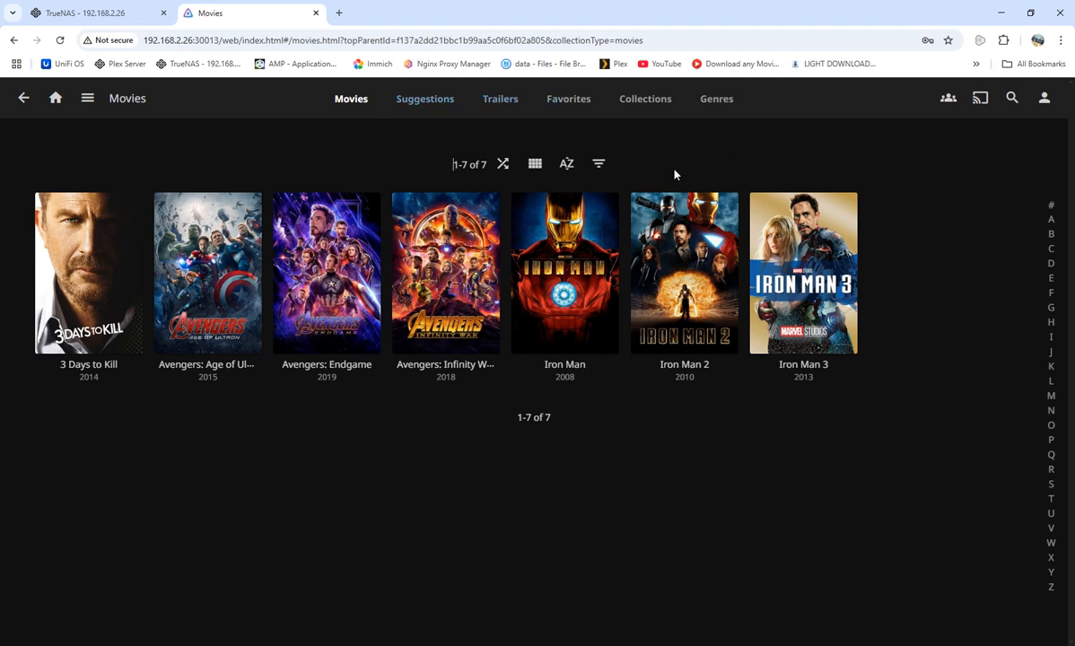
{"action": "mouse_move", "coordinate": [54, 97]}
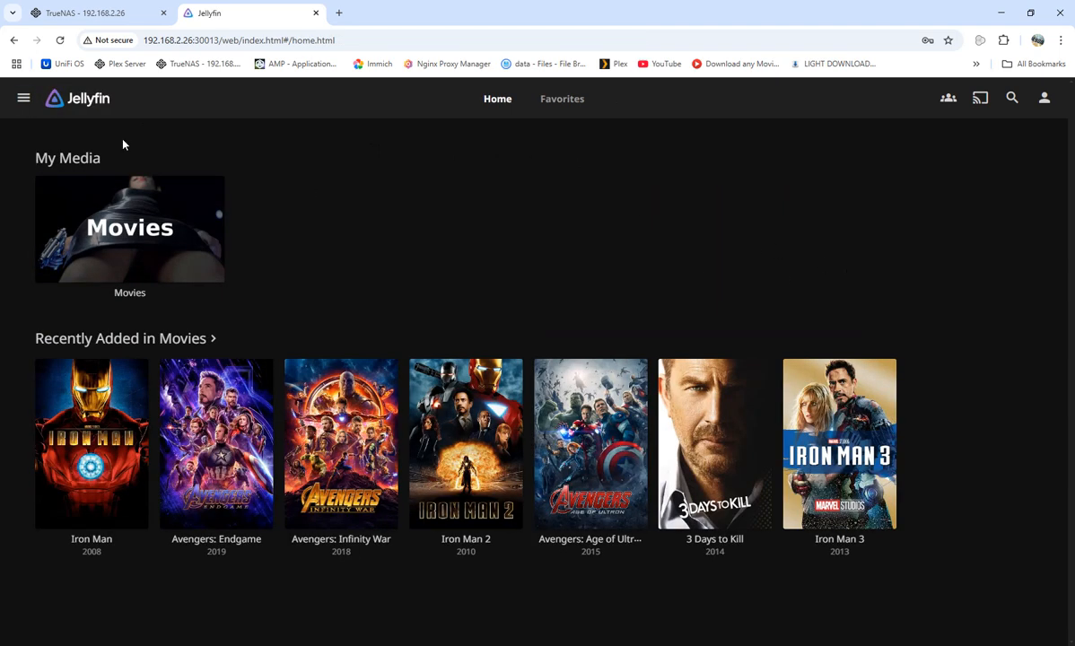
{"action": "mouse_move", "coordinate": [42, 84]}
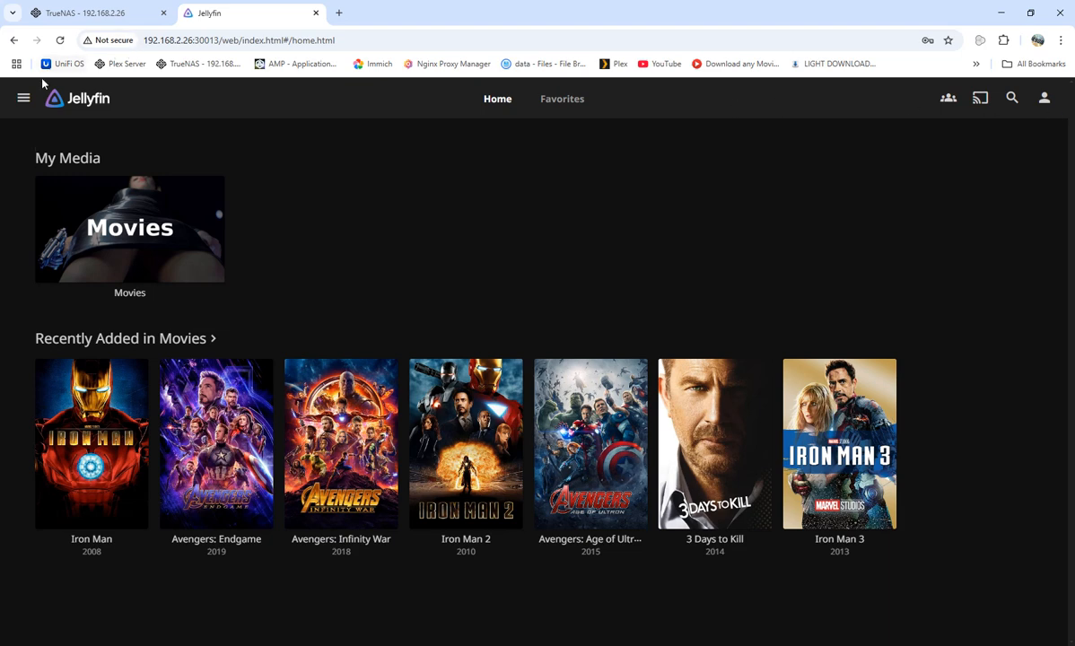
{"action": "left_click", "coordinate": [26, 97]}
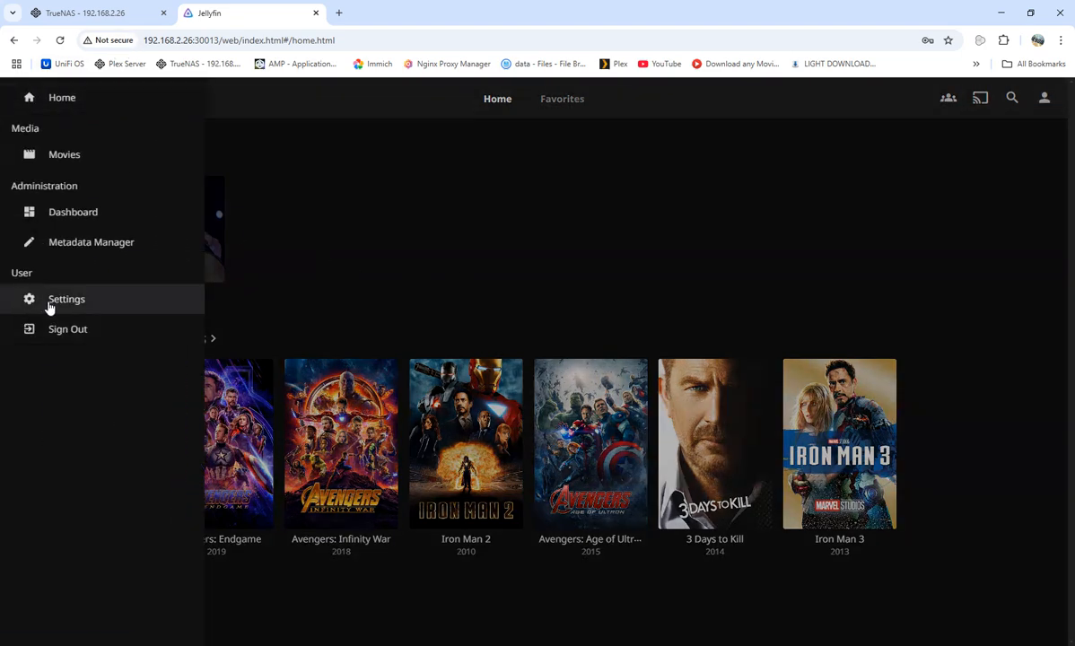
Reach the administration dashboard, view General settings, then the Users list showing wolf.
{"action": "left_click", "coordinate": [66, 298]}
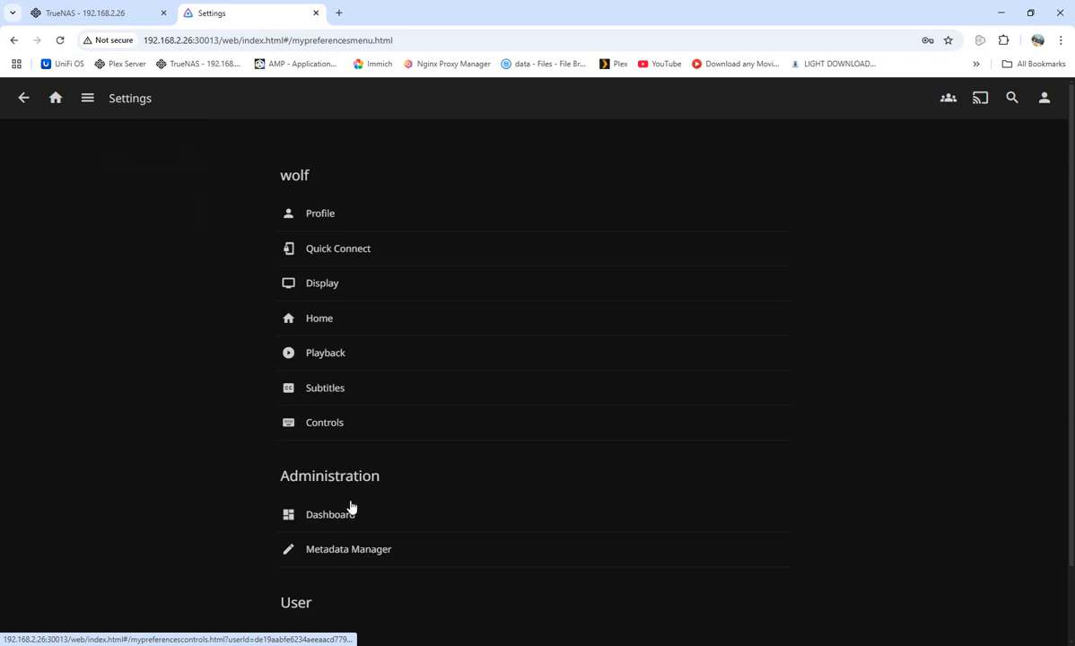
{"action": "left_click", "coordinate": [331, 513]}
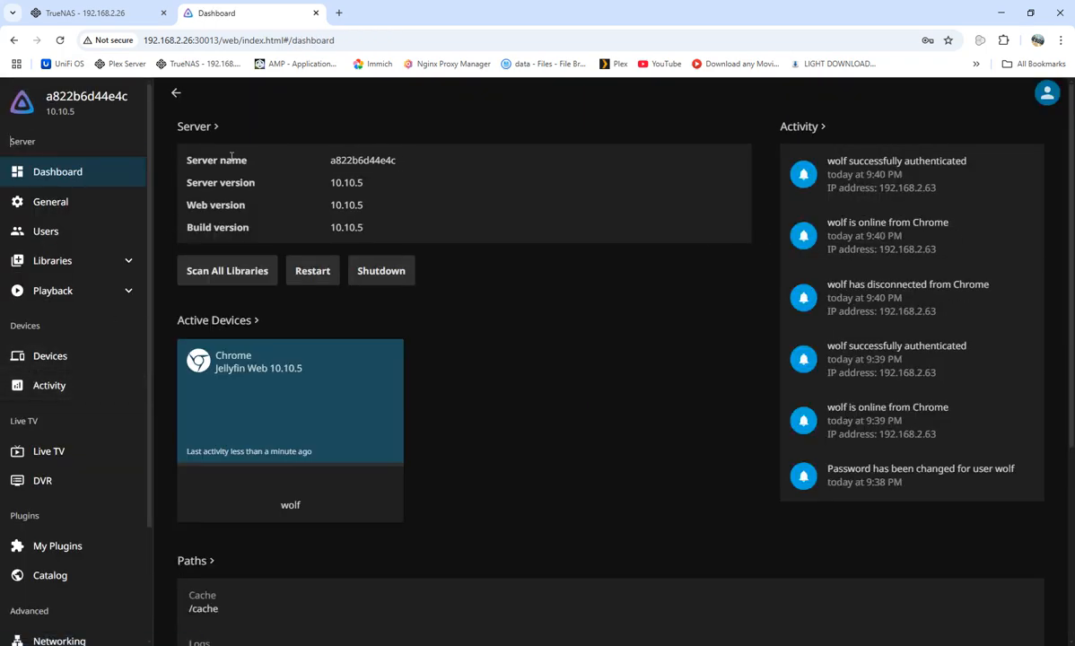
{"action": "mouse_move", "coordinate": [278, 183]}
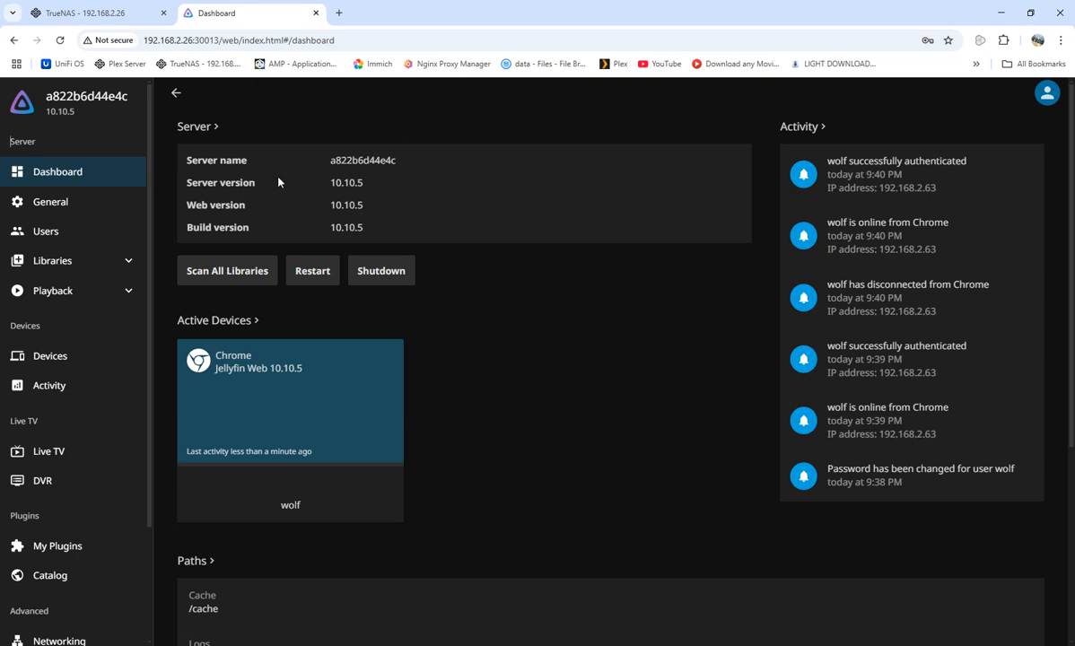
{"action": "mouse_move", "coordinate": [380, 189]}
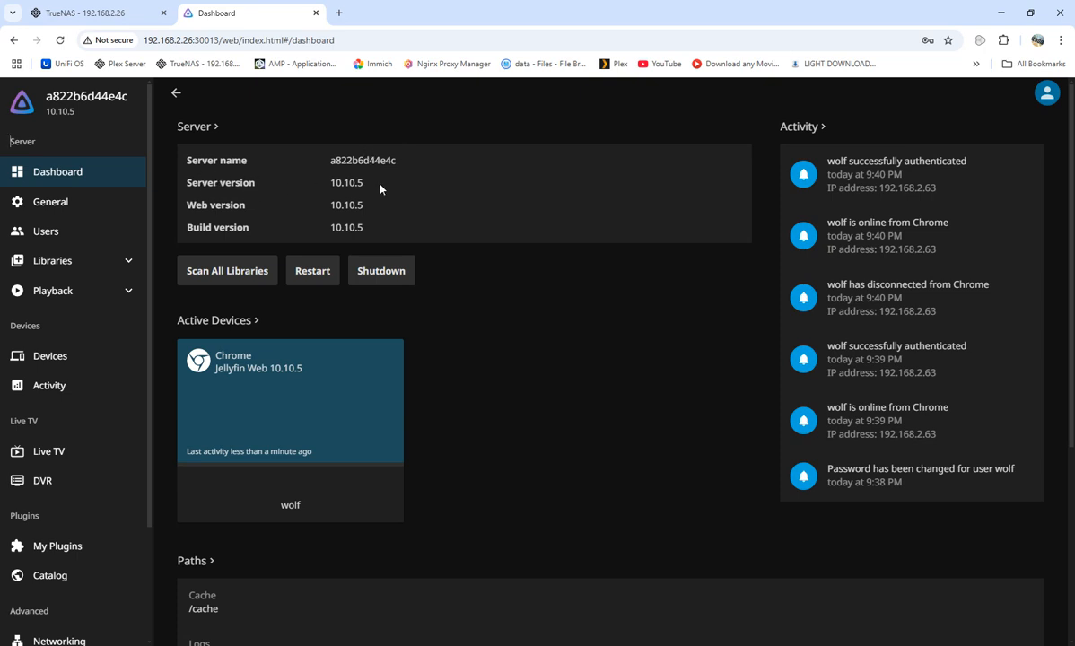
{"action": "mouse_move", "coordinate": [188, 232]}
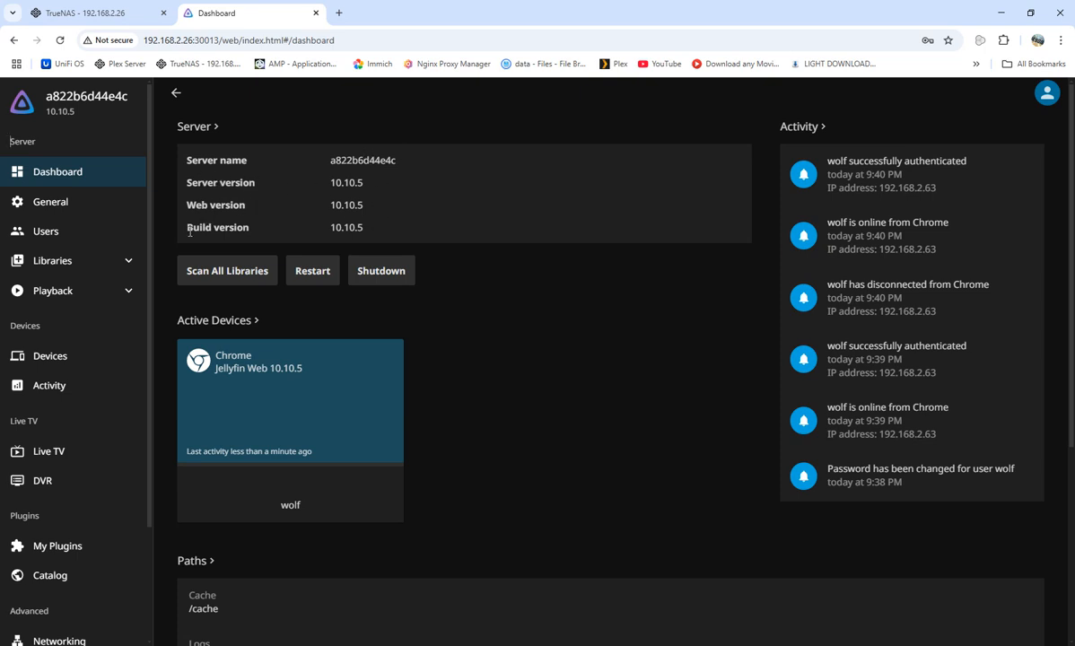
{"action": "left_click", "coordinate": [226, 269]}
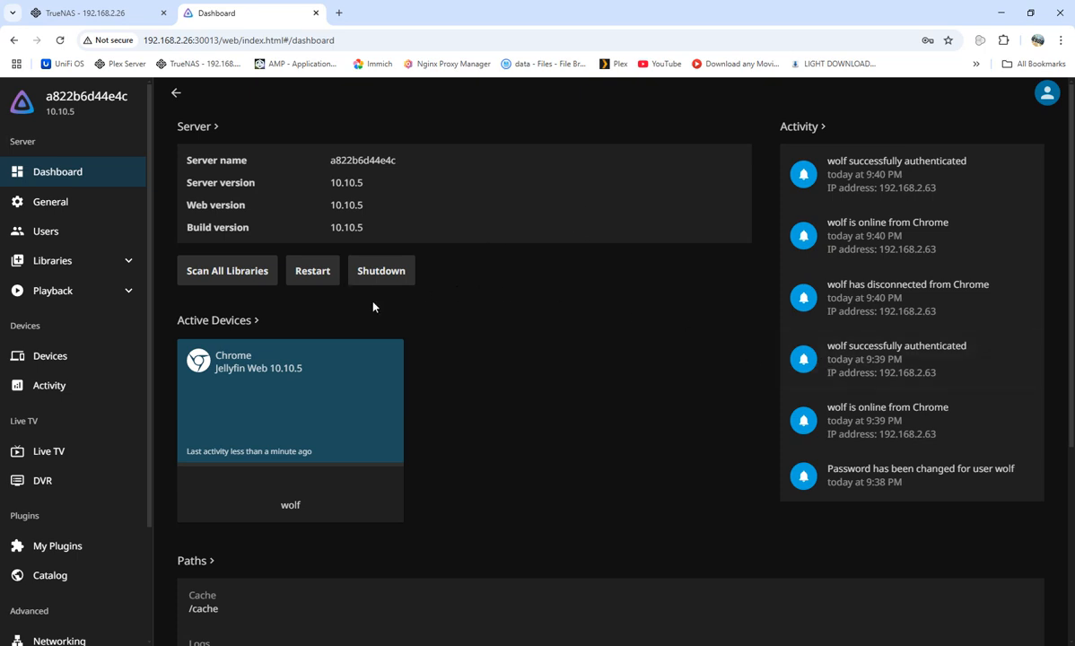
{"action": "left_click", "coordinate": [50, 201]}
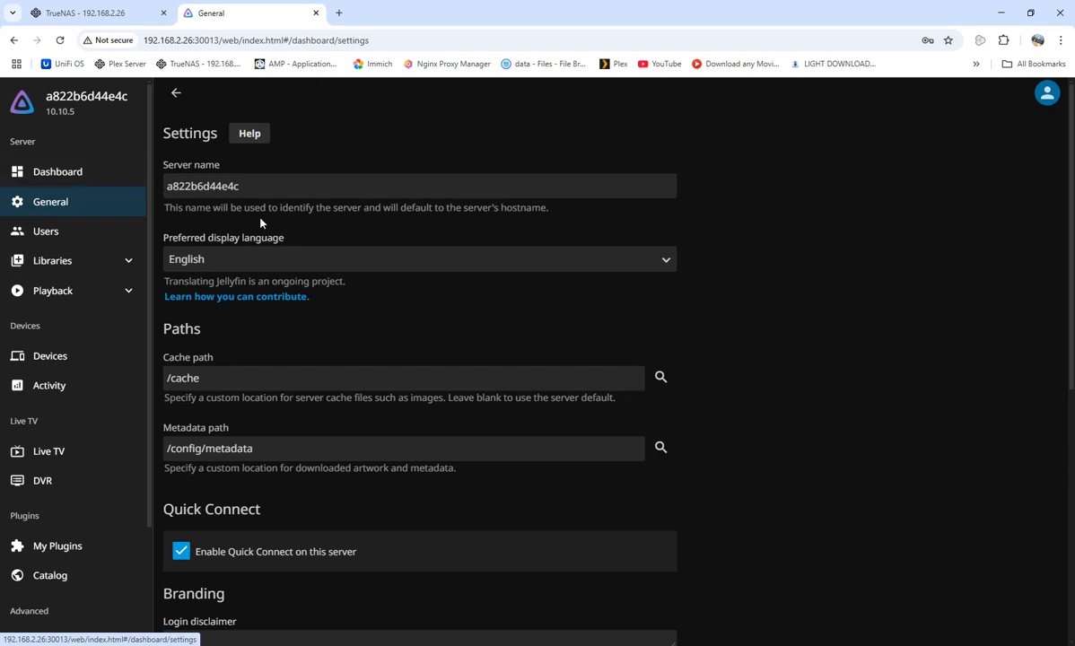
{"action": "left_click", "coordinate": [47, 230]}
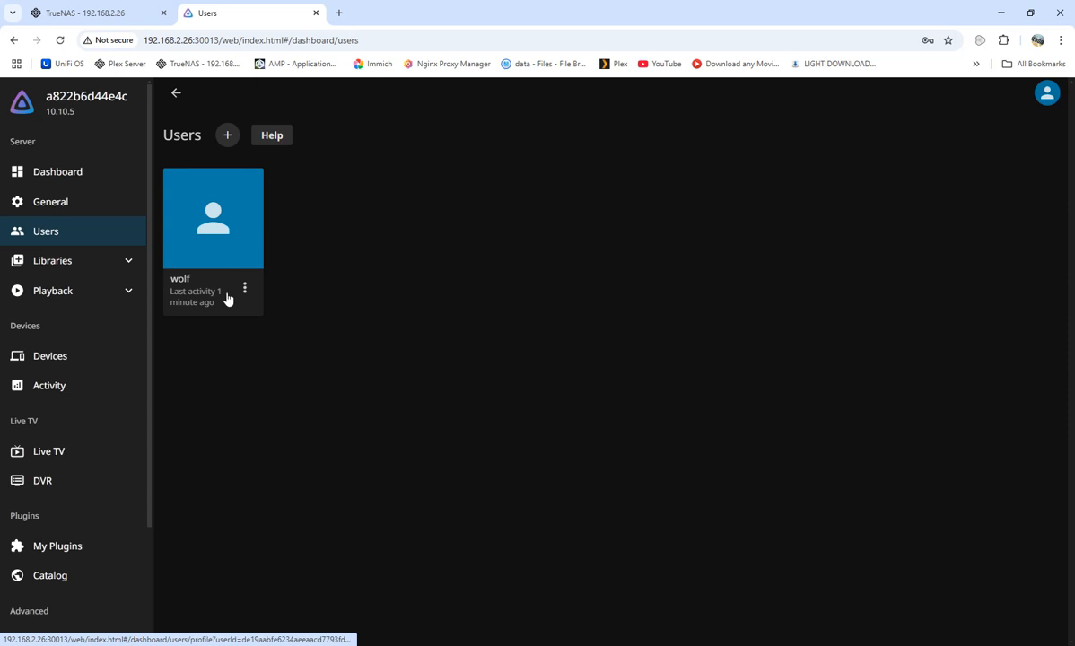
{"action": "mouse_move", "coordinate": [205, 134]}
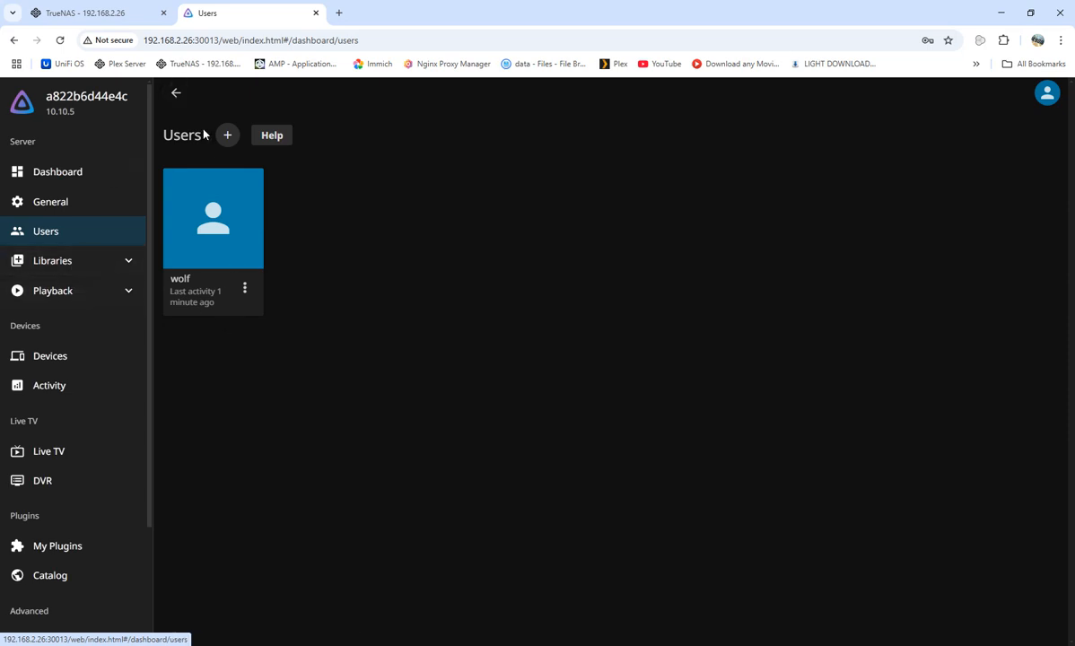
Create user wolf3five9 with a password and access to the Movies library, then save.
{"action": "left_click", "coordinate": [226, 135]}
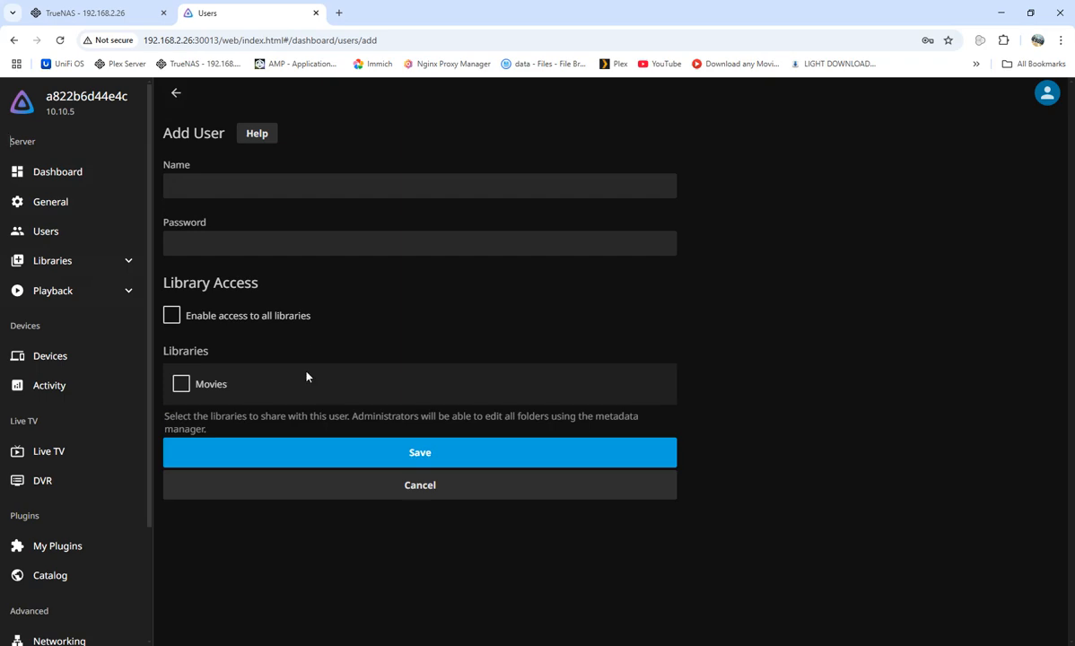
{"action": "mouse_move", "coordinate": [172, 316]}
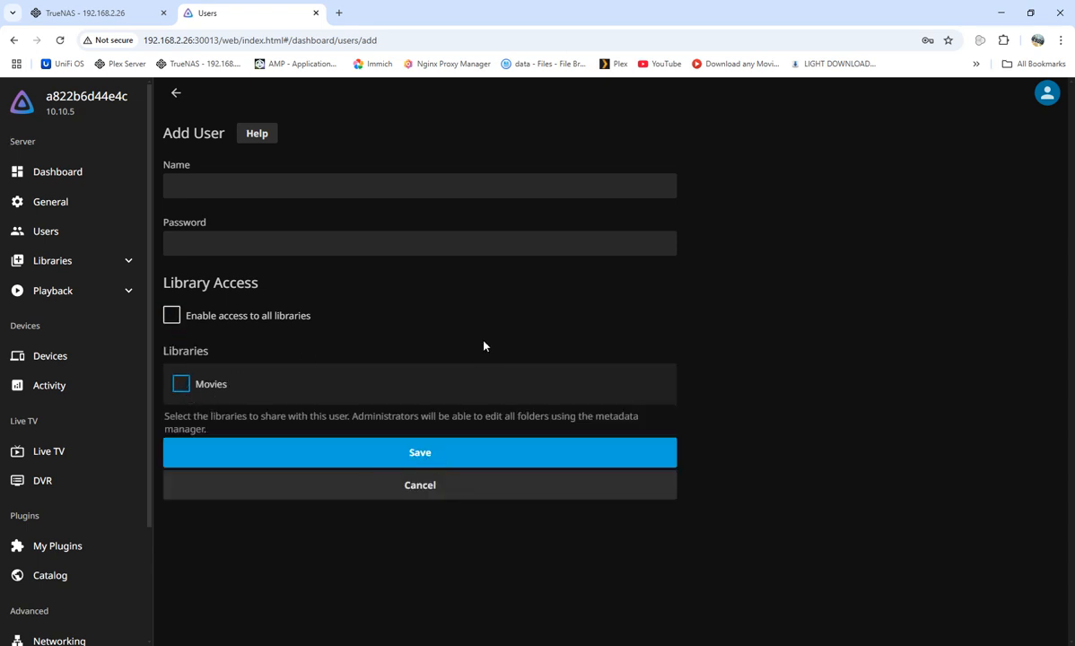
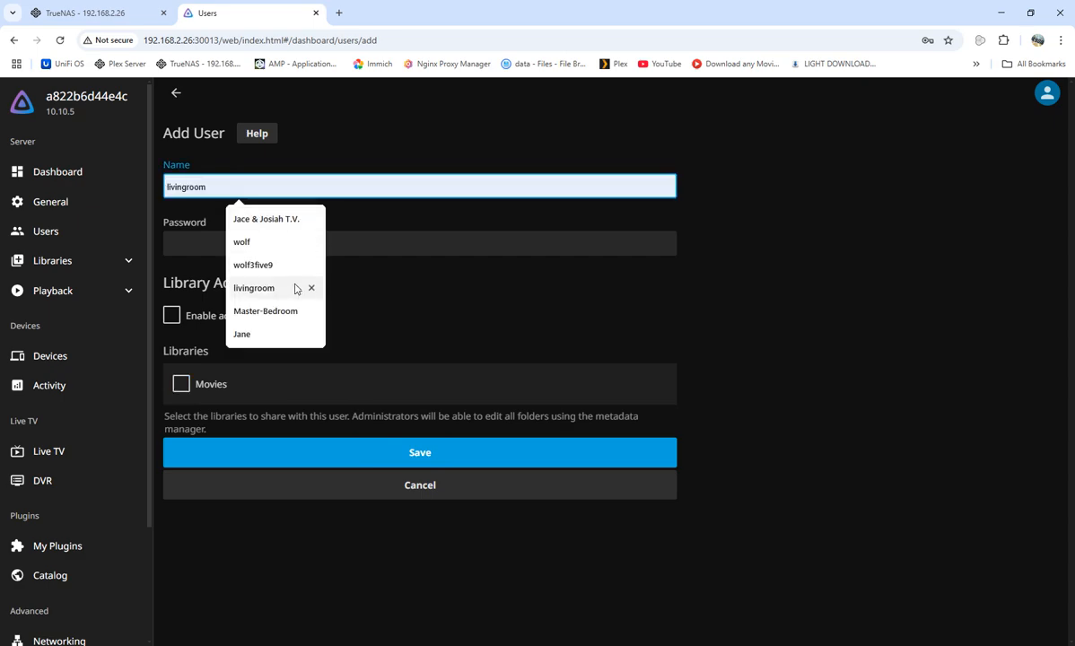
{"action": "left_click", "coordinate": [253, 266]}
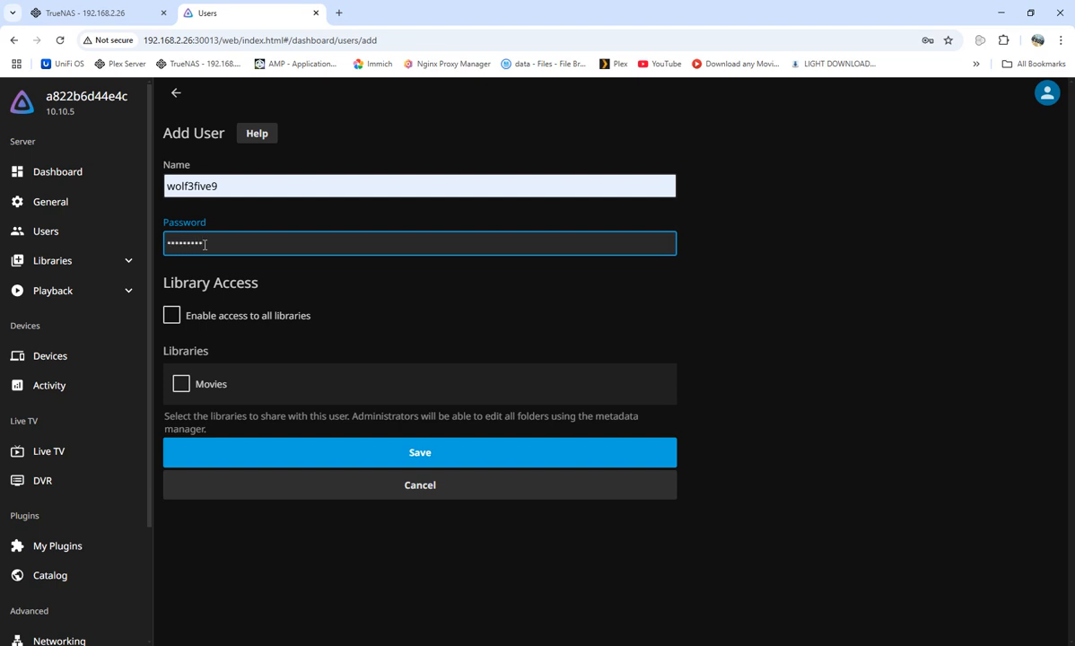
{"action": "left_click", "coordinate": [181, 385]}
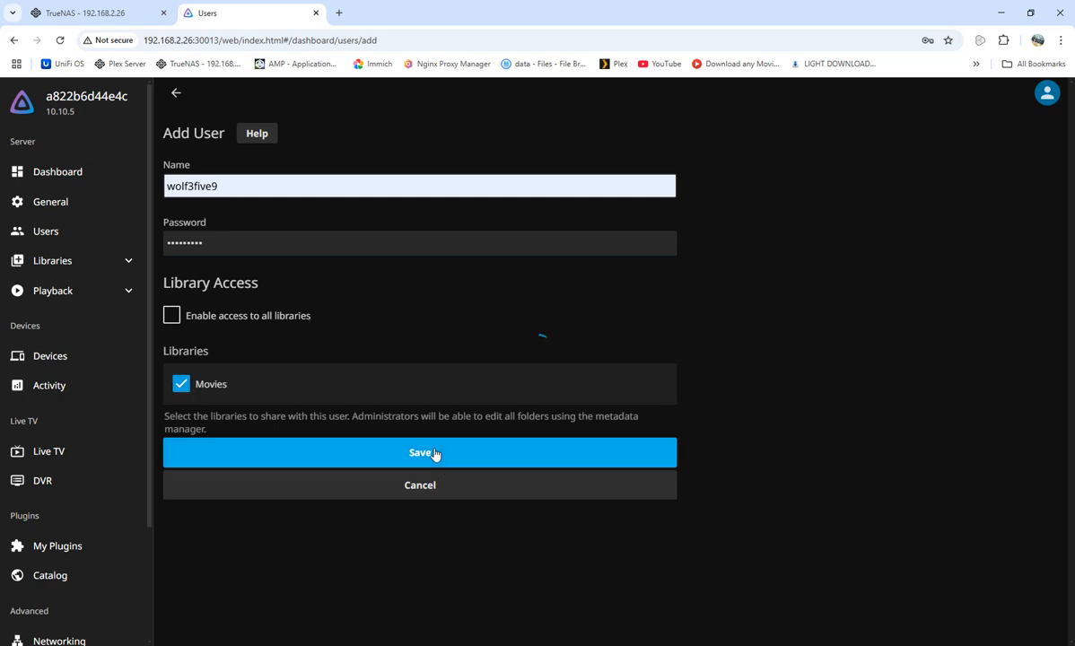
{"action": "left_click", "coordinate": [420, 452]}
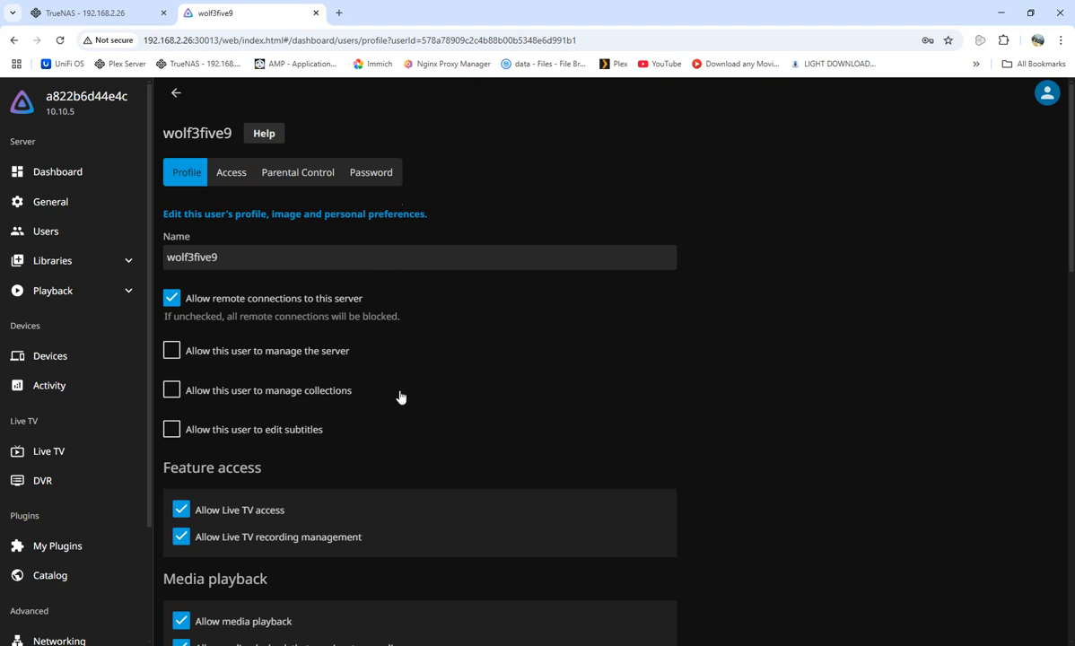
{"action": "mouse_move", "coordinate": [343, 370]}
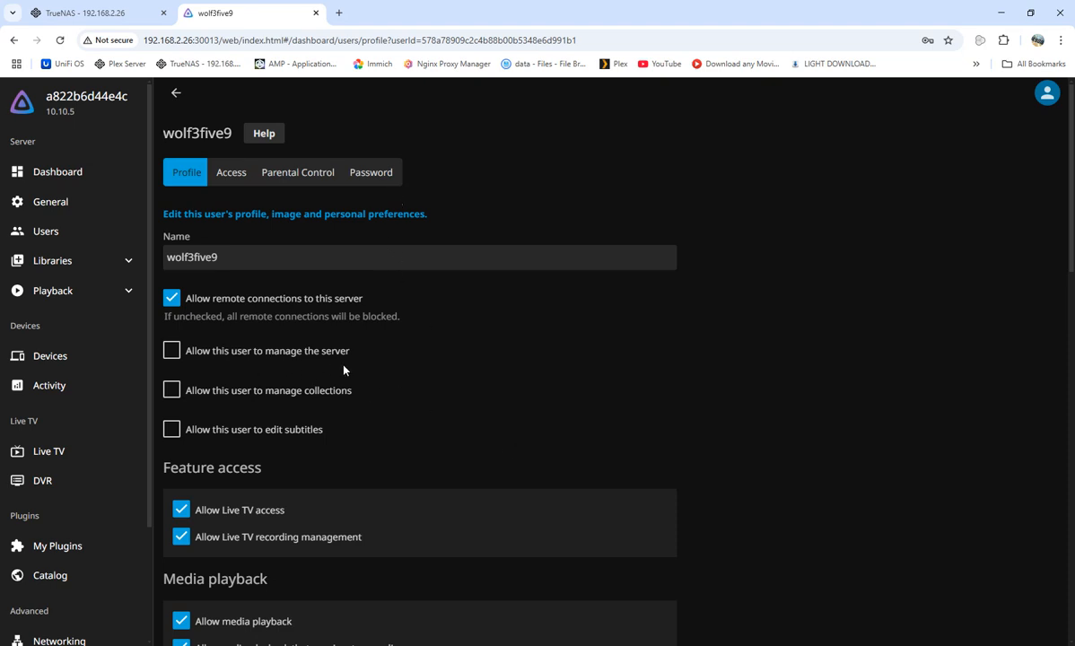
{"action": "mouse_move", "coordinate": [197, 438]}
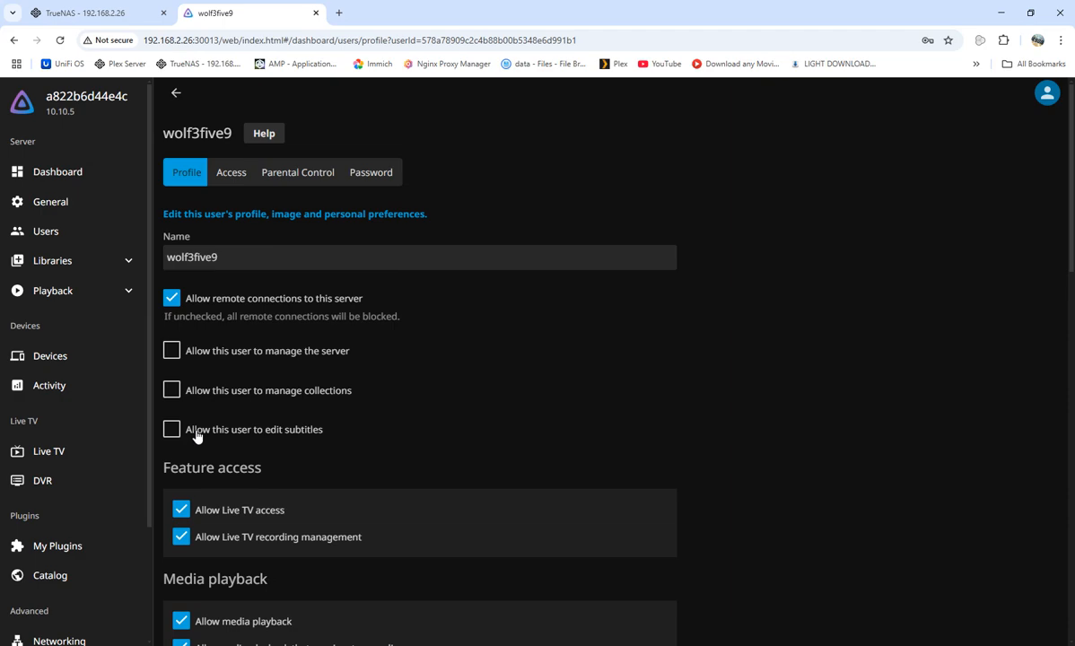
{"action": "mouse_move", "coordinate": [298, 172]}
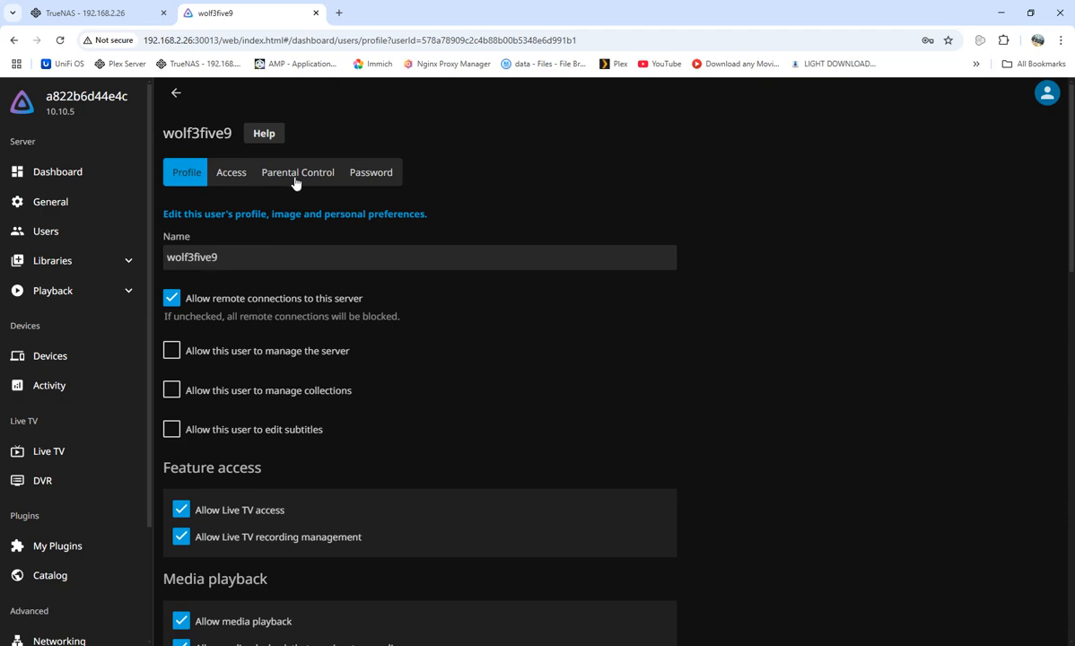
{"action": "left_click", "coordinate": [298, 172]}
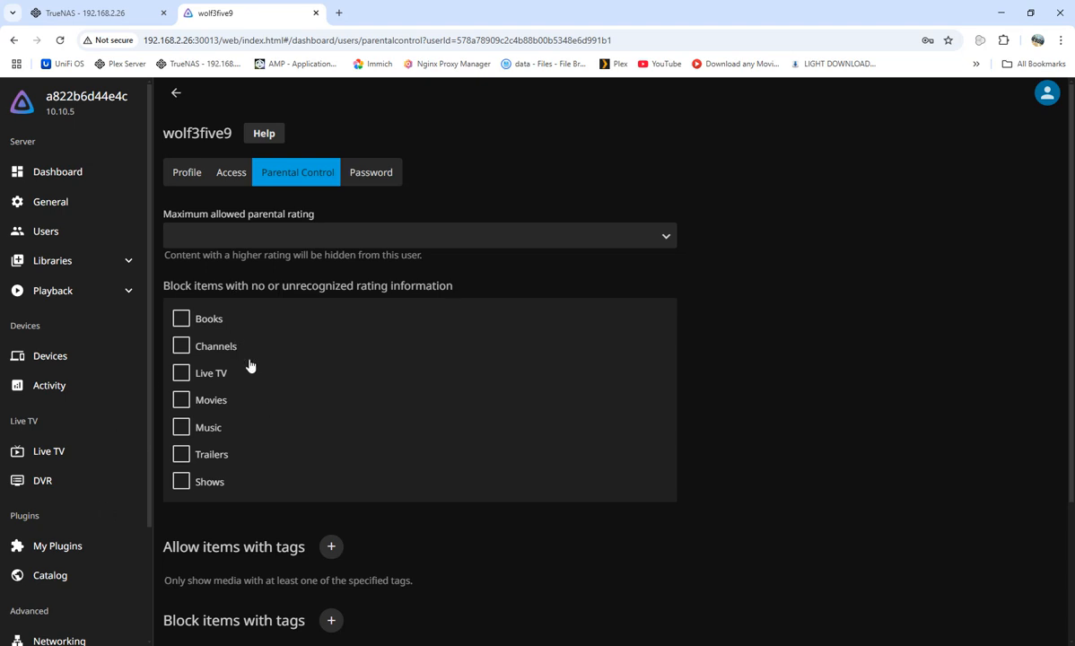
Explore the maximum allowed rating list and toggle blocking unrated Movies.
{"action": "left_click", "coordinate": [417, 237]}
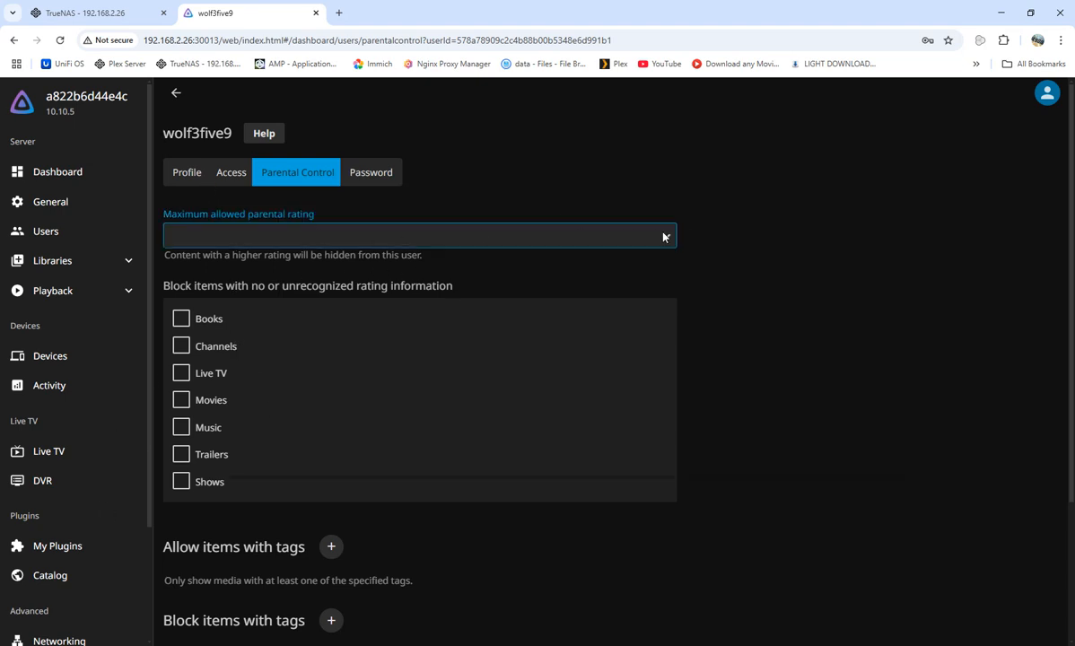
{"action": "left_click", "coordinate": [414, 235]}
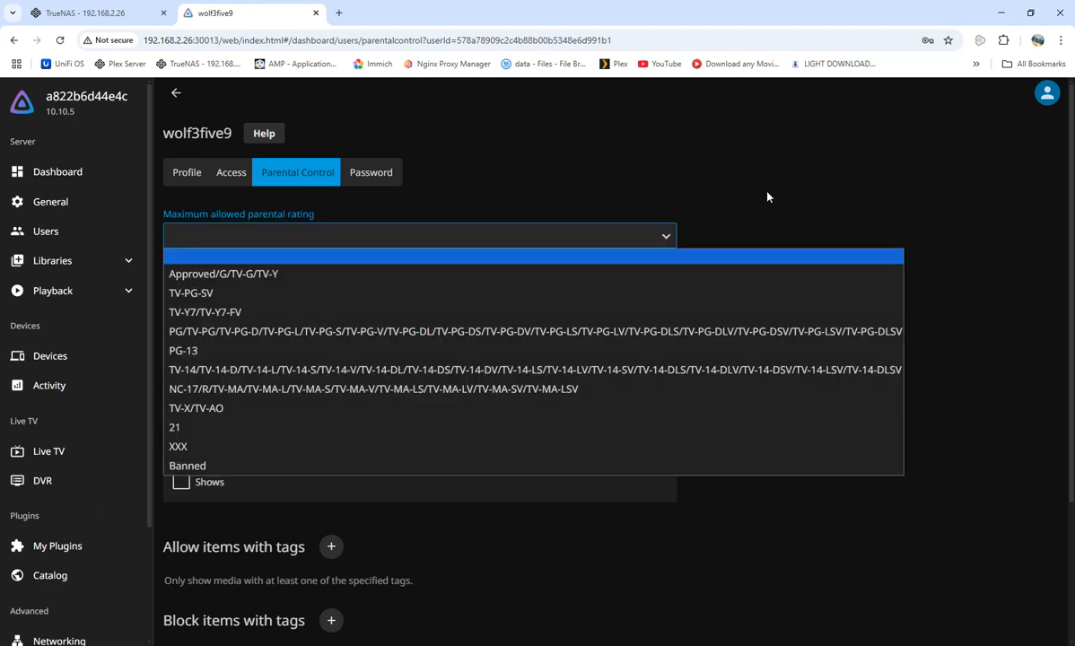
{"action": "mouse_move", "coordinate": [243, 331]}
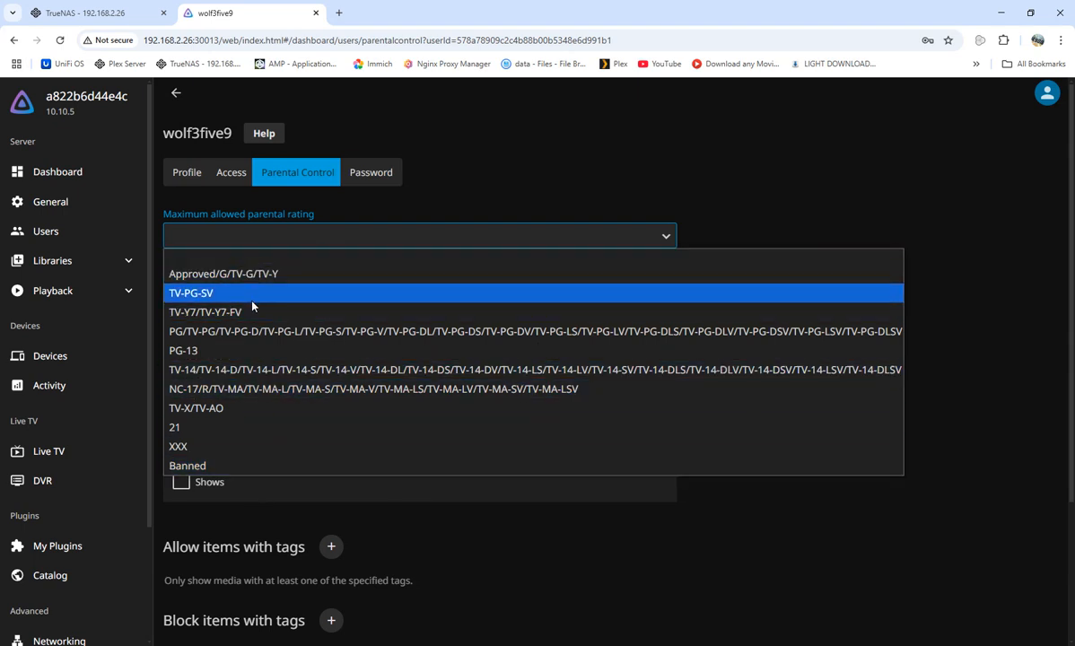
{"action": "mouse_move", "coordinate": [183, 350]}
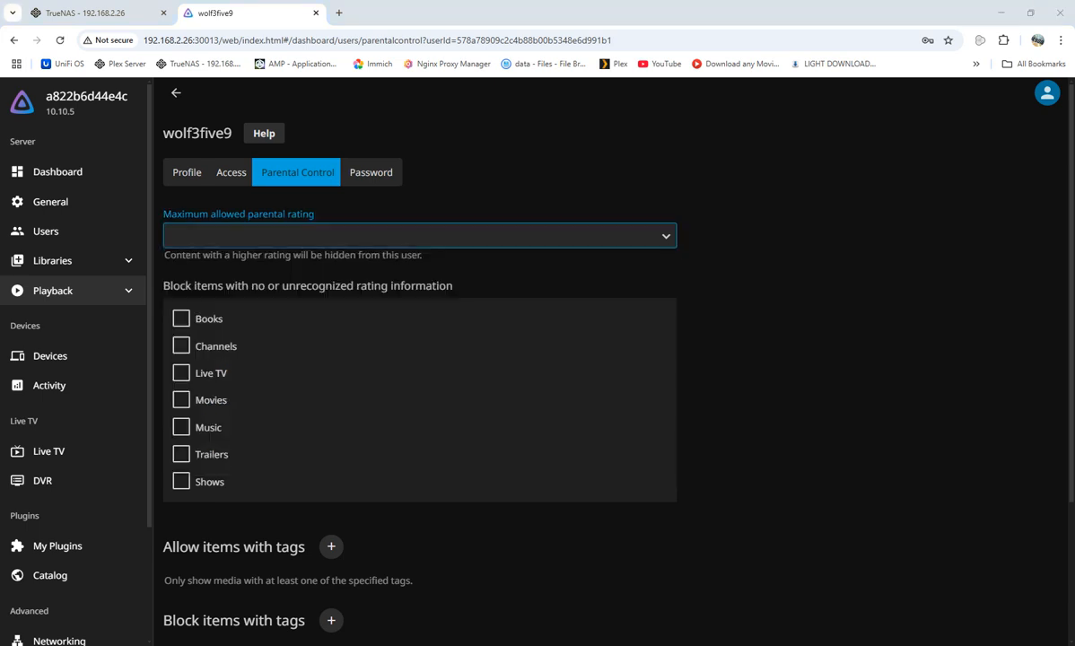
{"action": "mouse_move", "coordinate": [680, 250]}
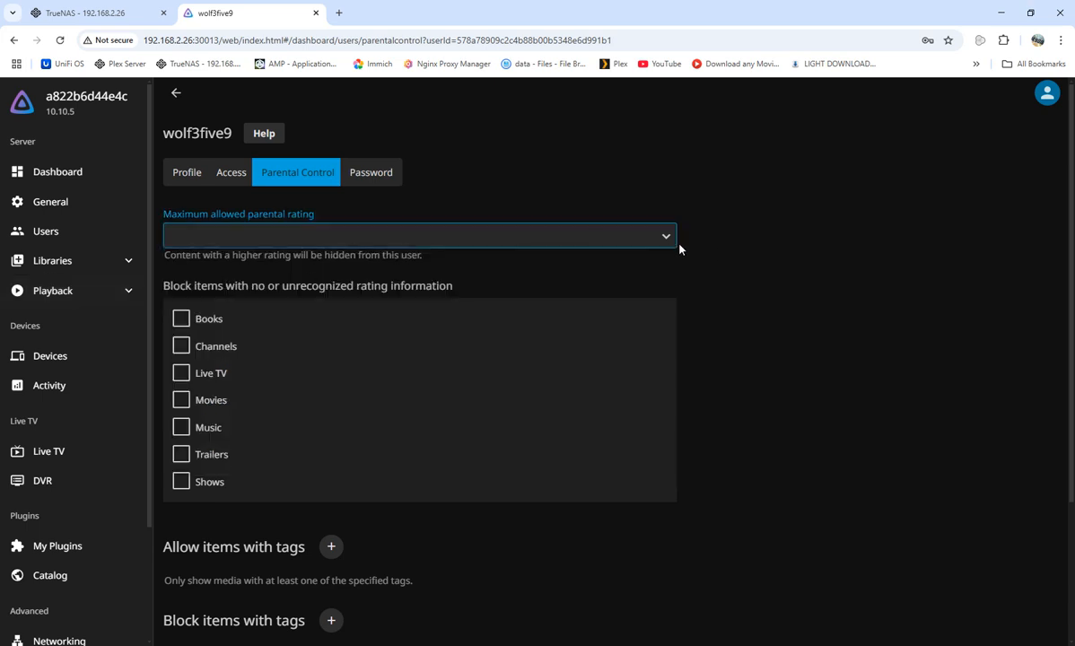
{"action": "scroll", "scroll_direction": "down", "scroll_amount": 3}
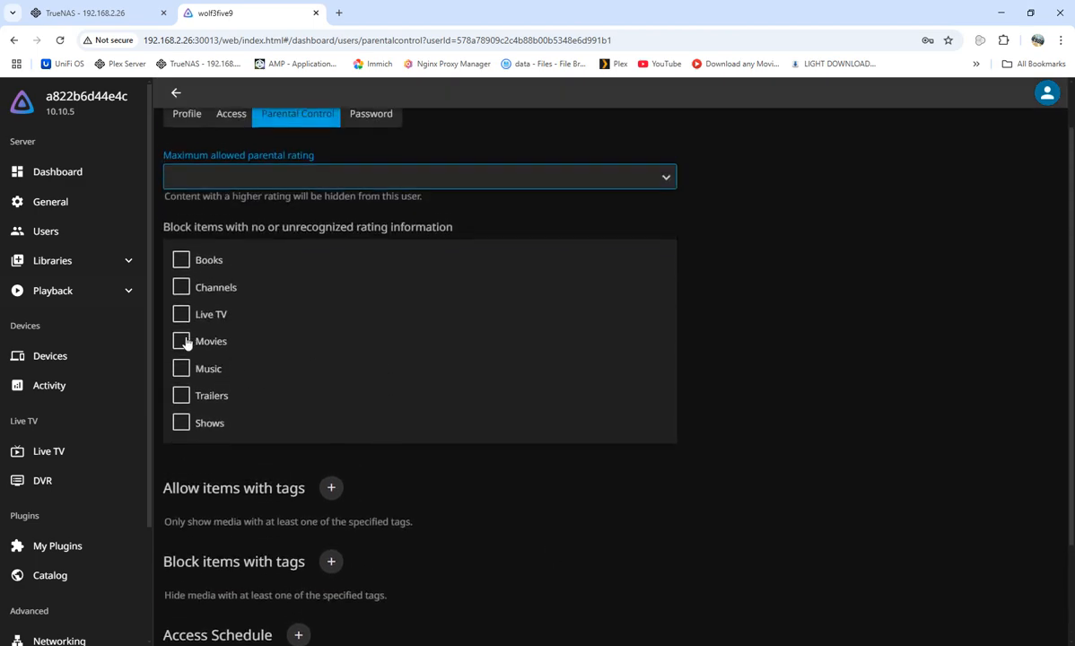
{"action": "left_click", "coordinate": [181, 341]}
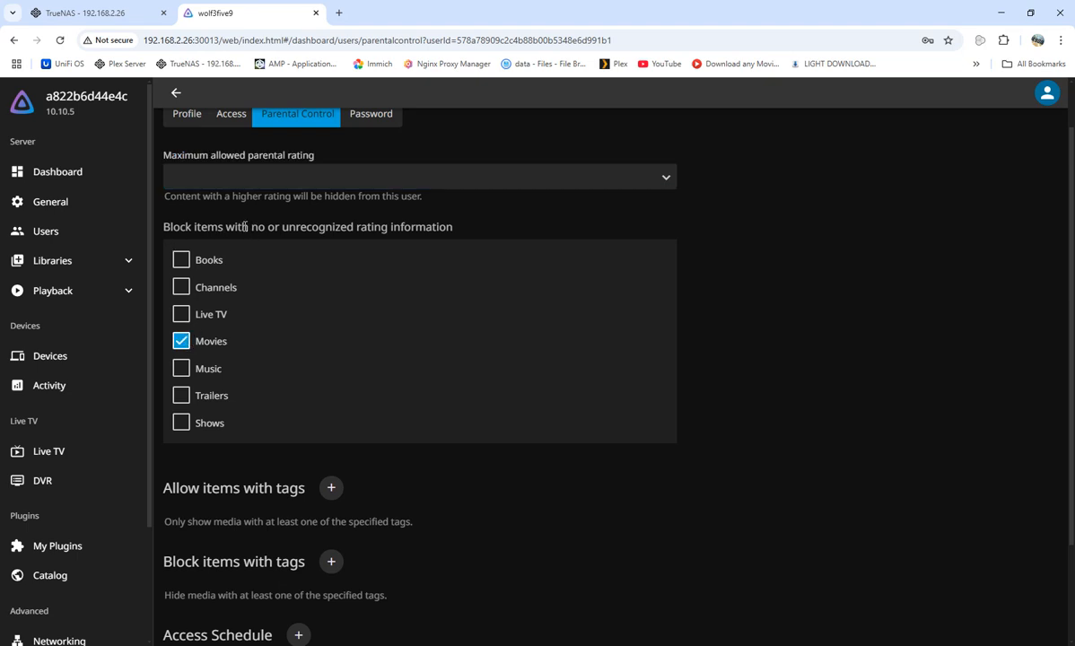
{"action": "mouse_move", "coordinate": [273, 240]}
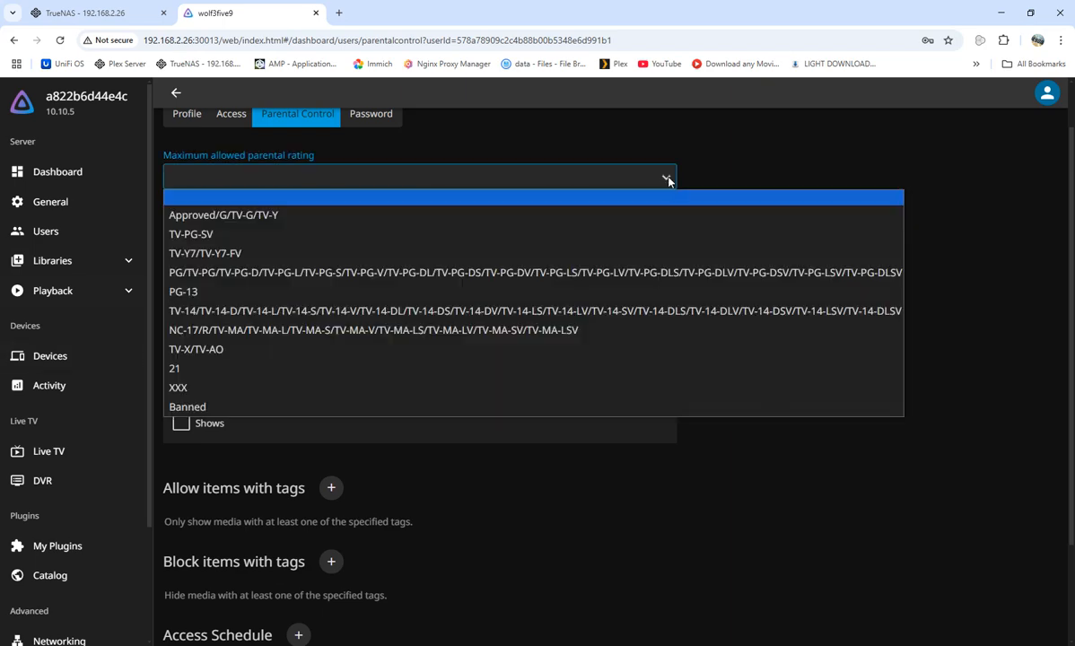
{"action": "mouse_move", "coordinate": [223, 216]}
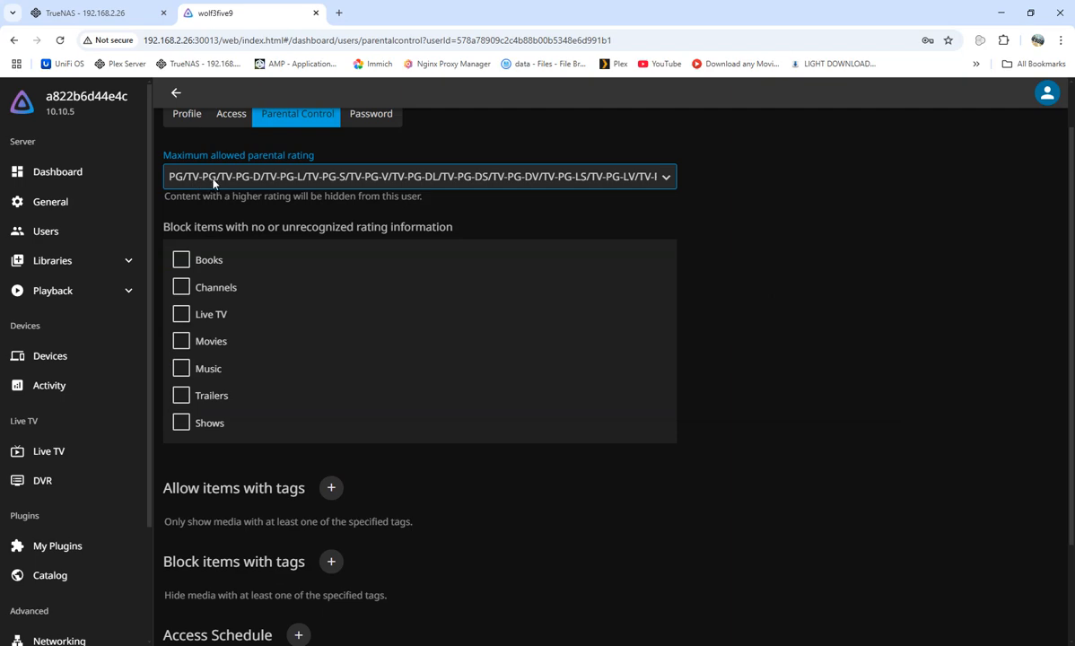
{"action": "mouse_move", "coordinate": [664, 185]}
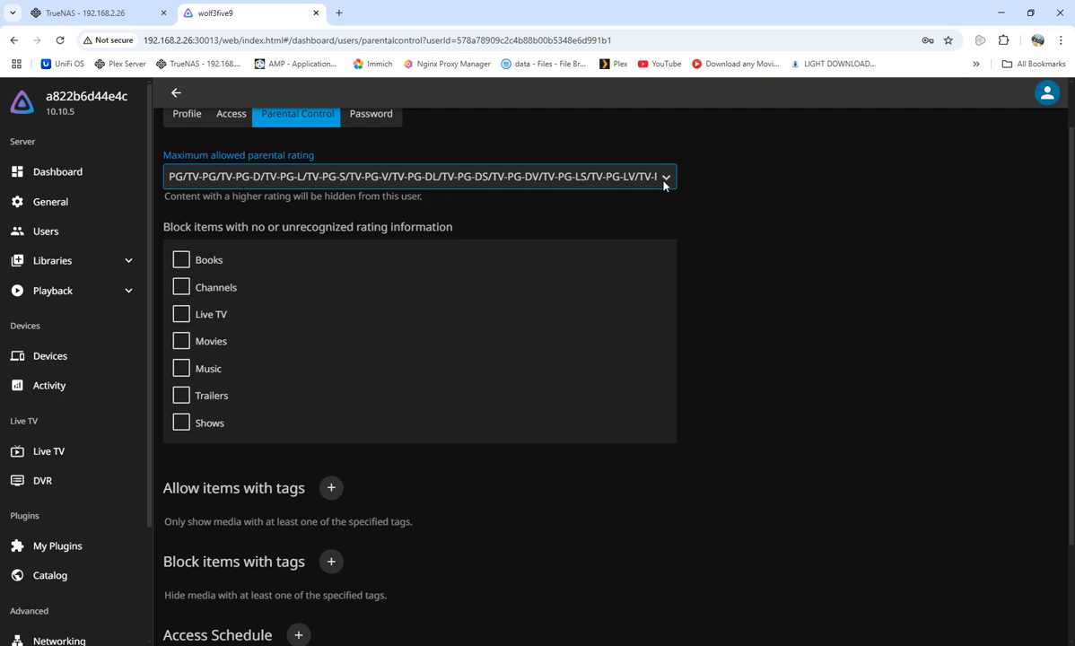
Try another maximum rating, then review Access and return to Parental Control unchanged.
{"action": "left_click", "coordinate": [420, 176]}
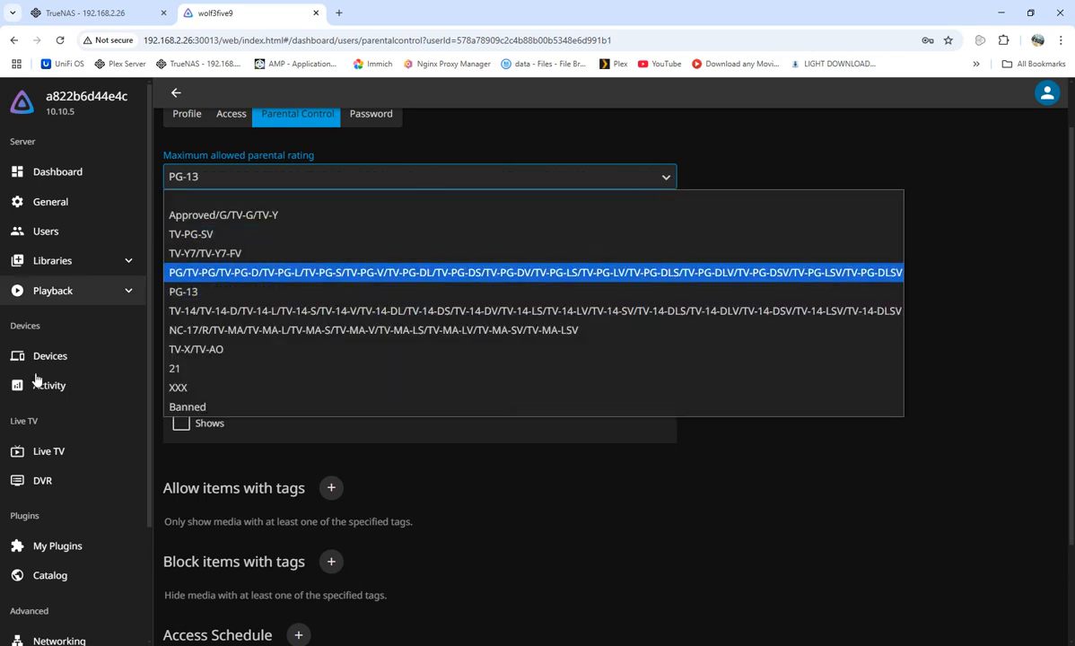
{"action": "mouse_move", "coordinate": [188, 334]}
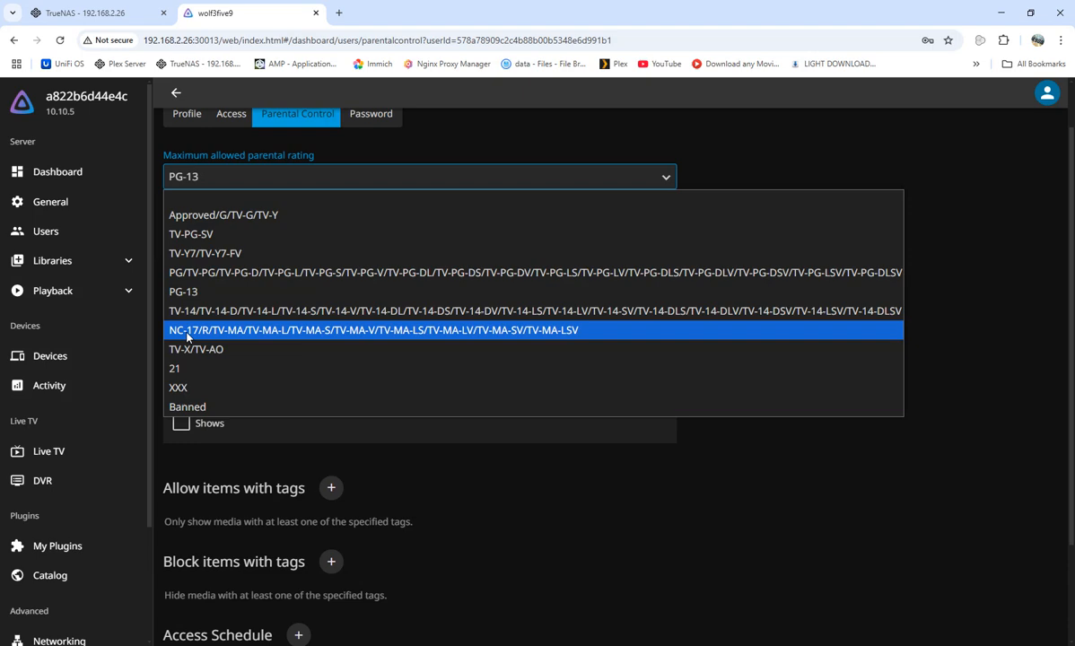
{"action": "left_click", "coordinate": [187, 406]}
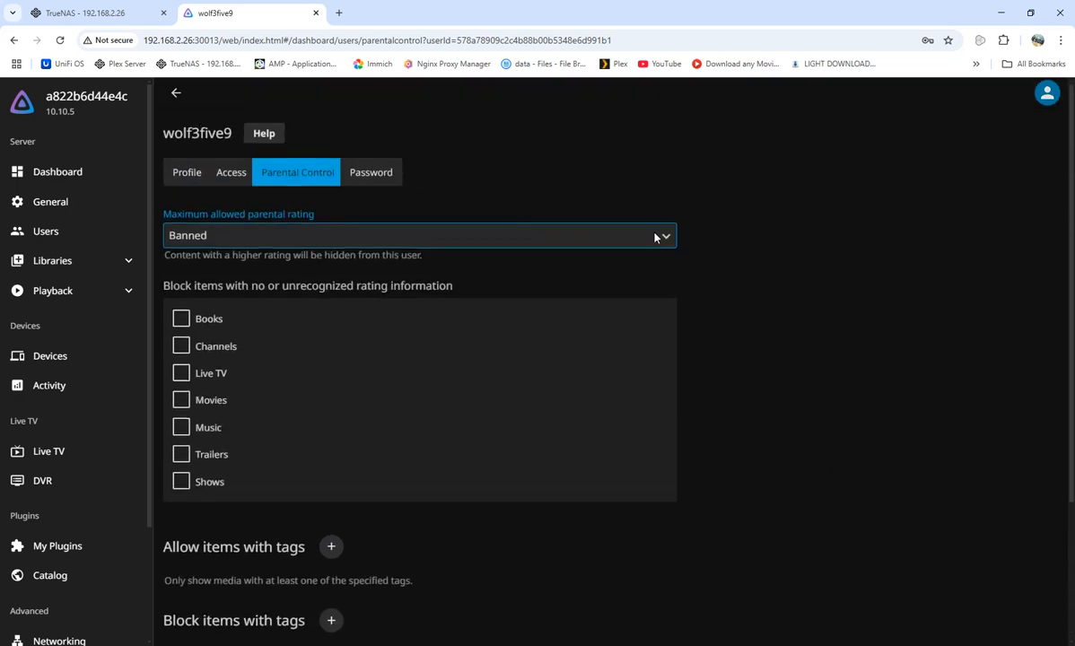
{"action": "left_click", "coordinate": [186, 173]}
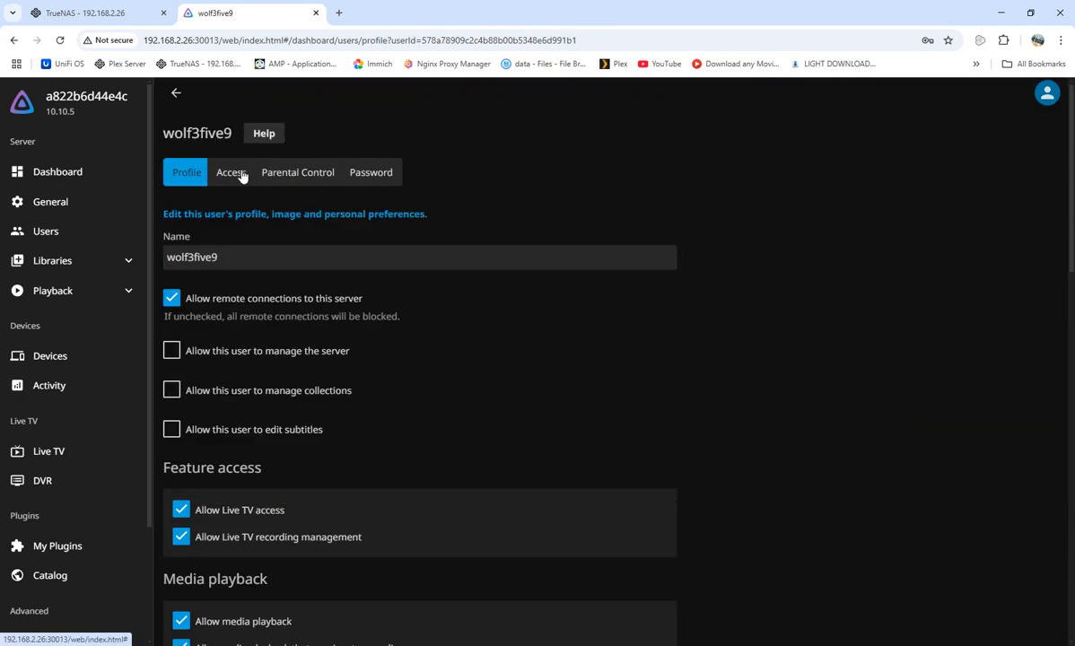
{"action": "left_click", "coordinate": [298, 173]}
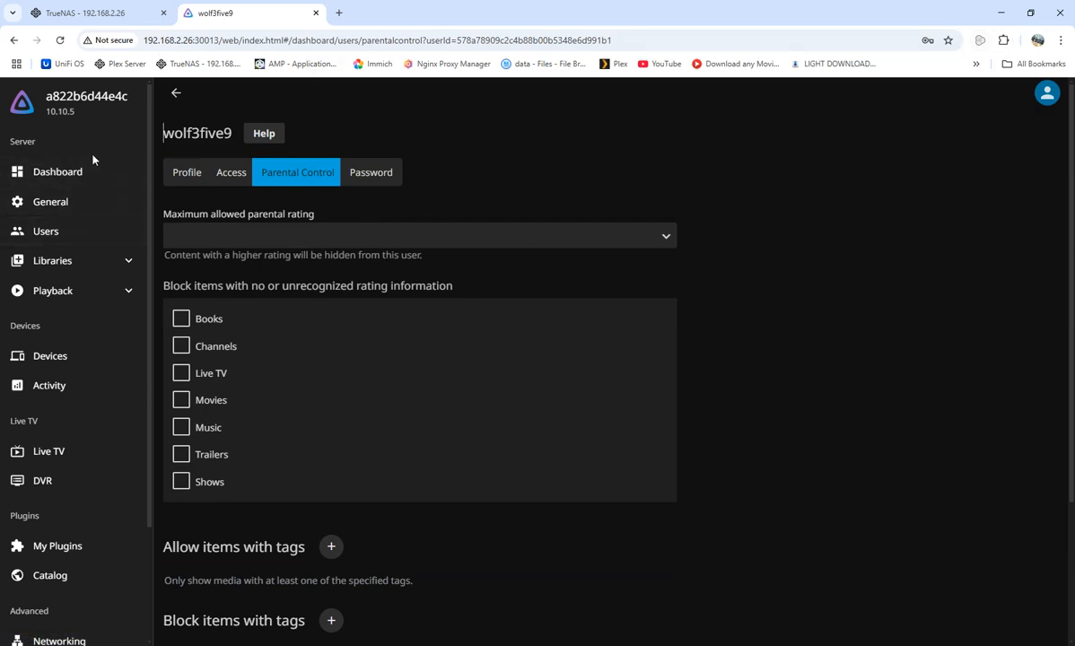
Review the library Display, Metadata and NFO Settings pages without changes.
{"action": "left_click", "coordinate": [52, 260]}
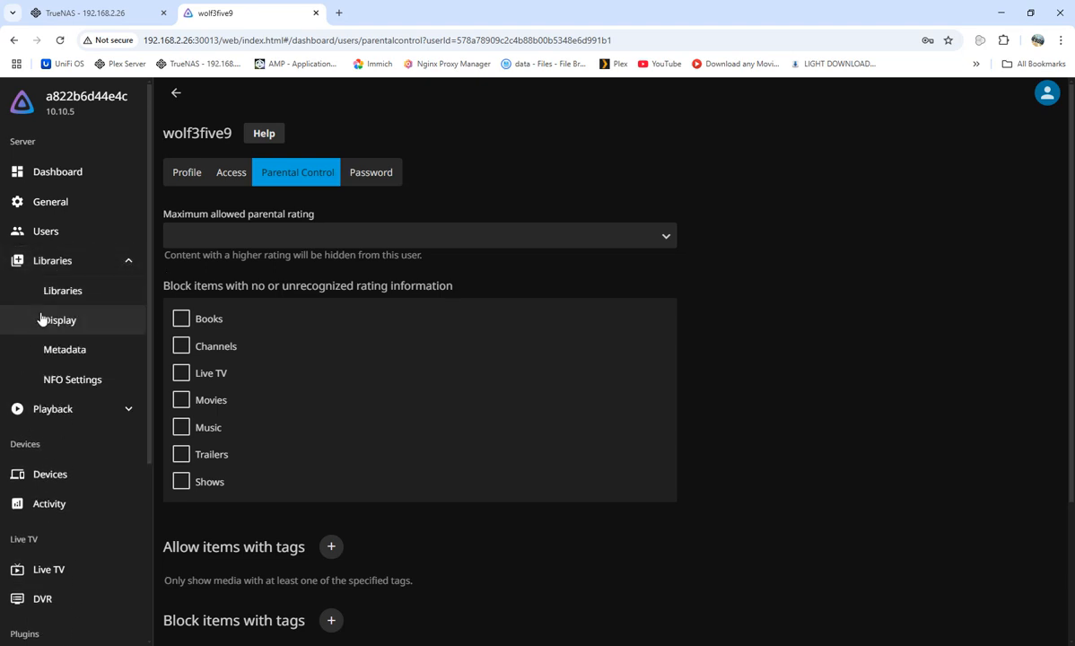
{"action": "mouse_move", "coordinate": [63, 290]}
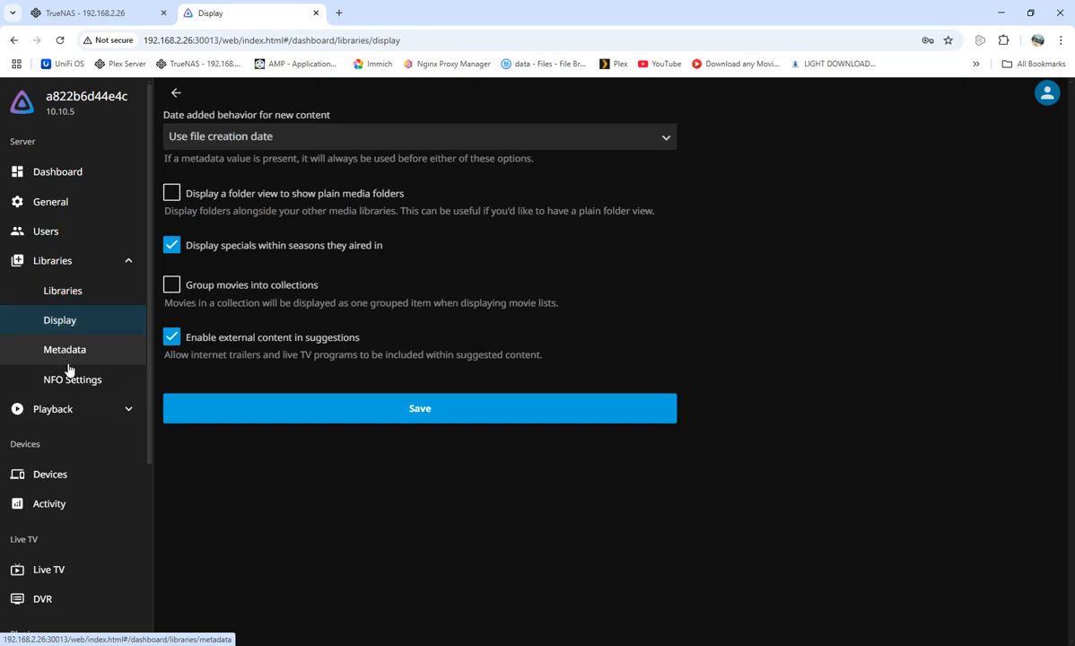
{"action": "mouse_move", "coordinate": [82, 354]}
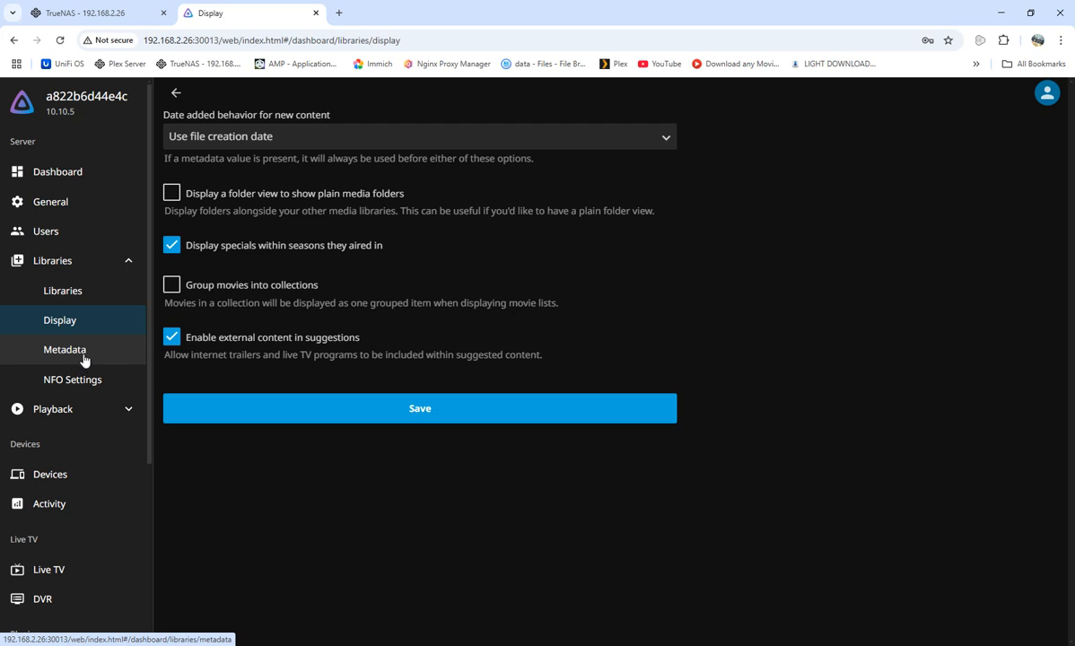
{"action": "left_click", "coordinate": [65, 348]}
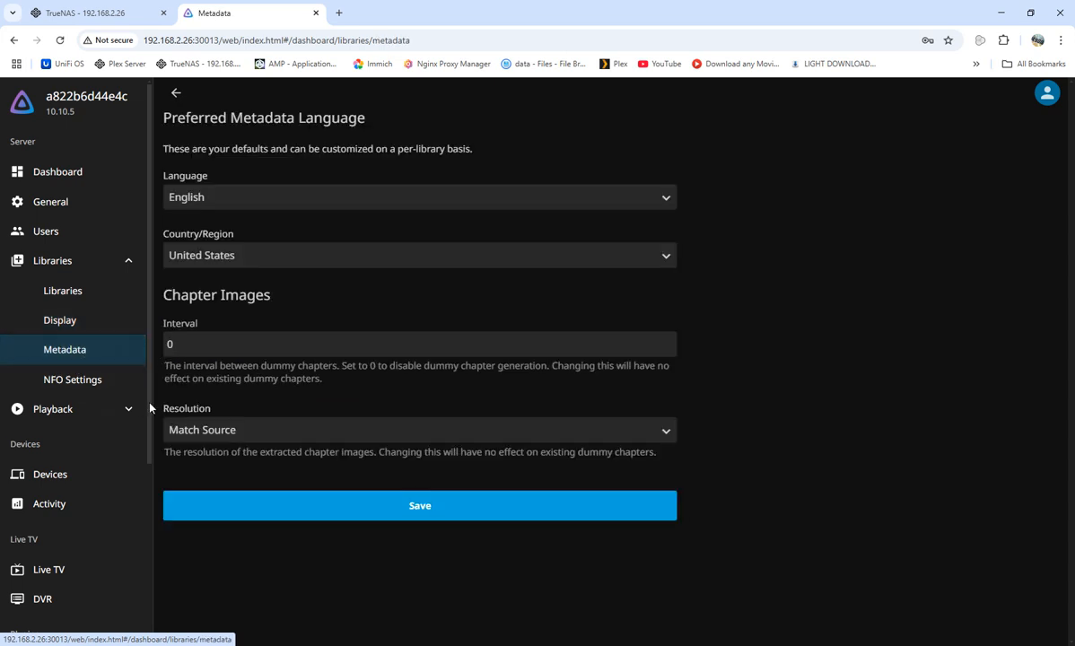
{"action": "left_click", "coordinate": [72, 379]}
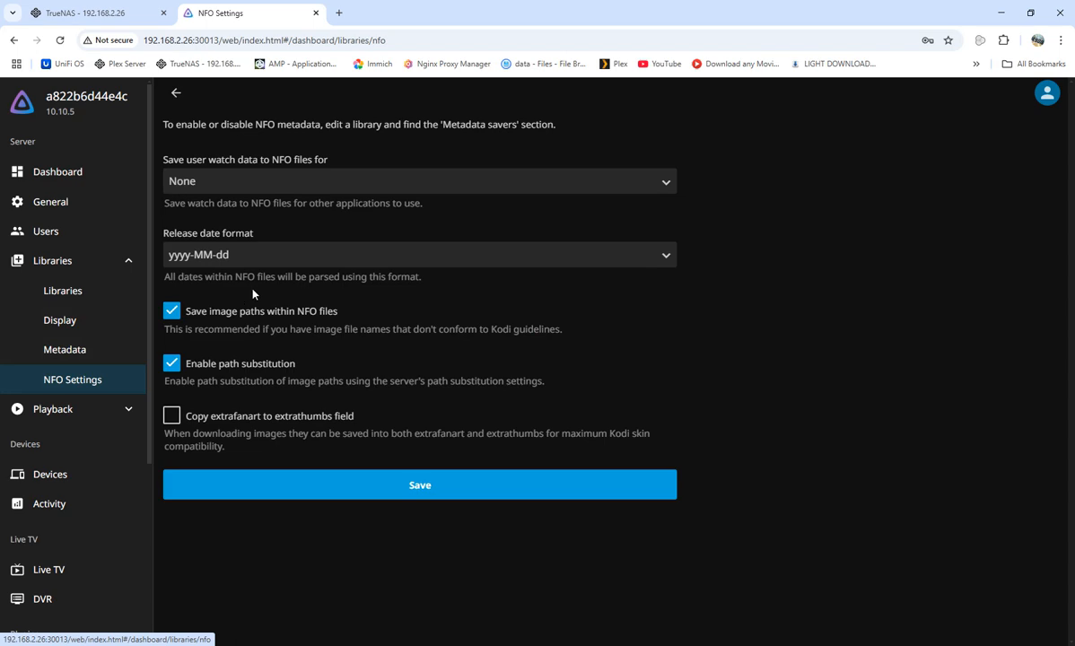
{"action": "mouse_move", "coordinate": [176, 207]}
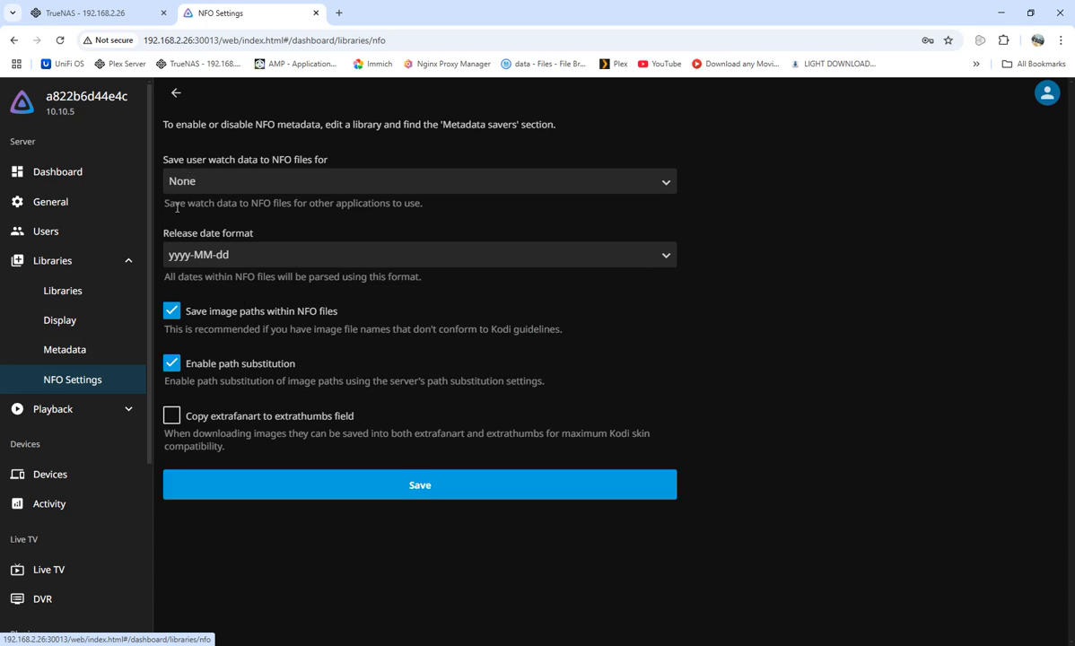
{"action": "mouse_move", "coordinate": [98, 391]}
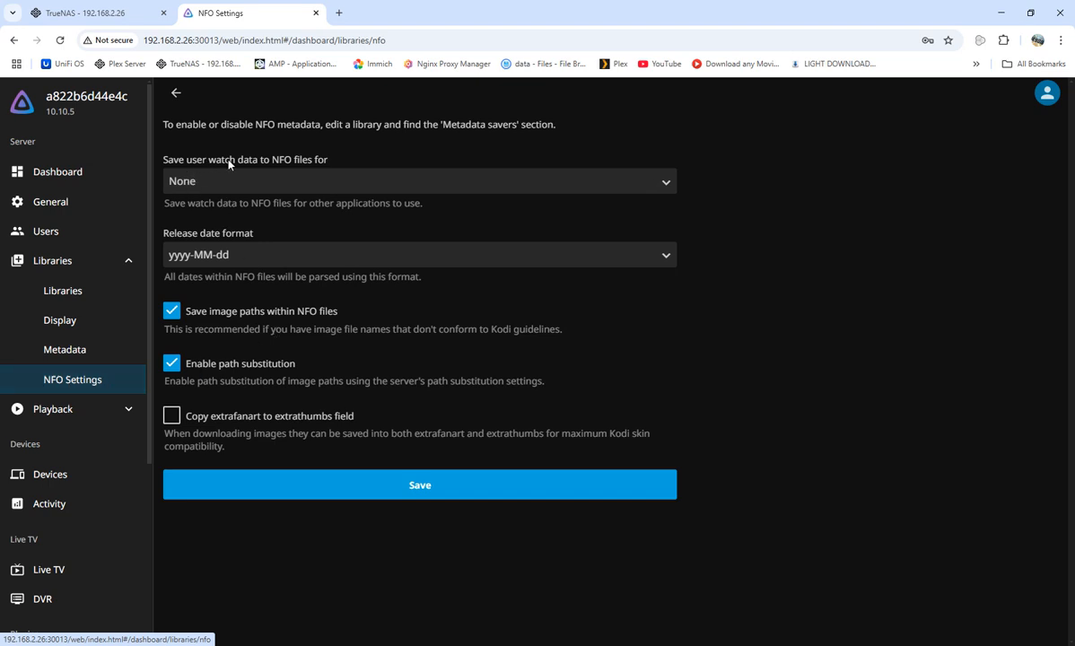
{"action": "mouse_move", "coordinate": [230, 242]}
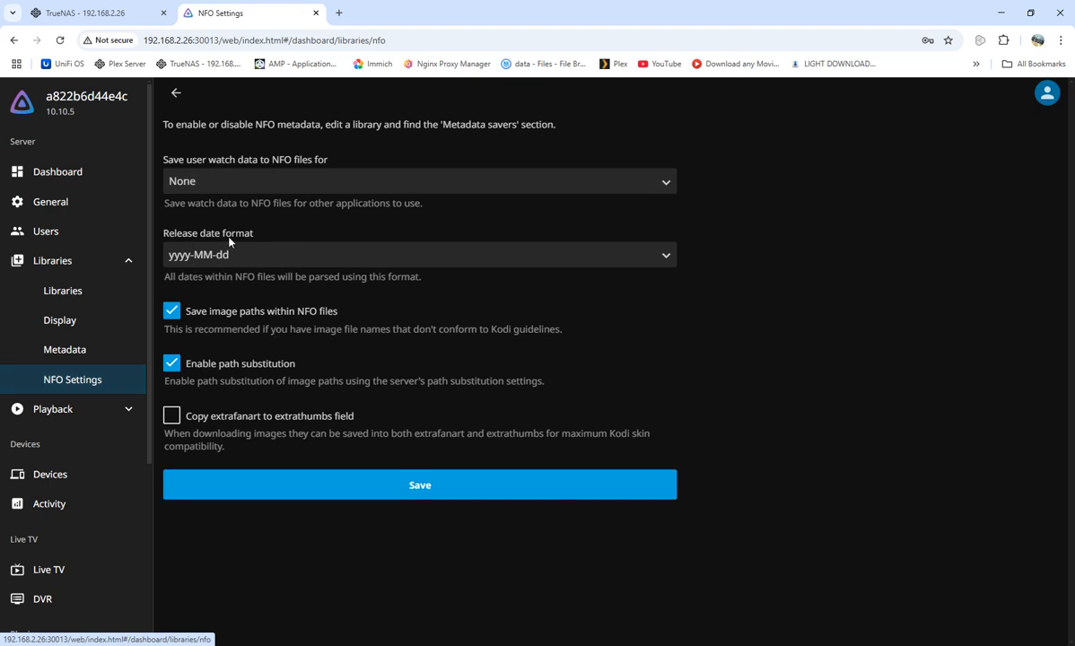
{"action": "mouse_move", "coordinate": [237, 381]}
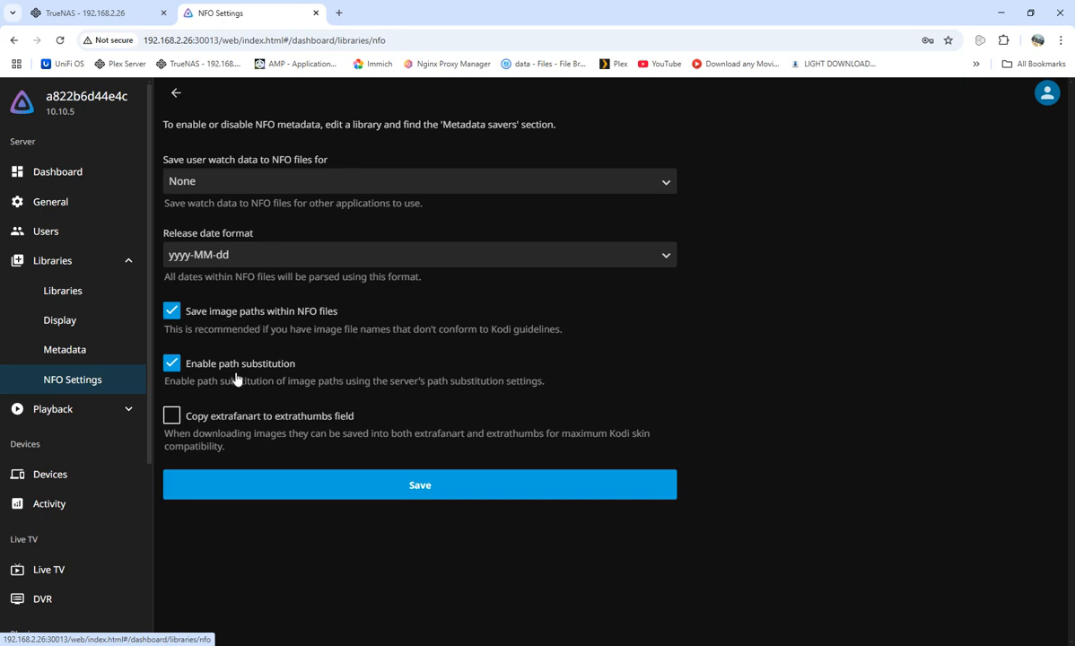
{"action": "mouse_move", "coordinate": [21, 429]}
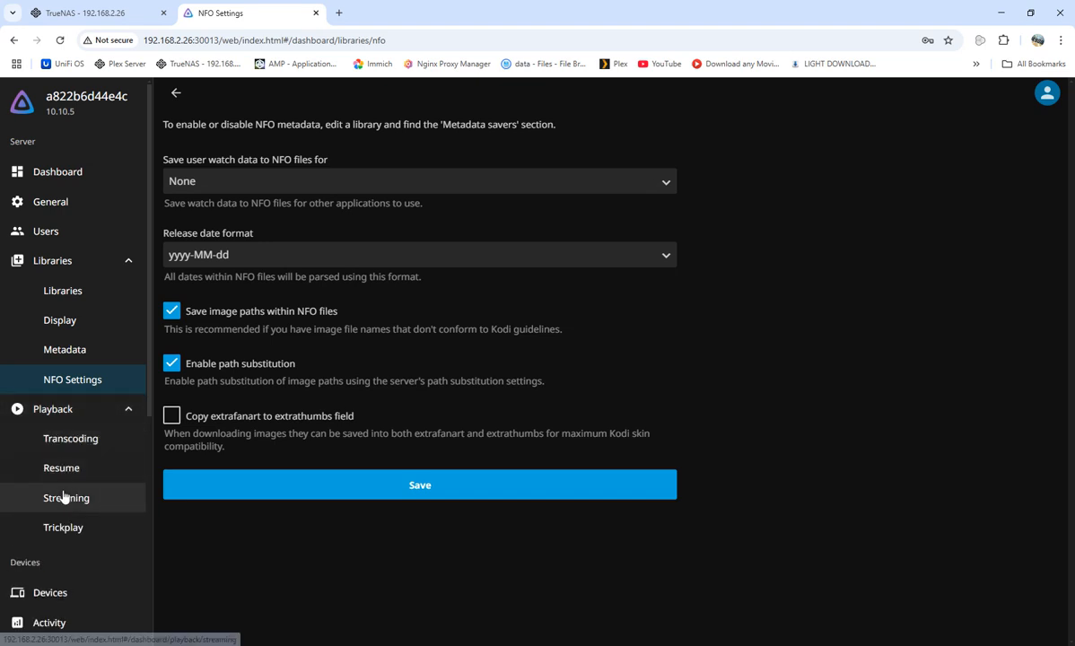
{"action": "mouse_move", "coordinate": [63, 527]}
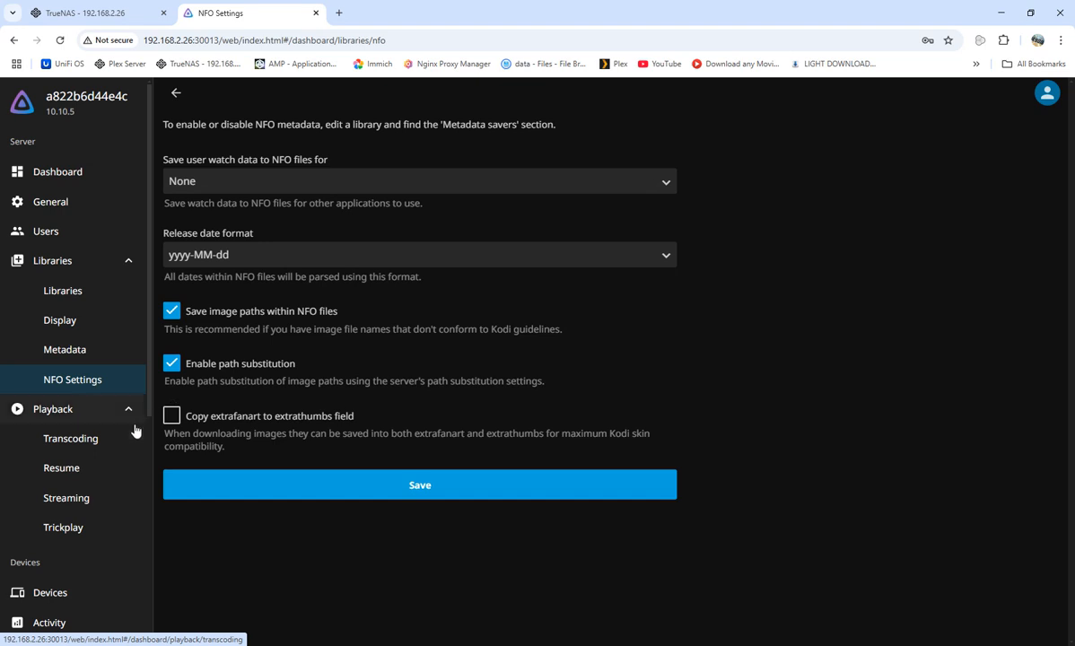
Show the Transcoding settings with hardware acceleration None and tone mapping BT.2390.
{"action": "left_click", "coordinate": [72, 438]}
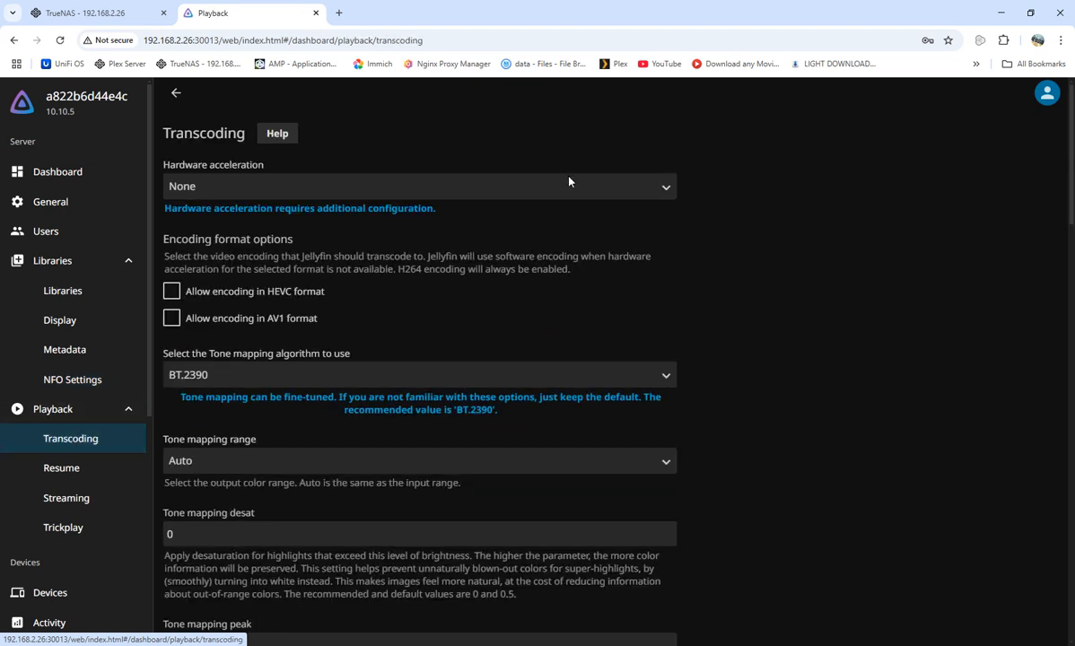
{"action": "mouse_move", "coordinate": [647, 301]}
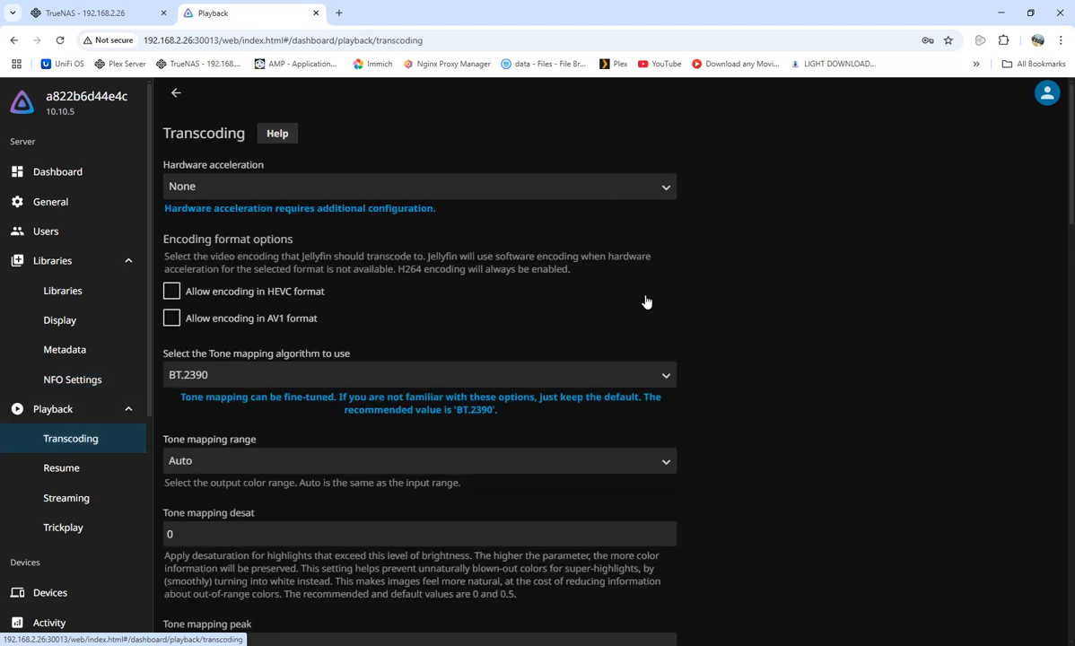
{"action": "mouse_move", "coordinate": [948, 477]}
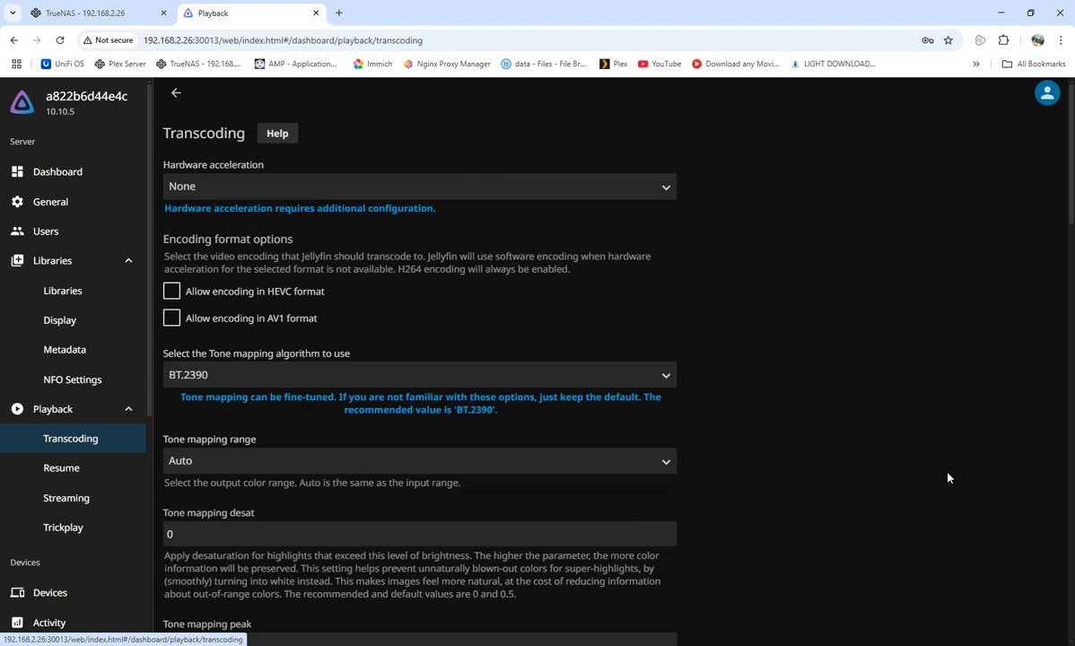
{"action": "mouse_move", "coordinate": [811, 388]}
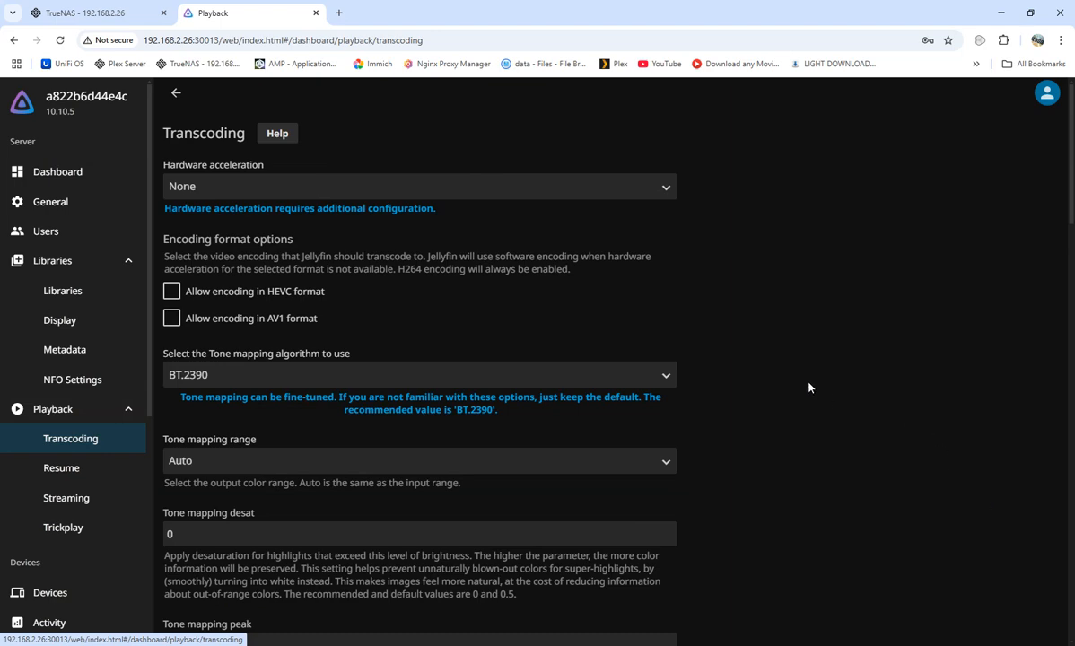
{"action": "mouse_move", "coordinate": [894, 398]}
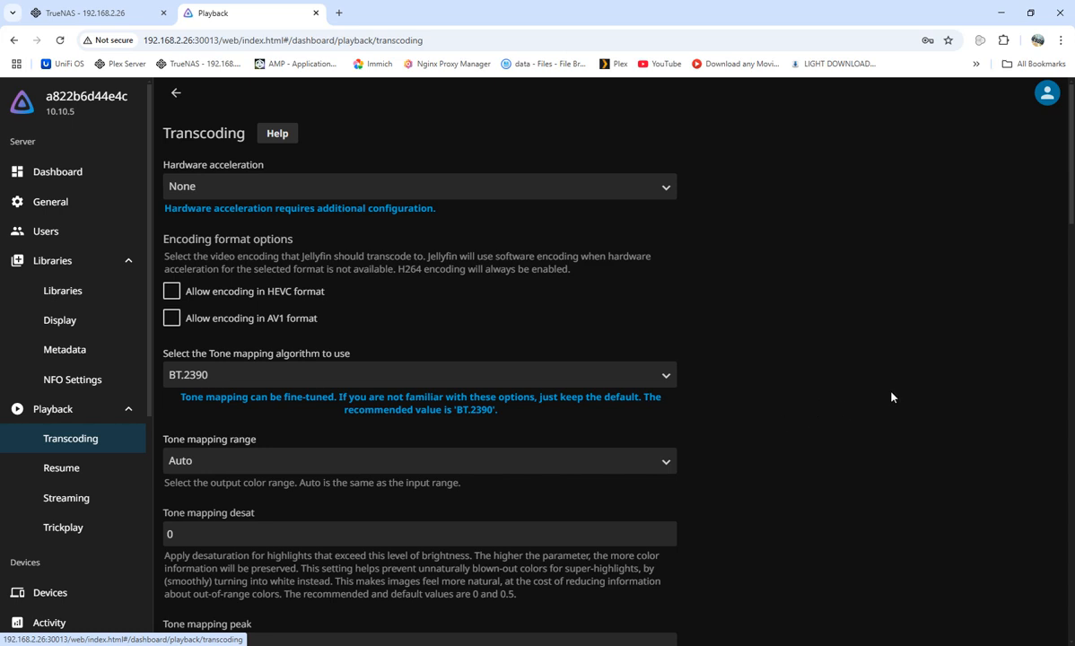
{"action": "mouse_move", "coordinate": [368, 38]}
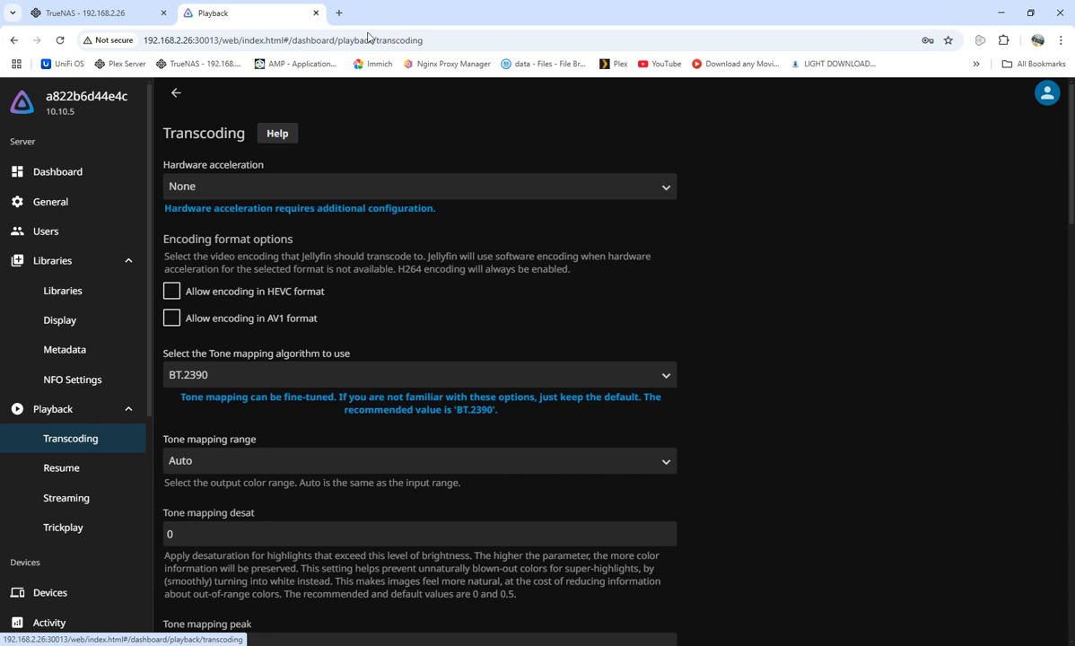
{"action": "mouse_move", "coordinate": [86, 13]}
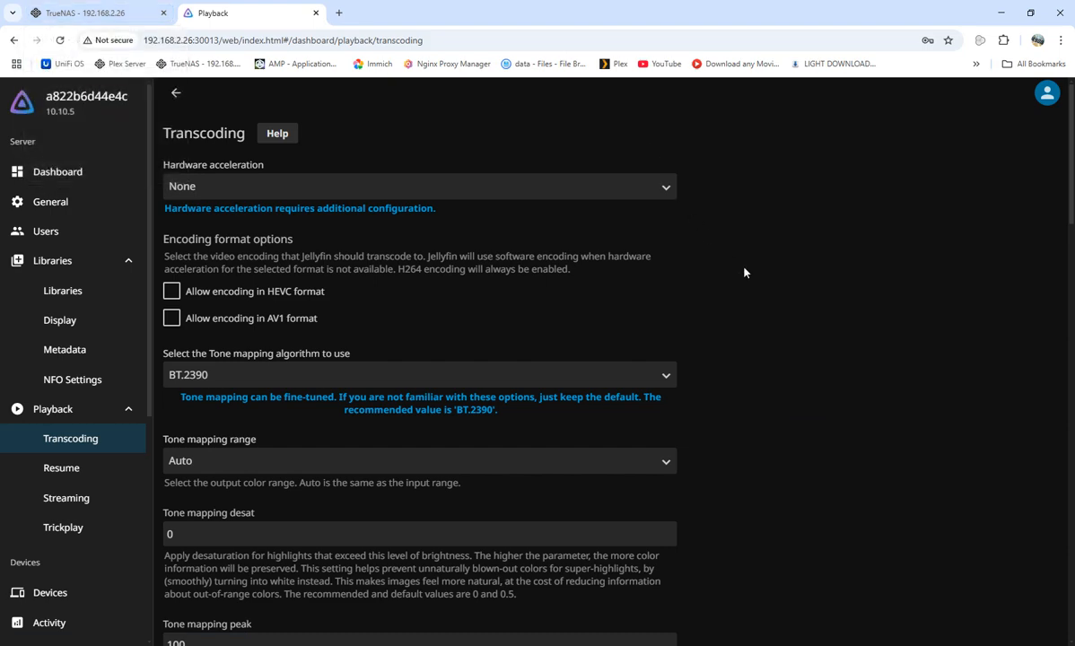
{"action": "mouse_move", "coordinate": [603, 165]}
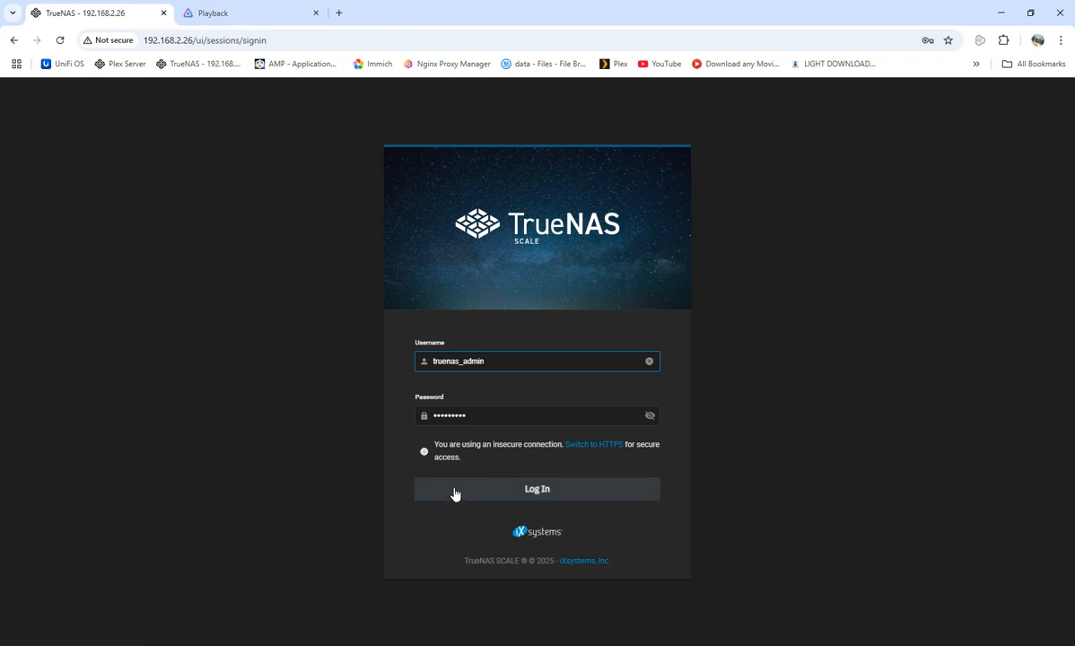
Sign back in to TrueNAS SCALE and dismiss the Advanced Settings caution warning.
{"action": "left_click", "coordinate": [537, 489]}
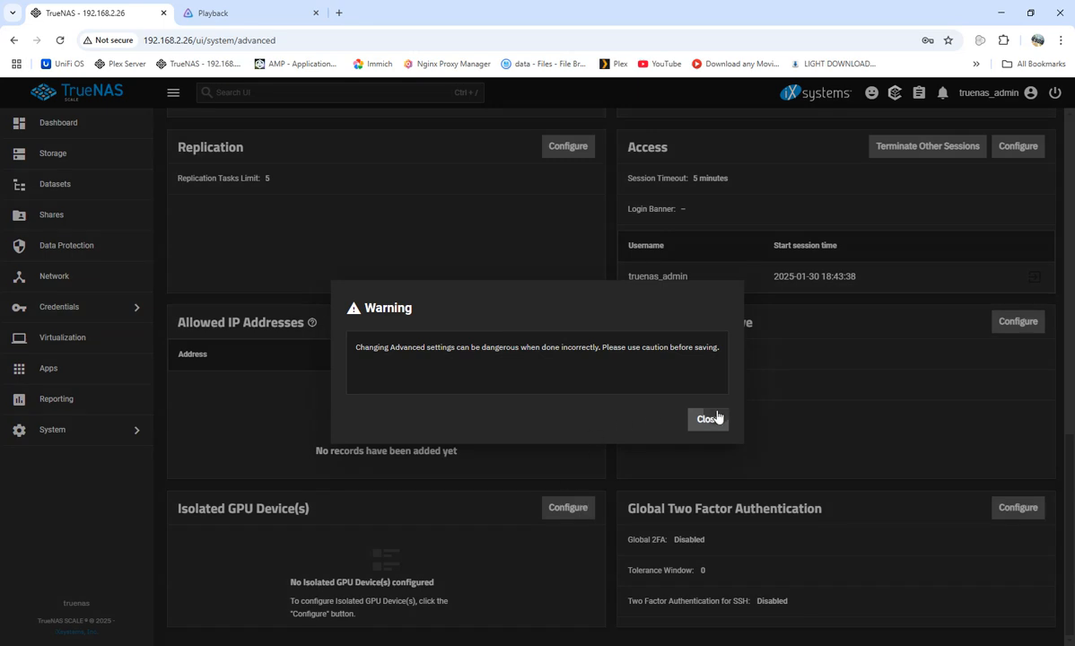
{"action": "left_click", "coordinate": [707, 420]}
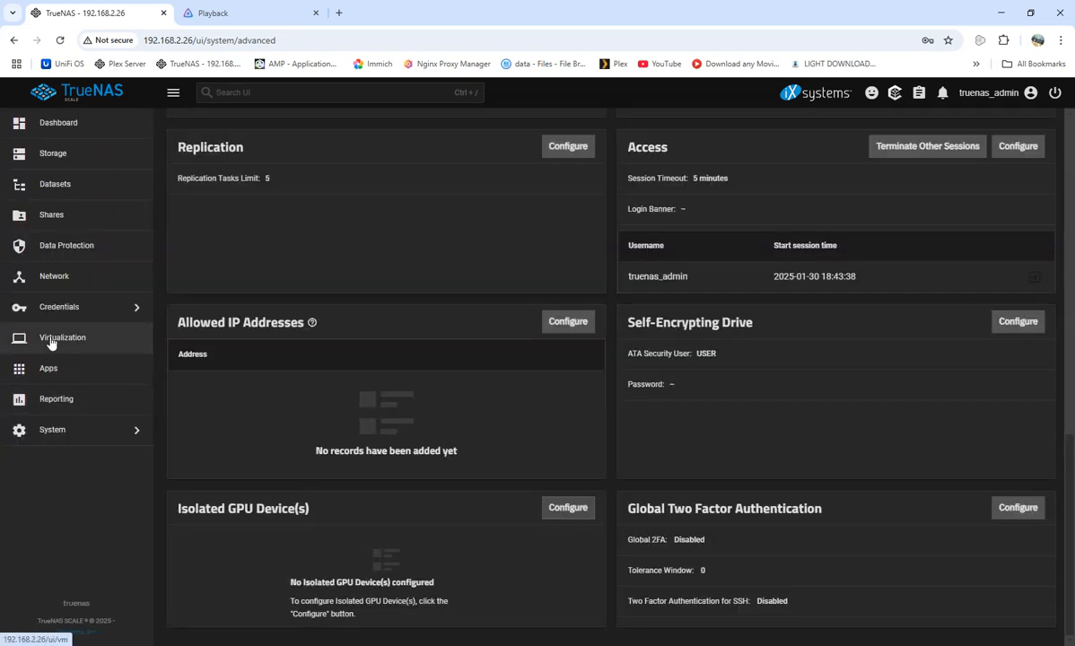
Return to the Jellyfin dashboard and review the Devices and Activity pages.
{"action": "left_click", "coordinate": [213, 12]}
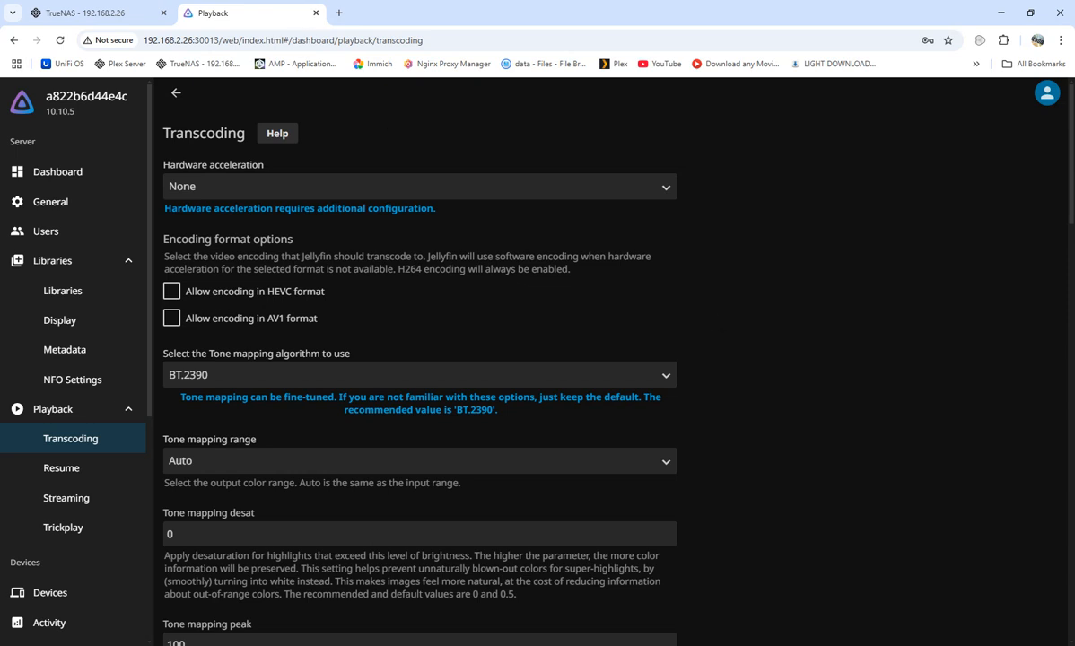
{"action": "scroll", "scroll_direction": "down", "scroll_amount": 3}
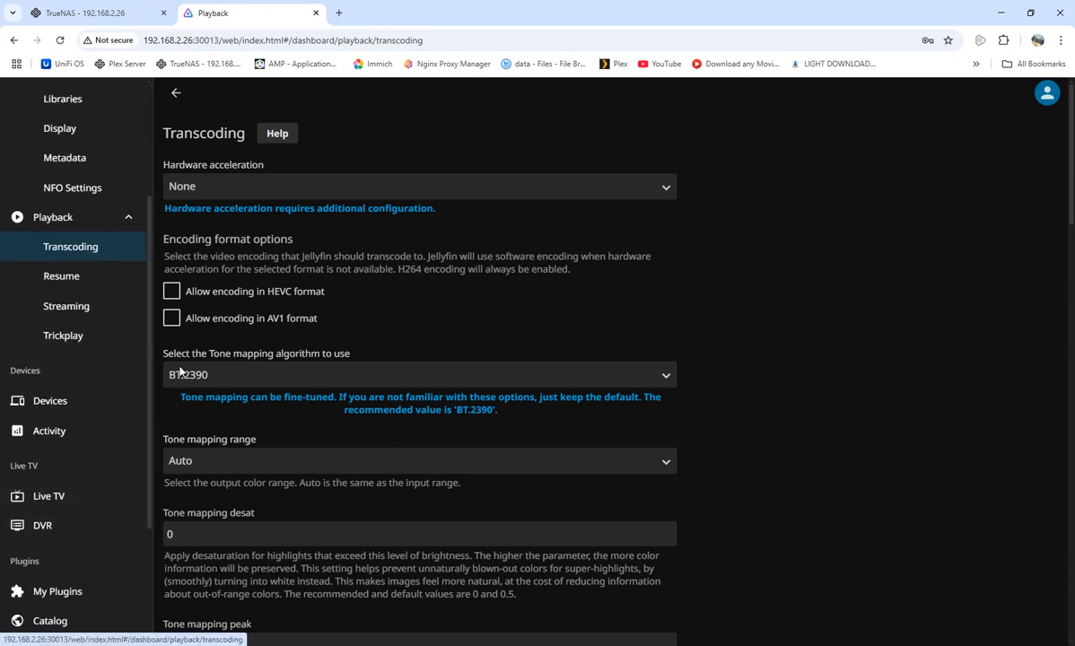
{"action": "left_click", "coordinate": [50, 400]}
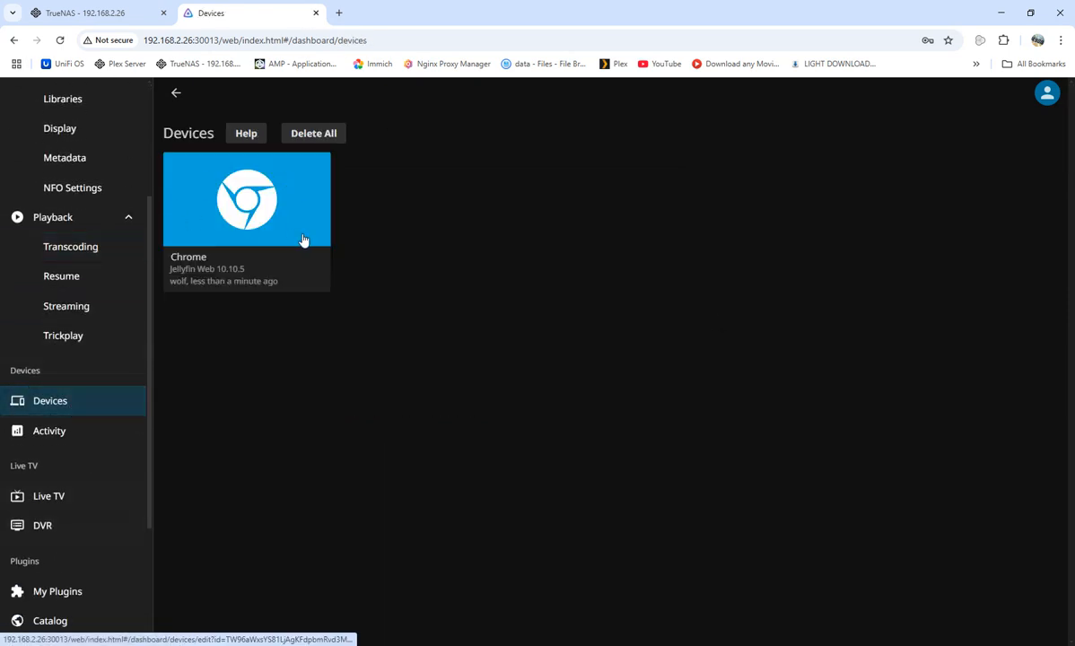
{"action": "mouse_move", "coordinate": [194, 284]}
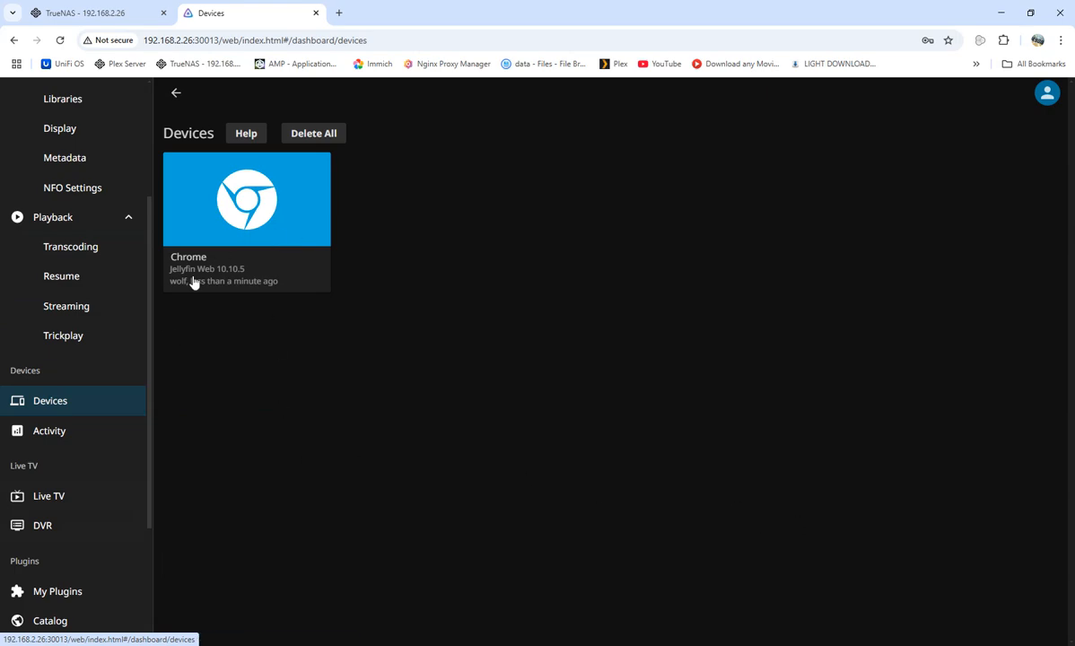
{"action": "left_click", "coordinate": [48, 431]}
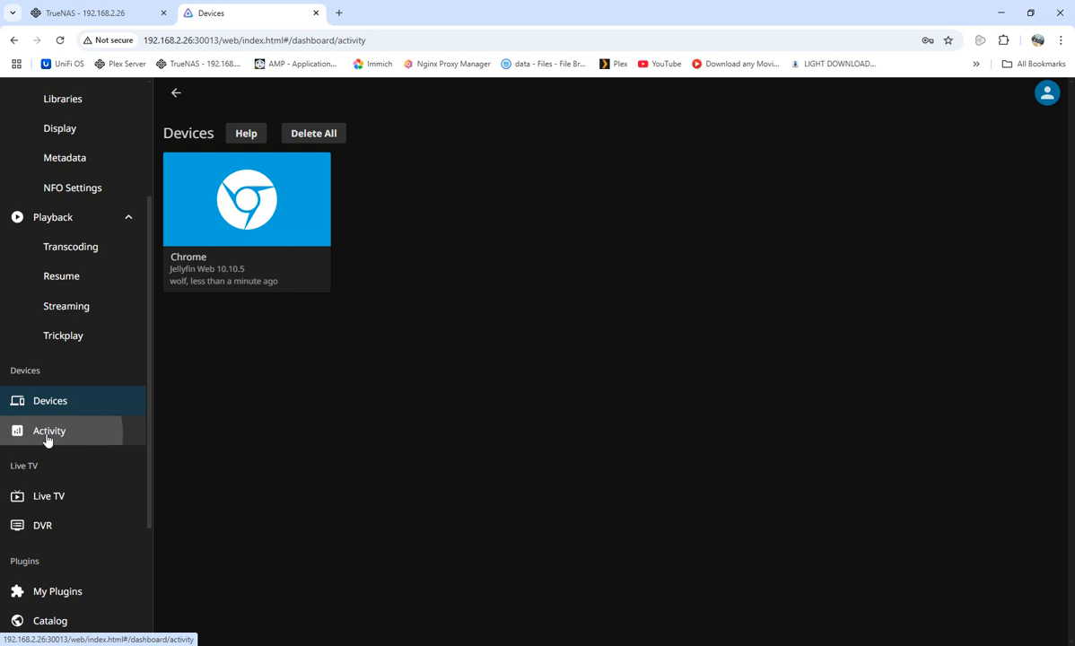
{"action": "left_click", "coordinate": [49, 431]}
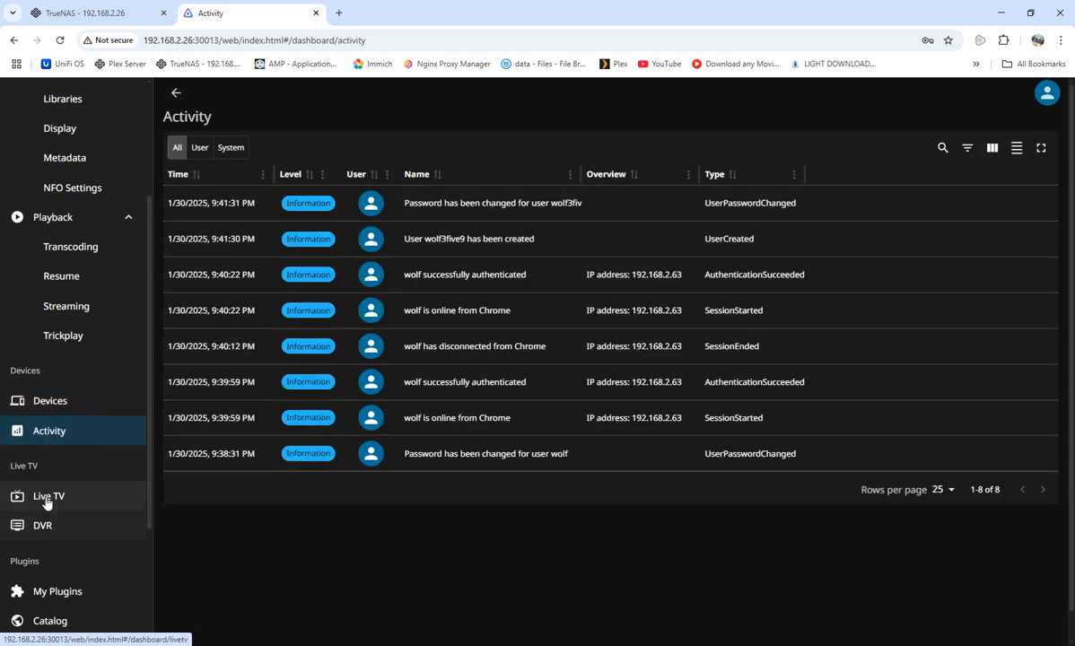
Review Live TV and scroll through the DVR recording settings.
{"action": "left_click", "coordinate": [48, 495]}
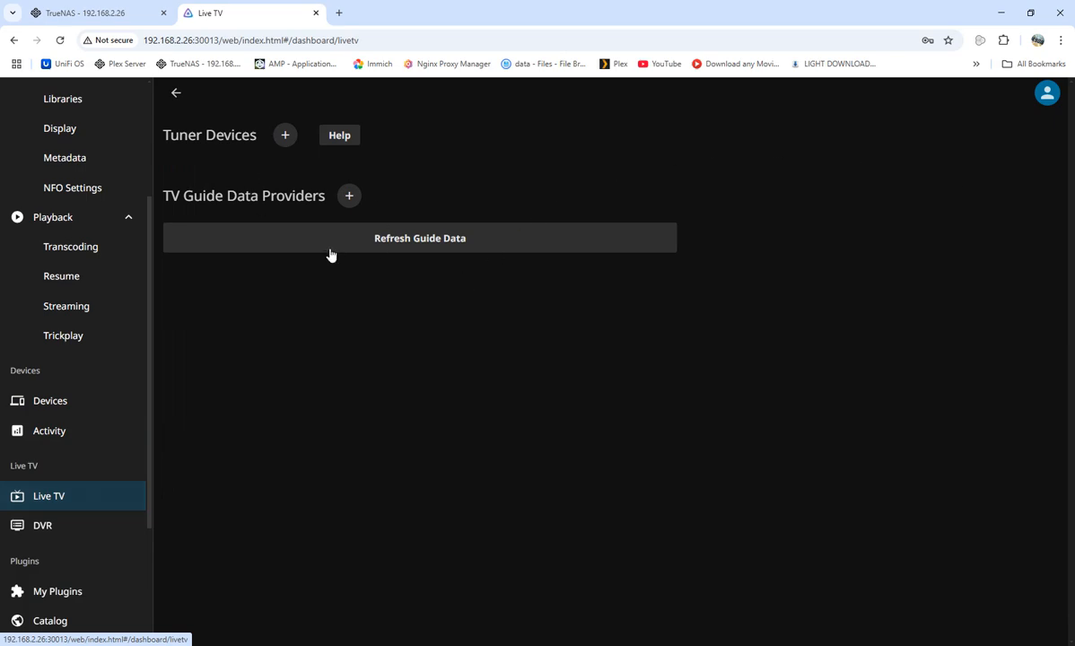
{"action": "left_click", "coordinate": [43, 524]}
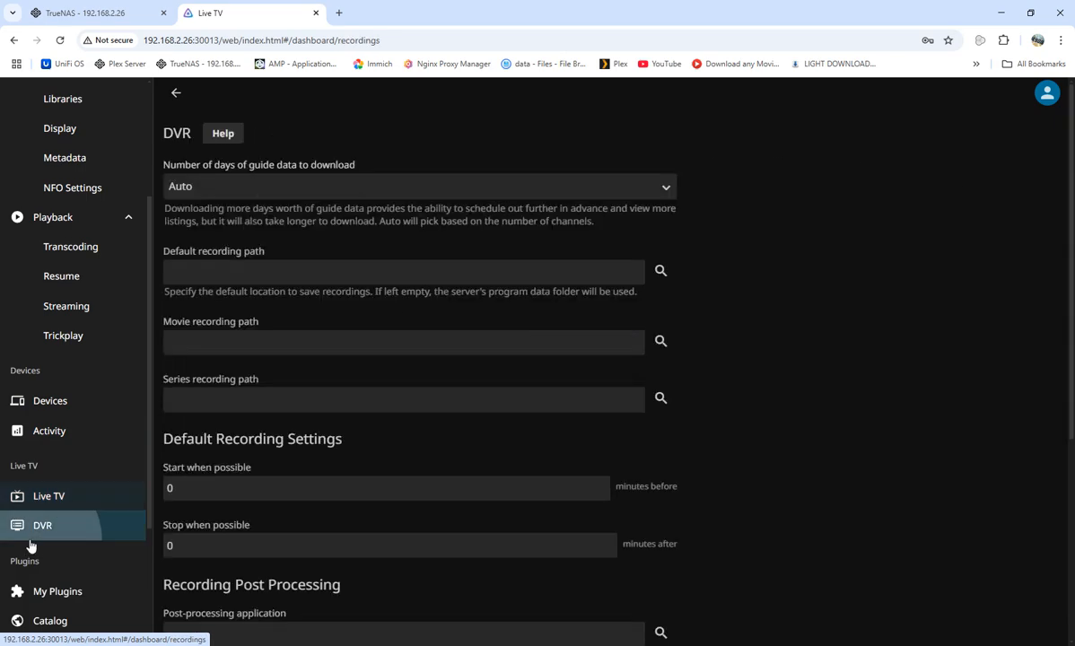
{"action": "scroll", "scroll_direction": "down", "scroll_amount": 3}
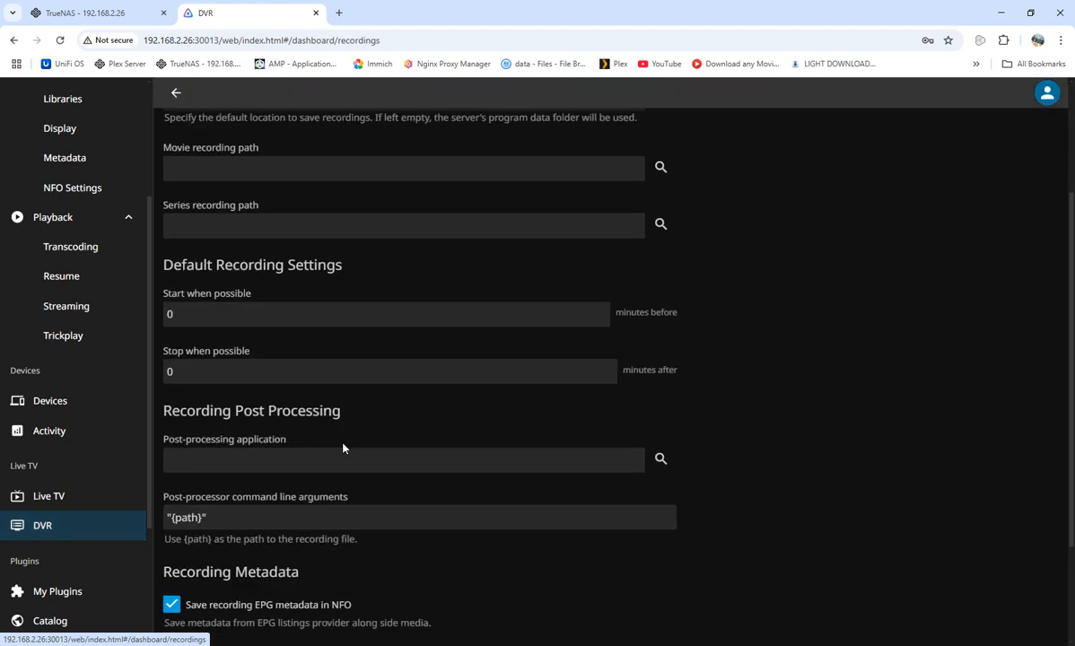
{"action": "scroll", "scroll_direction": "down", "scroll_amount": 3}
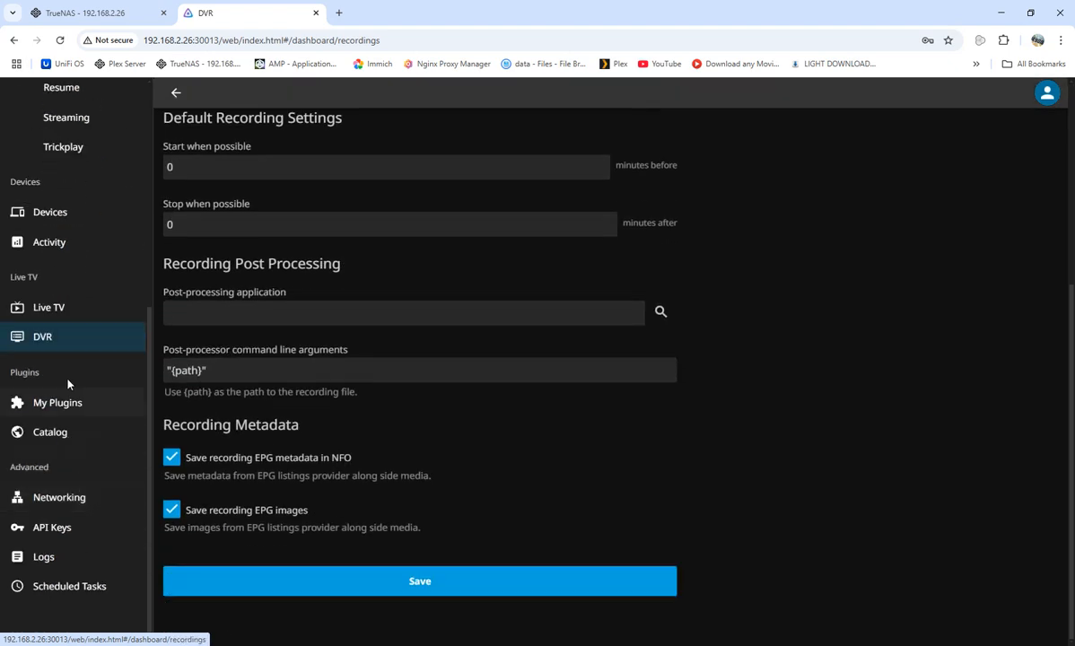
Browse installed plugins and the plugin catalog, then view Networking settings showing HTTP 8096 and HTTPS 8920.
{"action": "left_click", "coordinate": [57, 402]}
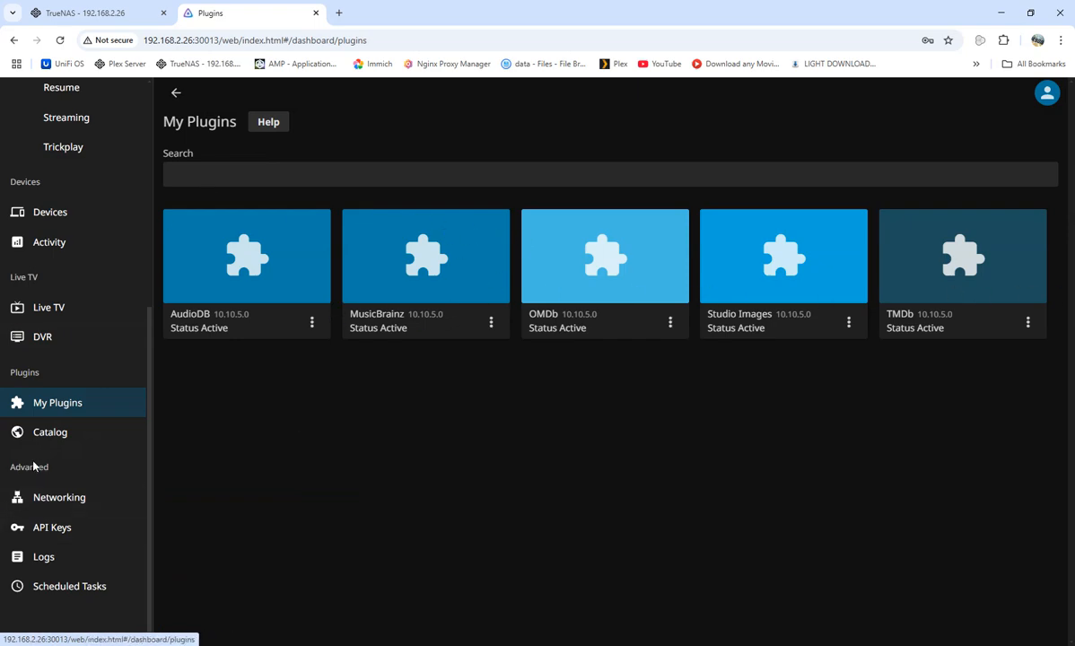
{"action": "left_click", "coordinate": [51, 431]}
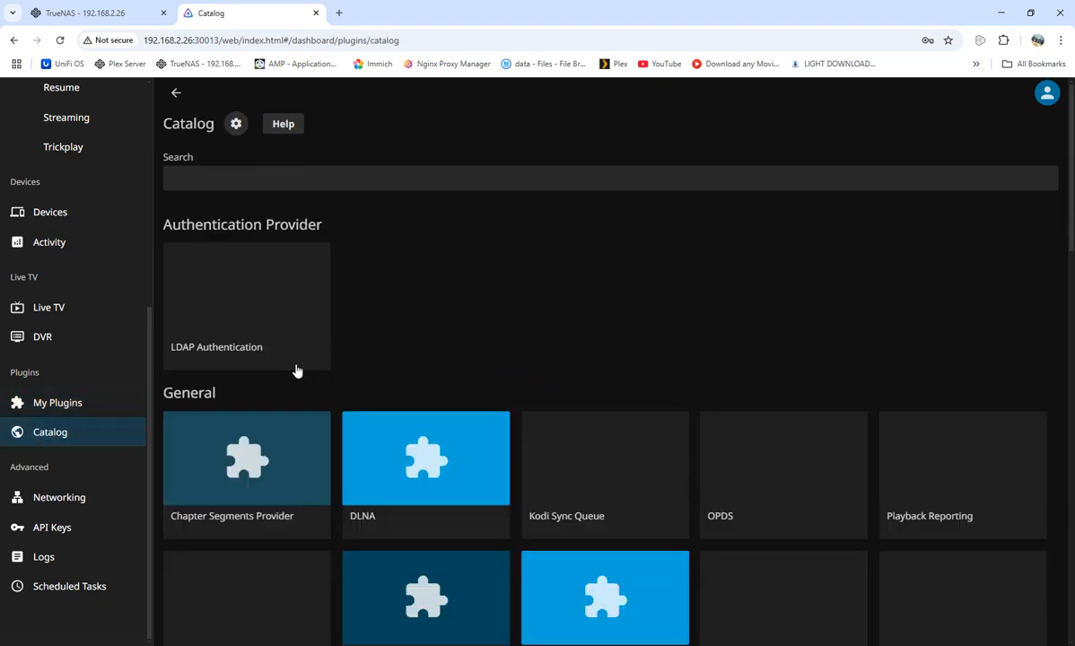
{"action": "scroll", "scroll_direction": "down", "scroll_amount": 3}
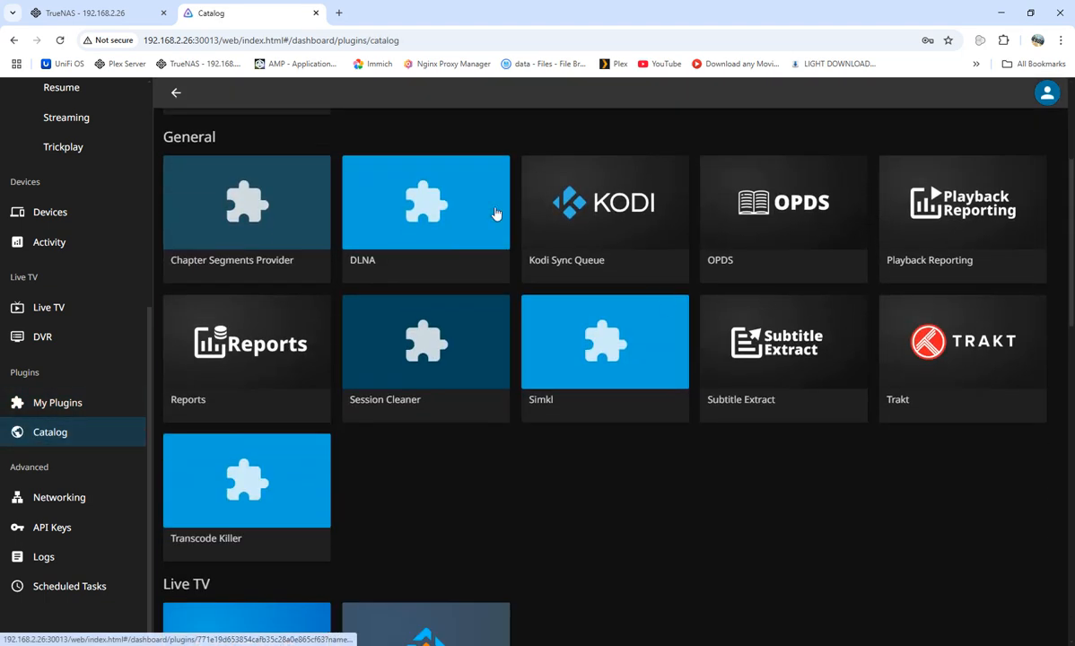
{"action": "scroll", "scroll_direction": "down", "scroll_amount": 3}
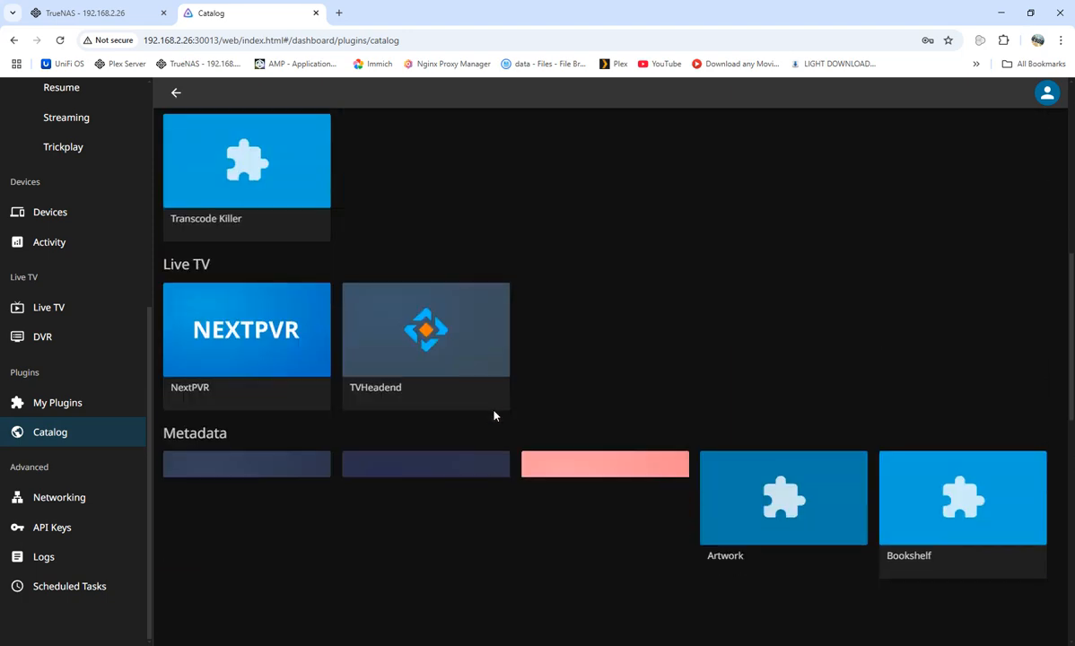
{"action": "scroll", "scroll_direction": "down", "scroll_amount": 3}
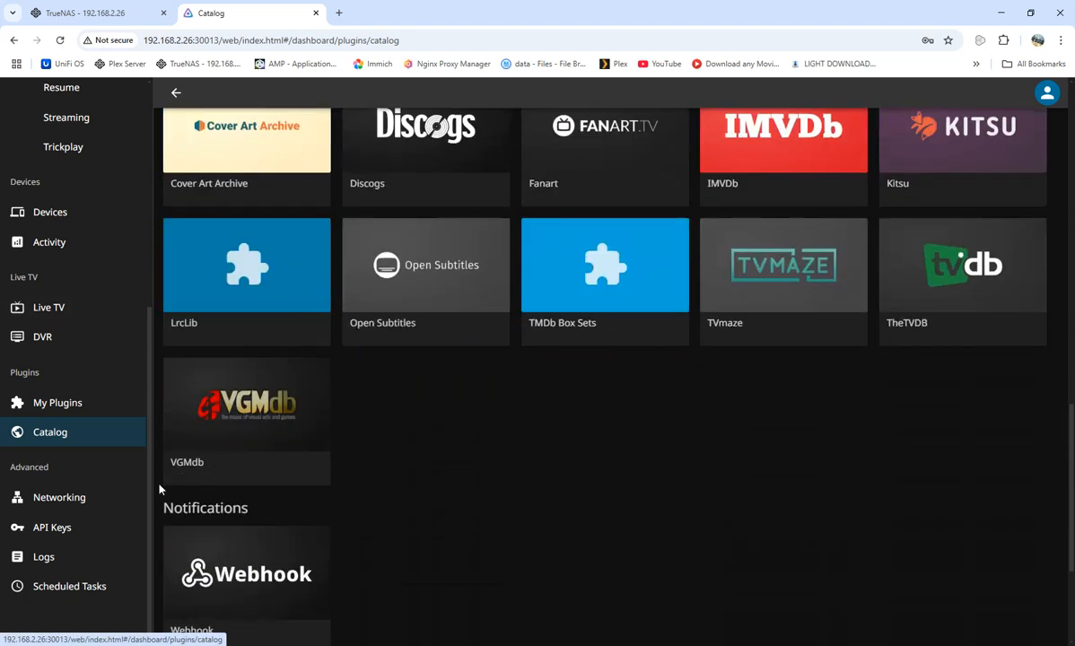
{"action": "left_click", "coordinate": [57, 497]}
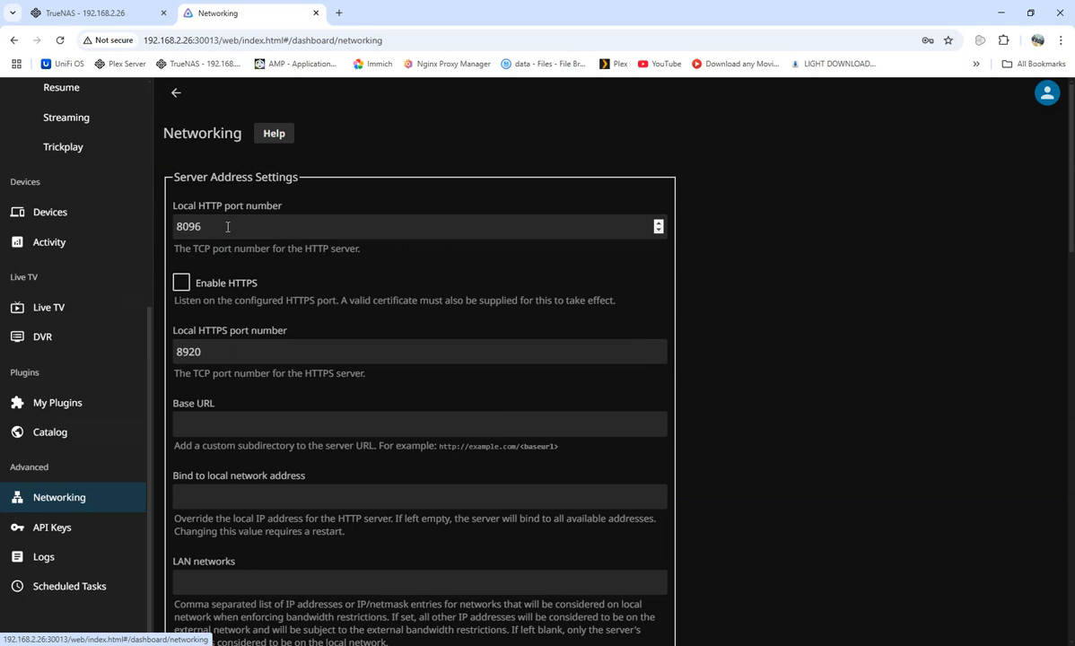
{"action": "mouse_move", "coordinate": [223, 555]}
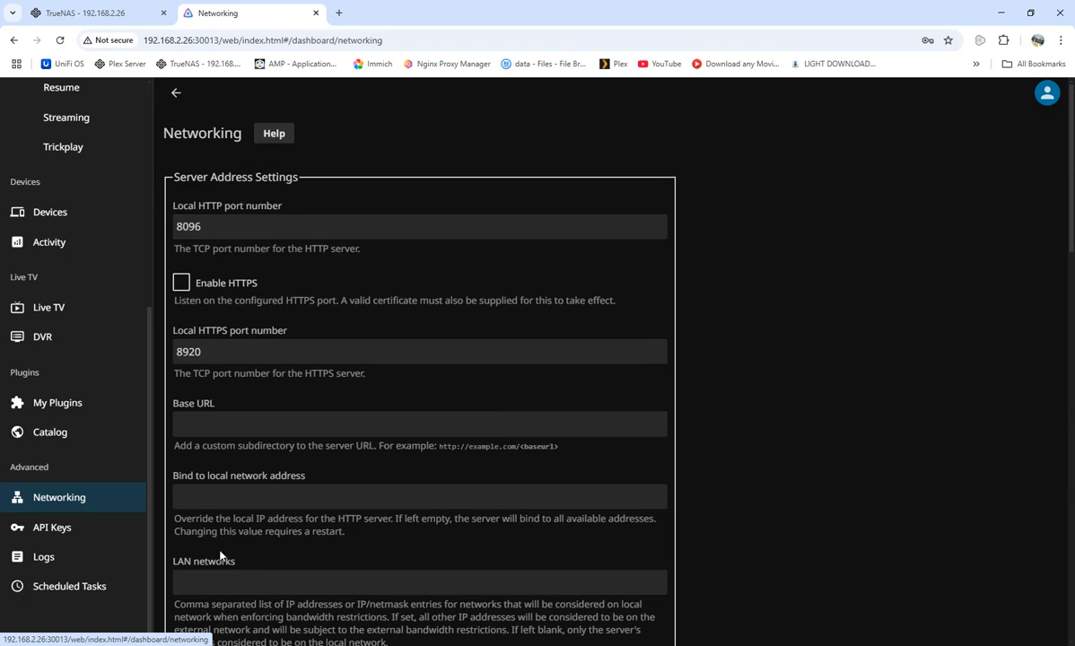
Review the API Keys and Logs pages, then view Scheduled Tasks listing Update Plugins and library tasks.
{"action": "left_click", "coordinate": [52, 527]}
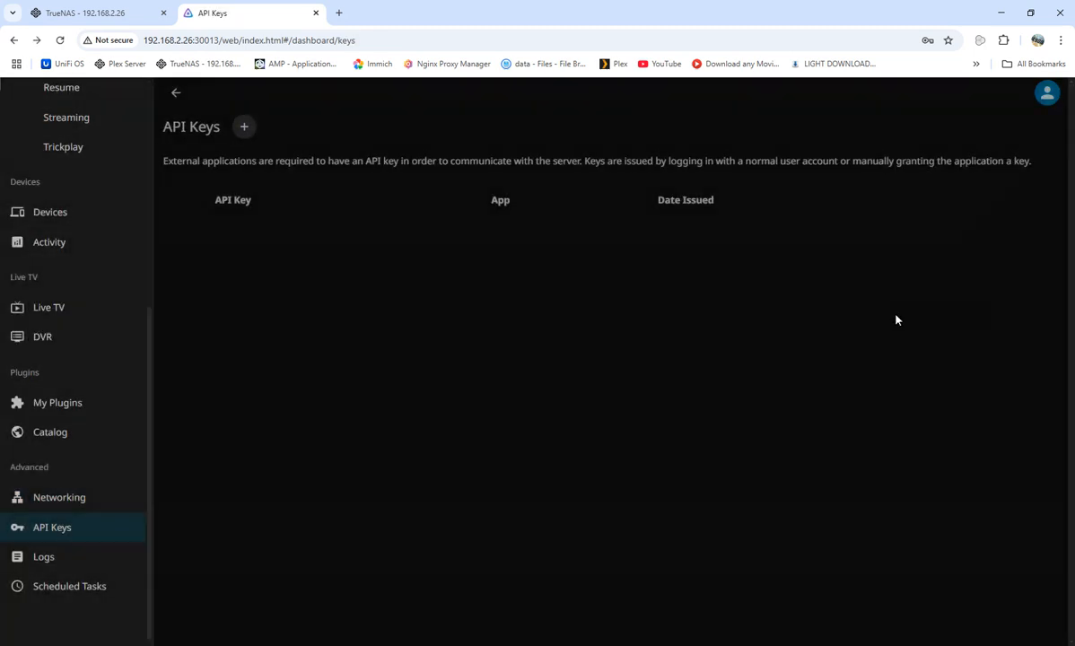
{"action": "left_click", "coordinate": [44, 556]}
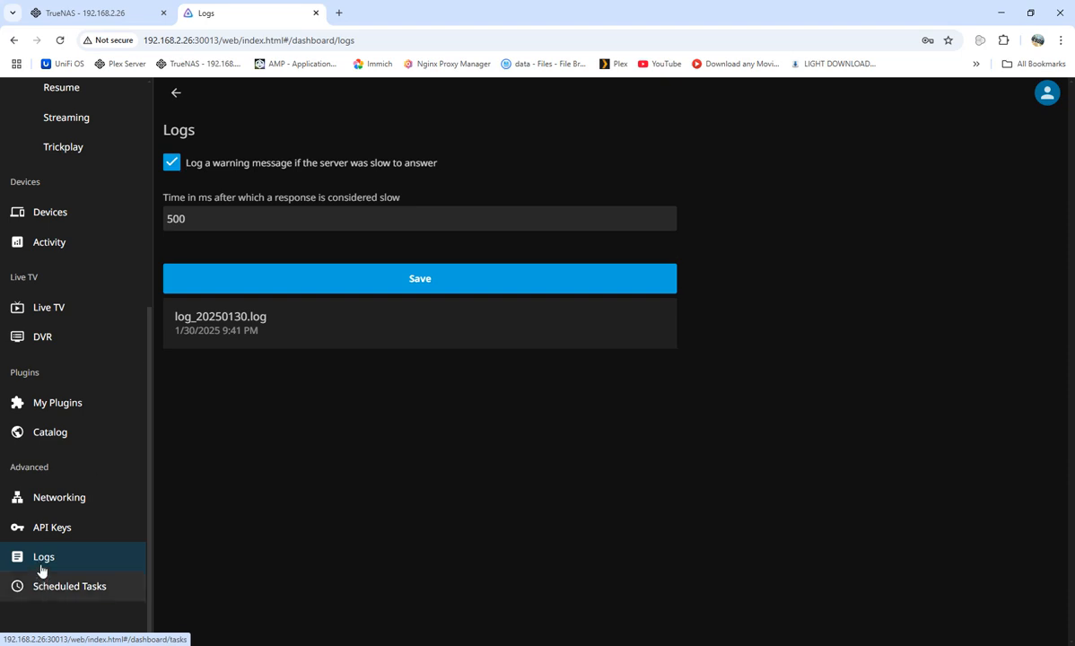
{"action": "left_click", "coordinate": [70, 585]}
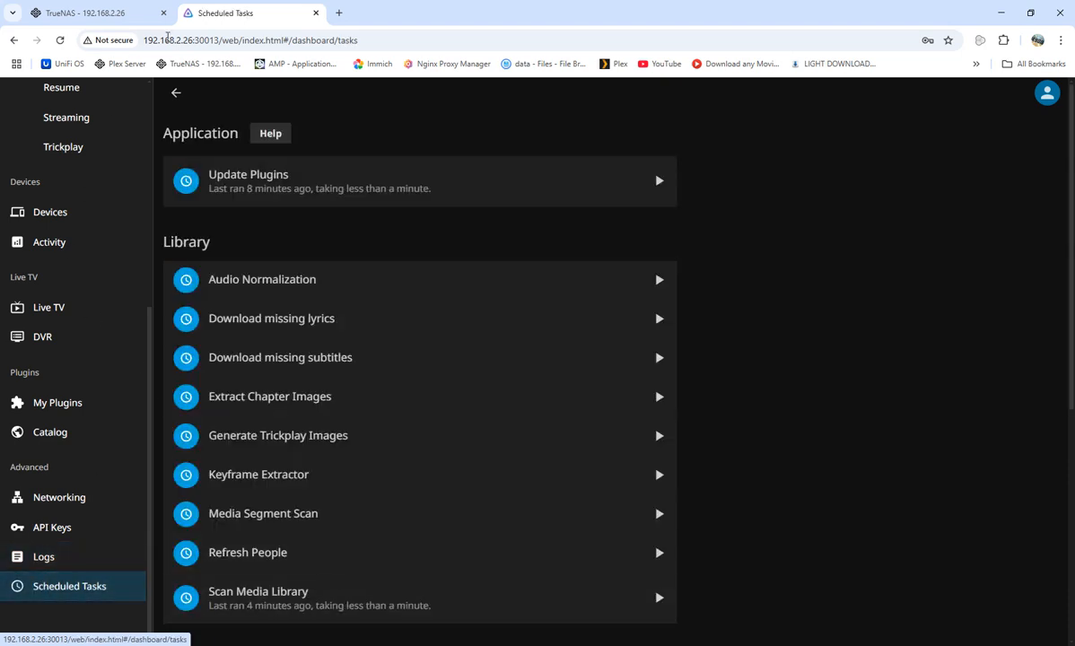
{"action": "mouse_move", "coordinate": [489, 233]}
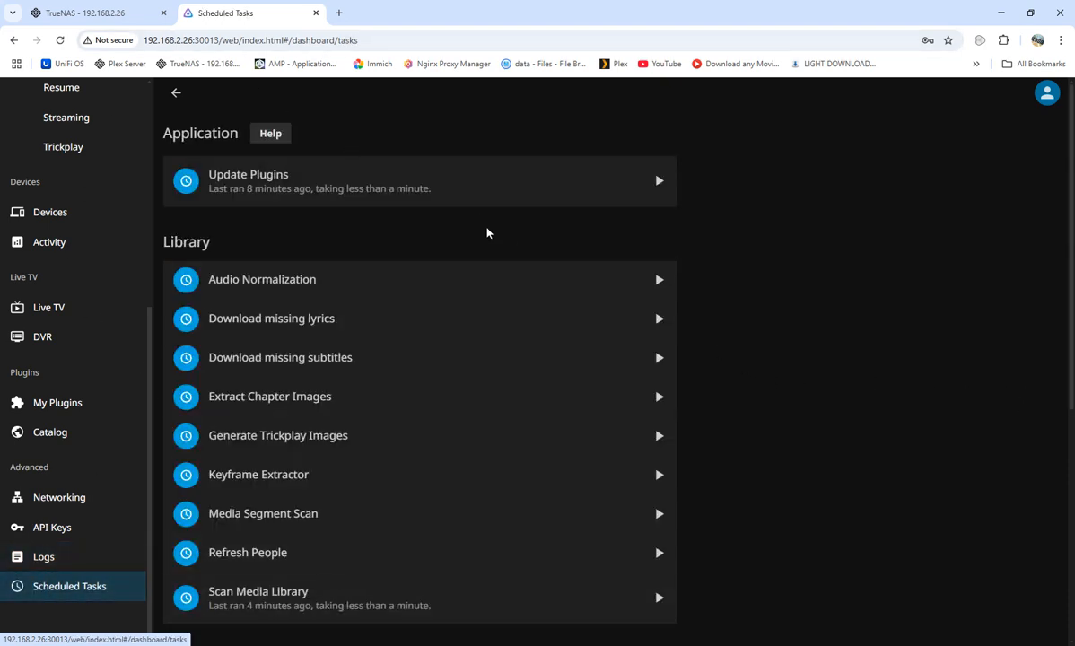
{"action": "scroll", "scroll_direction": "down", "scroll_amount": 3}
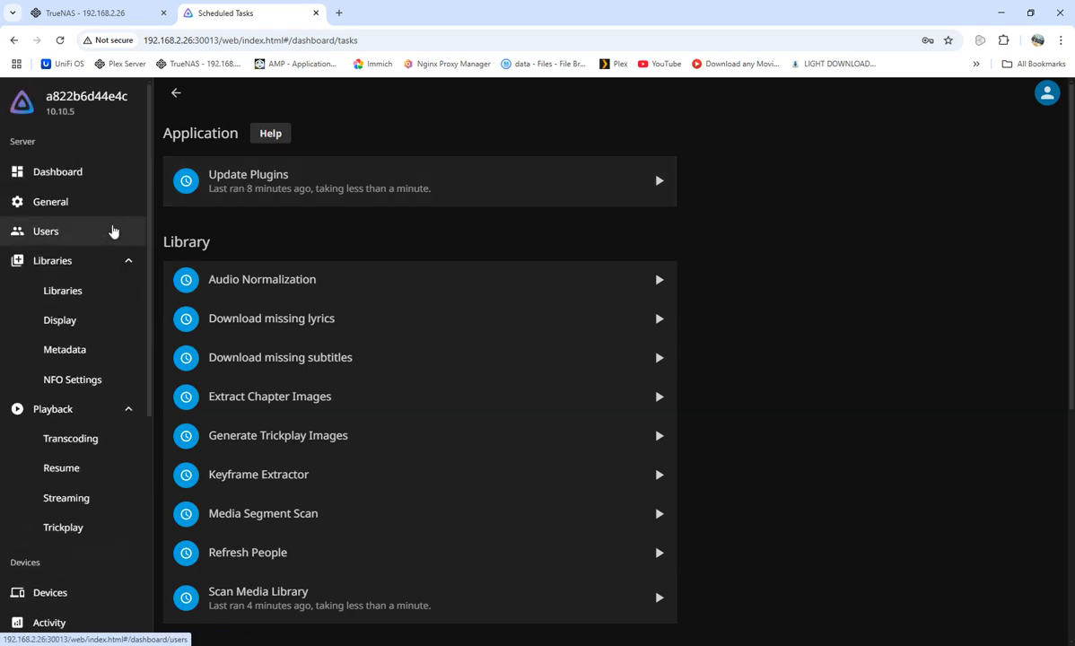
Return to the server dashboard showing version 10.10.5, the Chrome session and recent activity.
{"action": "left_click", "coordinate": [57, 173]}
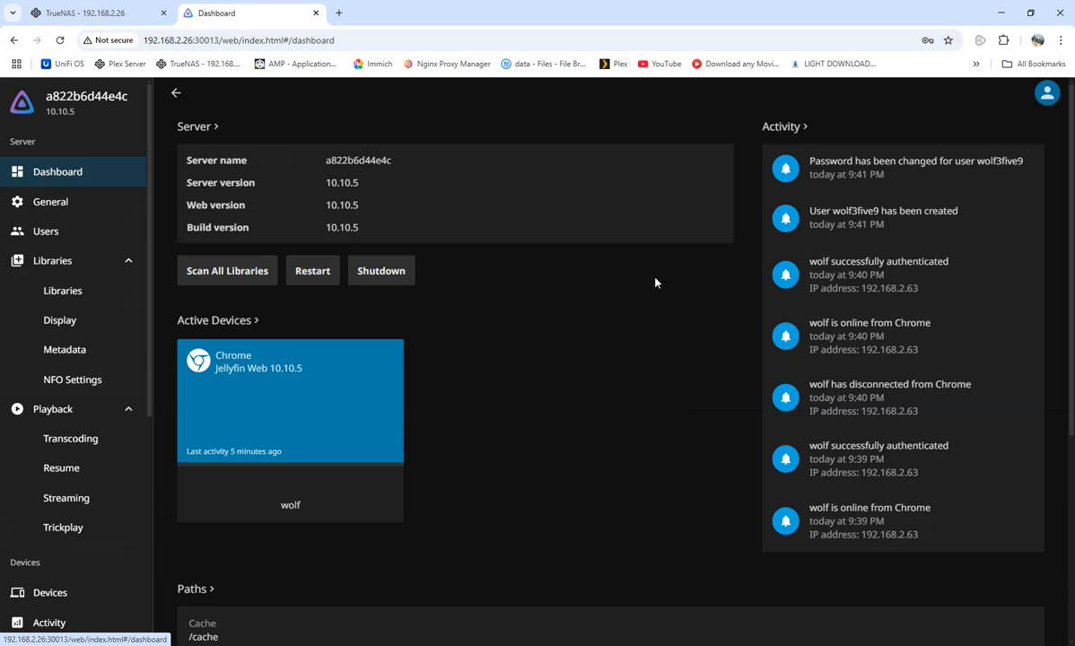
{"action": "scroll", "scroll_direction": "down", "scroll_amount": 3}
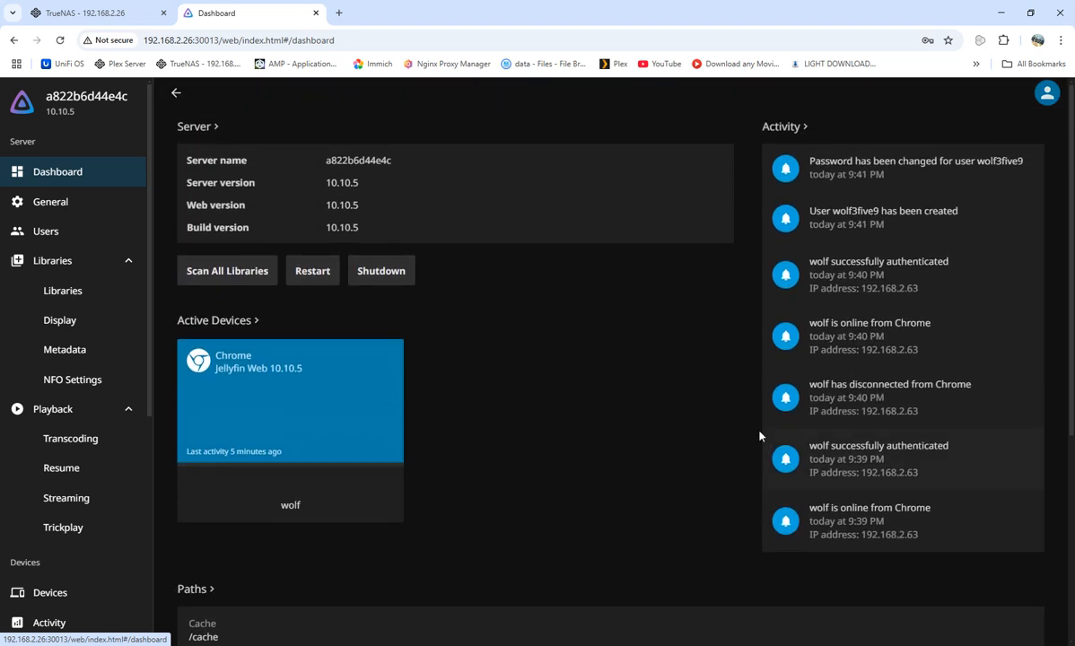
{"action": "mouse_move", "coordinate": [223, 226]}
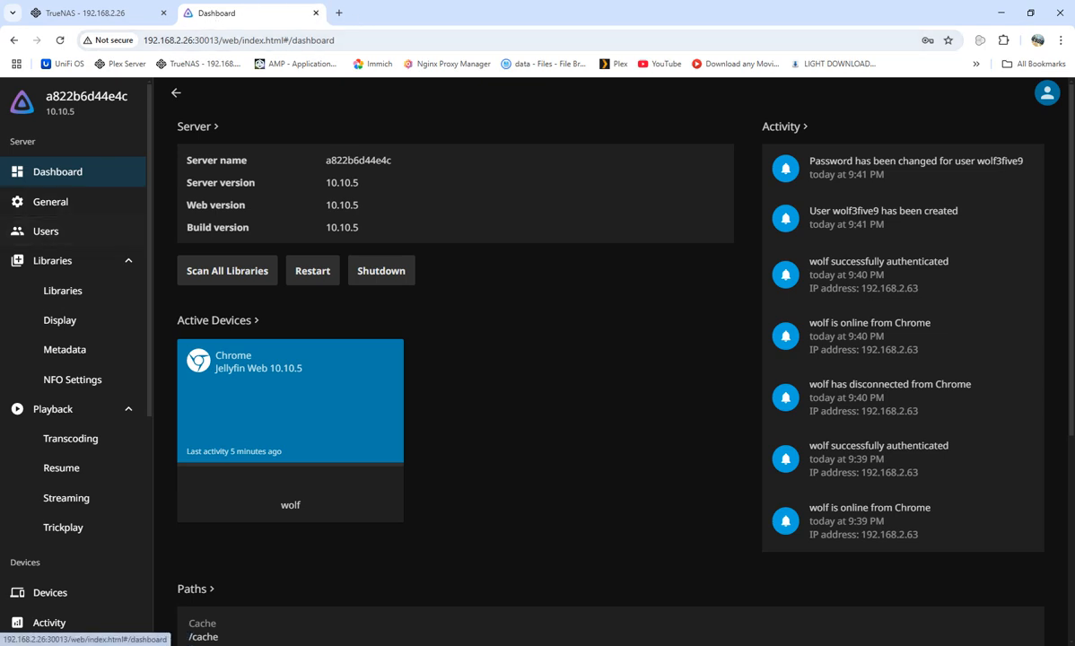
{"action": "mouse_move", "coordinate": [296, 26]}
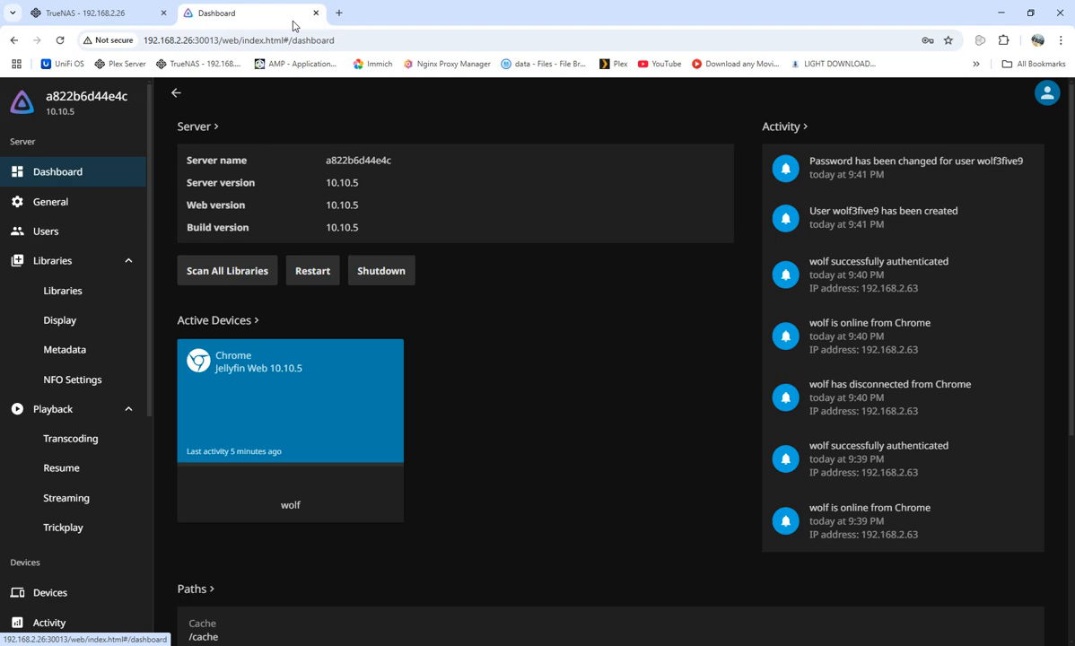
{"action": "mouse_move", "coordinate": [350, 183]}
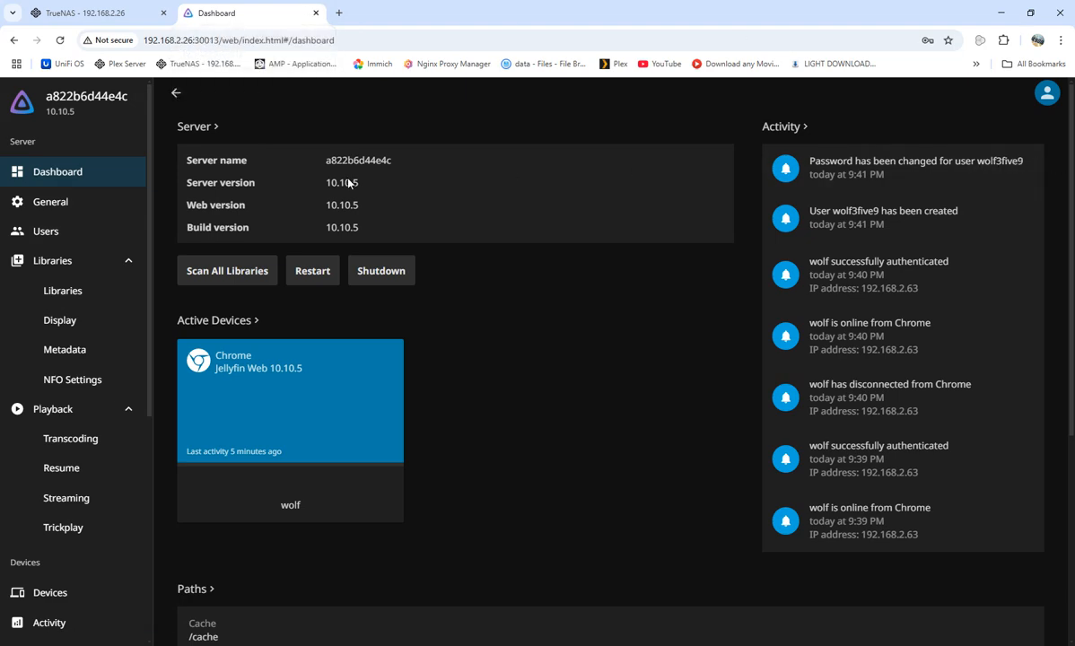
{"action": "mouse_move", "coordinate": [764, 219]}
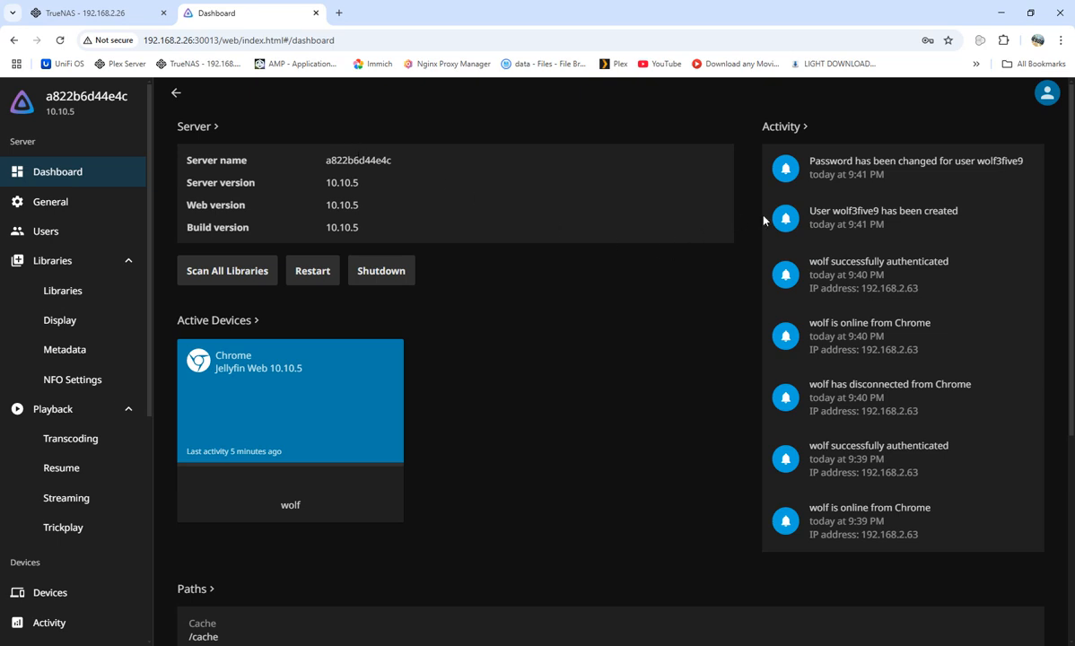
{"action": "mouse_move", "coordinate": [759, 330]}
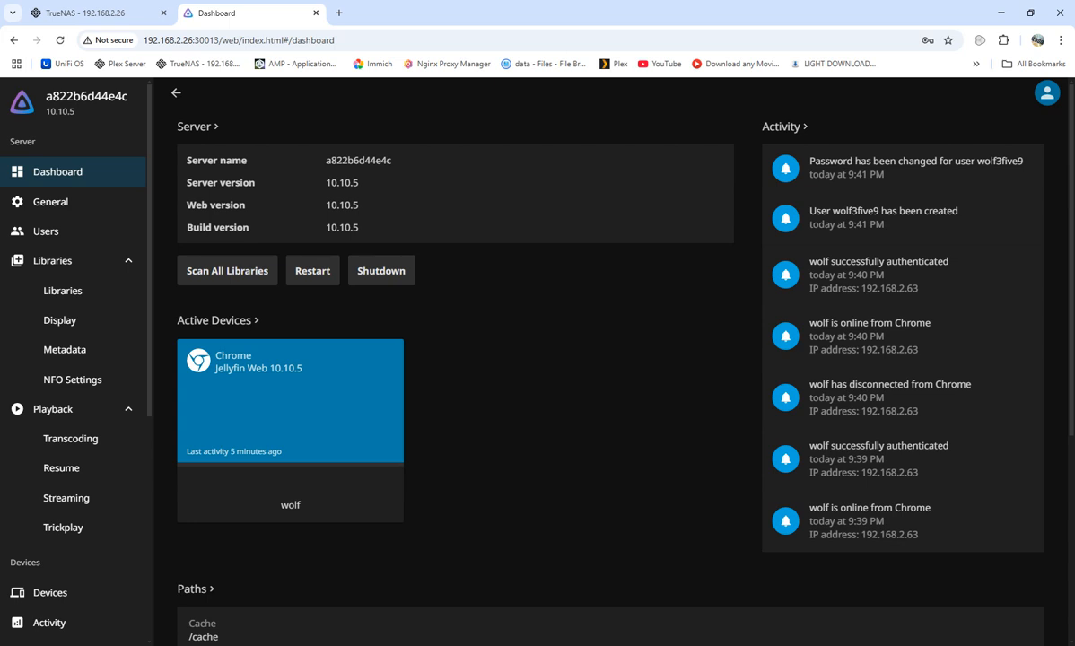
{"action": "mouse_move", "coordinate": [1066, 604]}
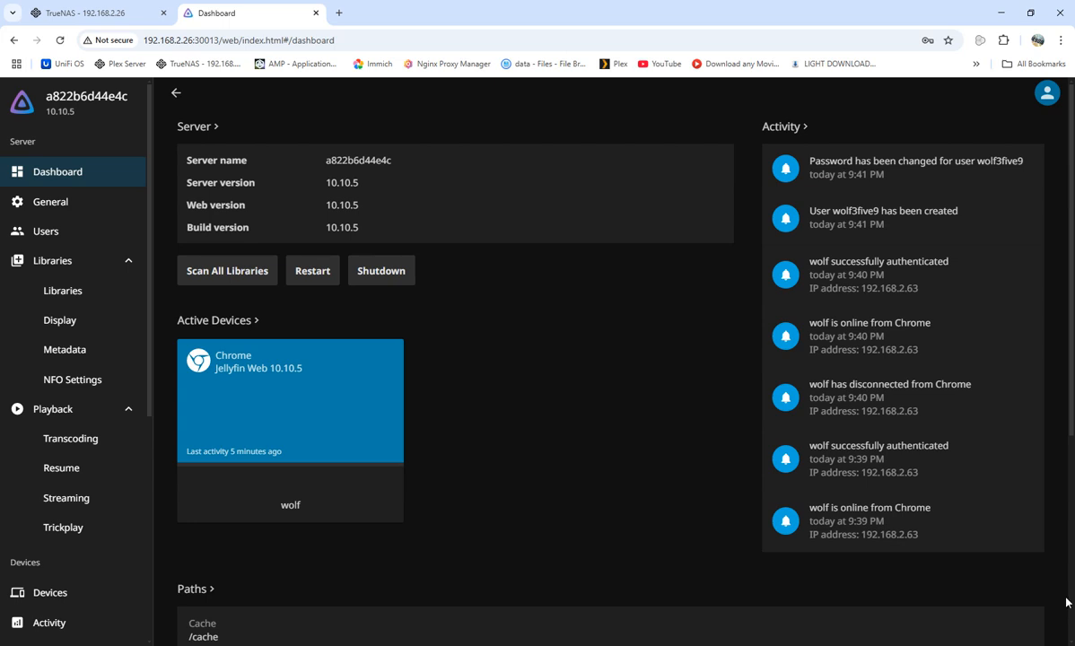
{"action": "mouse_move", "coordinate": [752, 481]}
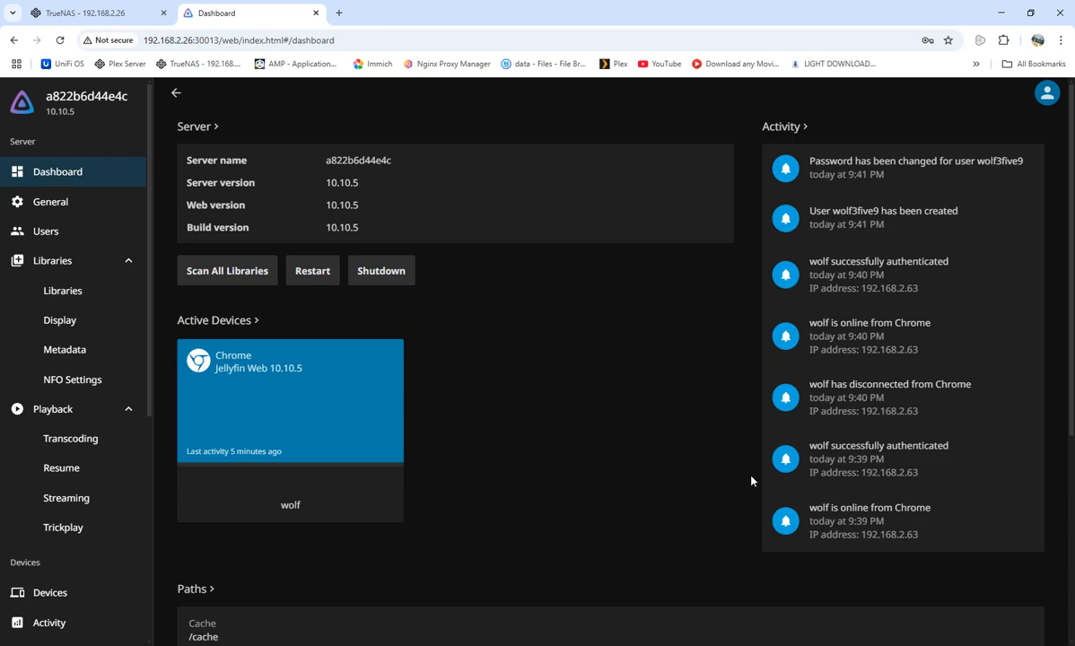
{"action": "mouse_move", "coordinate": [747, 477]}
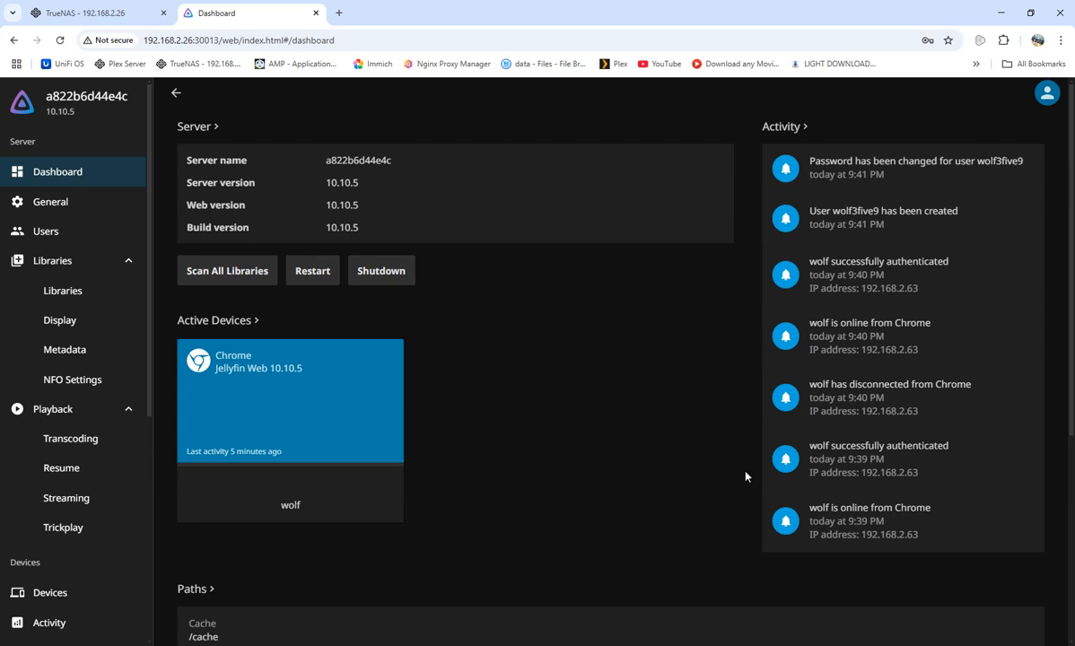
{"action": "mouse_move", "coordinate": [740, 467]}
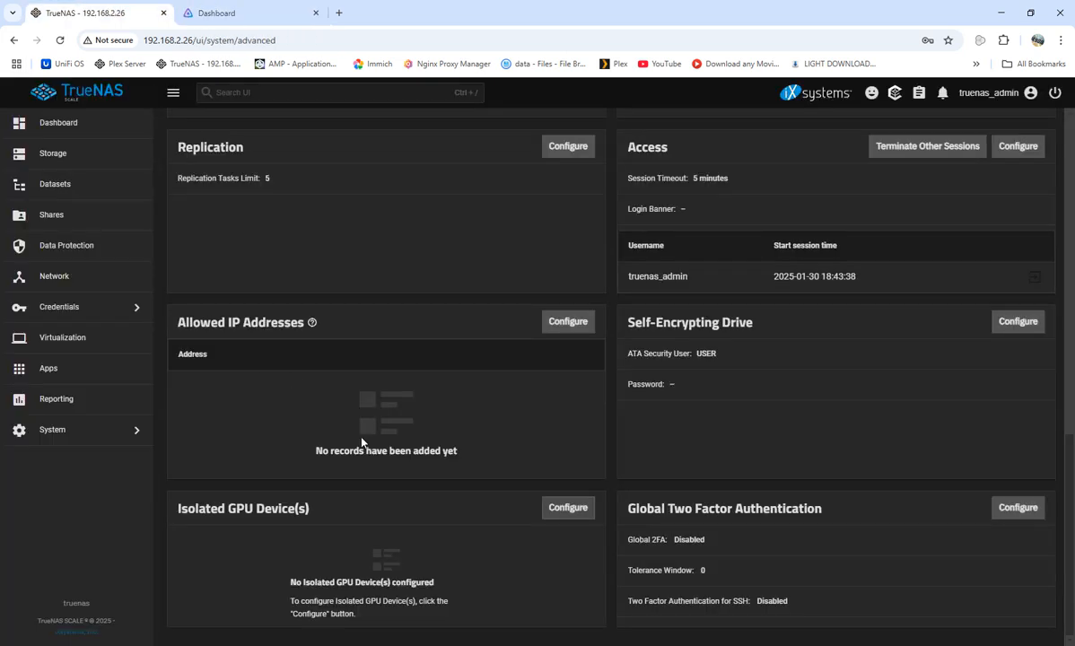
View TrueNAS installed apps — emby, filebrowser, jellyfin, nextcloud — with Emby's details shown.
{"action": "left_click", "coordinate": [48, 368]}
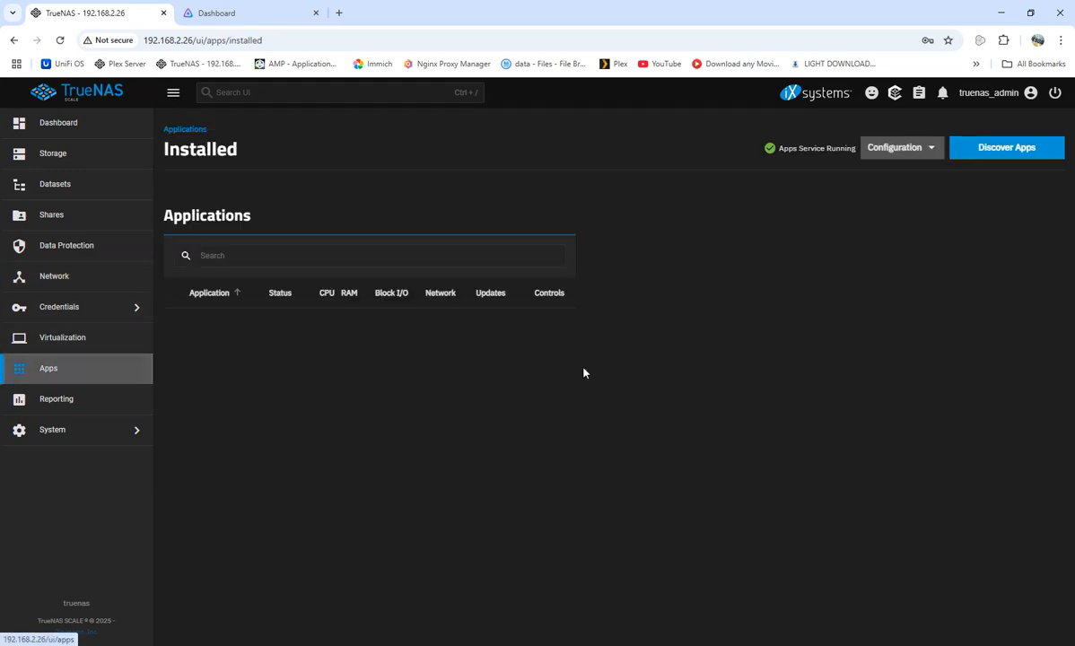
{"action": "left_click", "coordinate": [226, 323]}
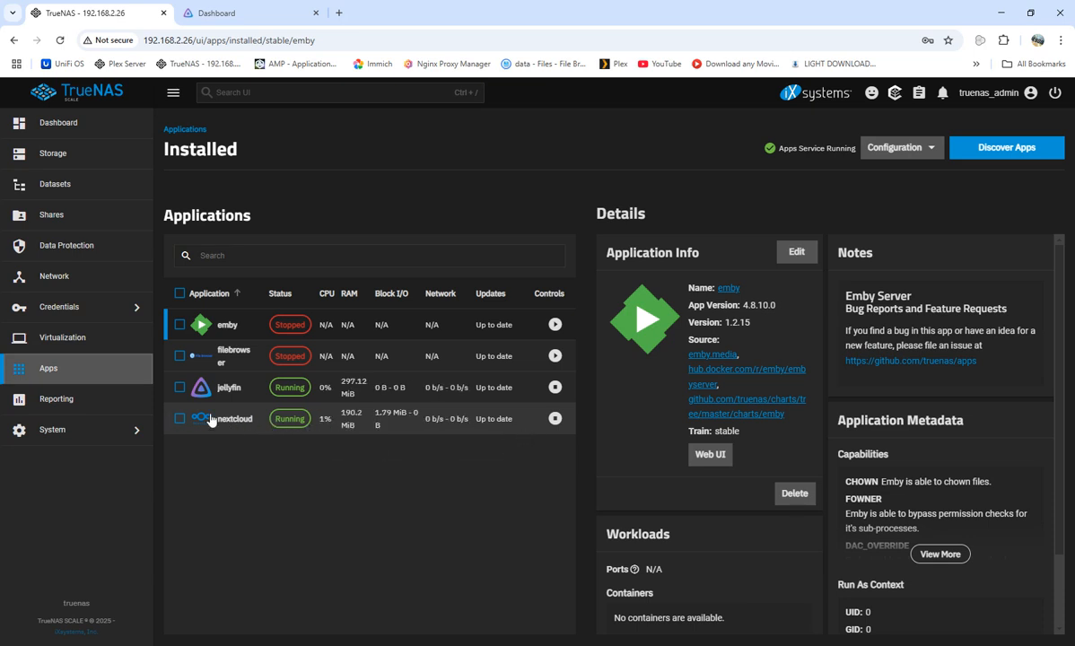
{"action": "mouse_move", "coordinate": [339, 427]}
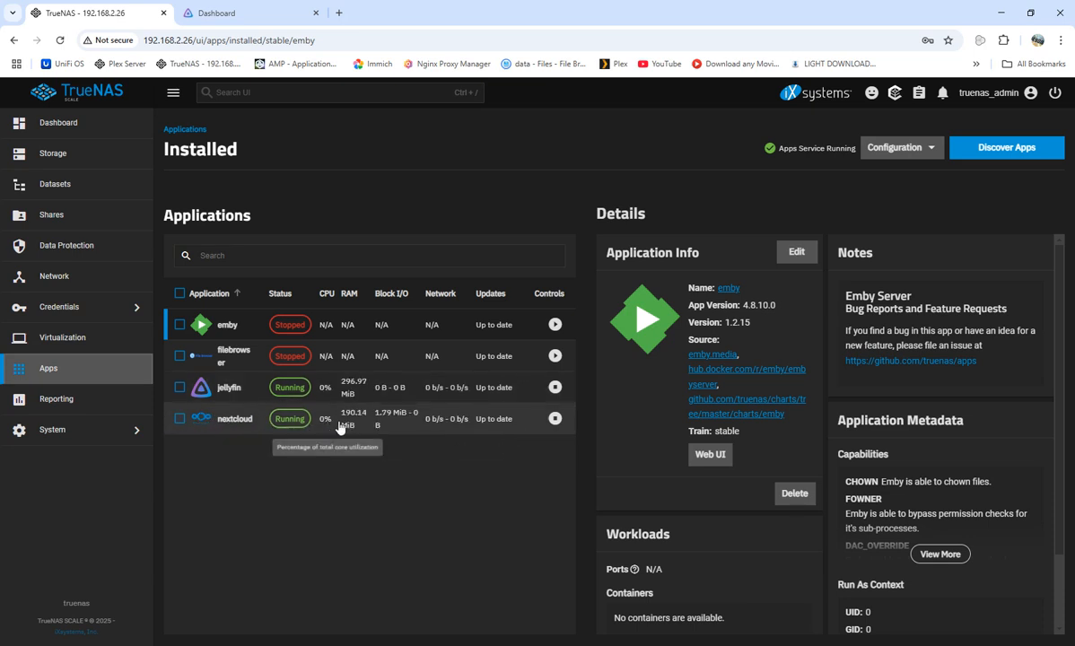